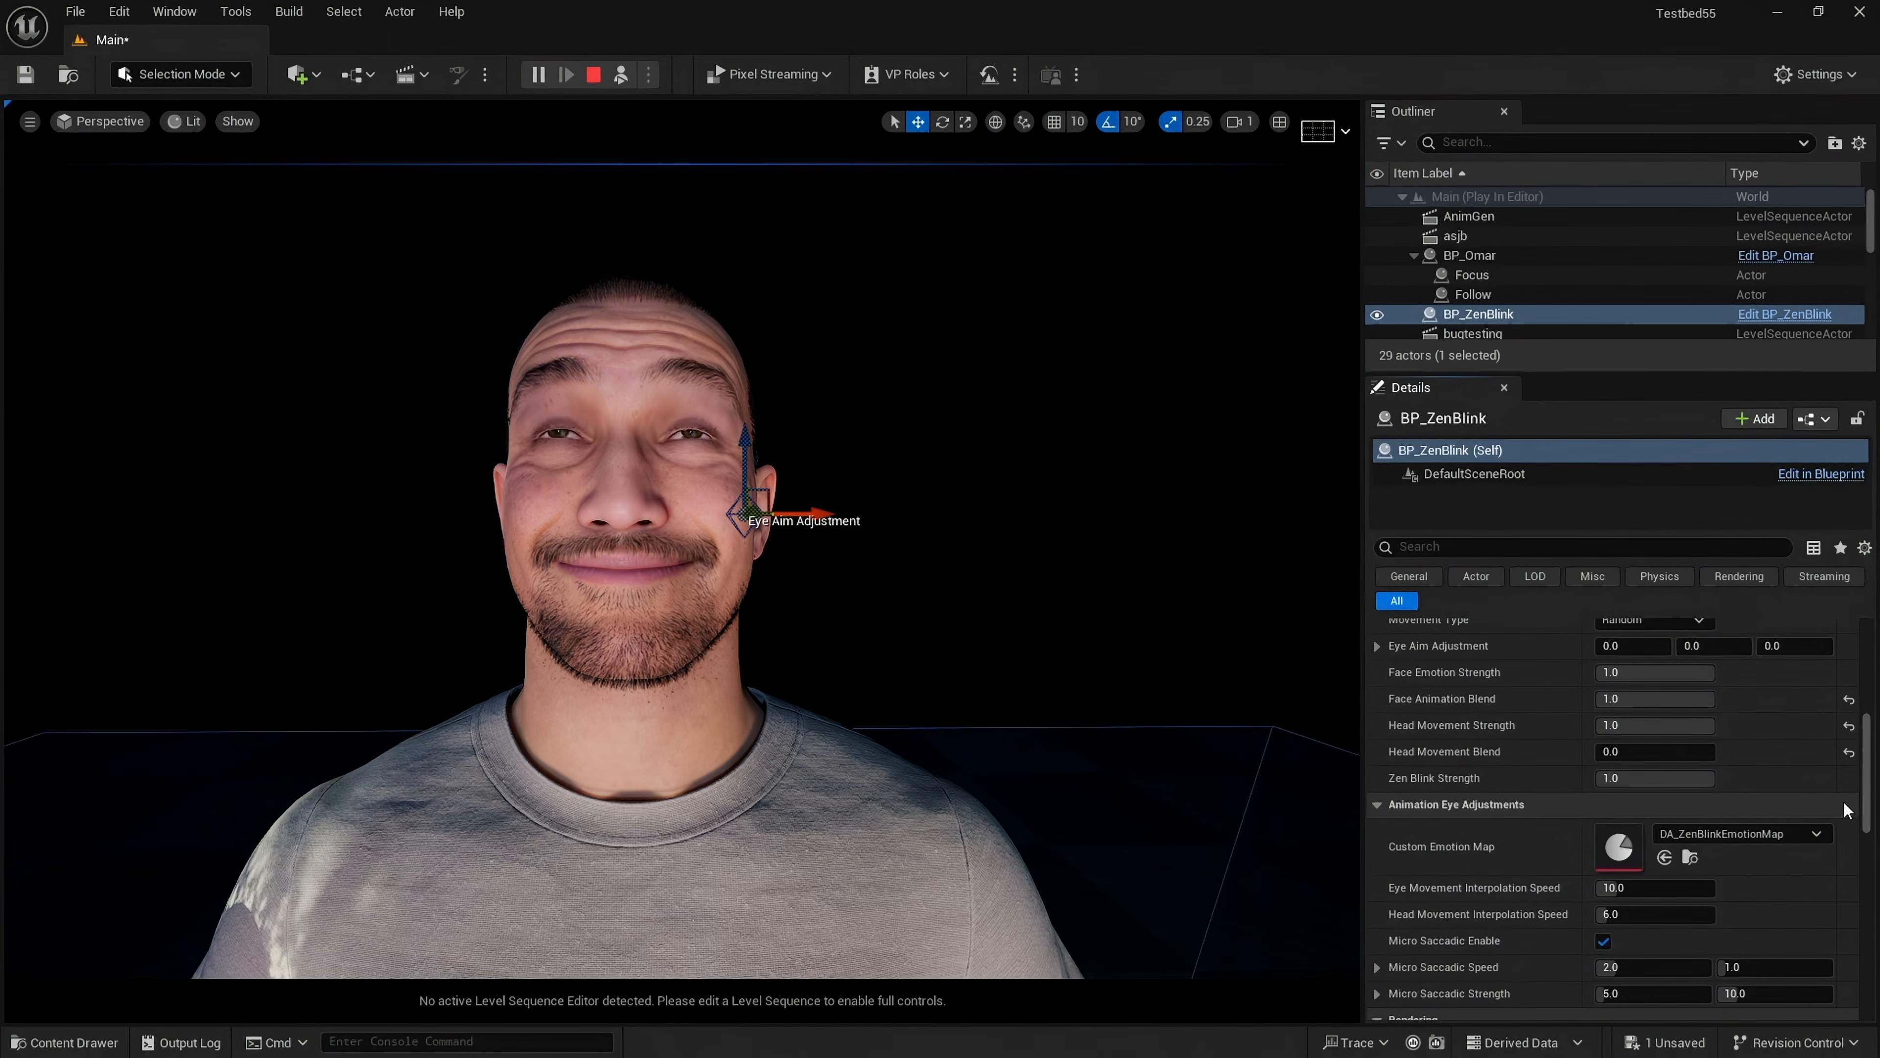
Step: Set BP_ZenBlink's Emotion to Love, then select the Follow head-tracking target
left_click(1655, 719)
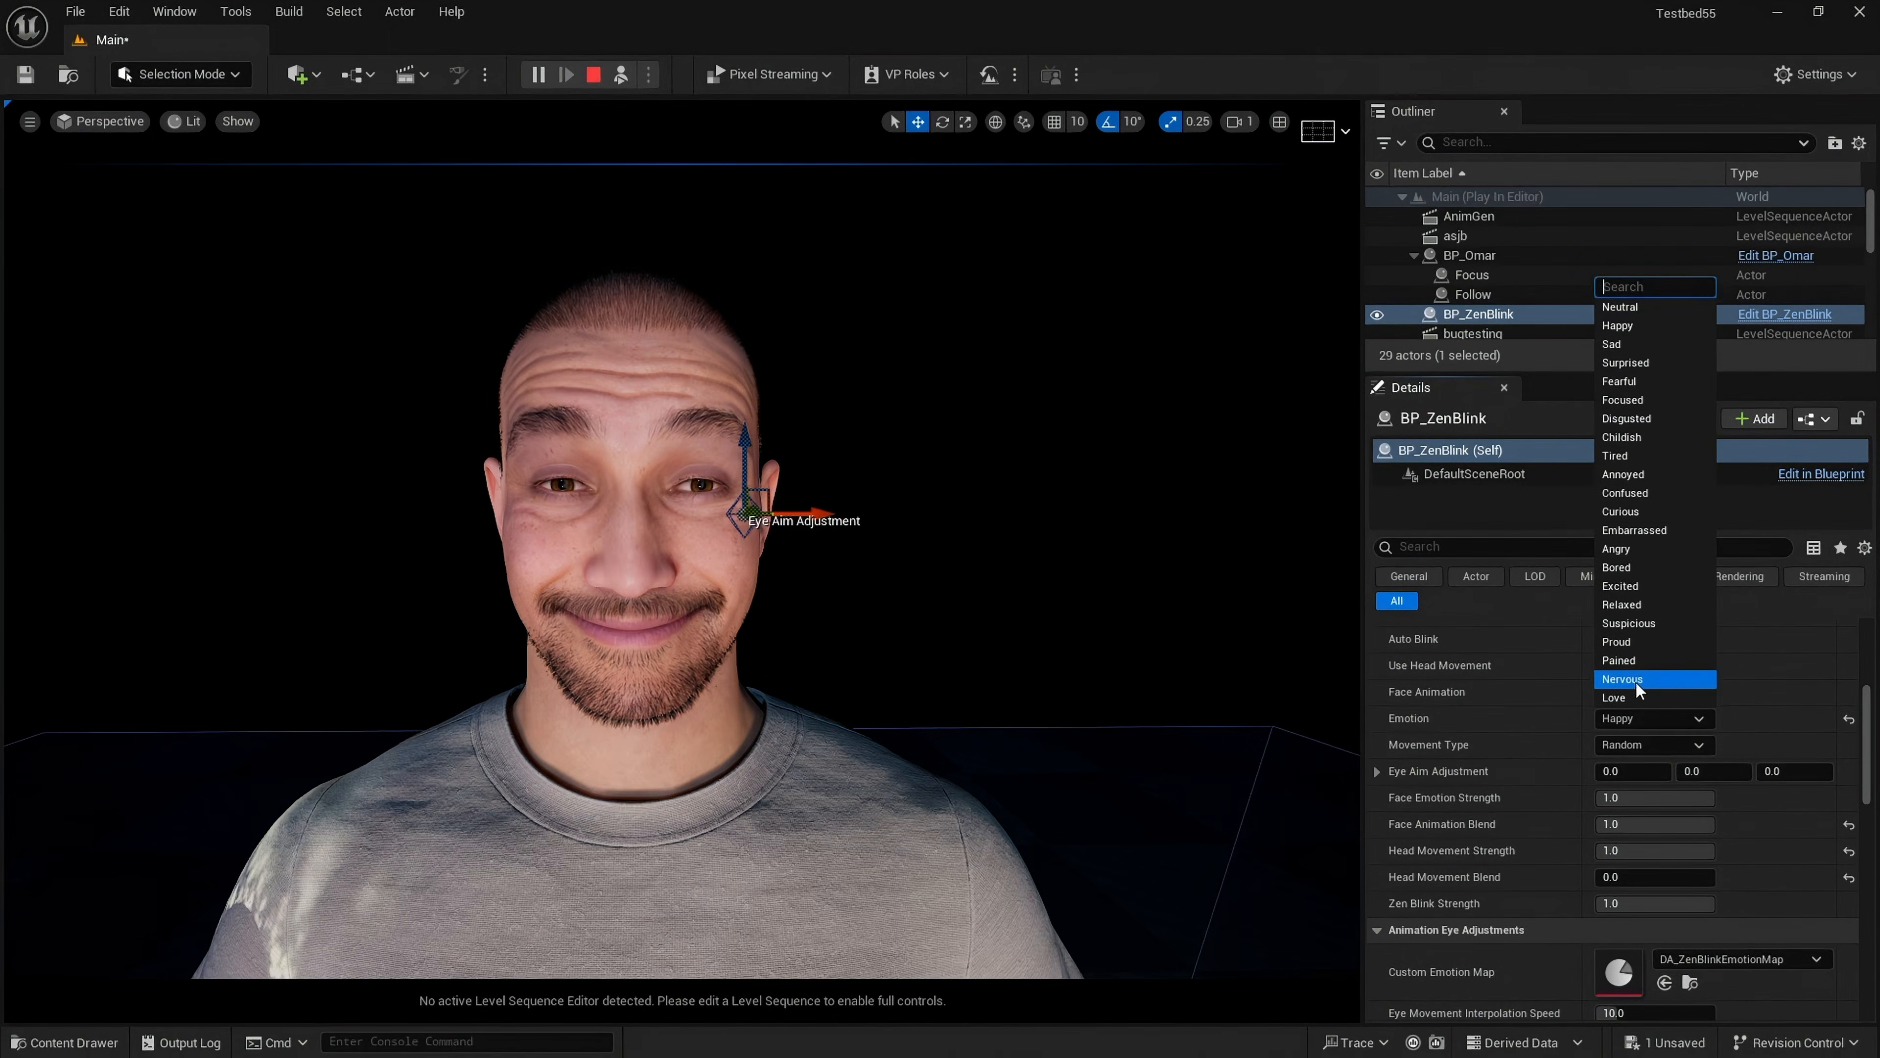
left_click(1613, 698)
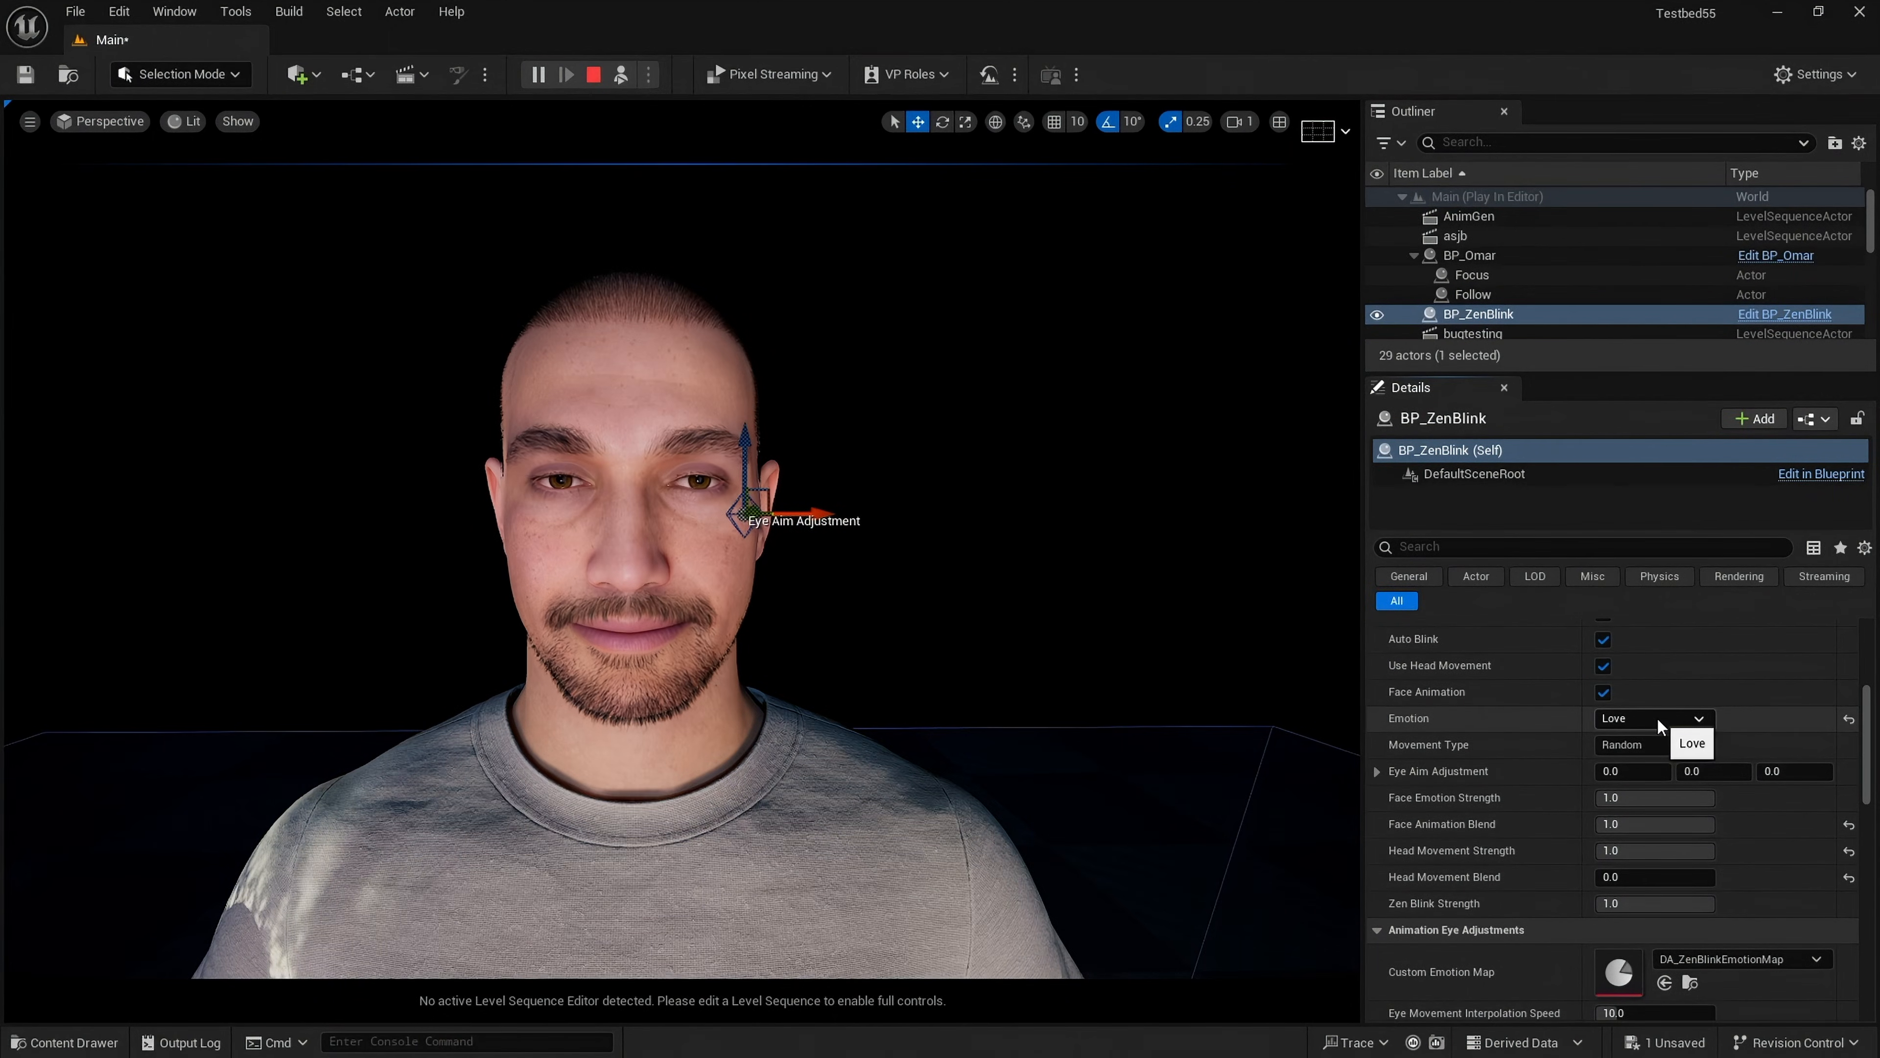
left_click(1474, 294)
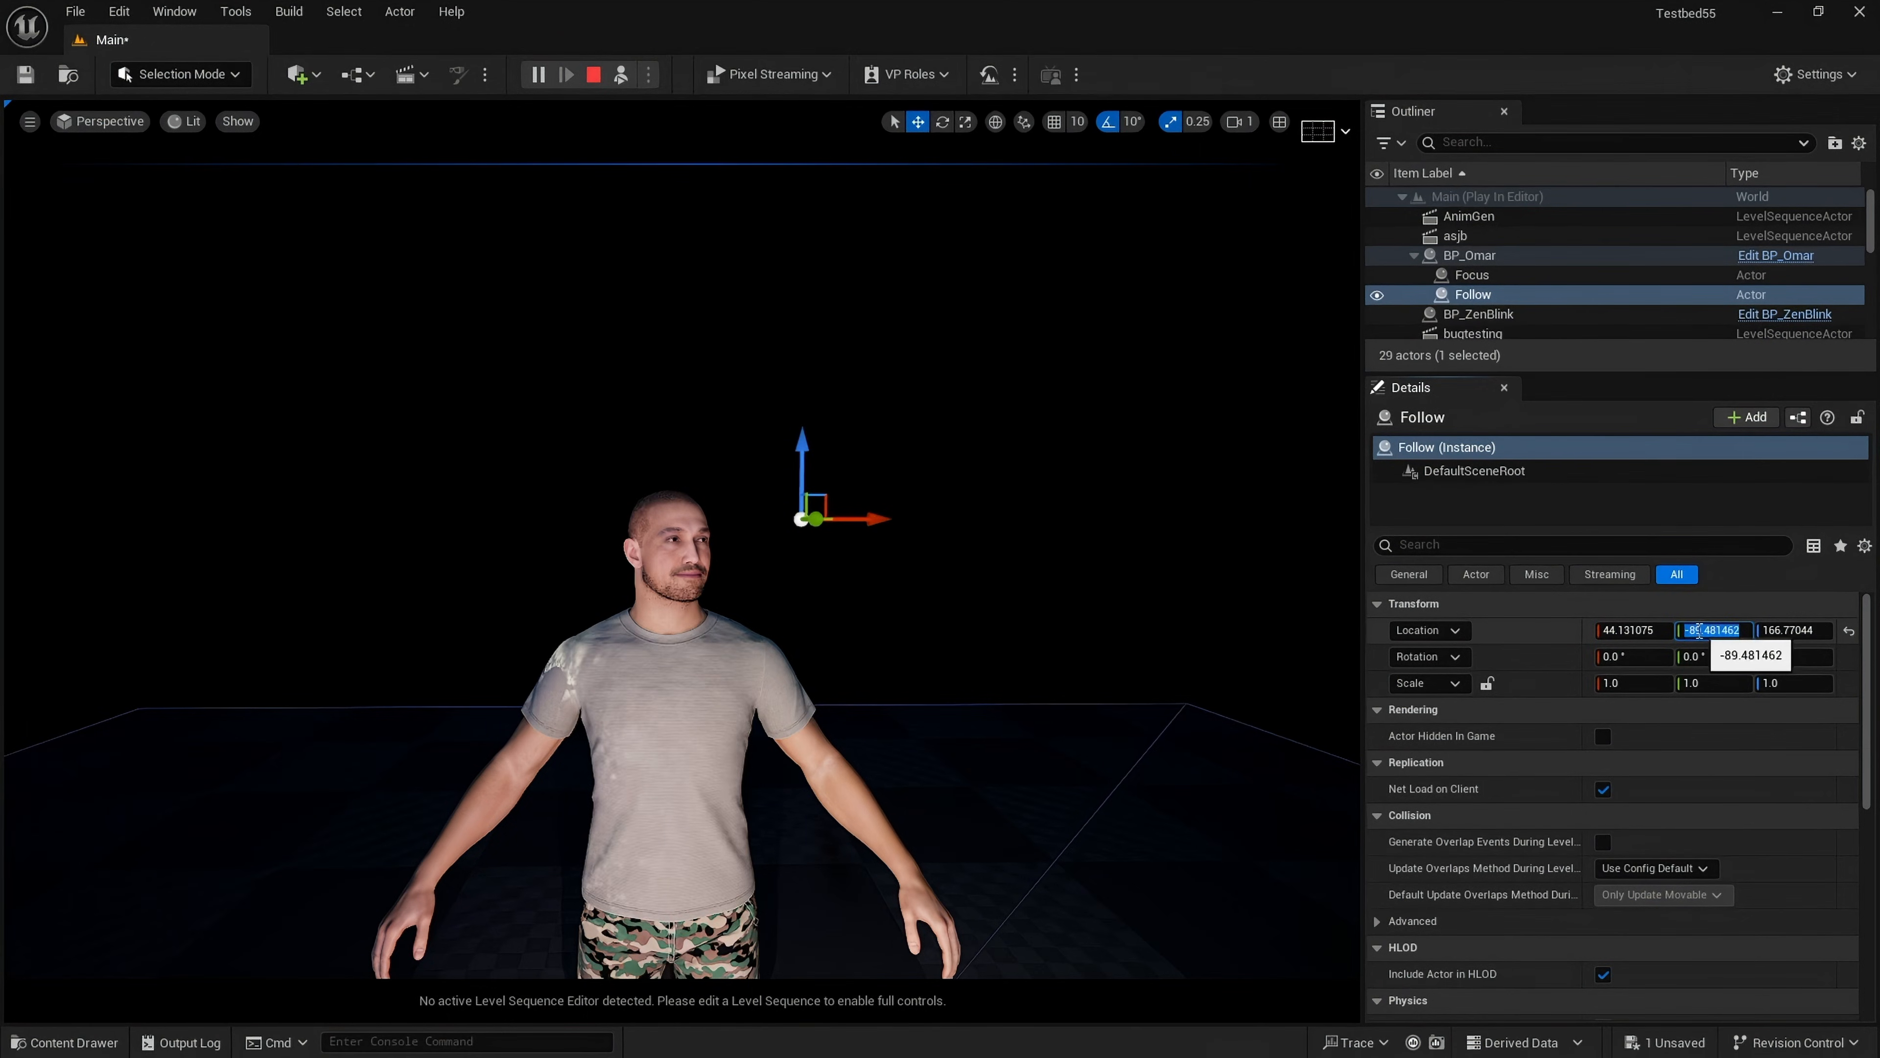
Step: Set Follow's Location Y to 40.0 and drag it side to side so the head and gaze track it
type("40.0")
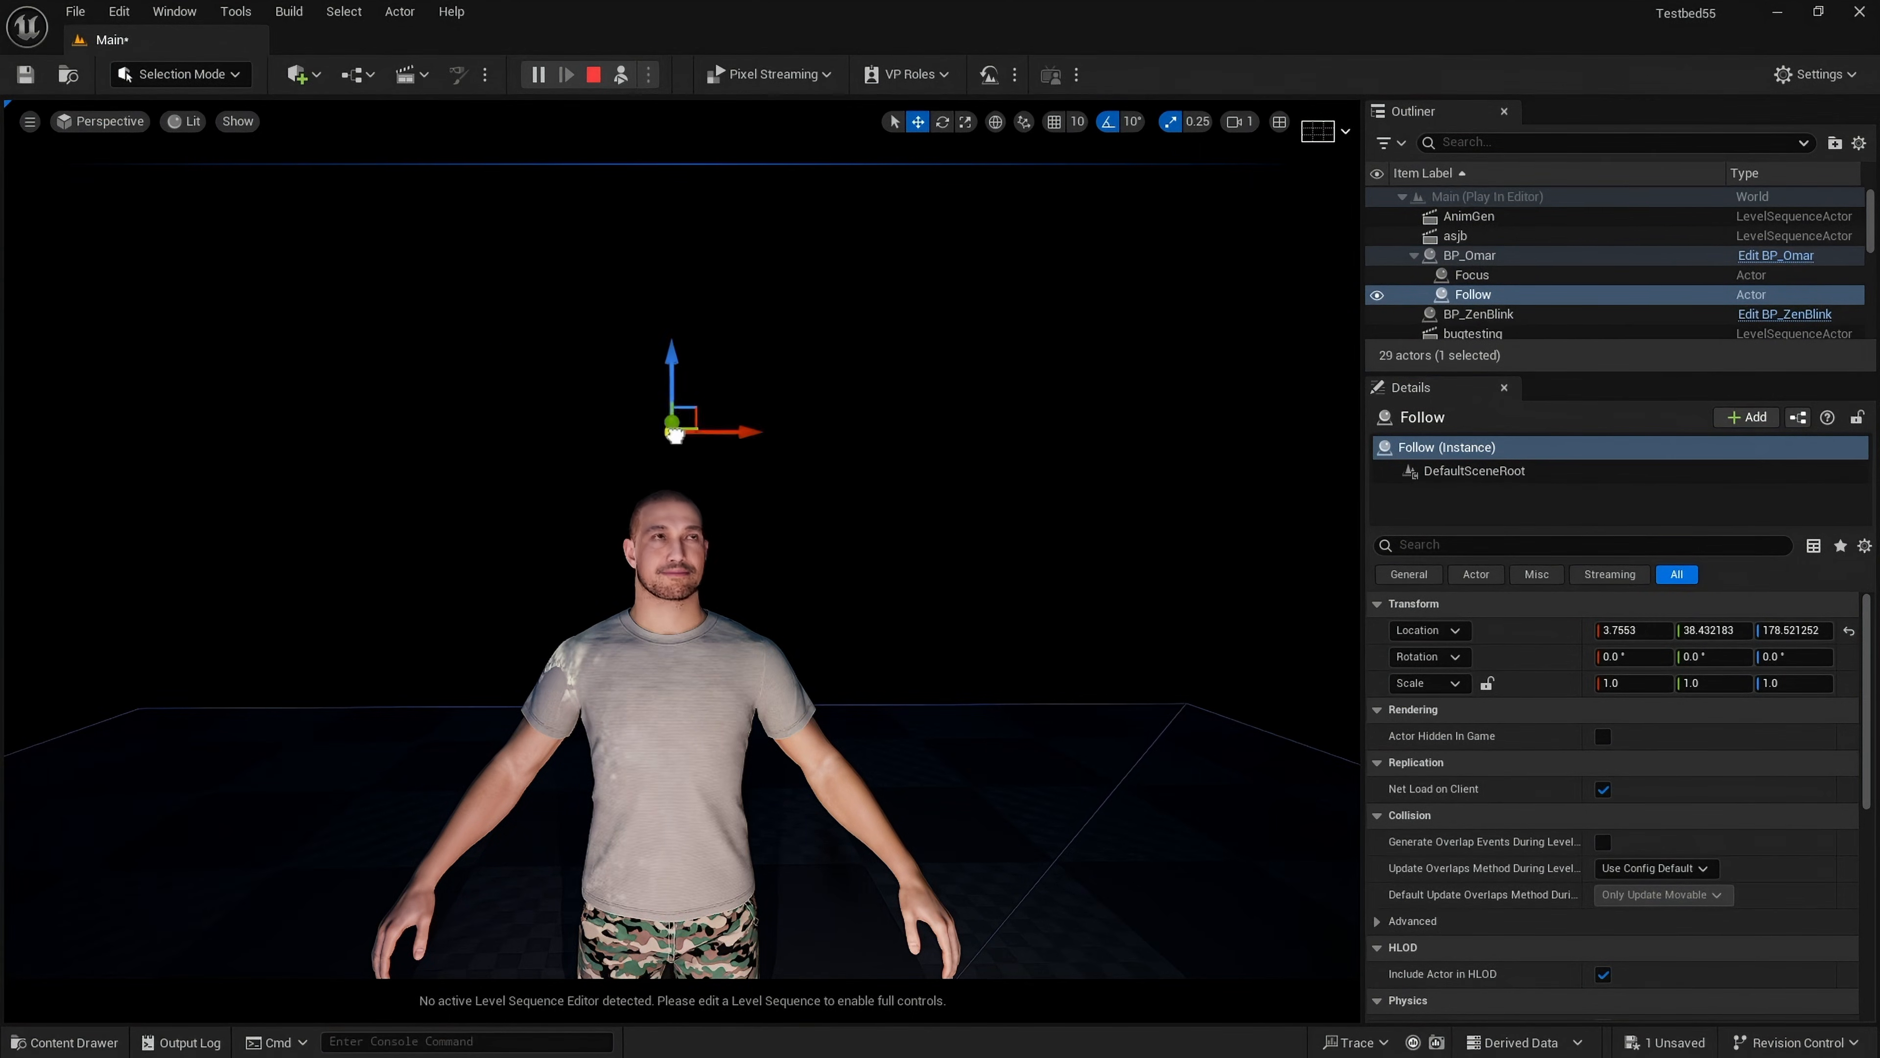
left_click_drag(674, 421, 1103, 669)
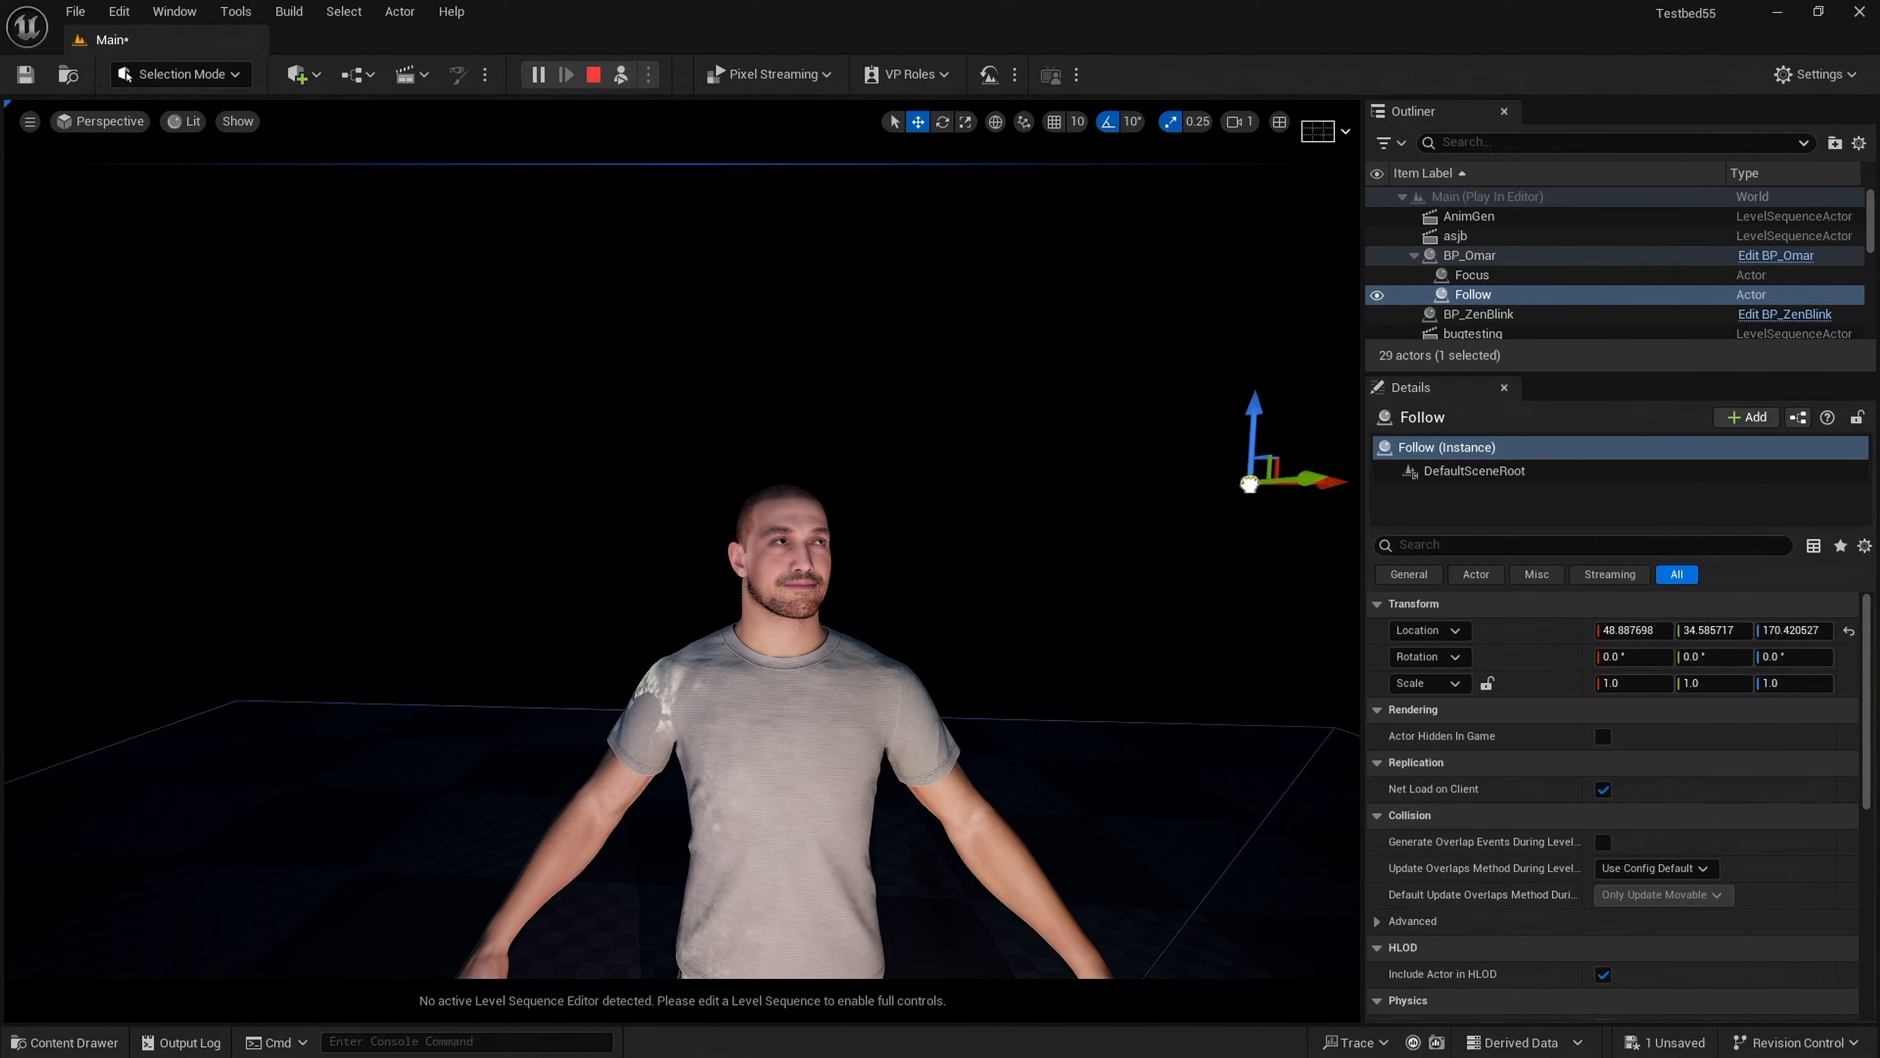
left_click_drag(1250, 483, 372, 372)
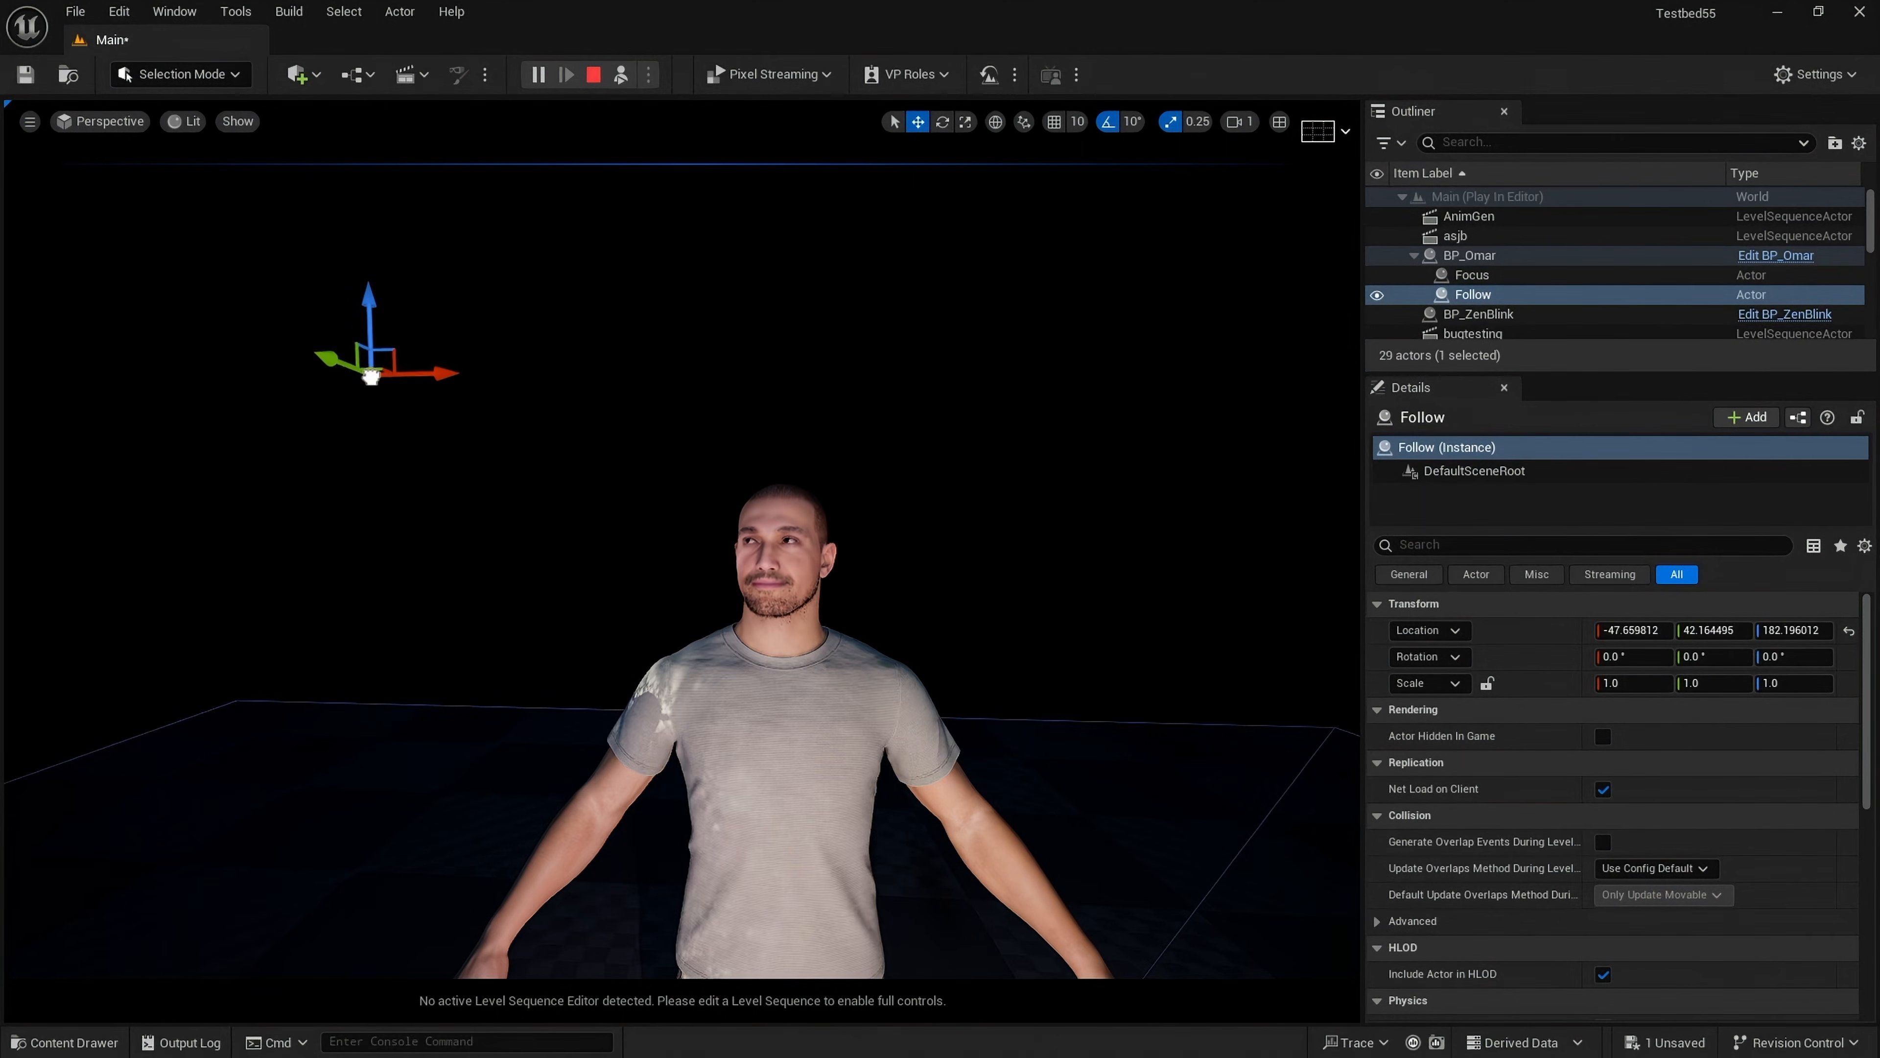
left_click_drag(372, 373, 1148, 545)
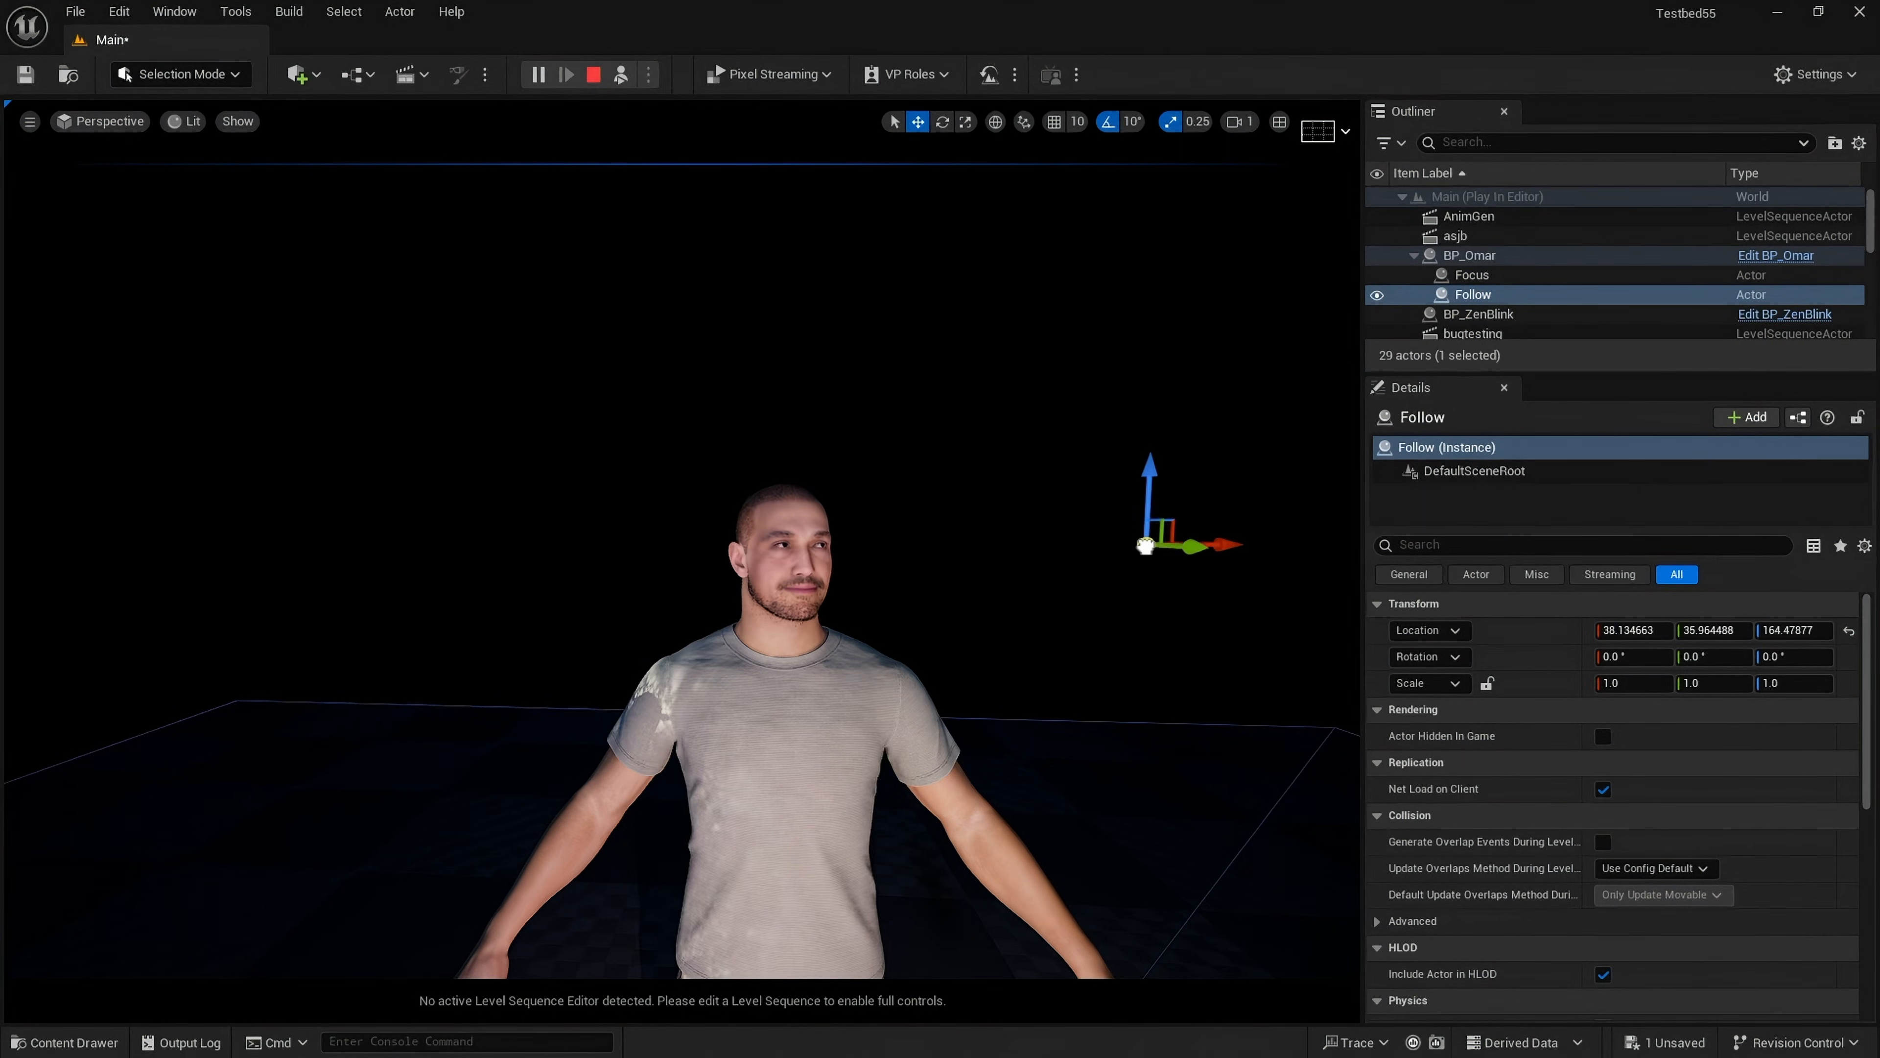
left_click_drag(1145, 546, 315, 490)
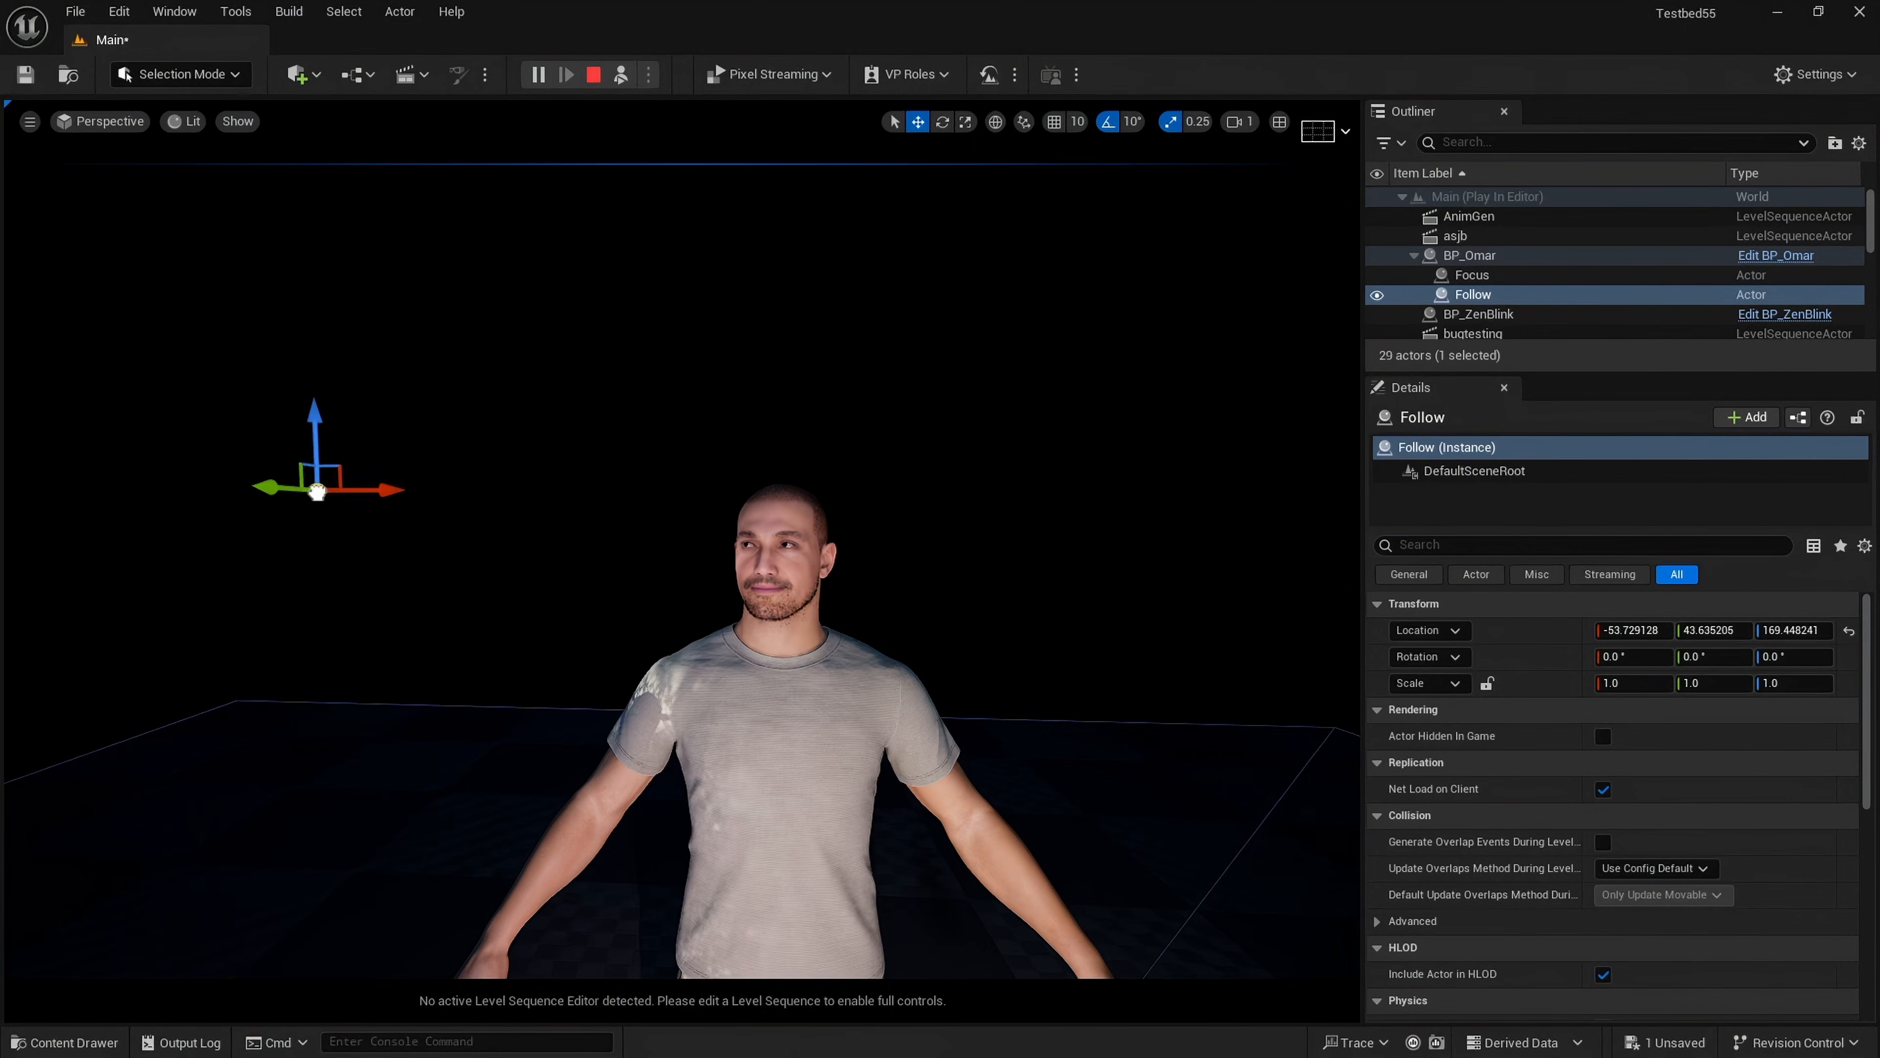
left_click_drag(316, 490, 1250, 360)
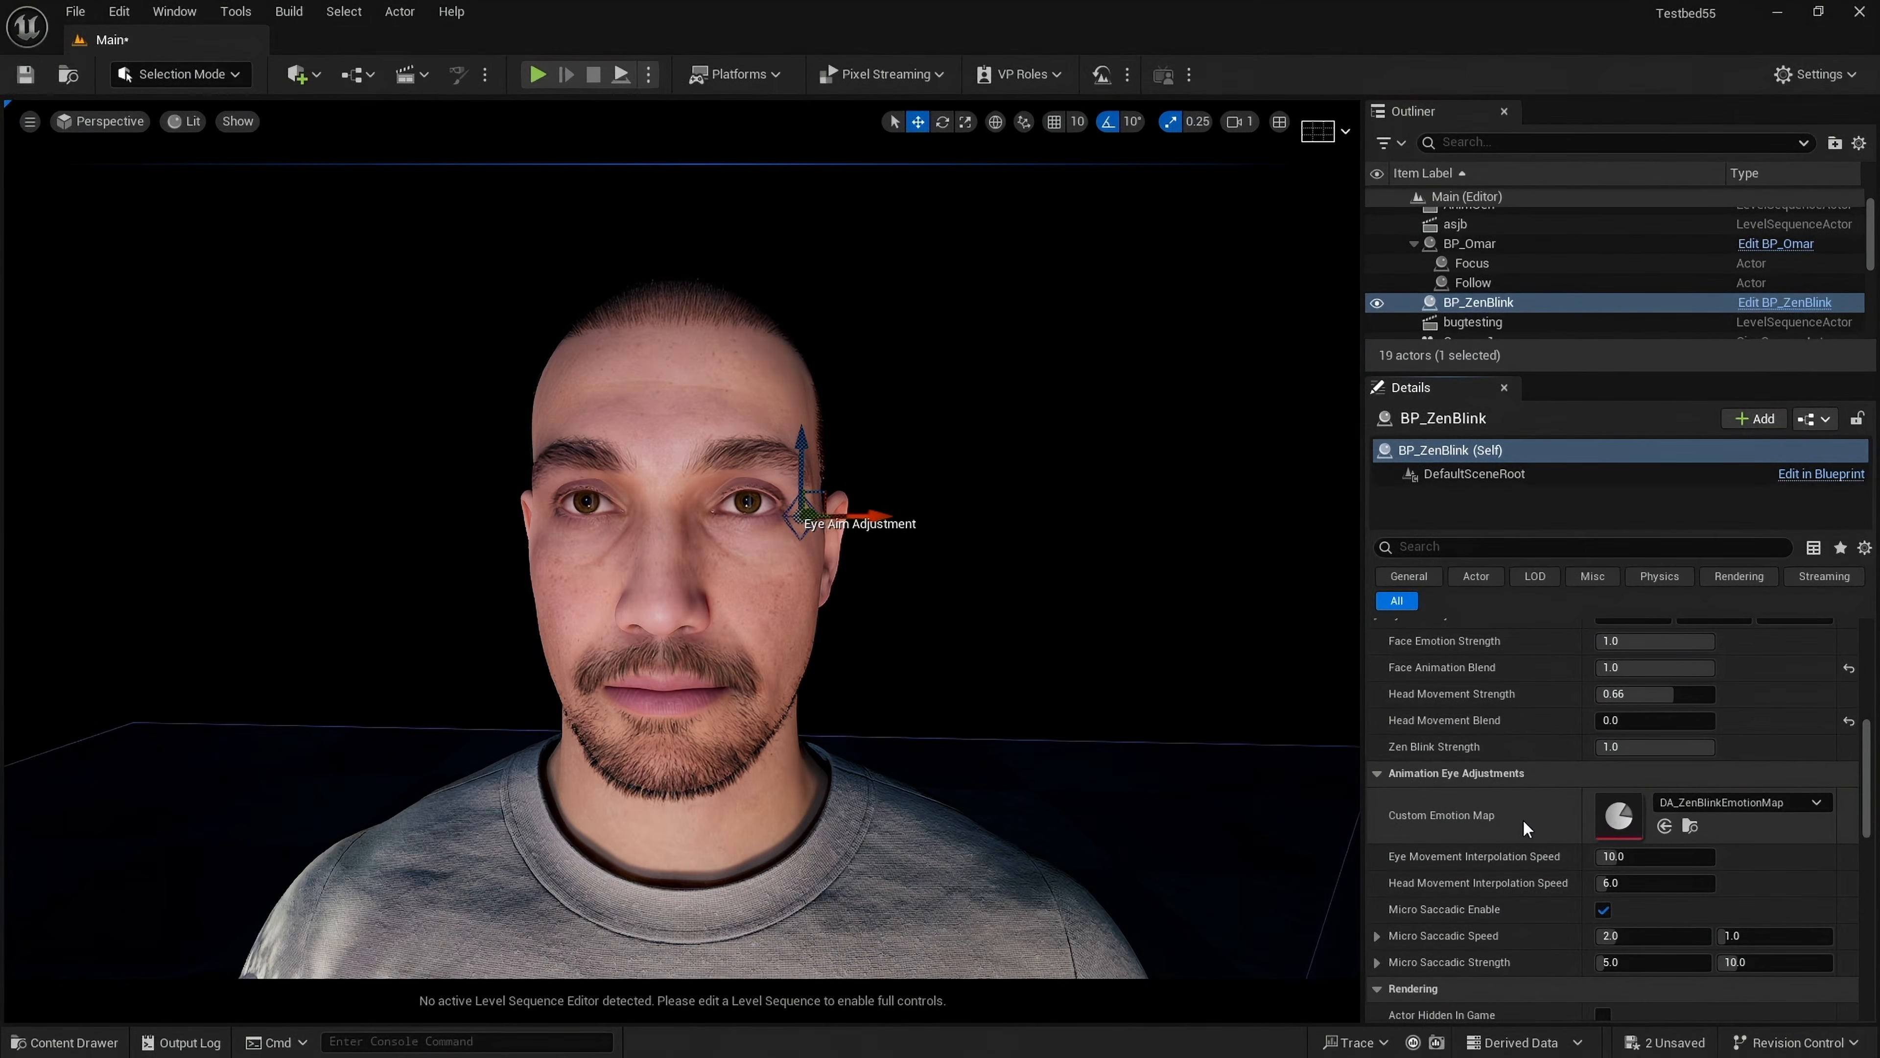
mouse_move(1679, 810)
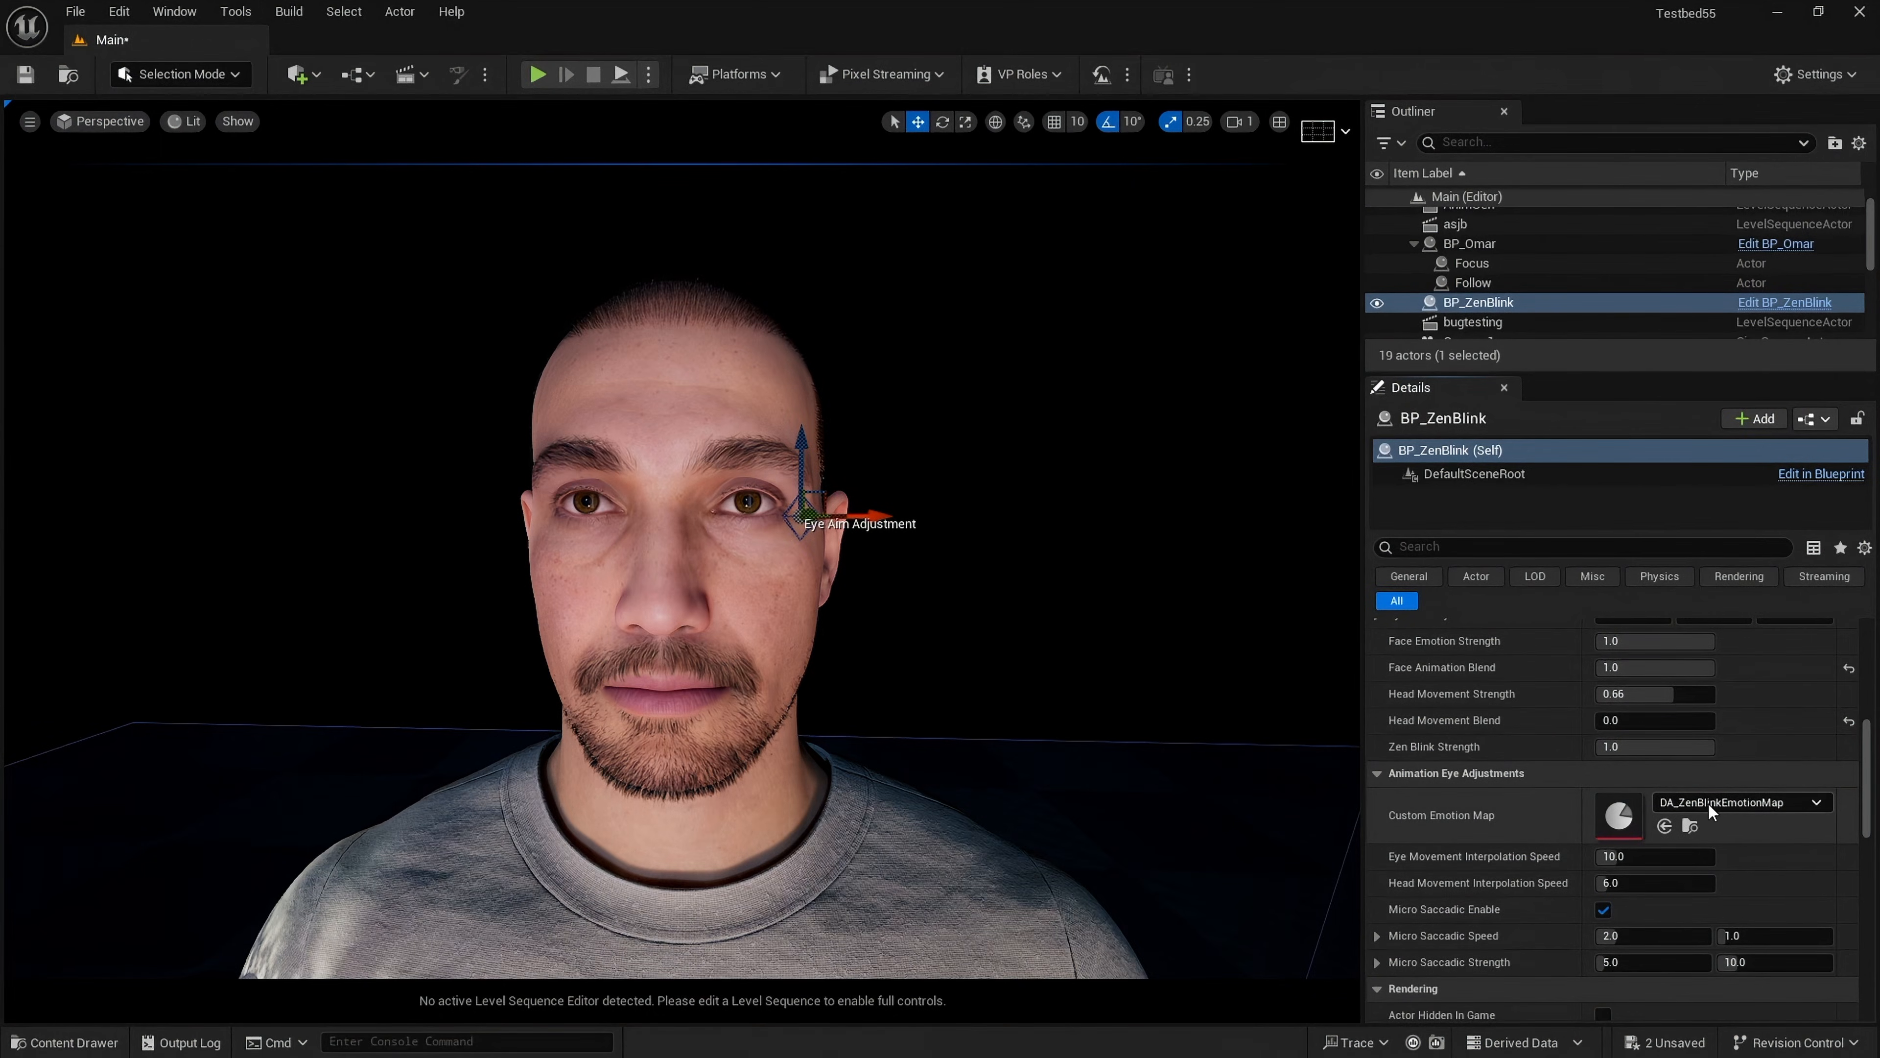
mouse_move(1638, 828)
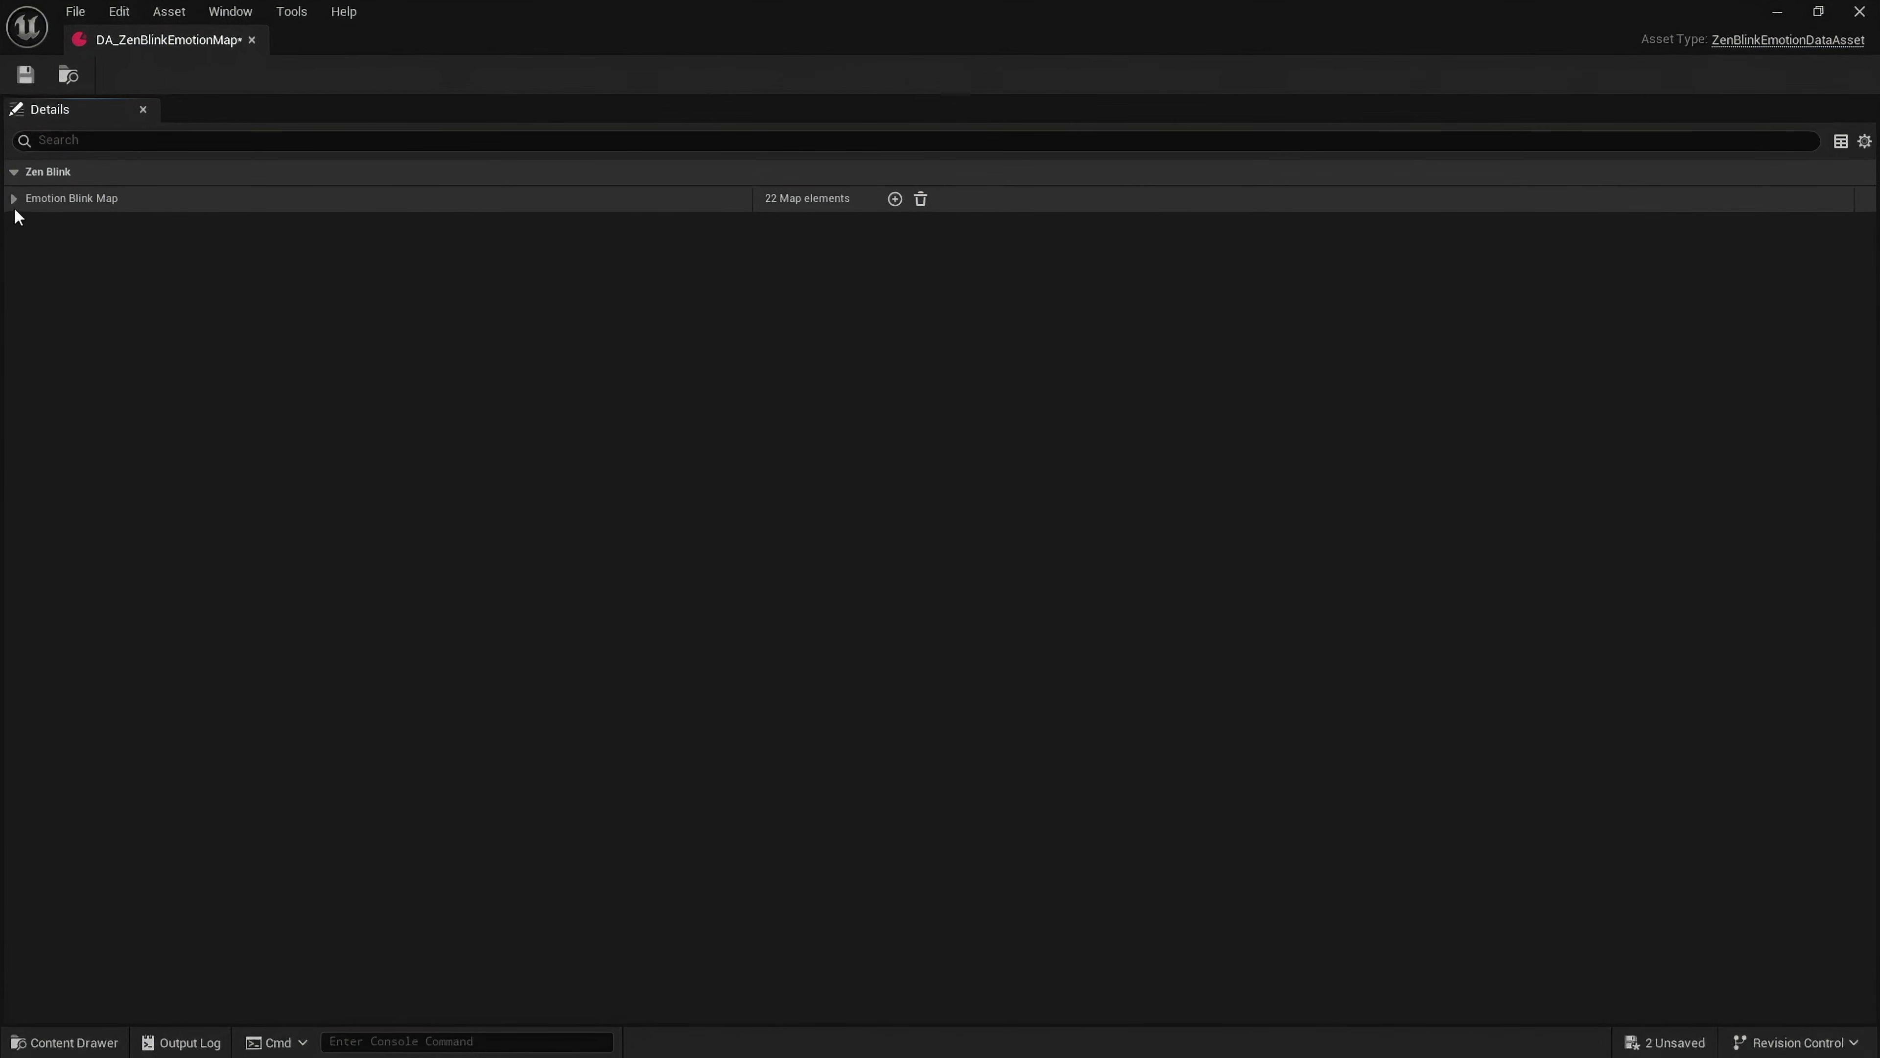
left_click(13, 198)
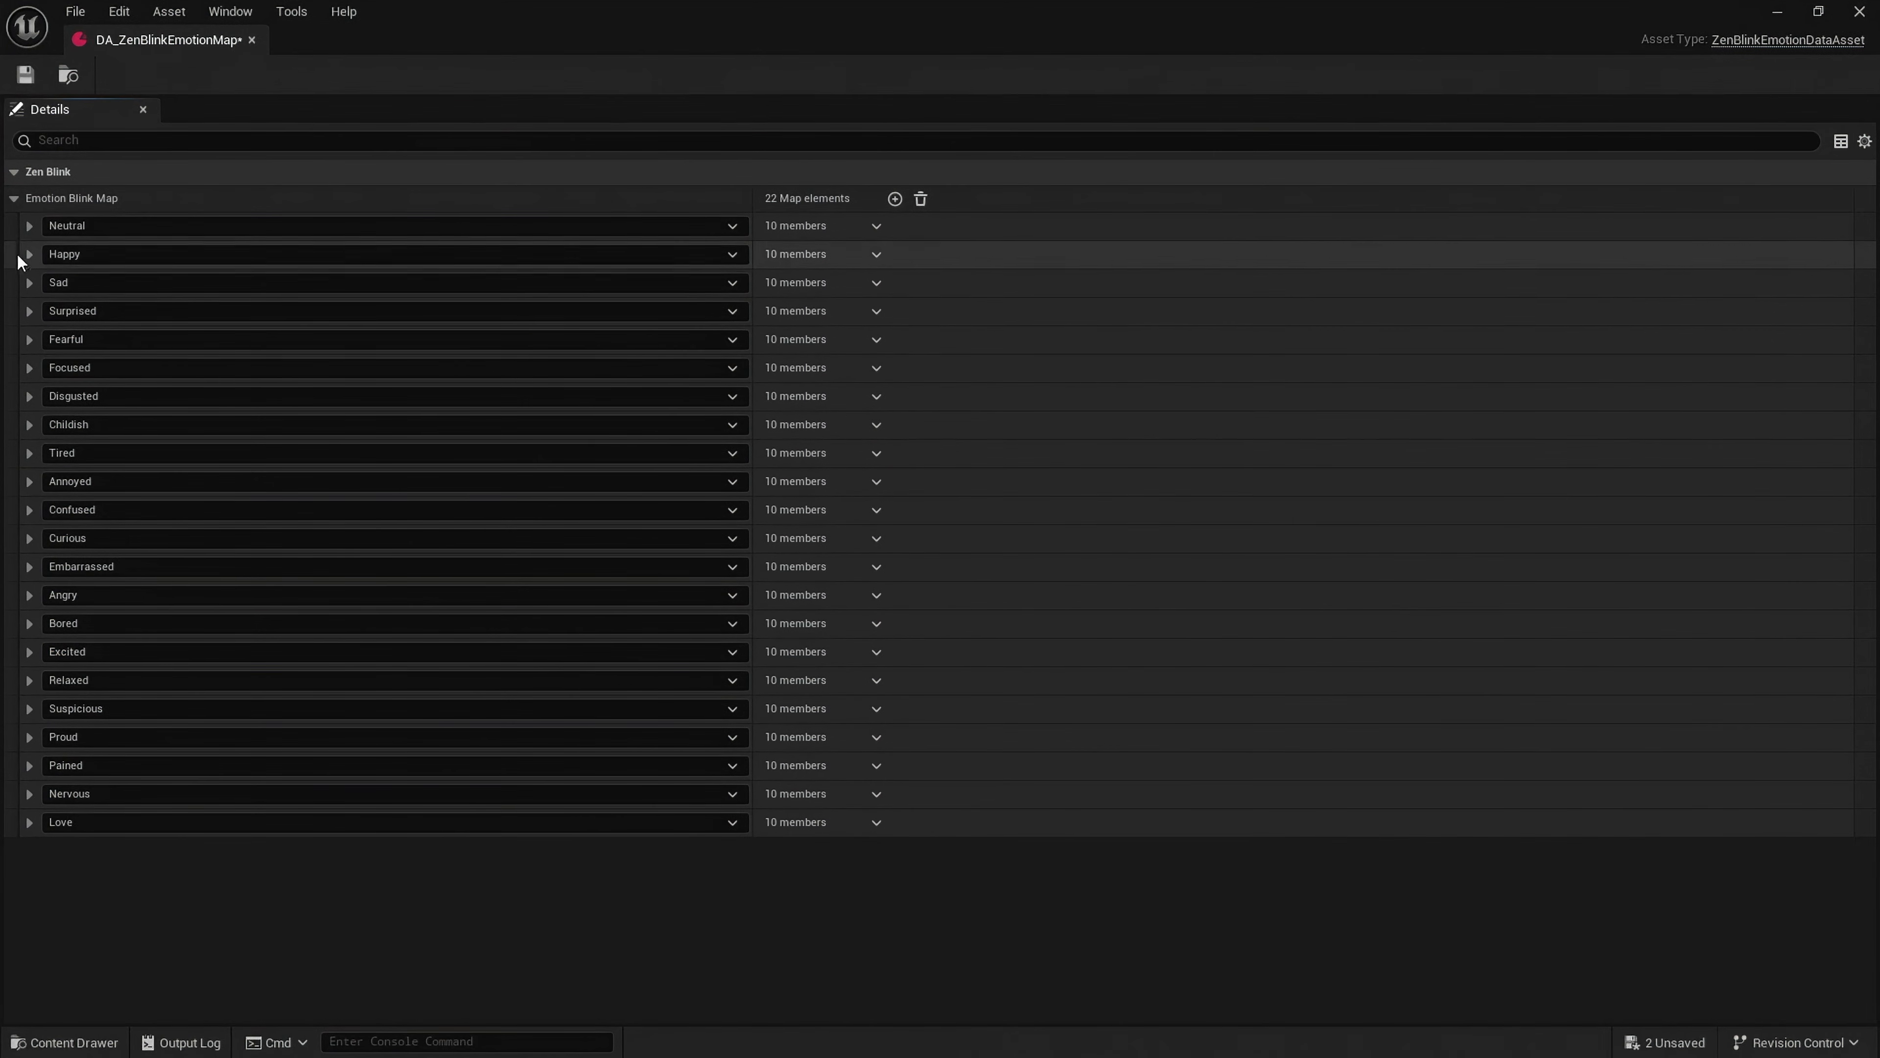
left_click(29, 225)
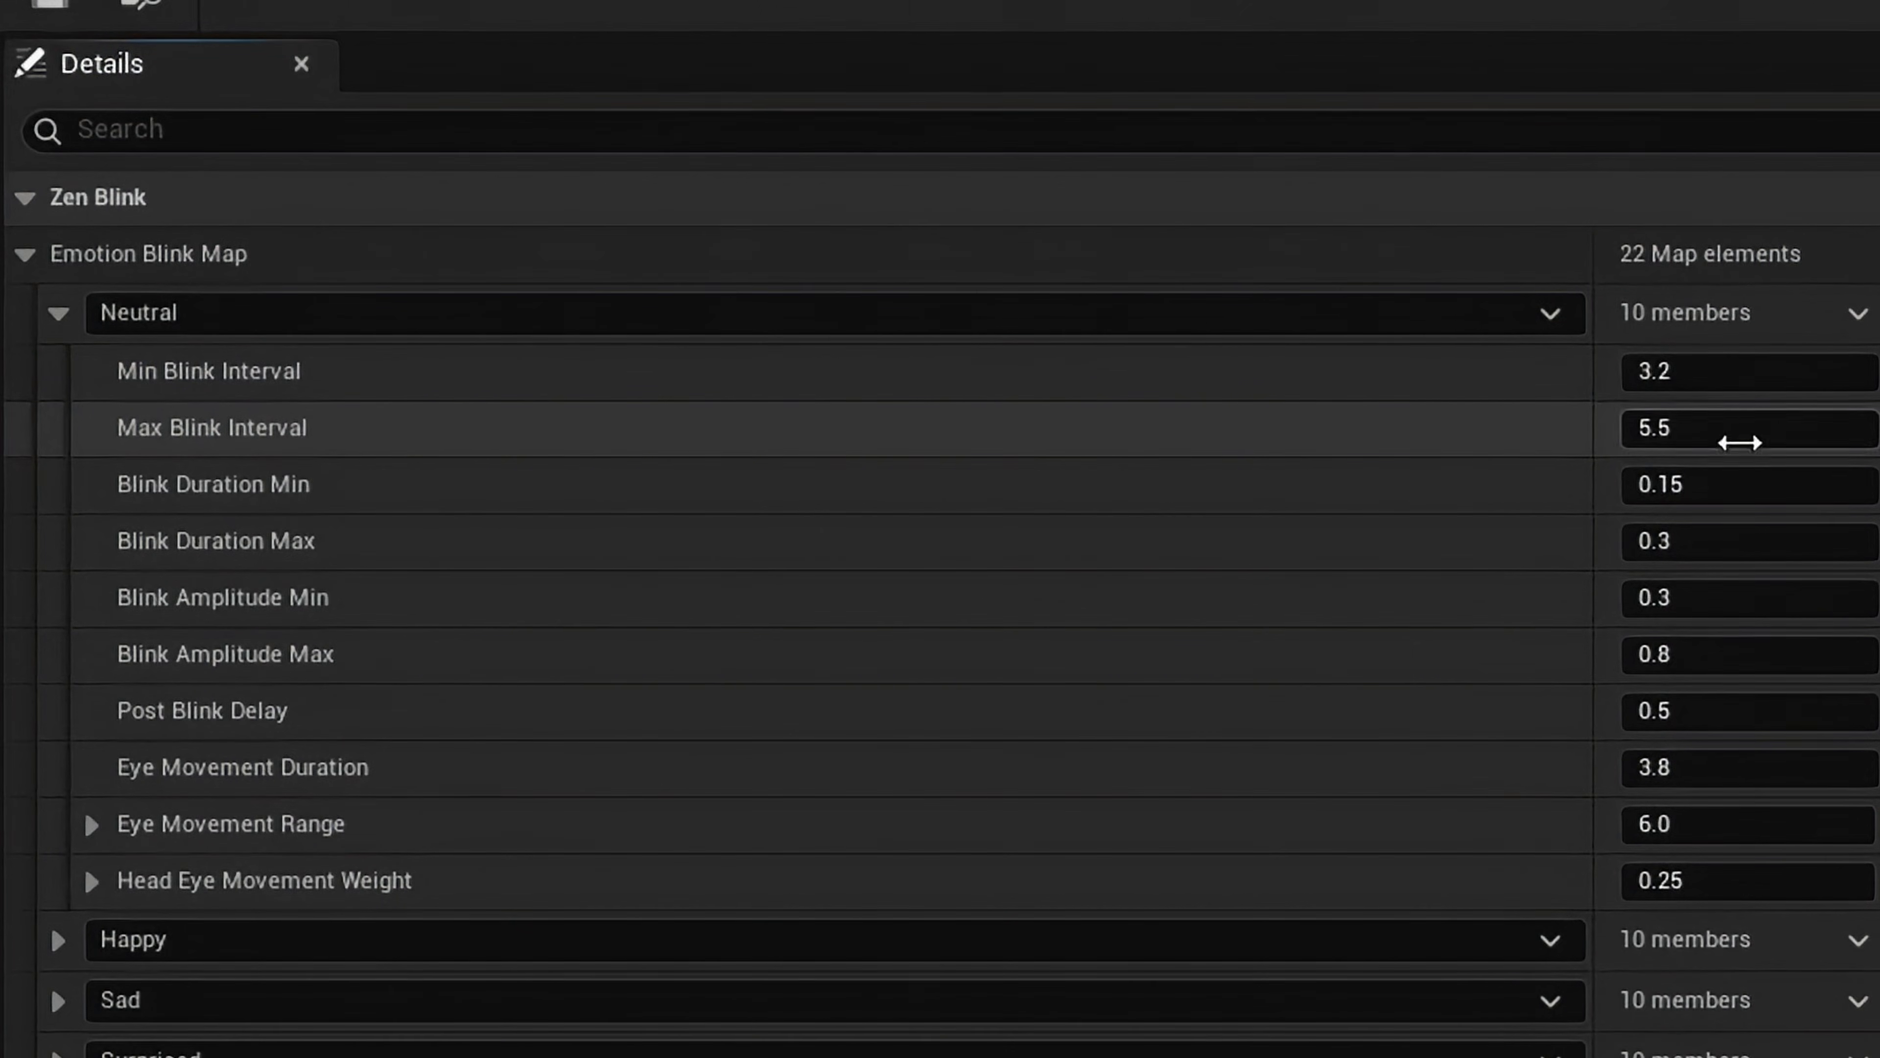
mouse_move(1731, 470)
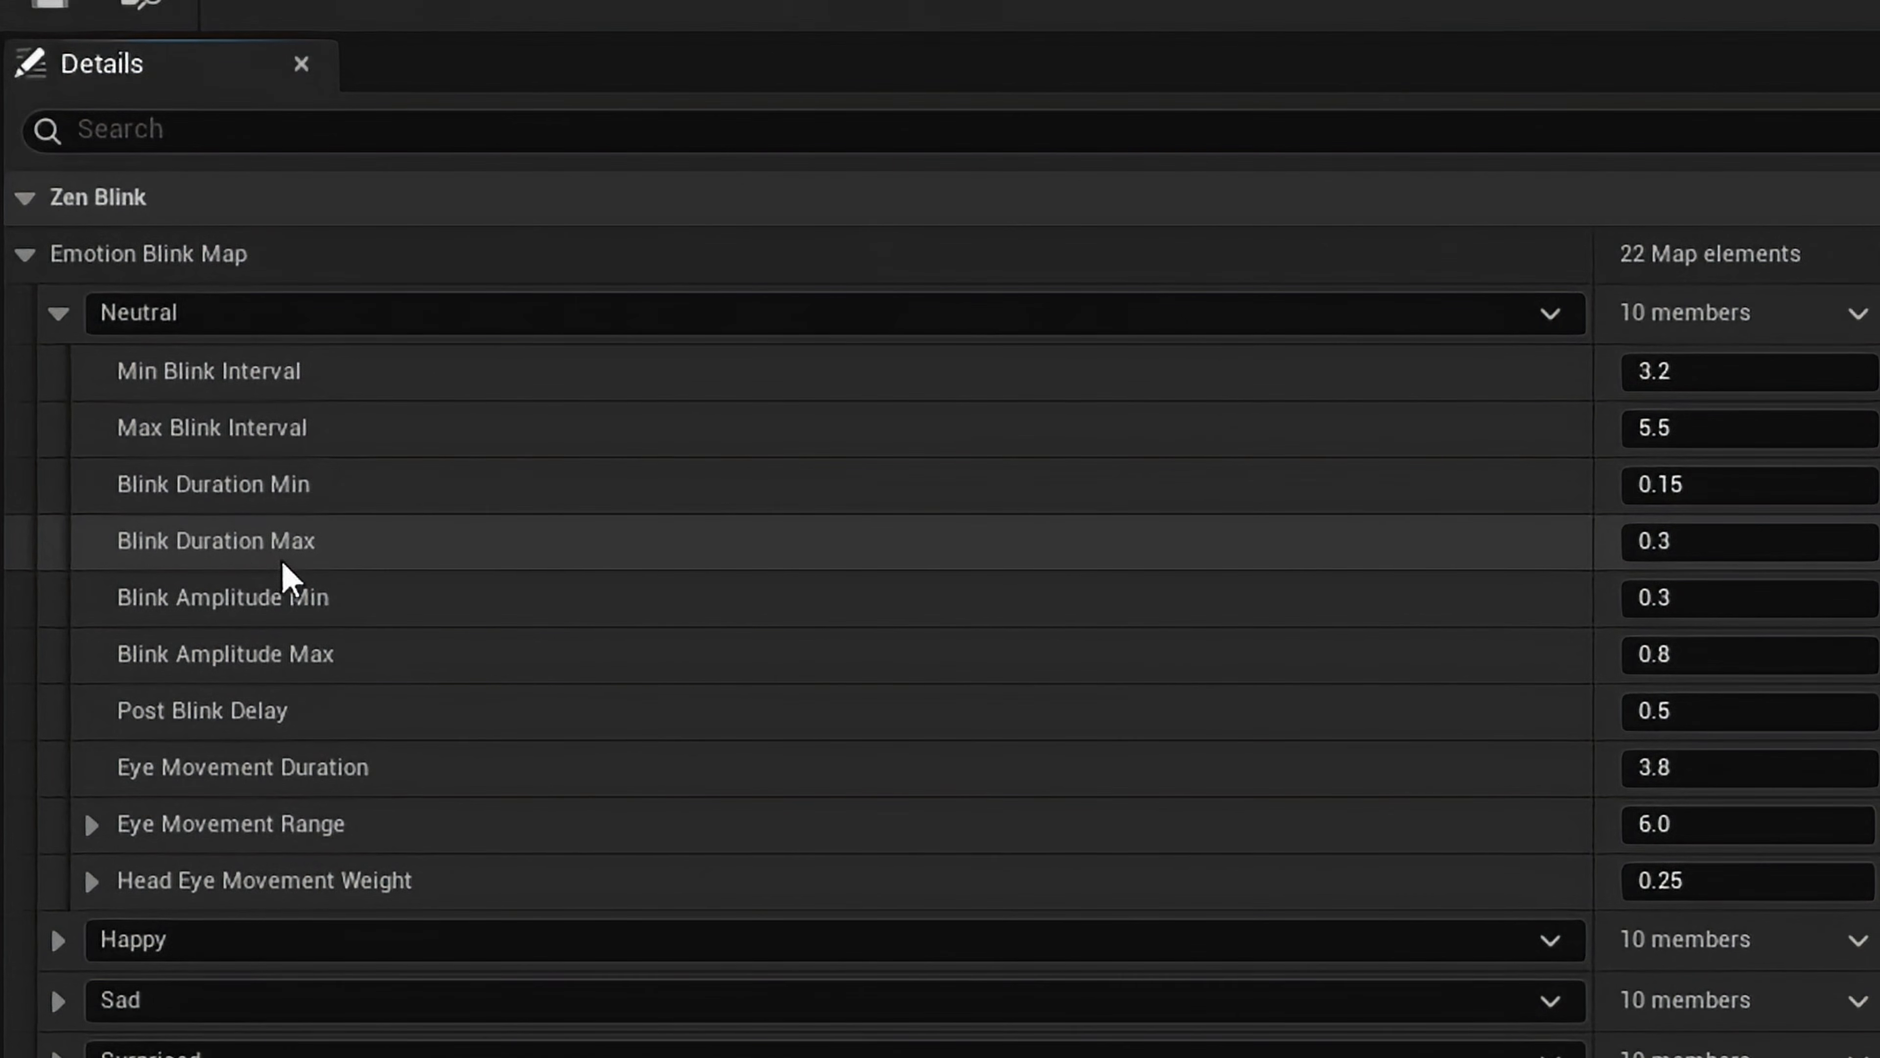
mouse_move(353, 648)
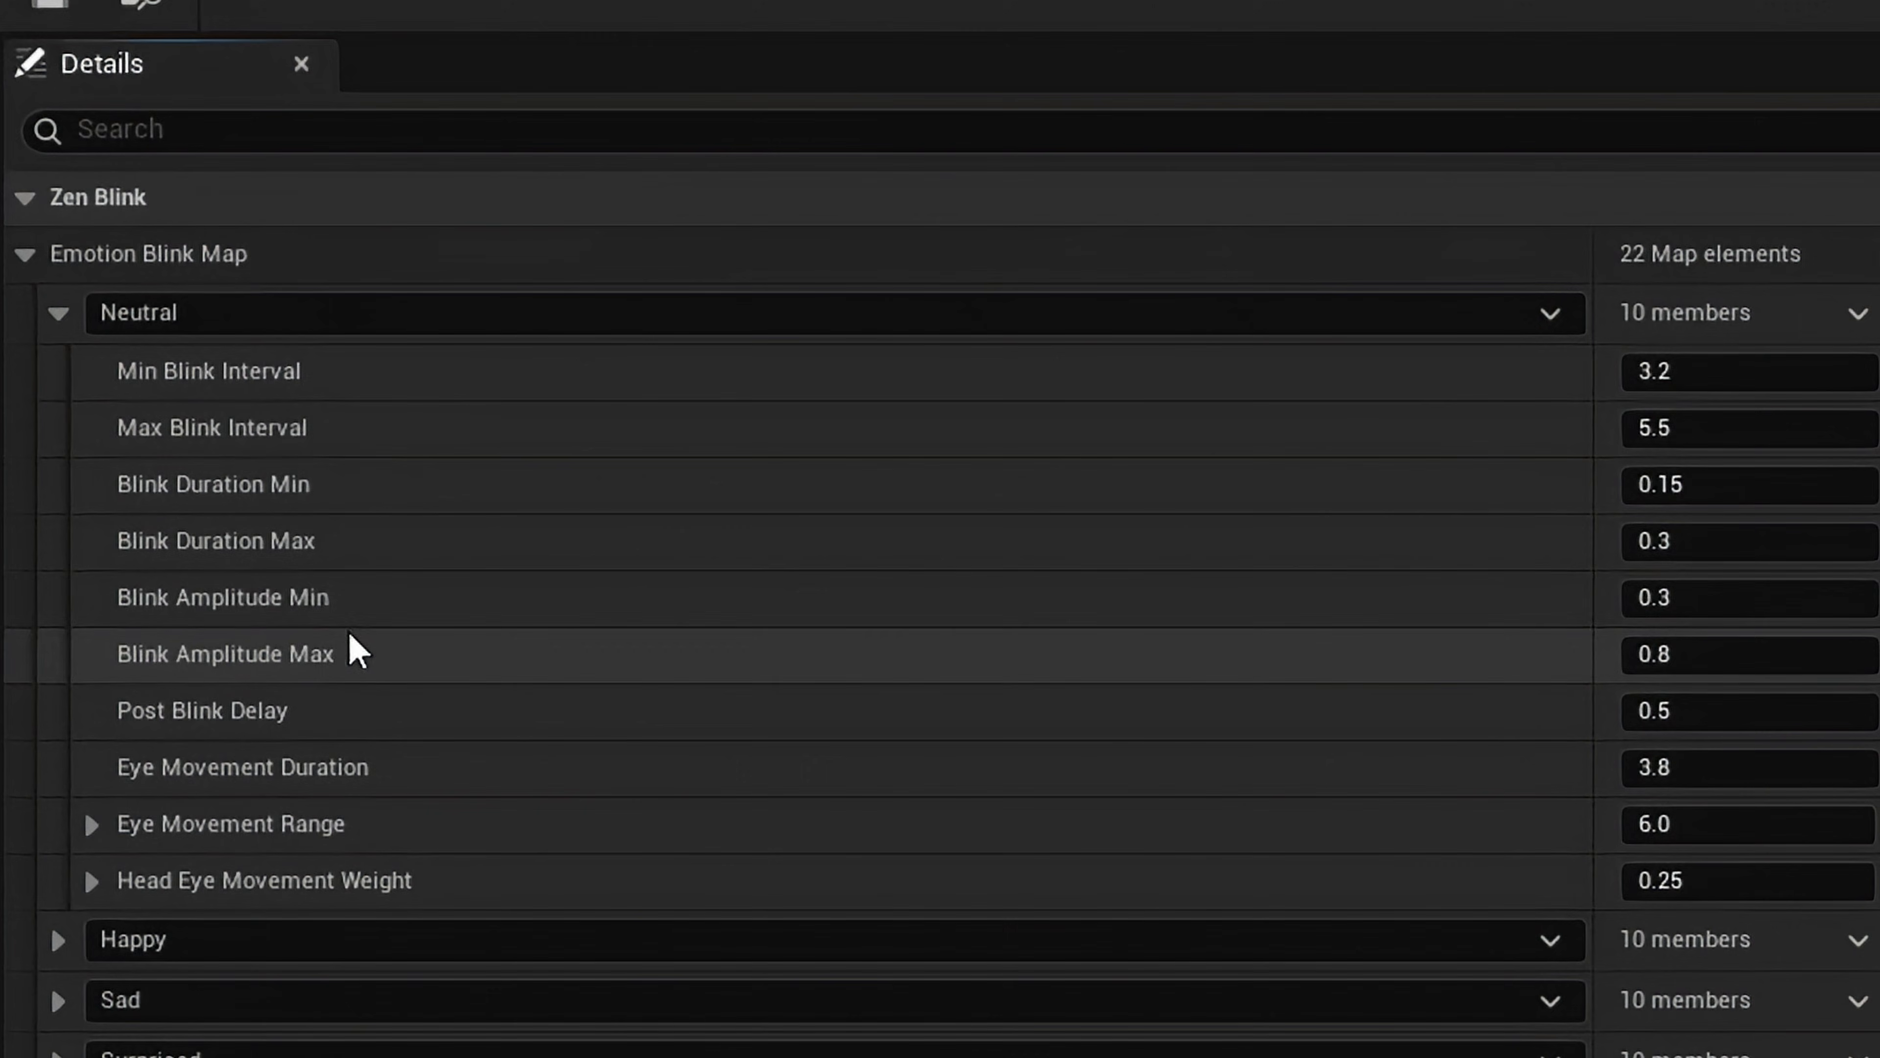
mouse_move(372, 680)
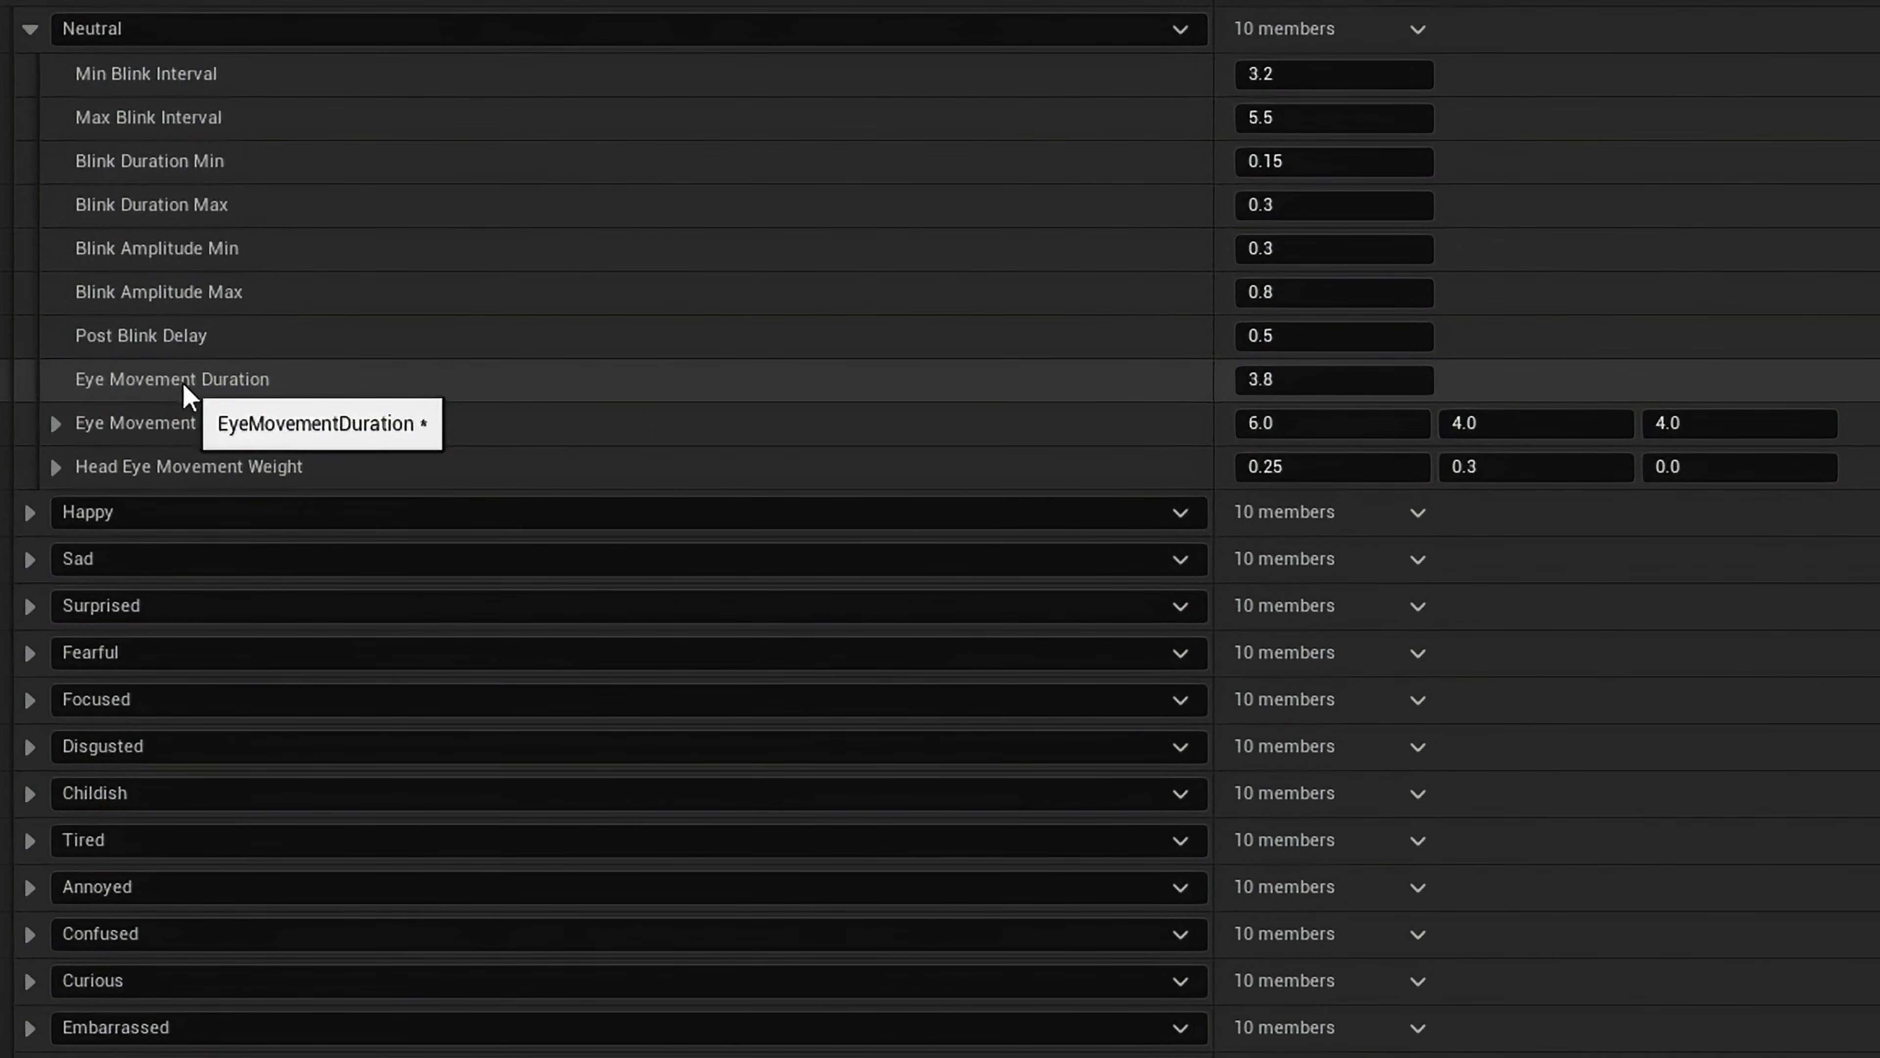
mouse_move(229, 459)
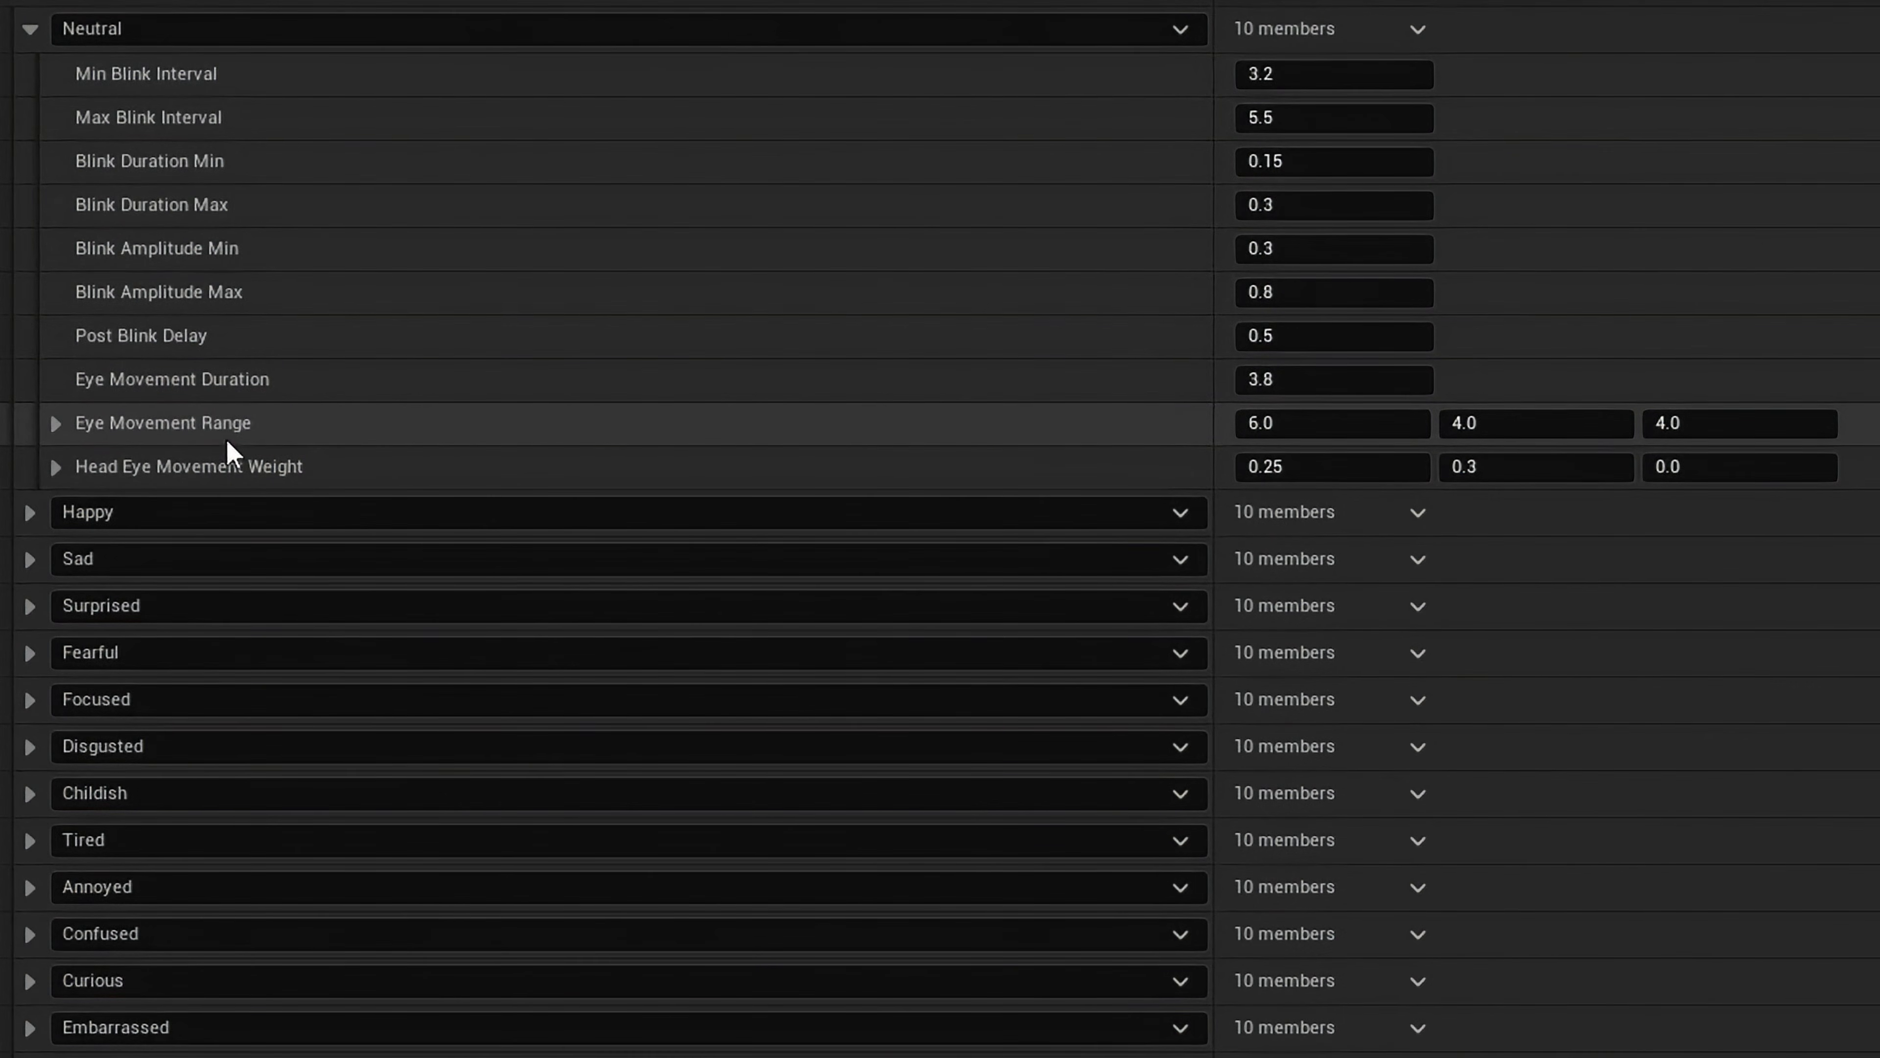
mouse_move(1324, 466)
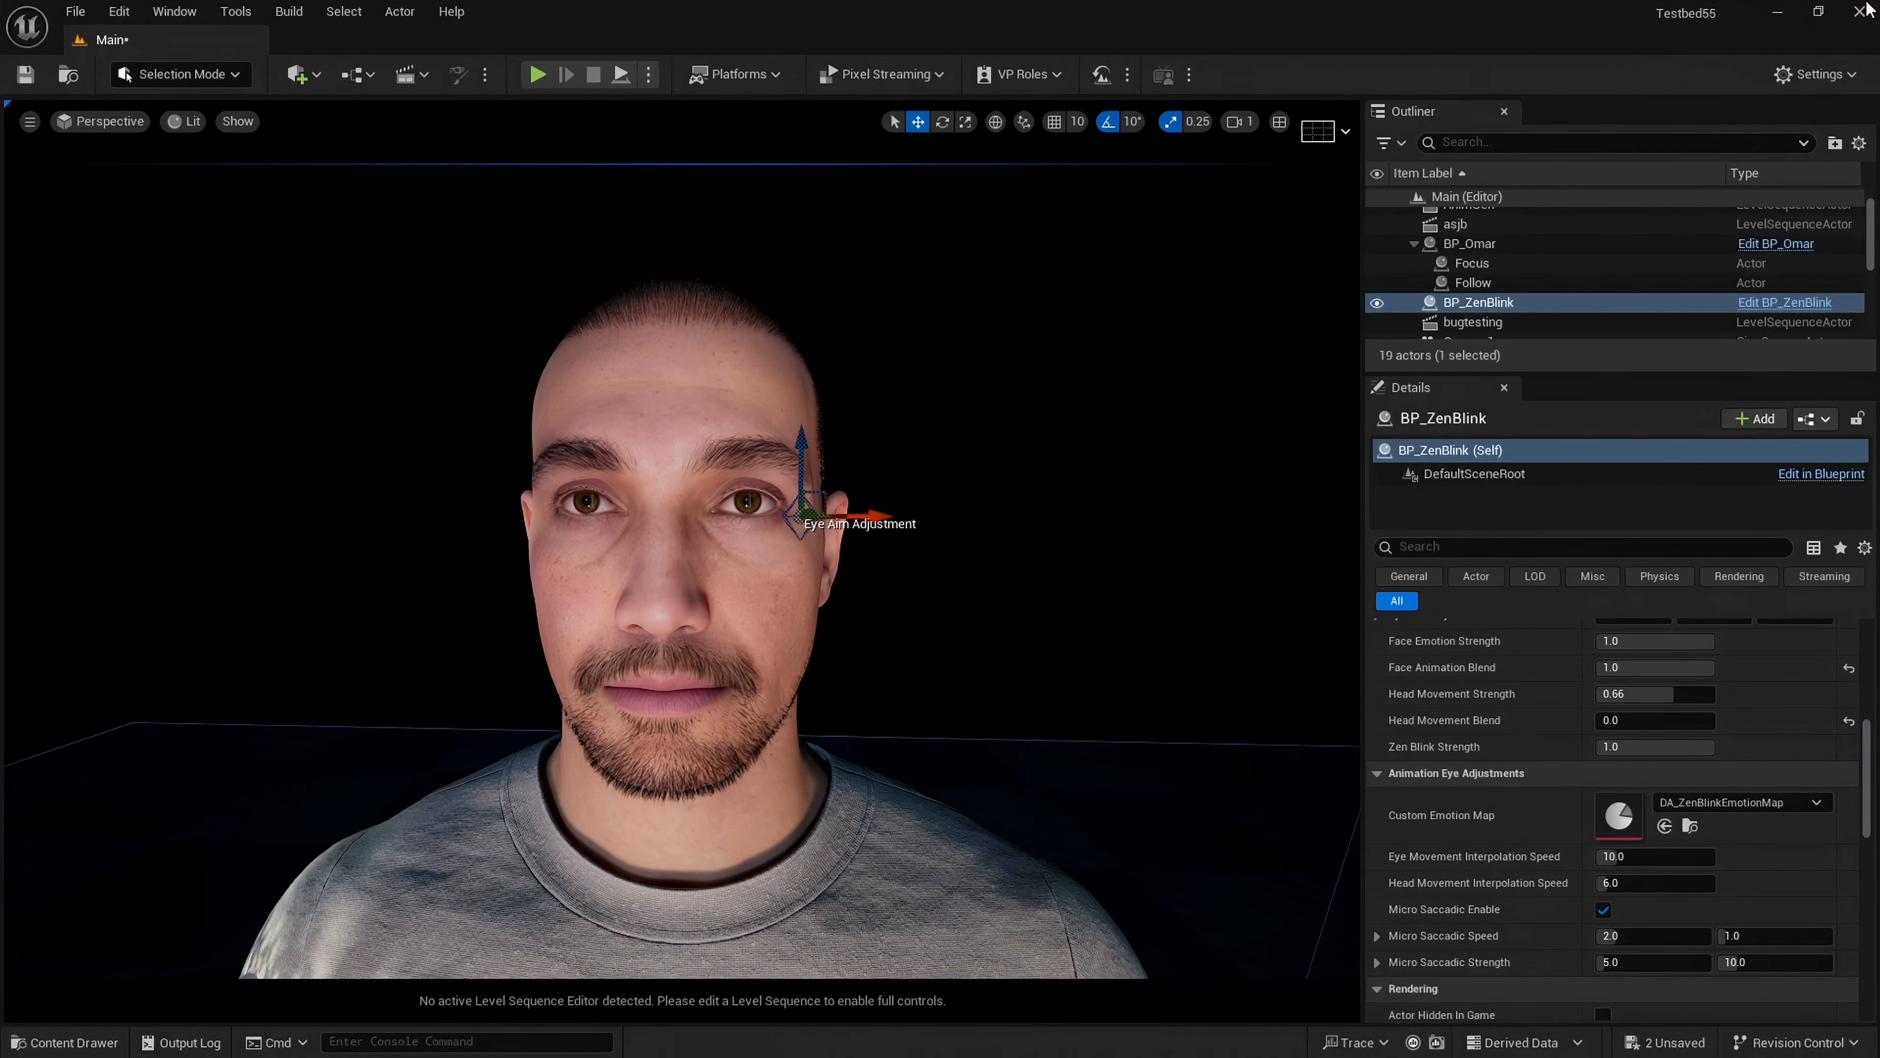
mouse_move(1691, 826)
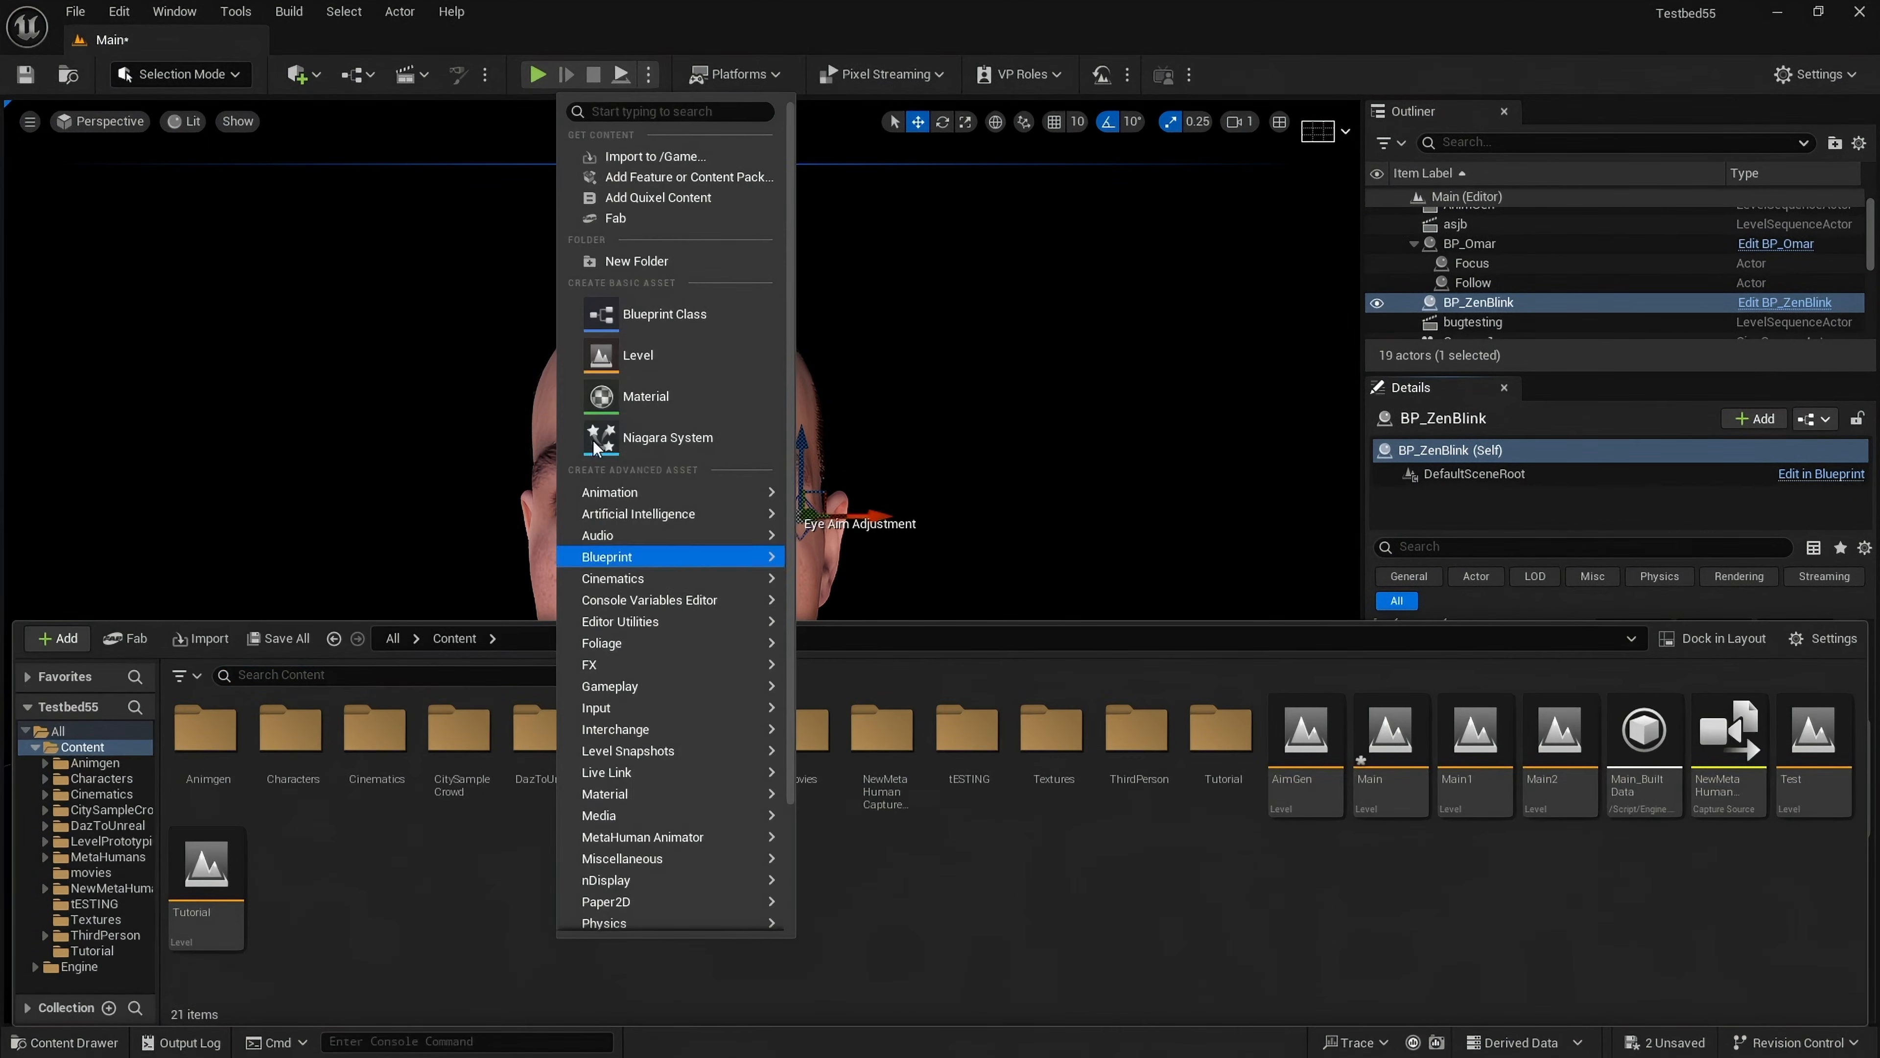
Step: Create a new Content folder named tutuorial and enter it
left_click(637, 260)
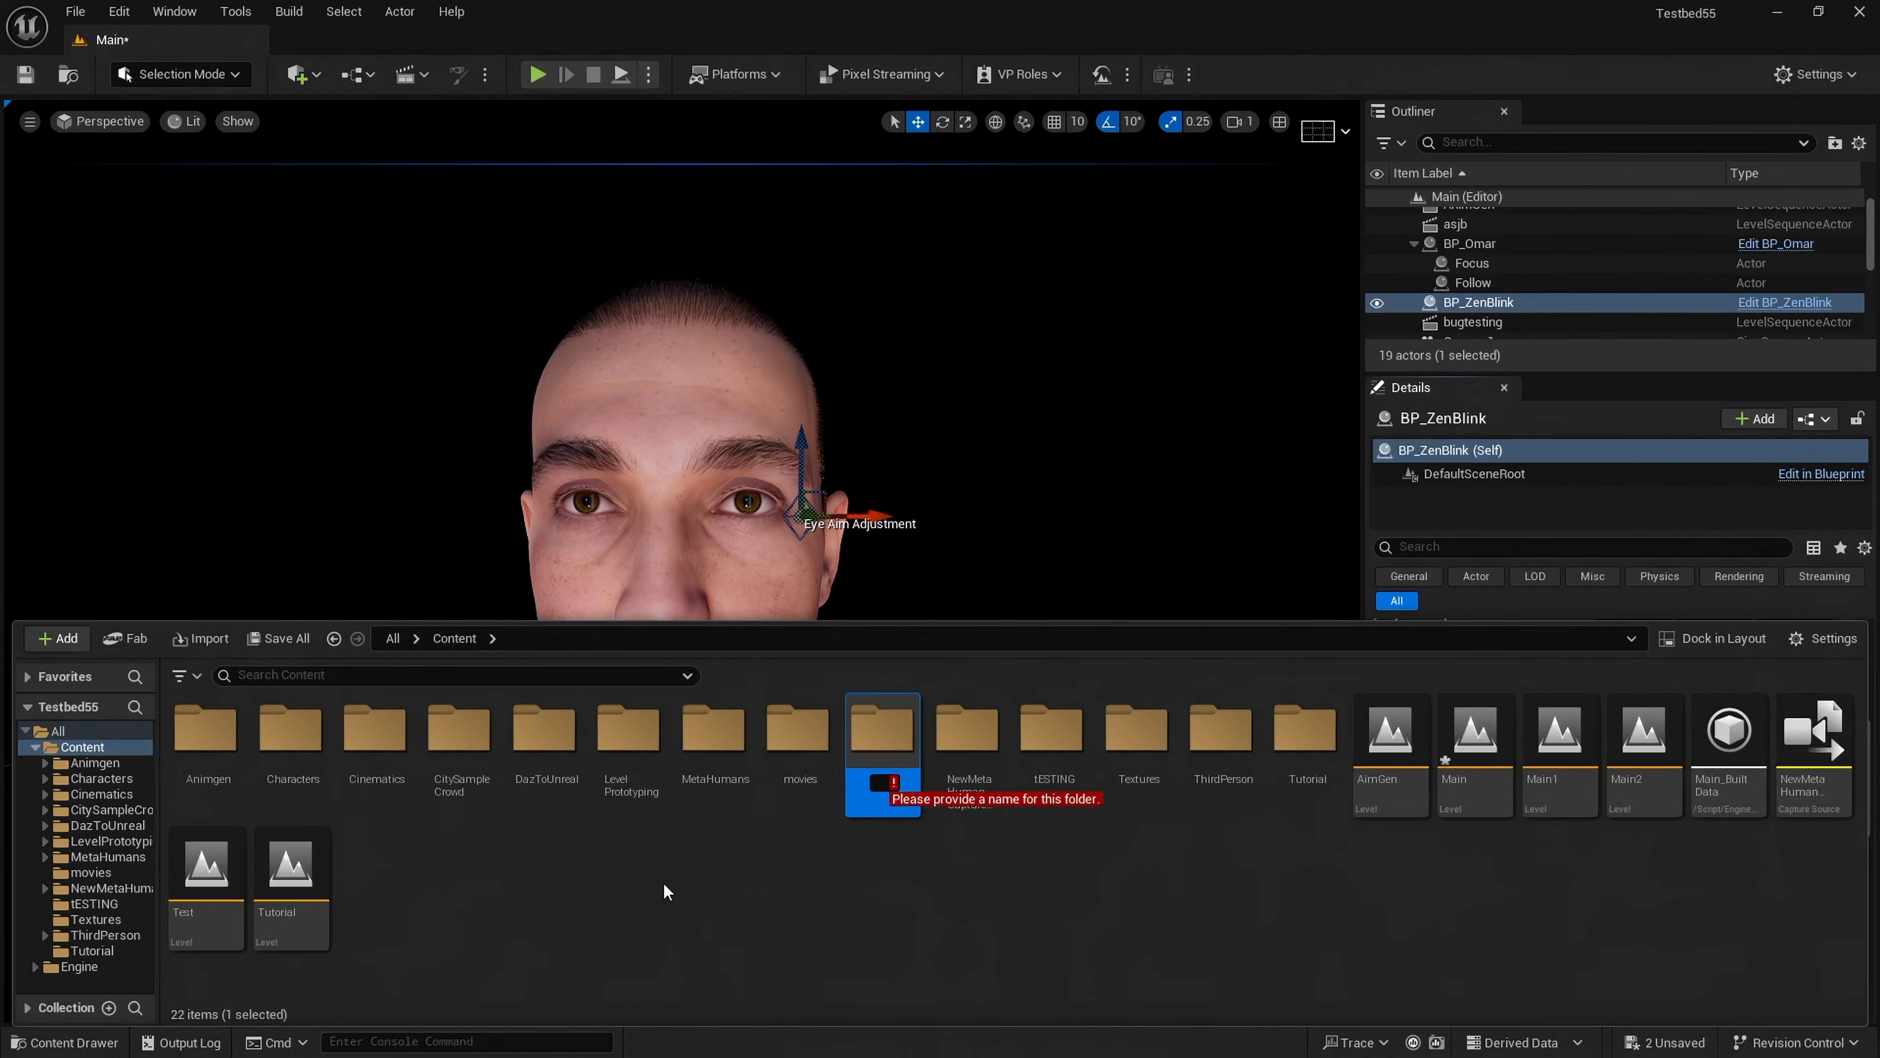
type("tutu")
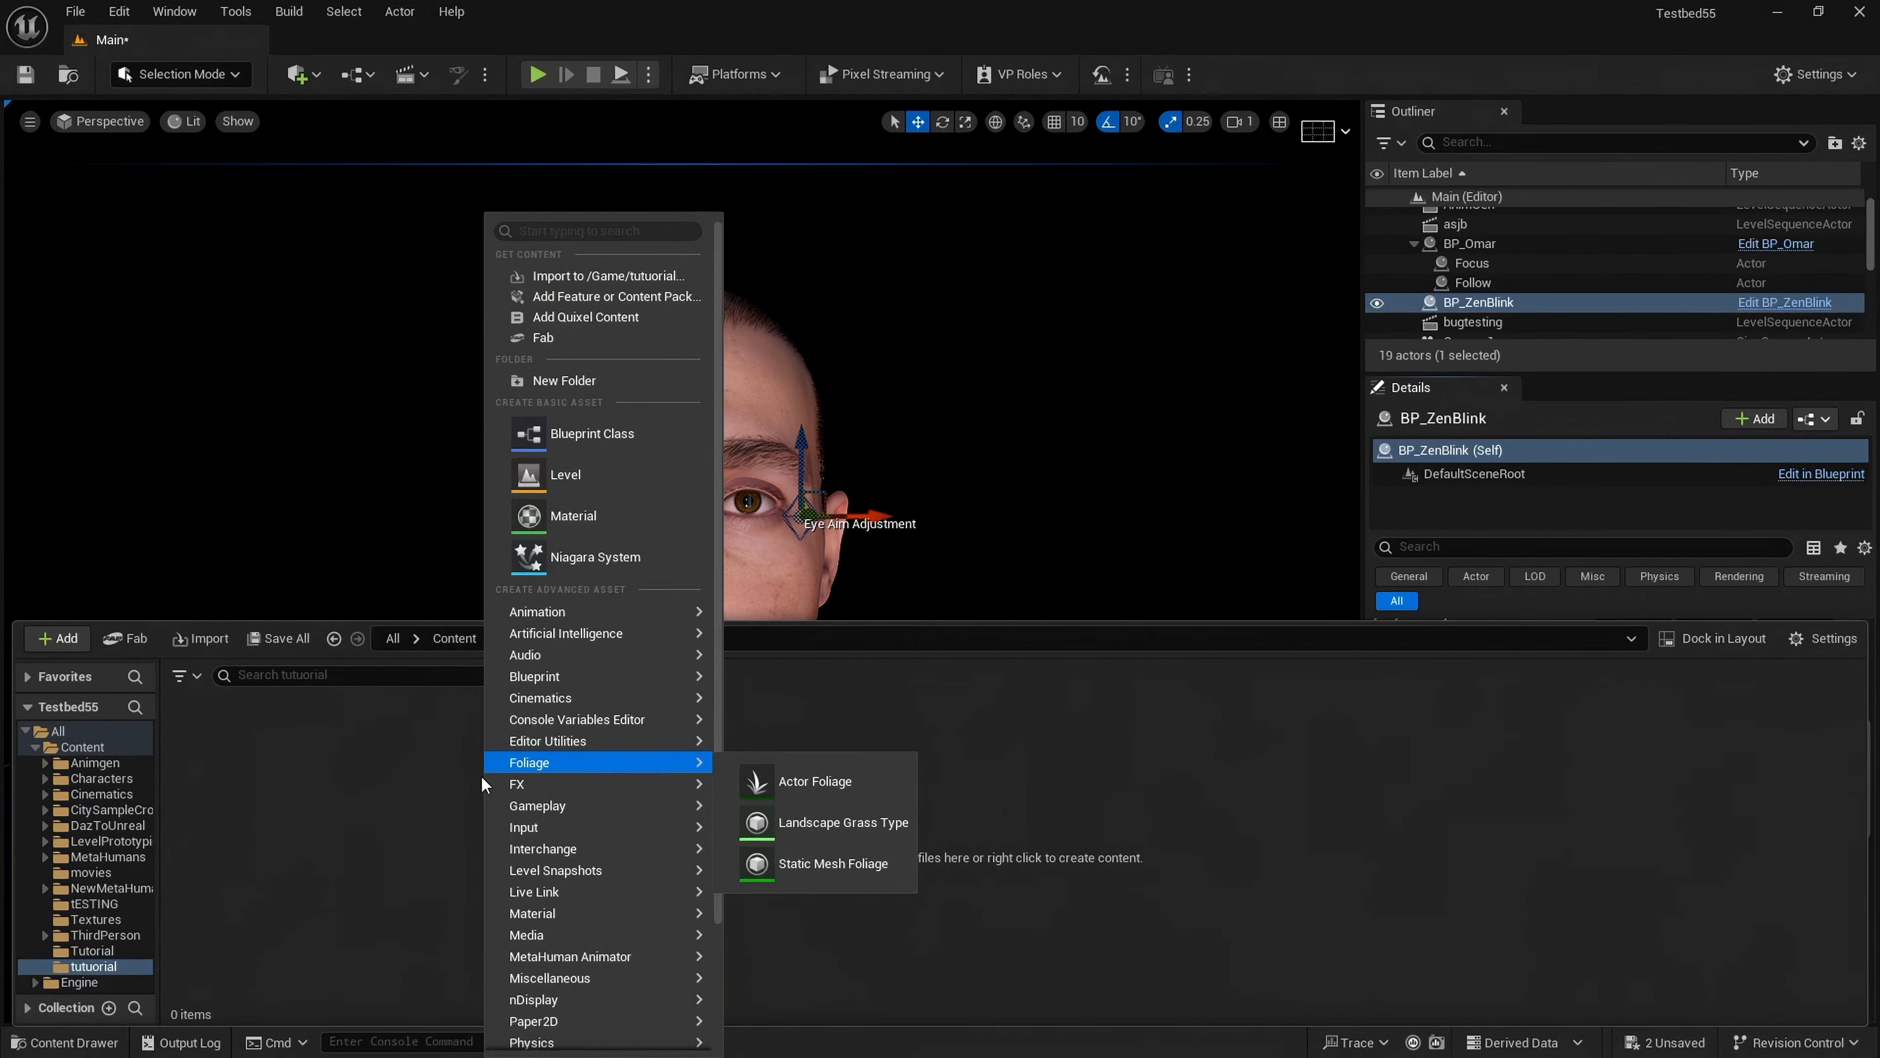
mouse_move(569, 213)
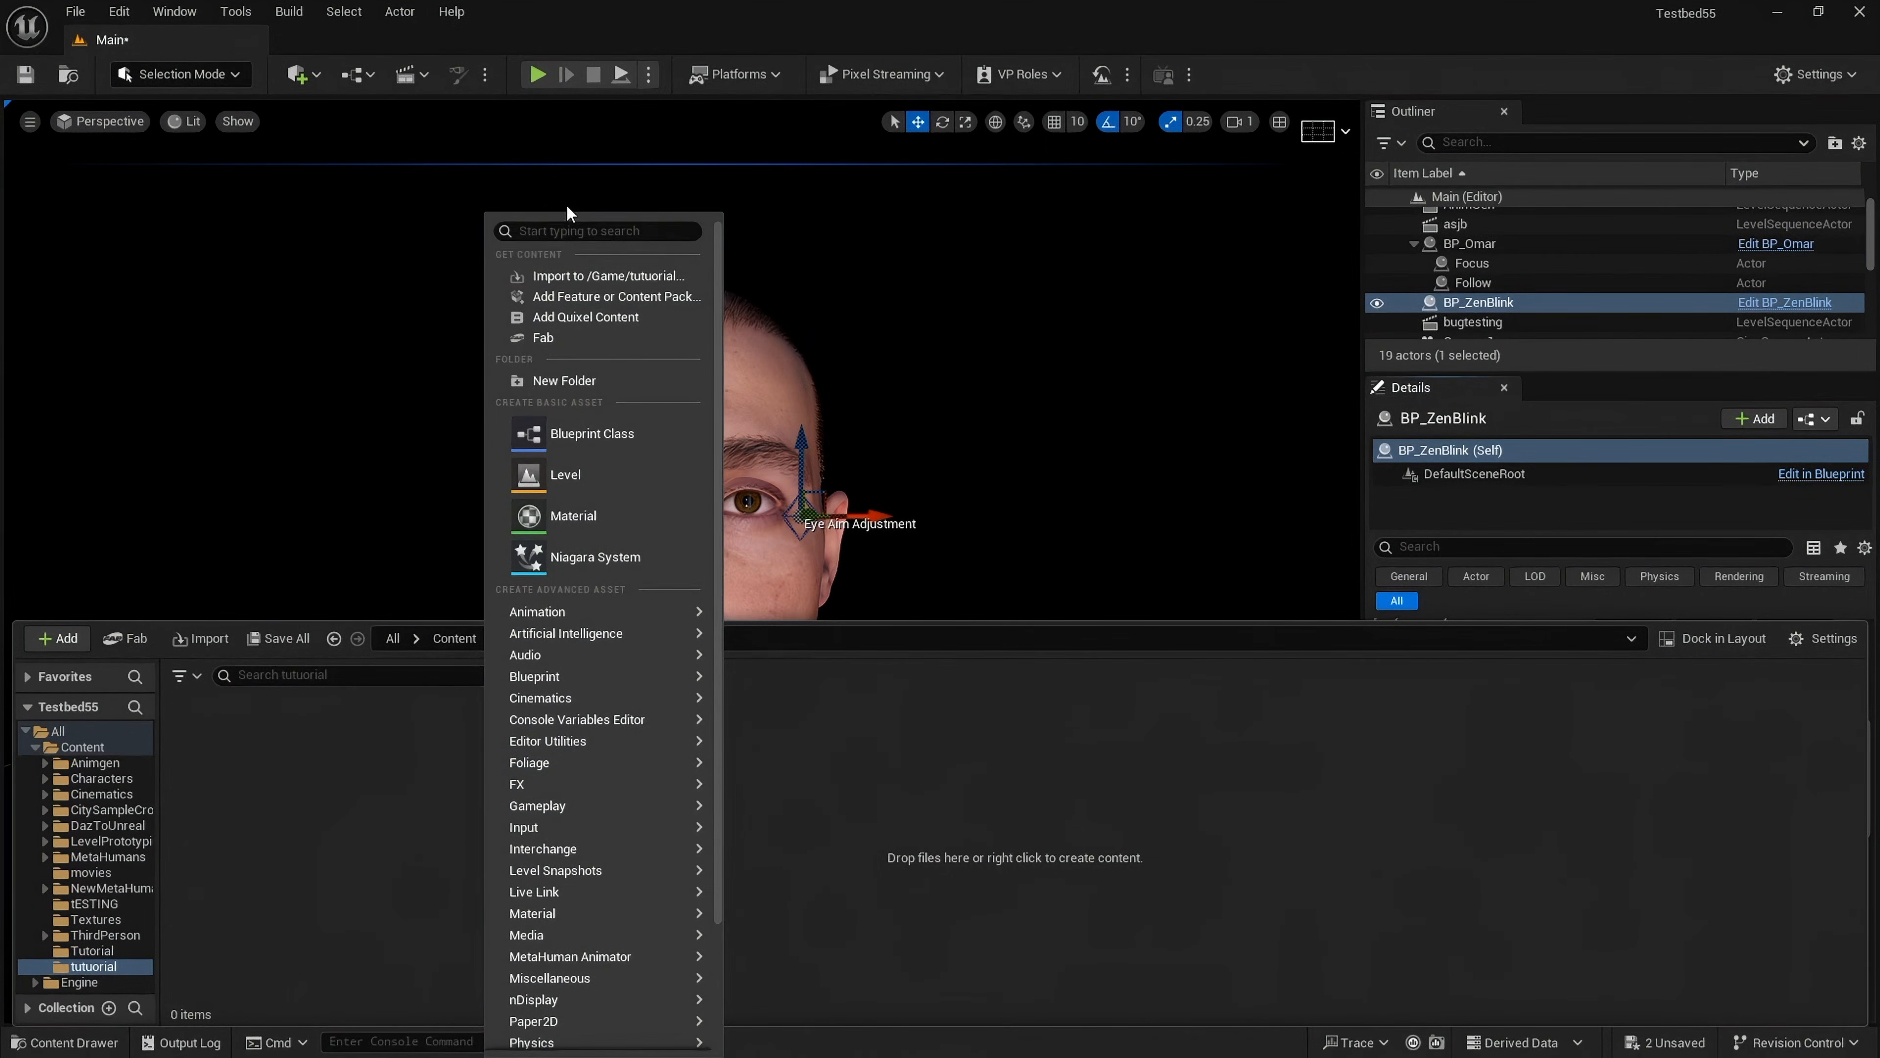
left_click(597, 232)
type("data asset")
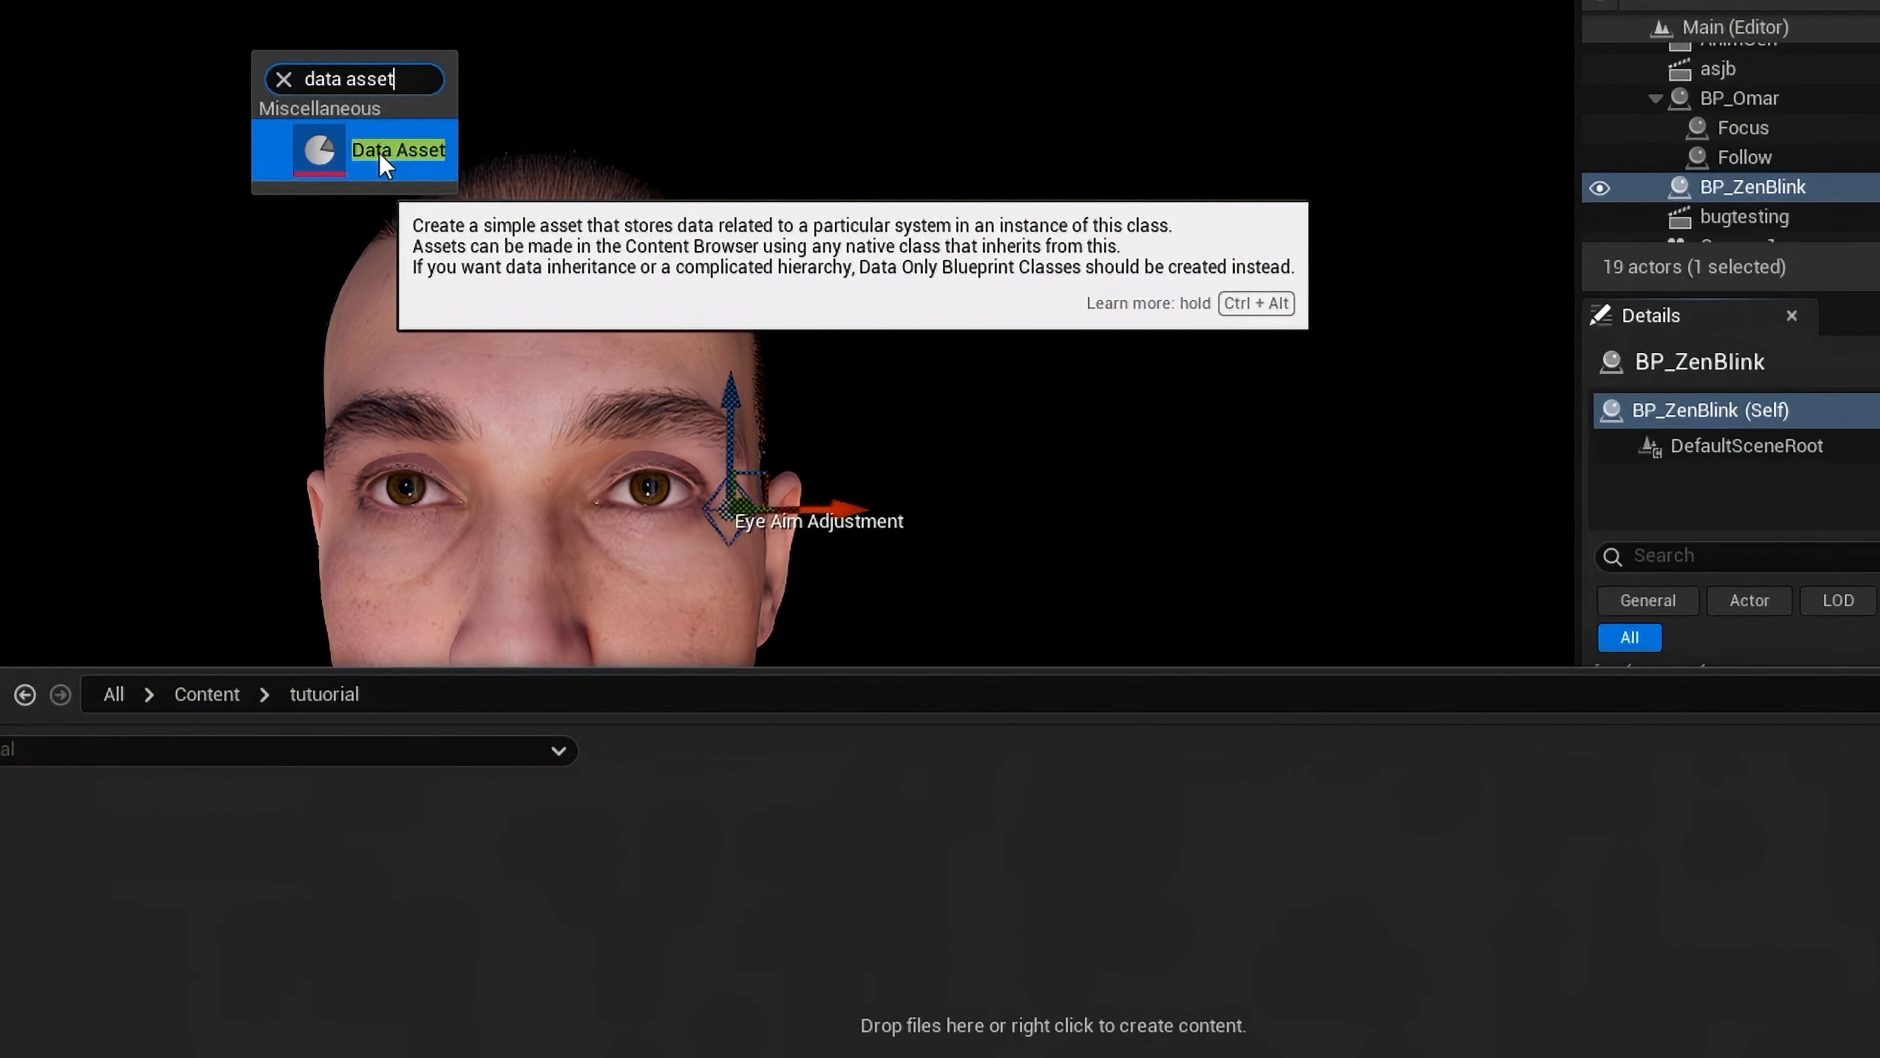
Step: Create a Zen Blink Emotion Data Asset in the folder and start naming it Test
left_click(398, 149)
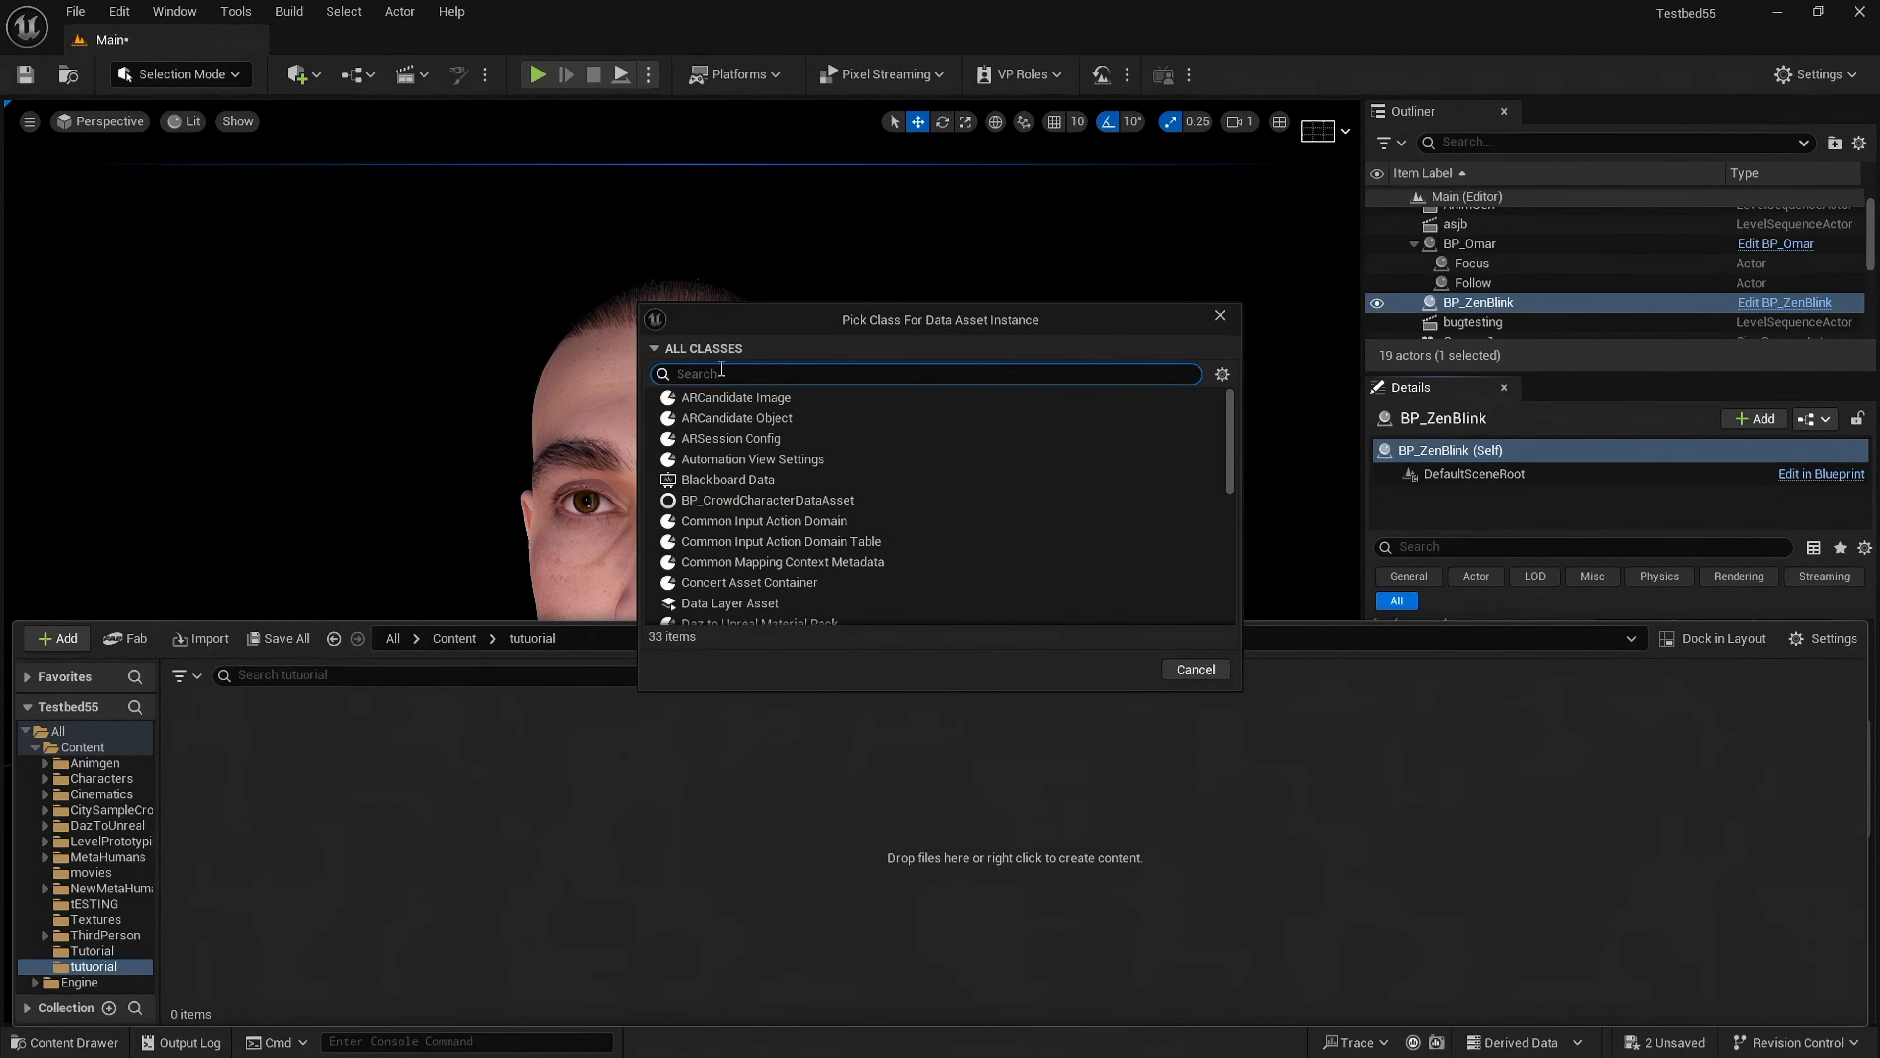
type("zenb")
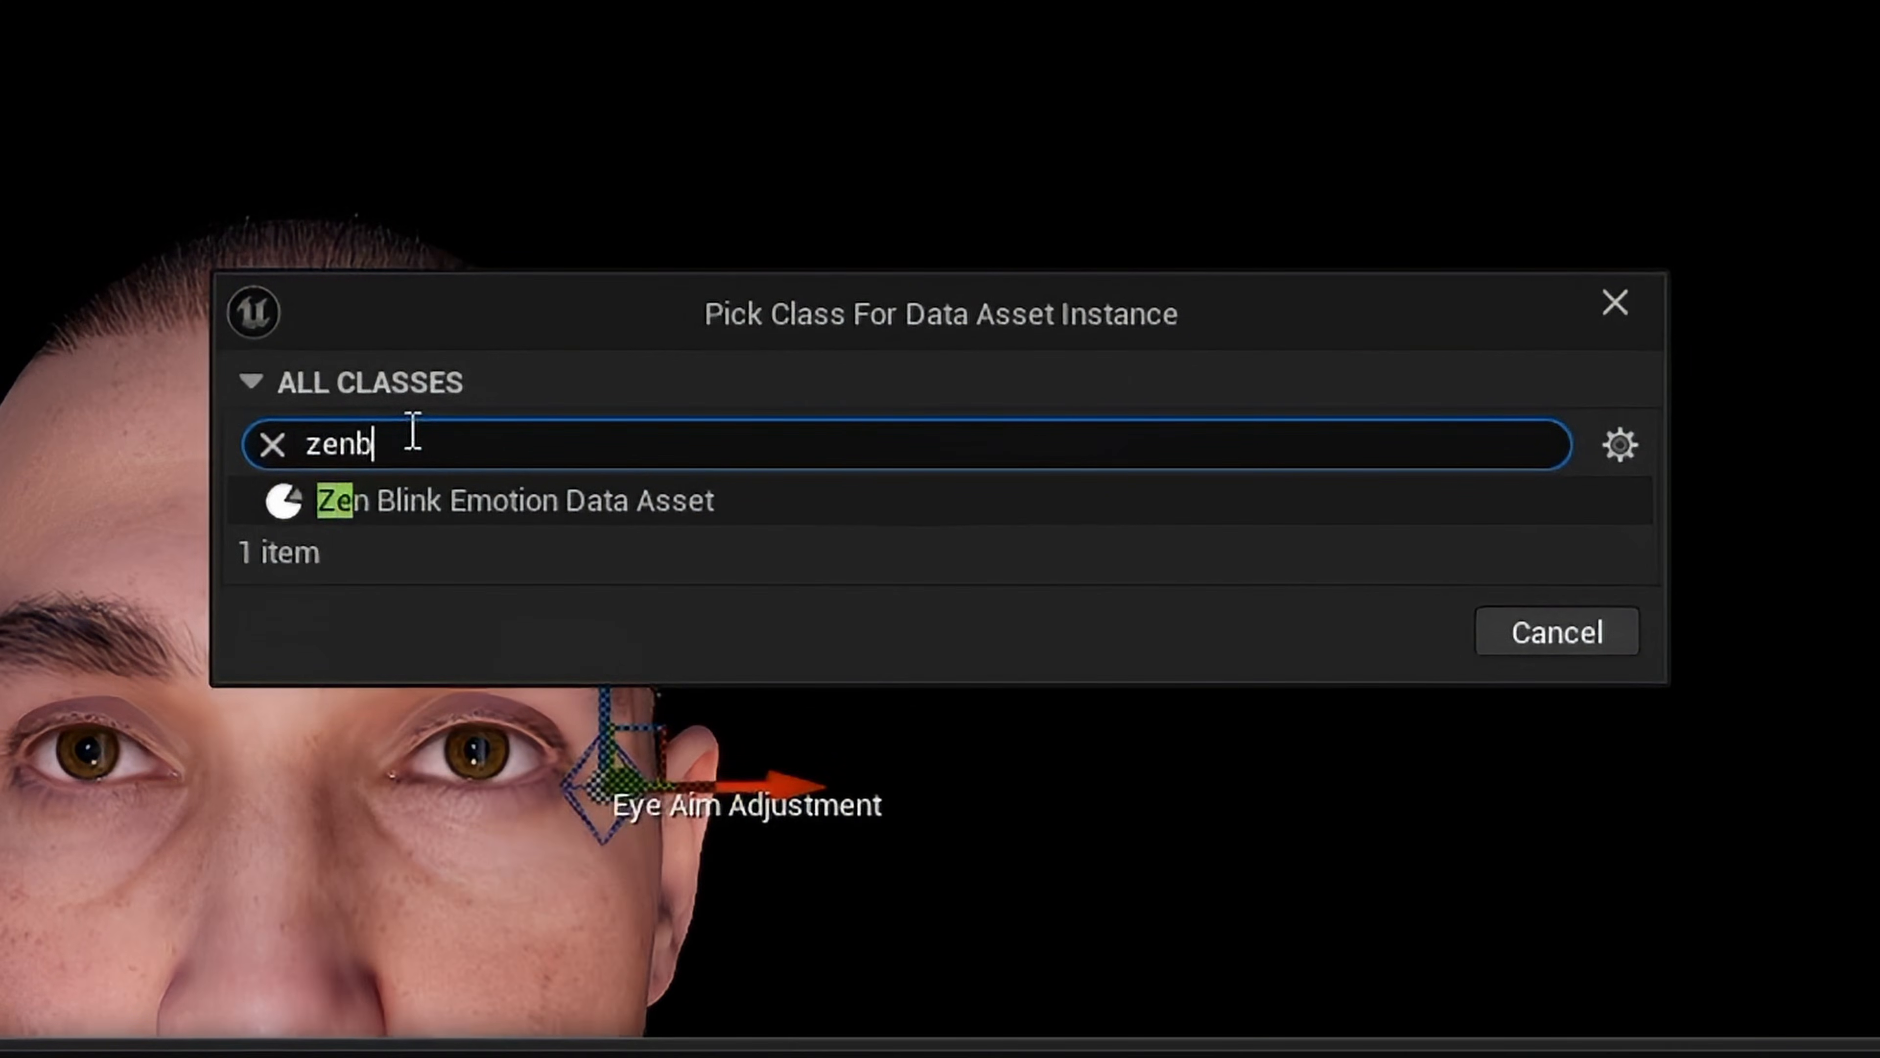
type("link")
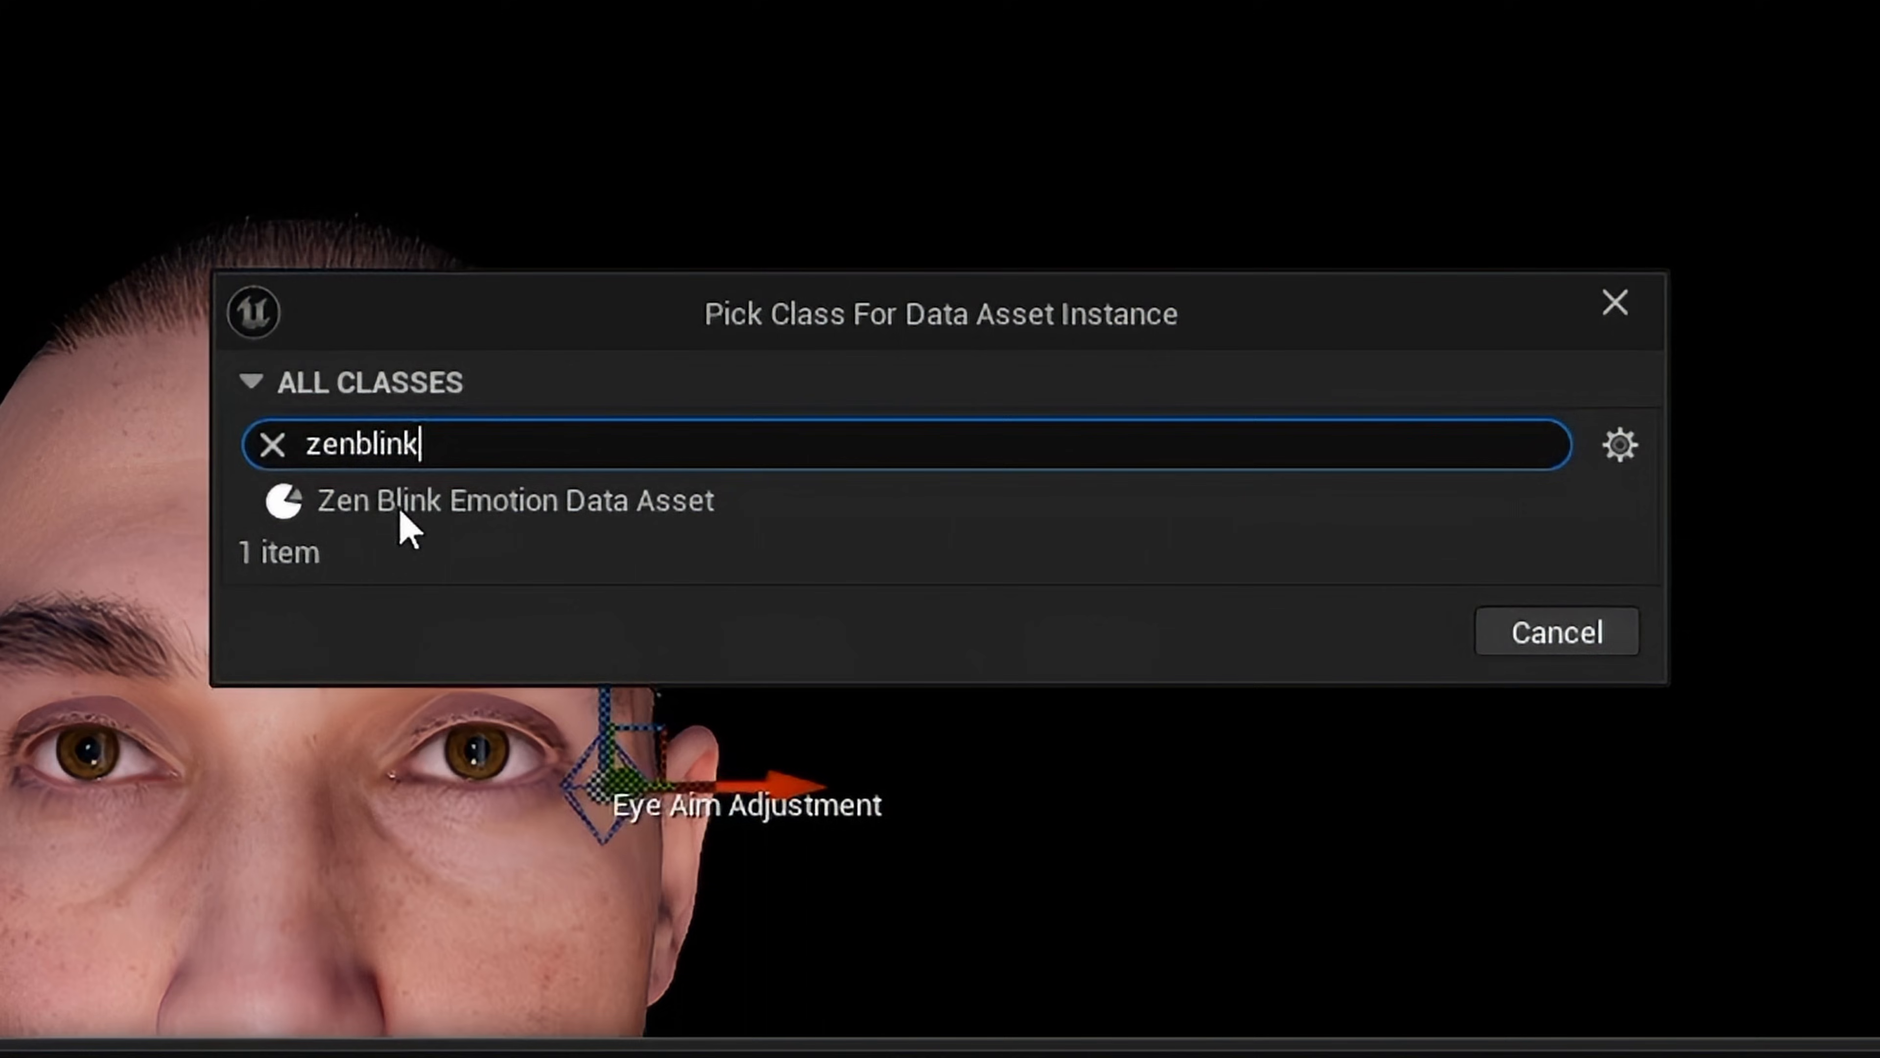
mouse_move(594, 519)
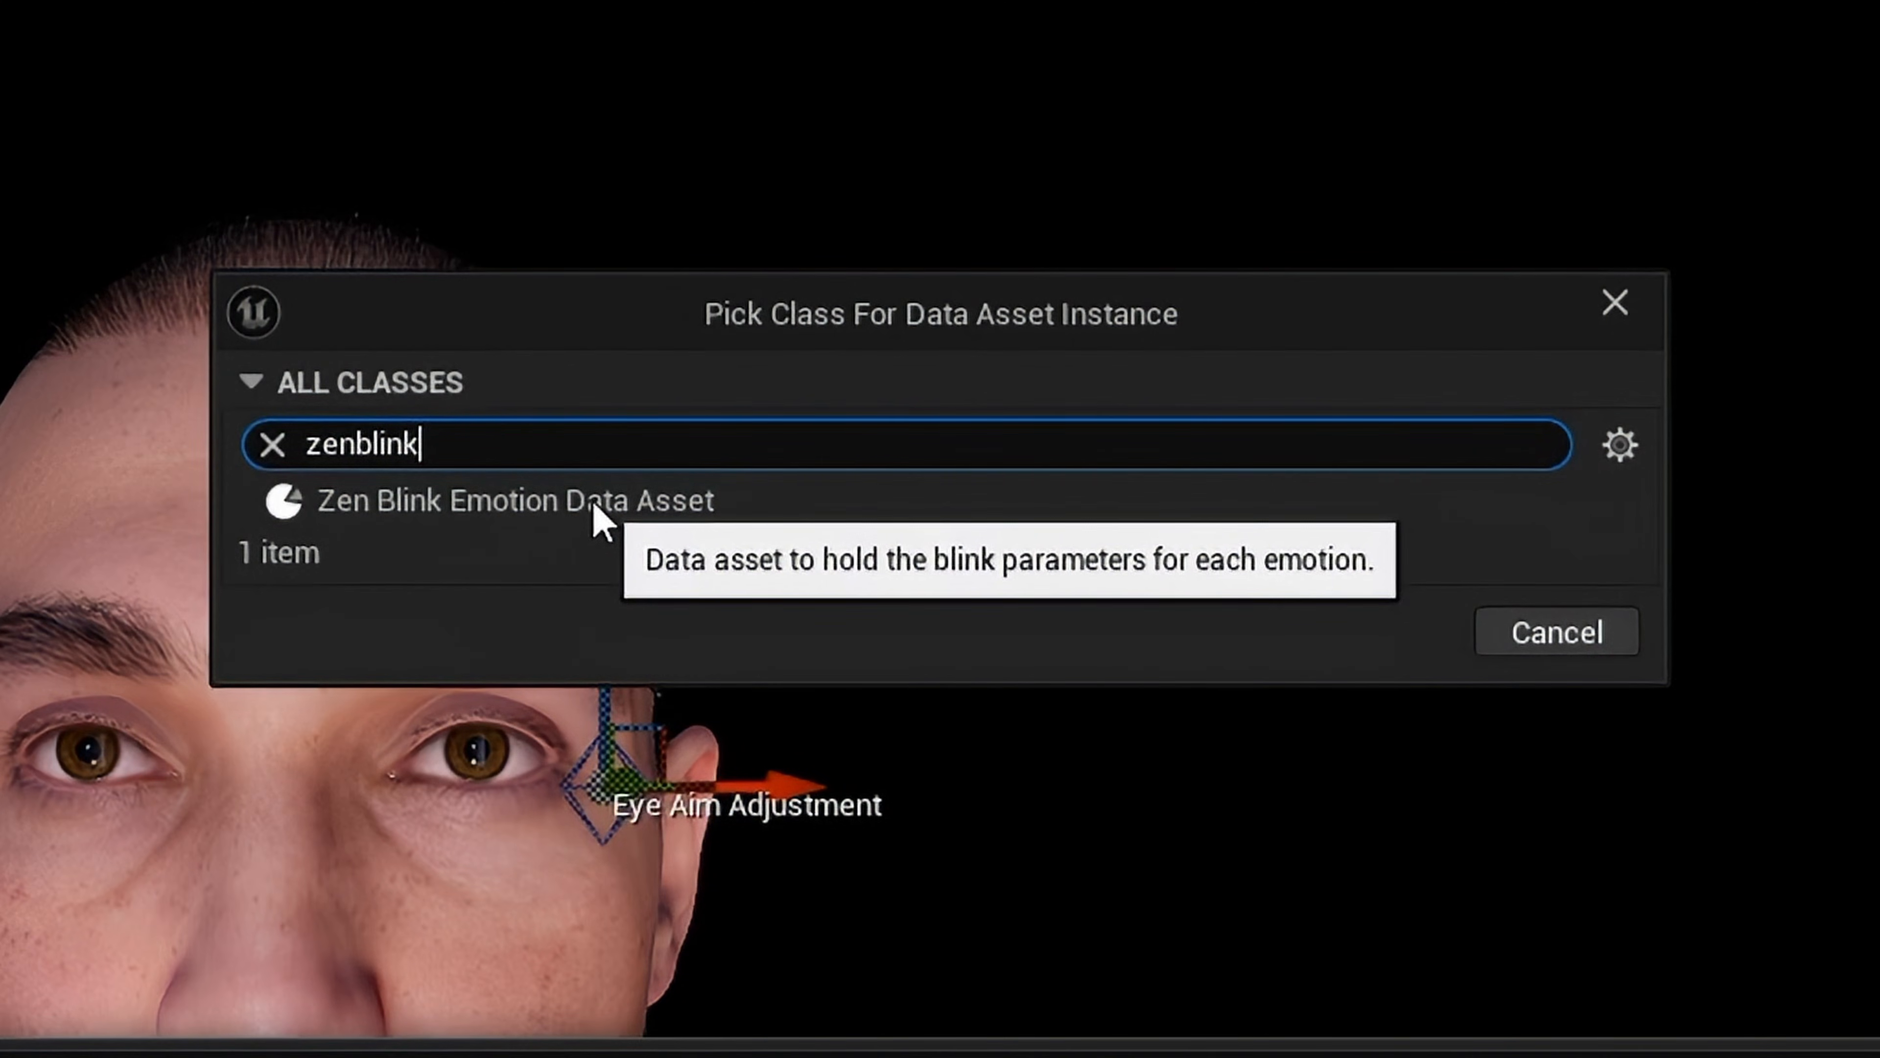
left_click(493, 506)
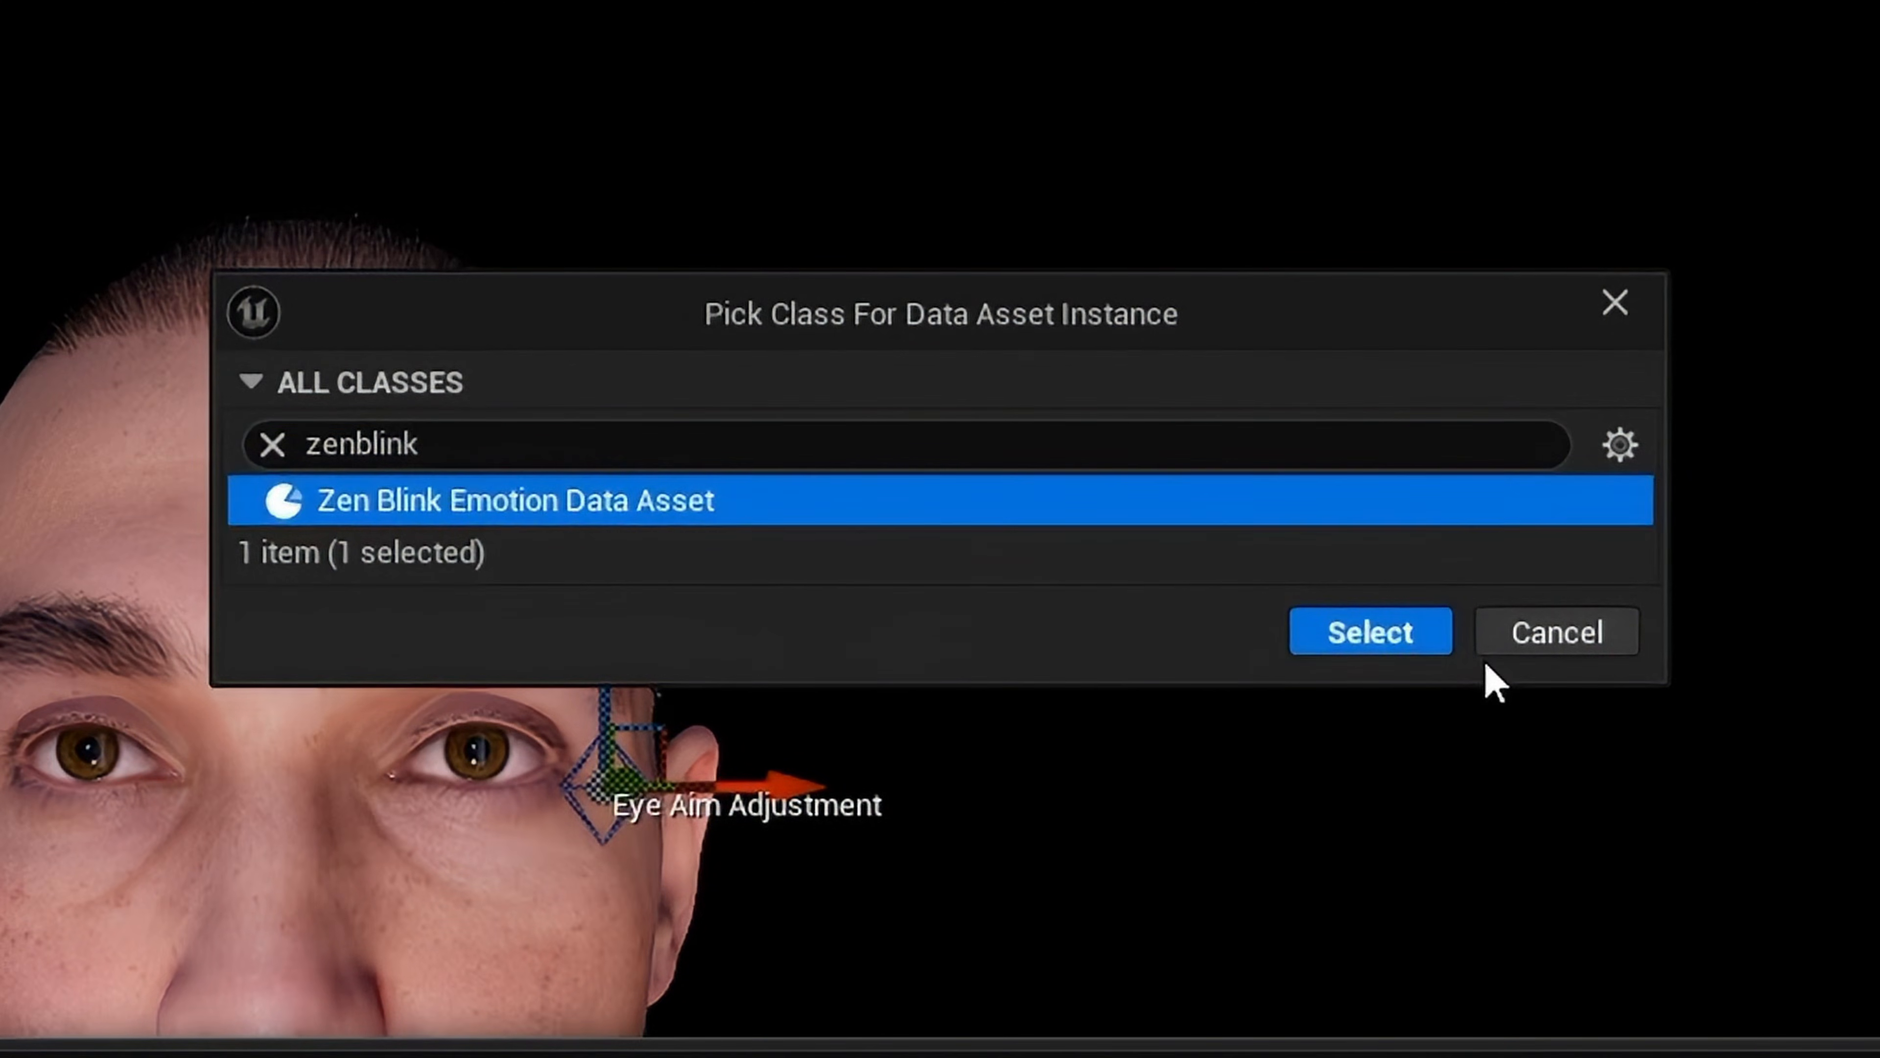
left_click(1371, 631)
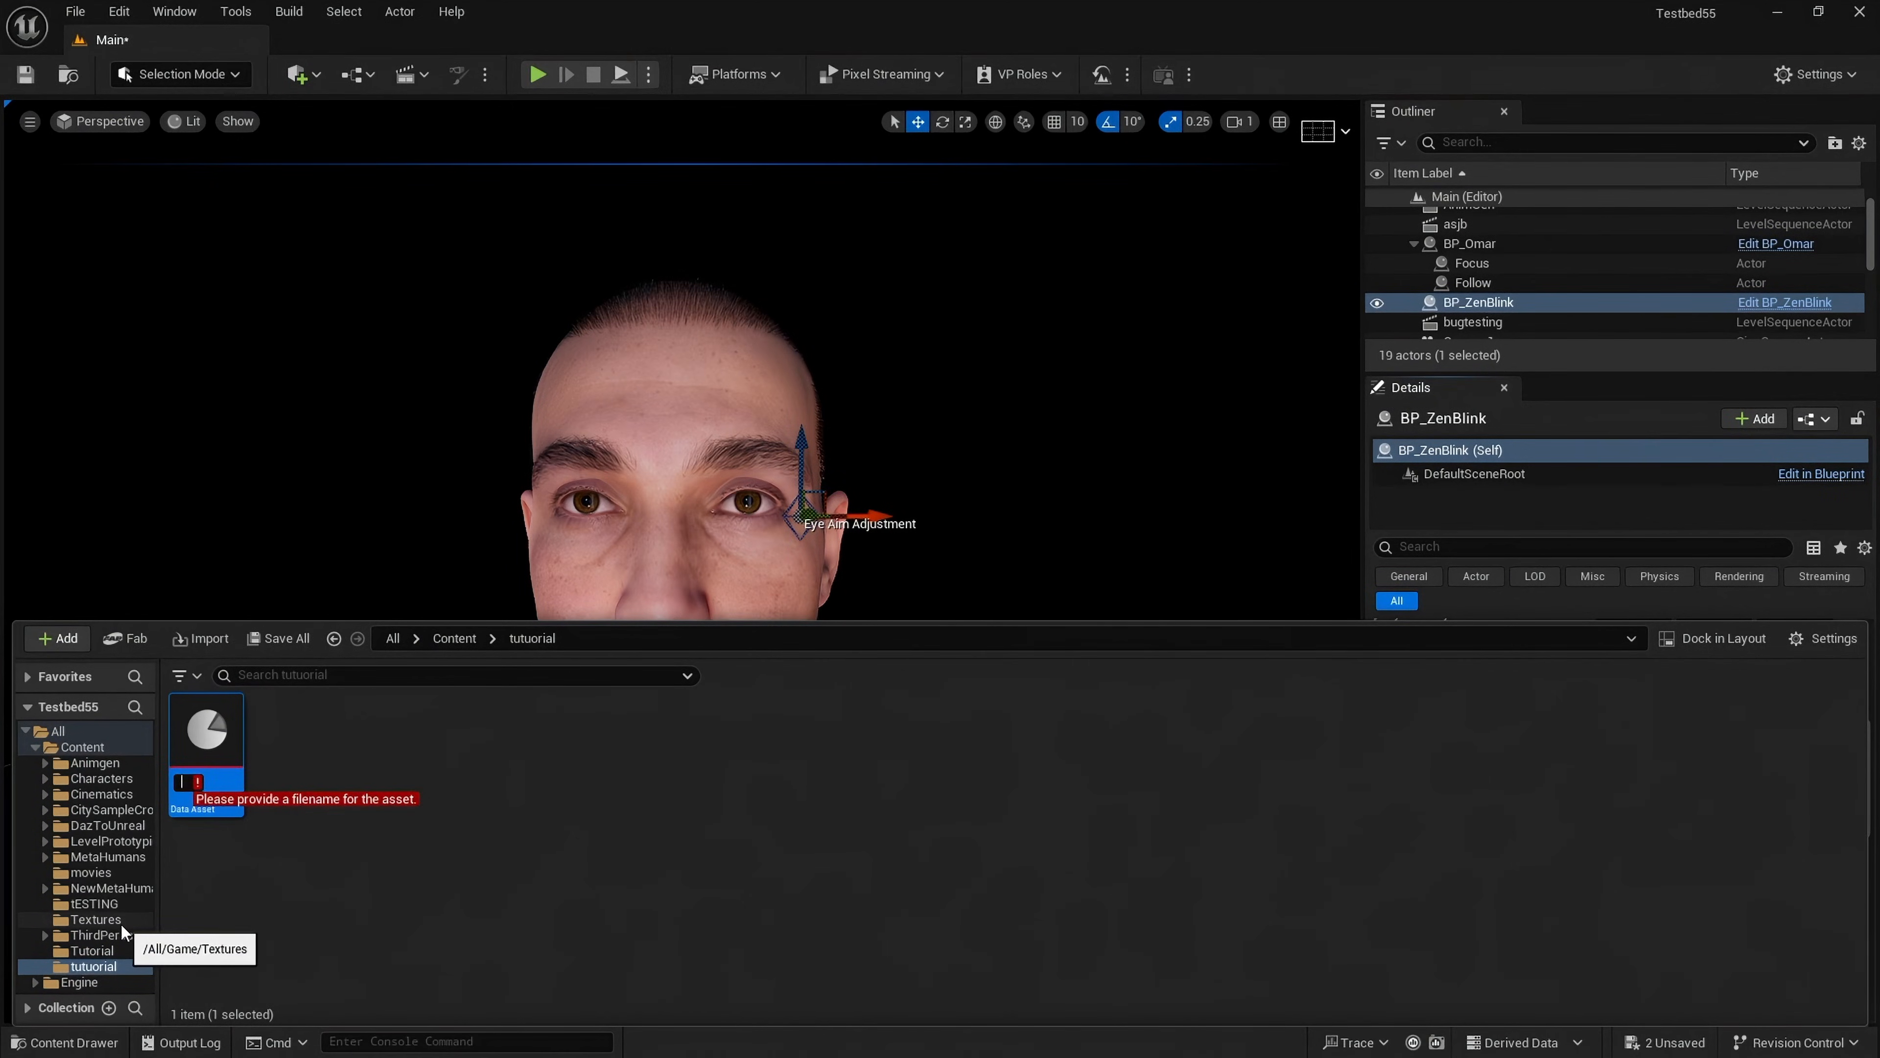
type("Testmap1")
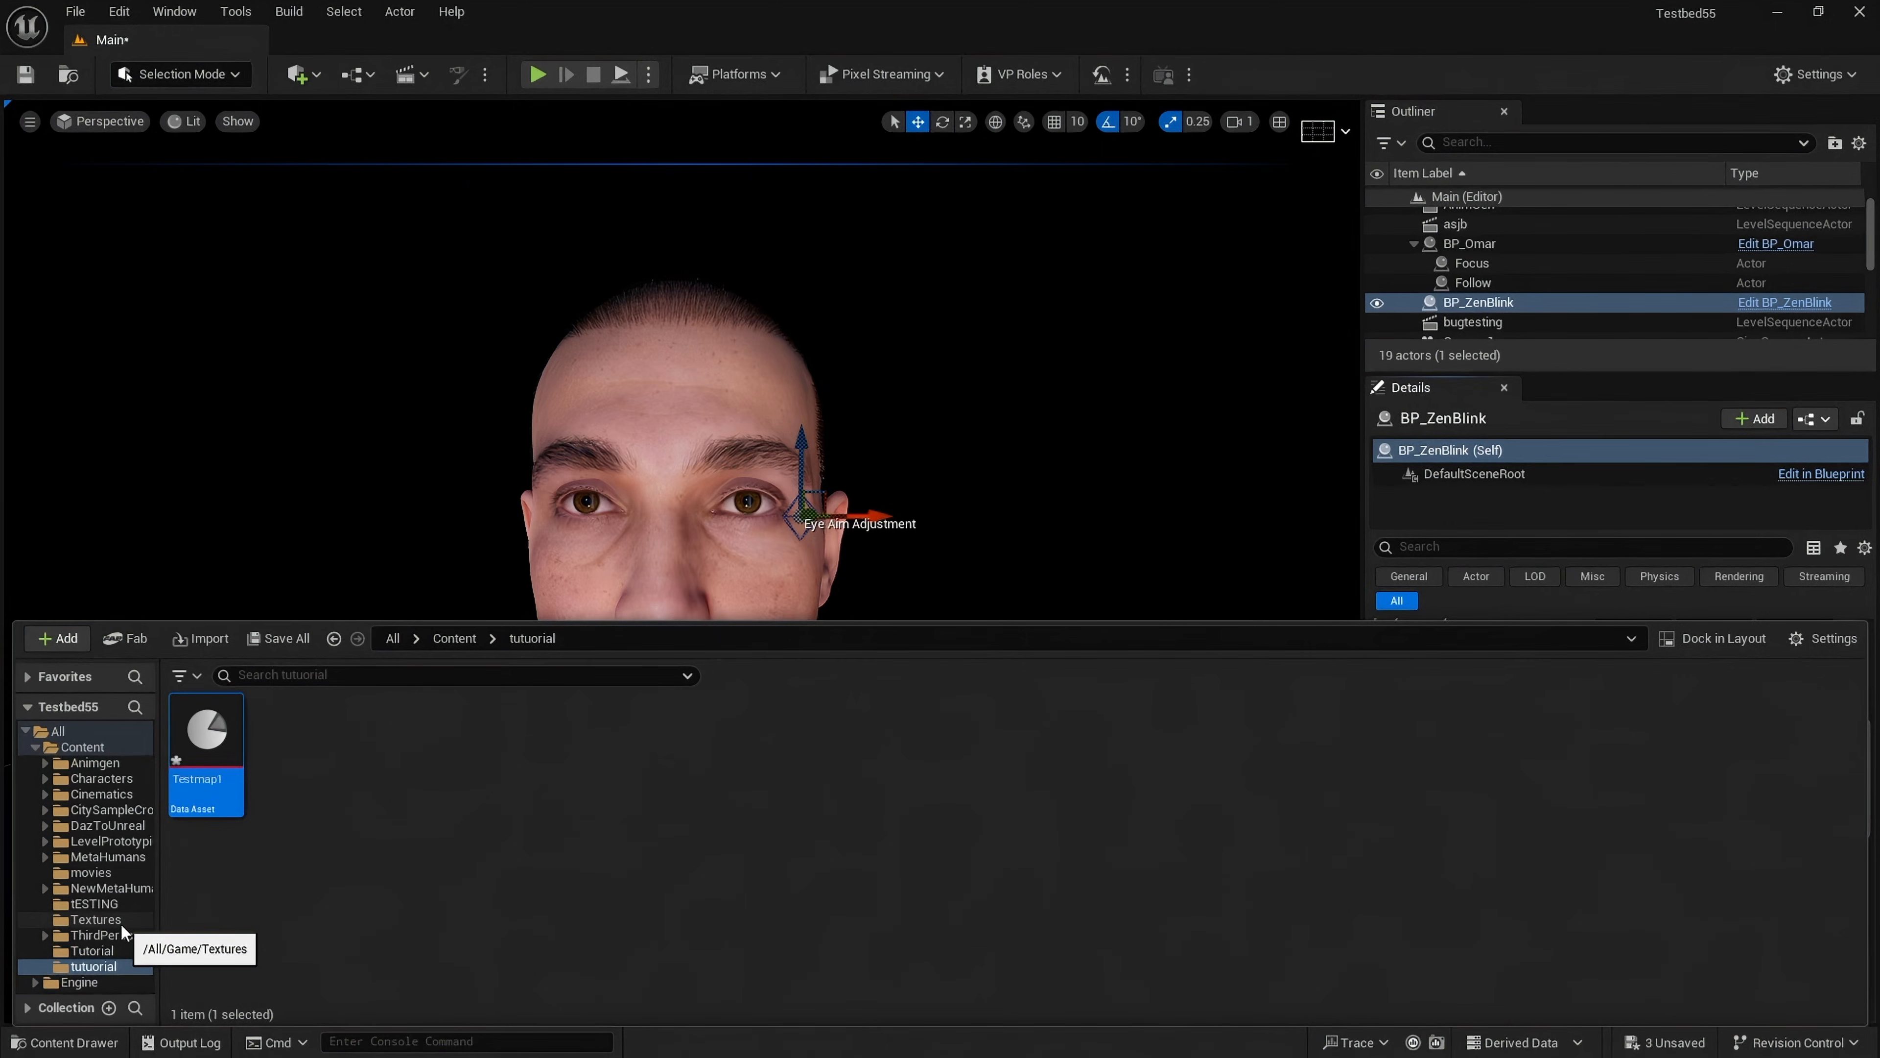
mouse_move(1266, 538)
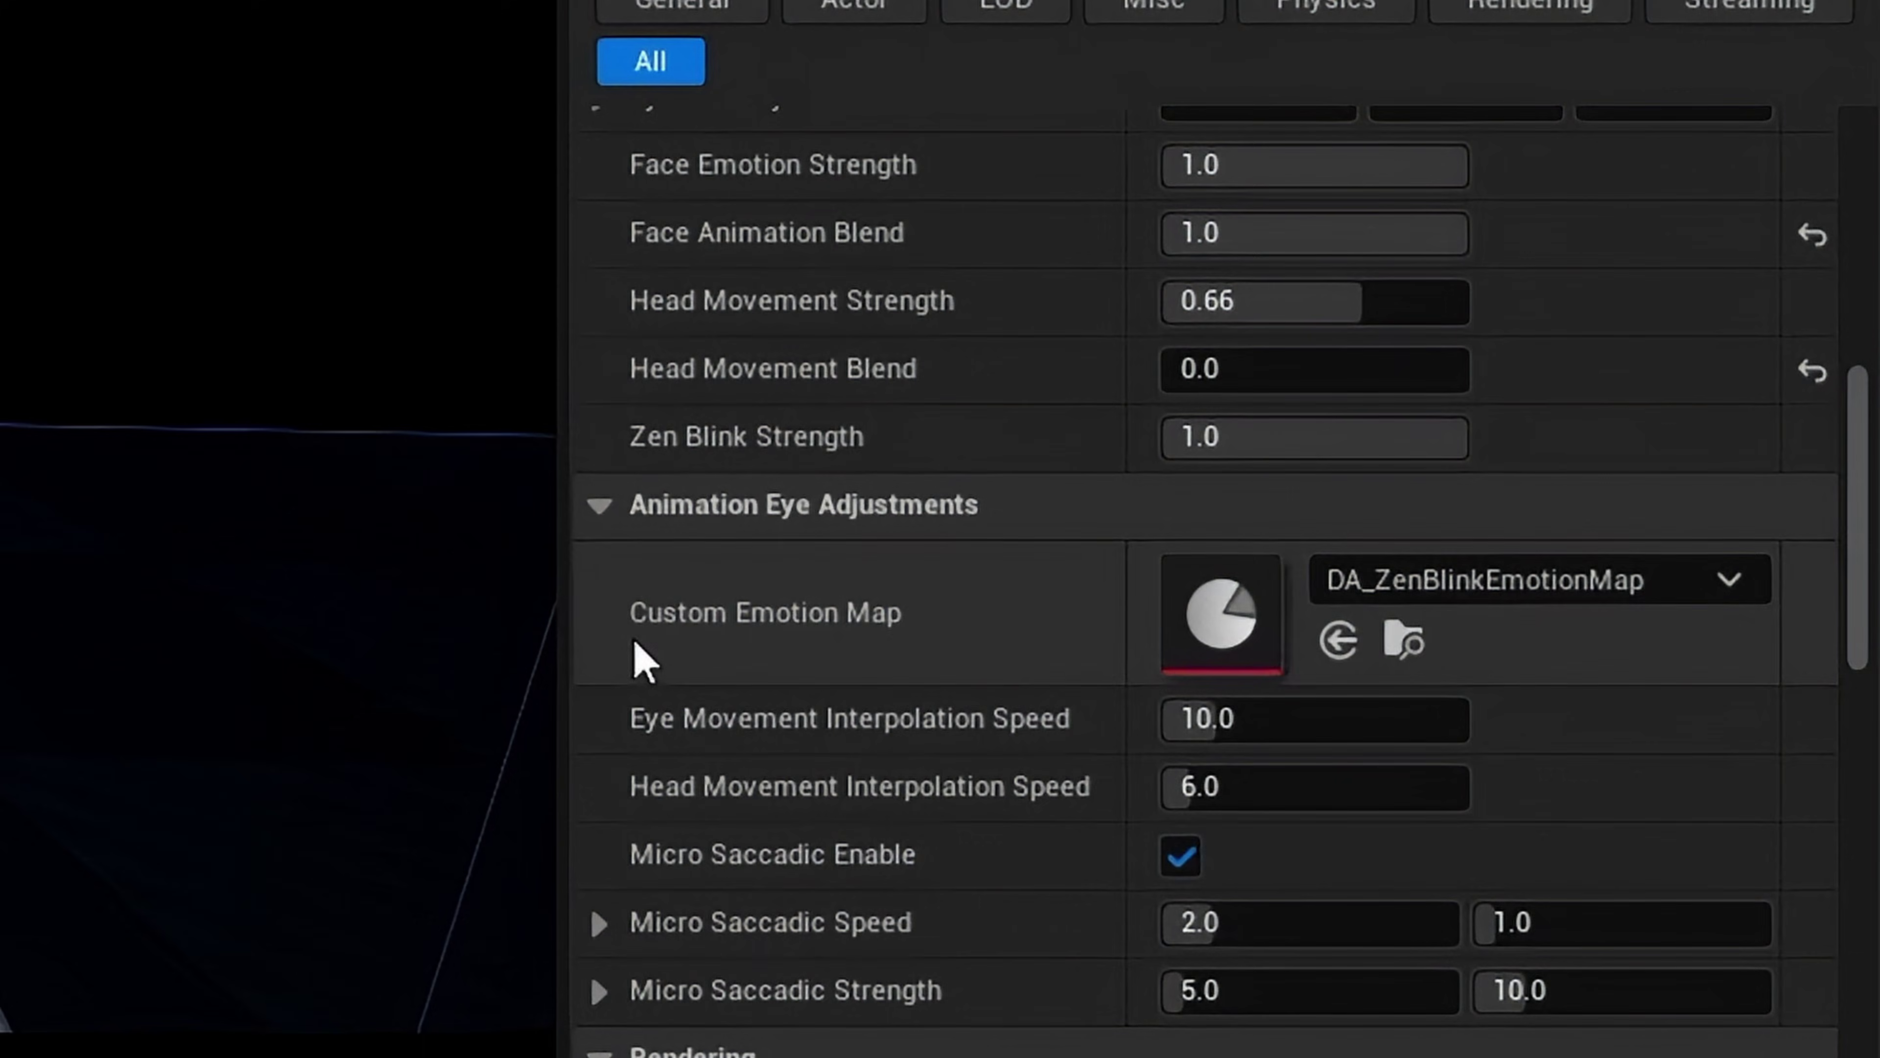
mouse_move(1338, 644)
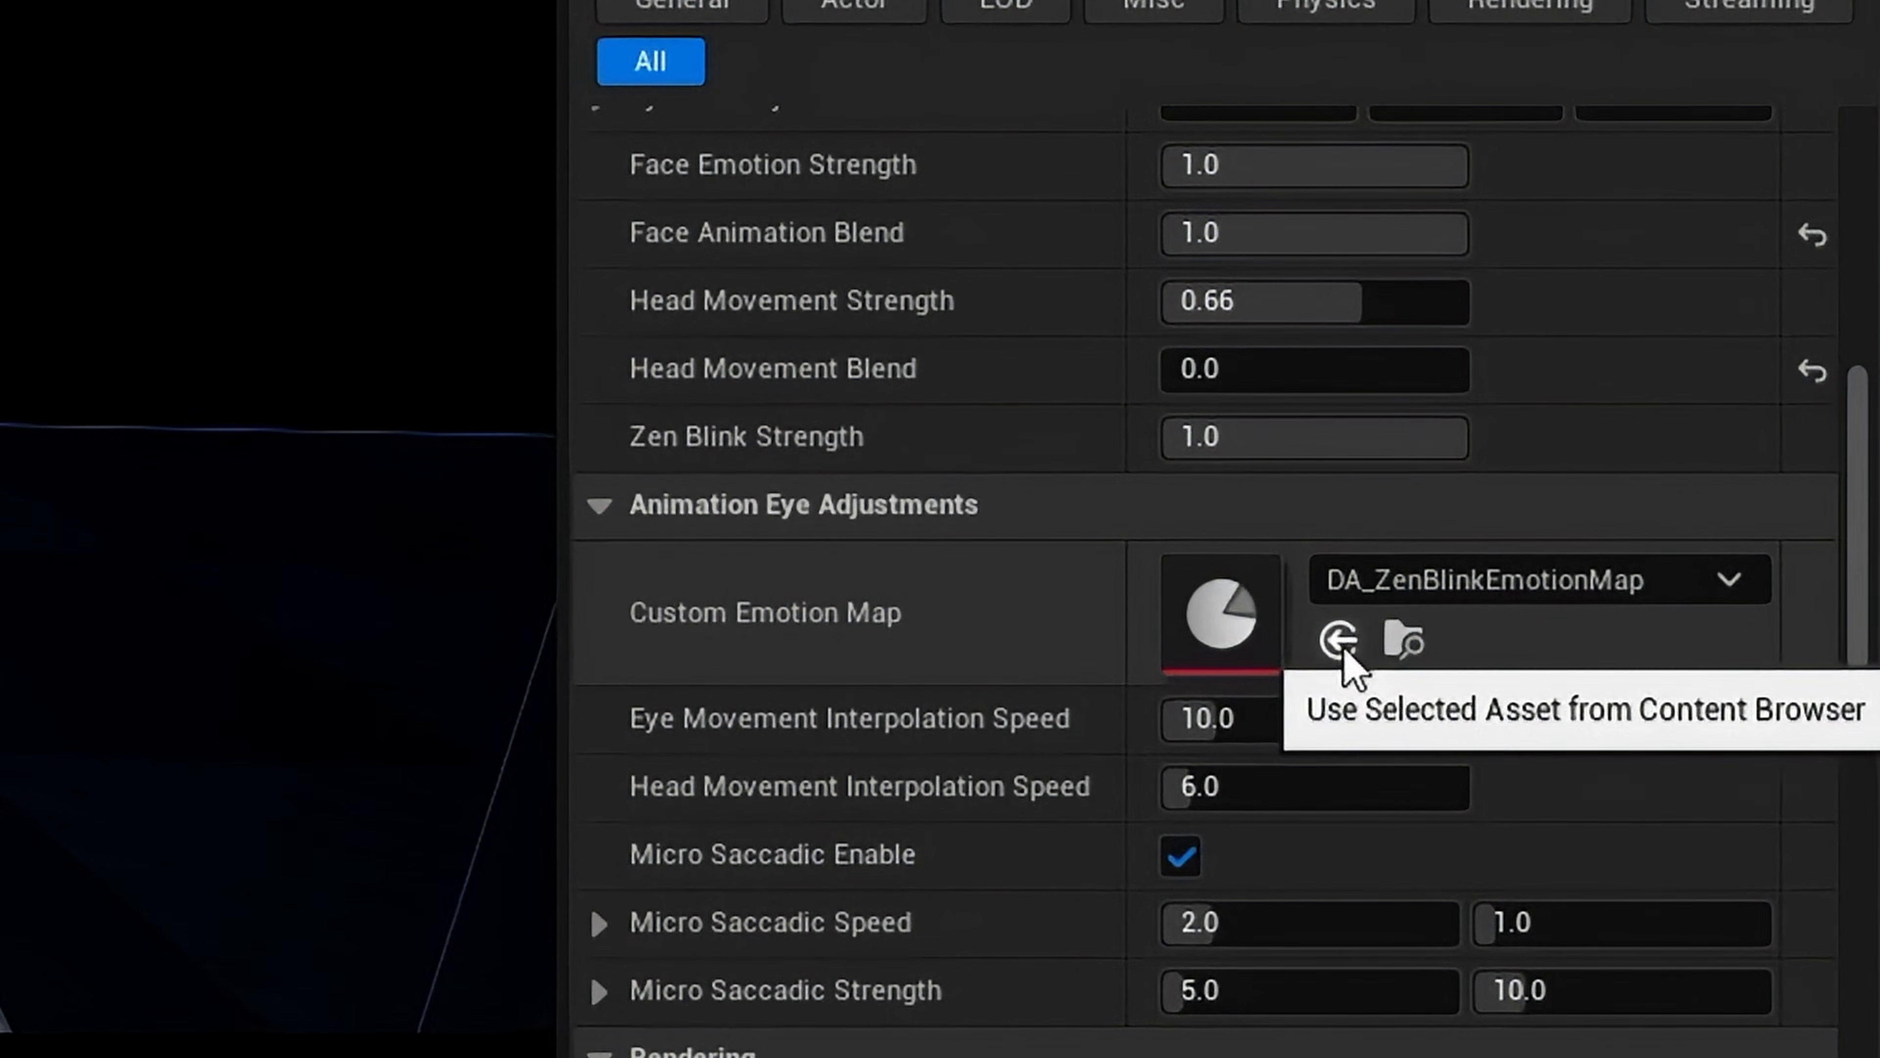
Step: Assign Testmap1 as BP_ZenBlink's Custom Emotion Map
left_click(1337, 641)
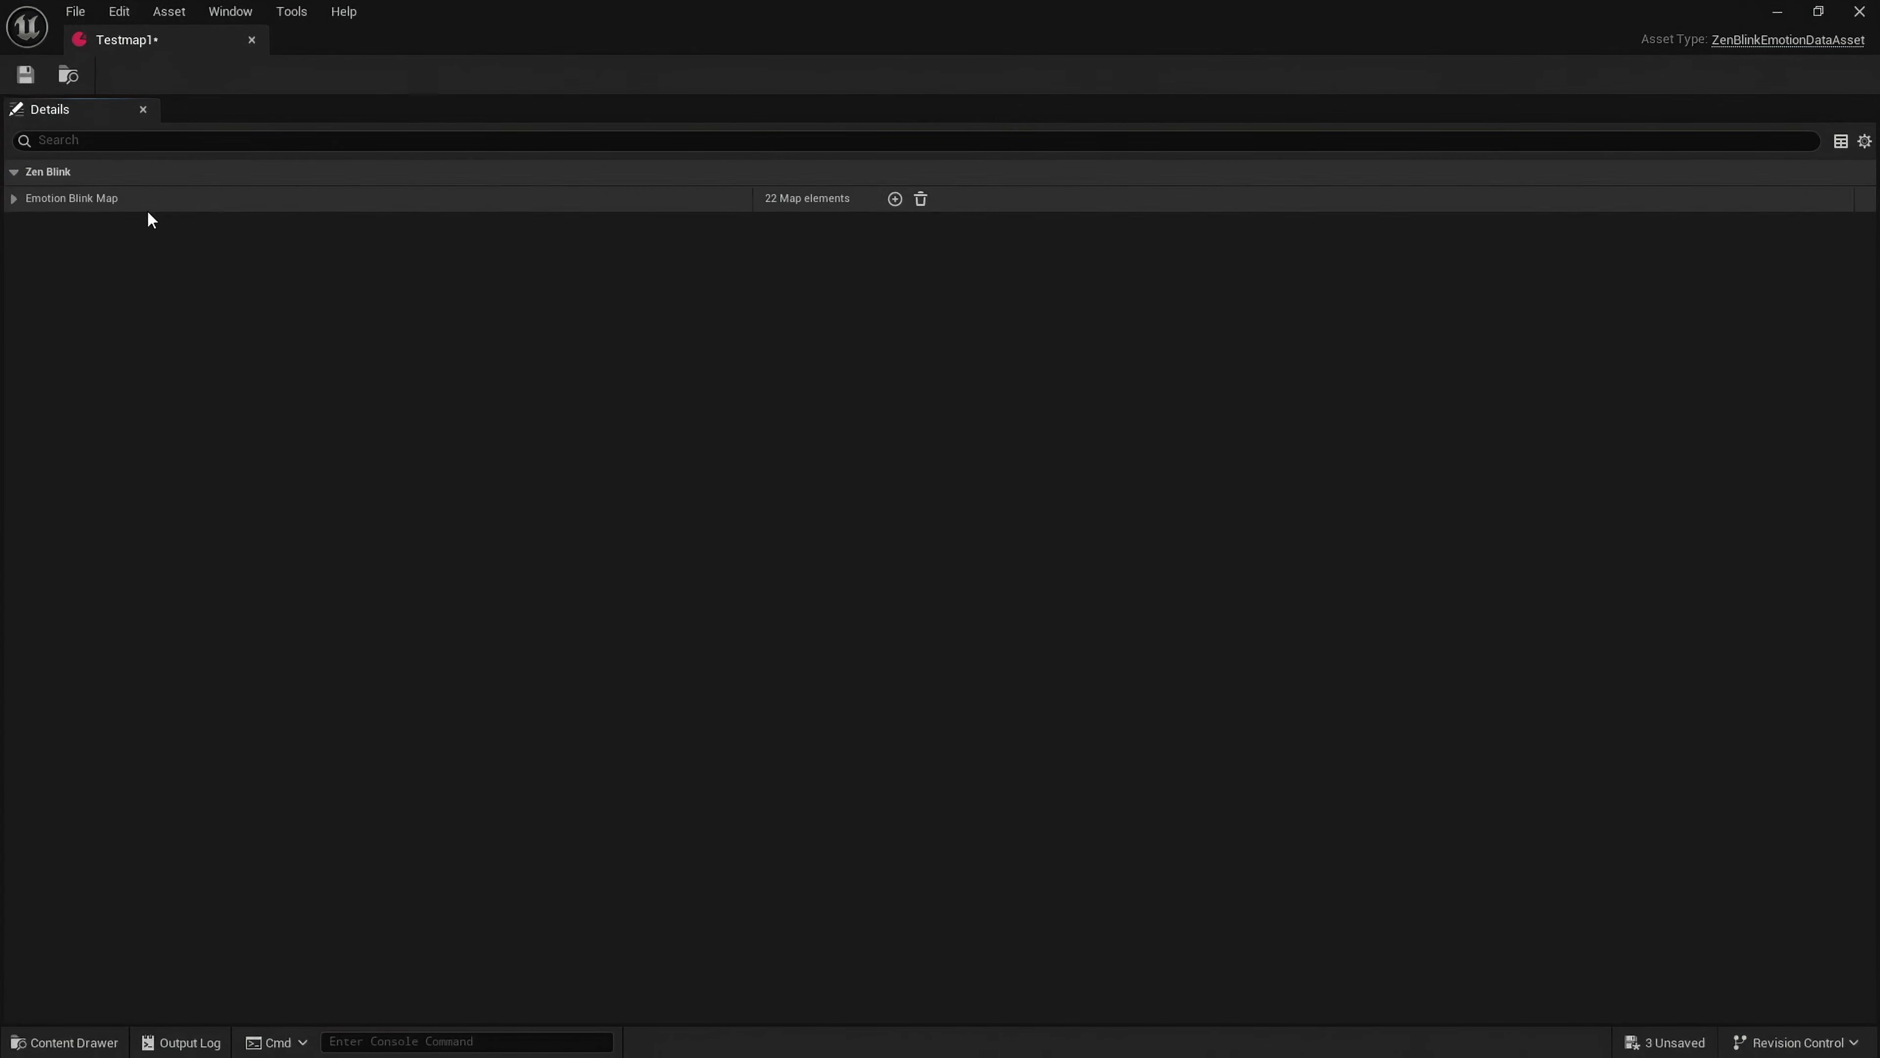
Step: Expand the Emotion Blink Map and set Neutral's blink interval and duration to 0.1–0.2
left_click(14, 198)
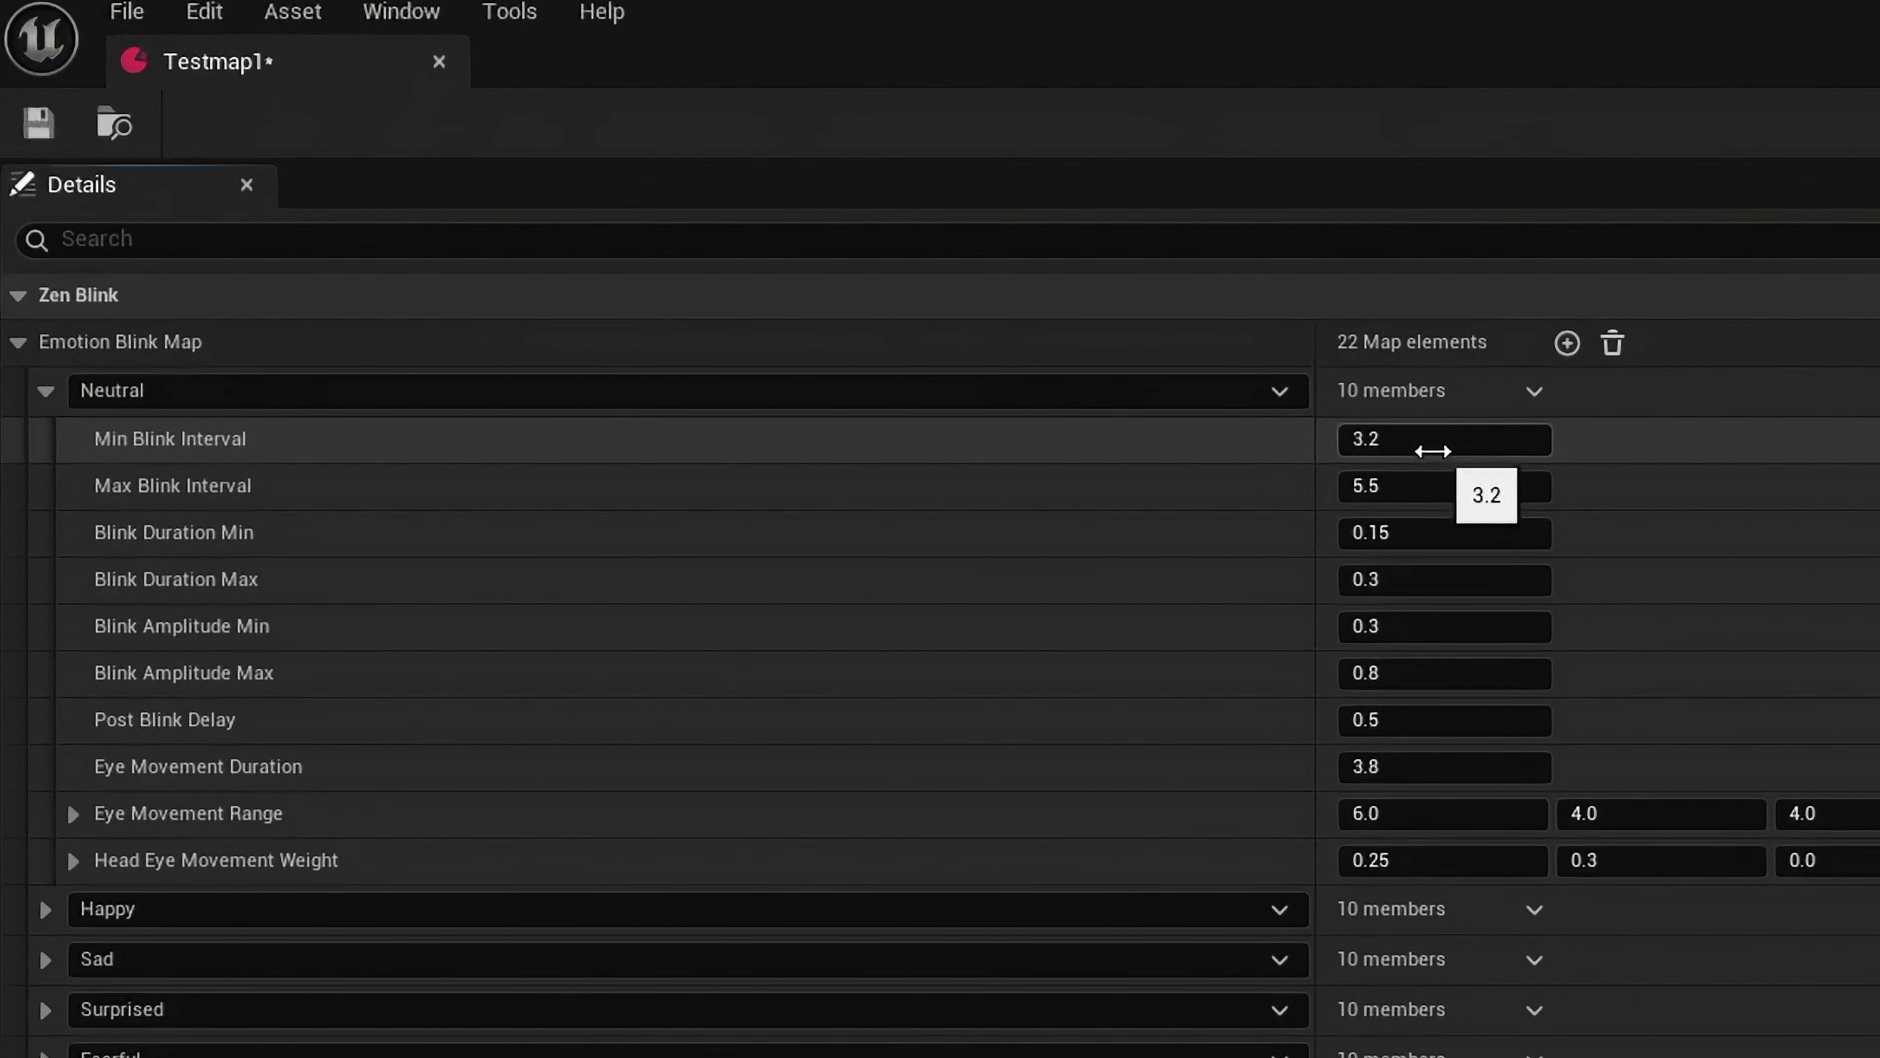
left_click(1444, 440)
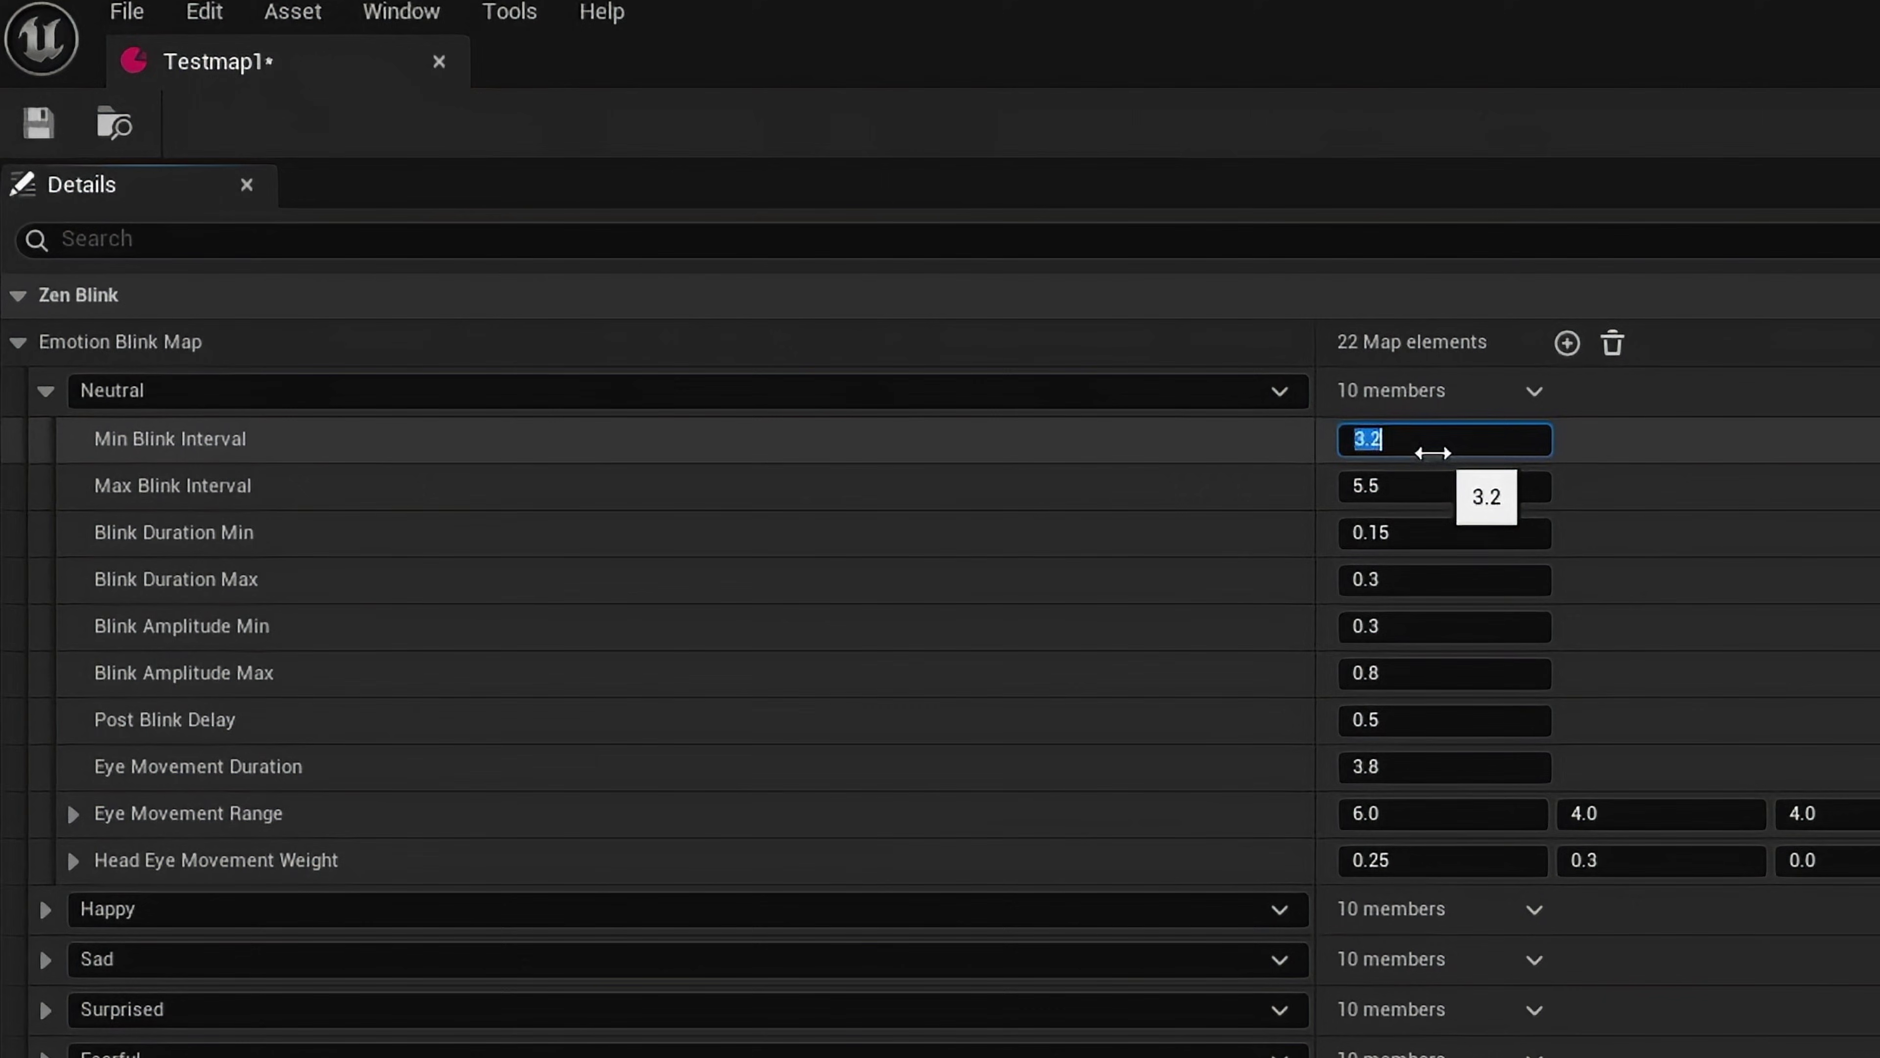
type(".1")
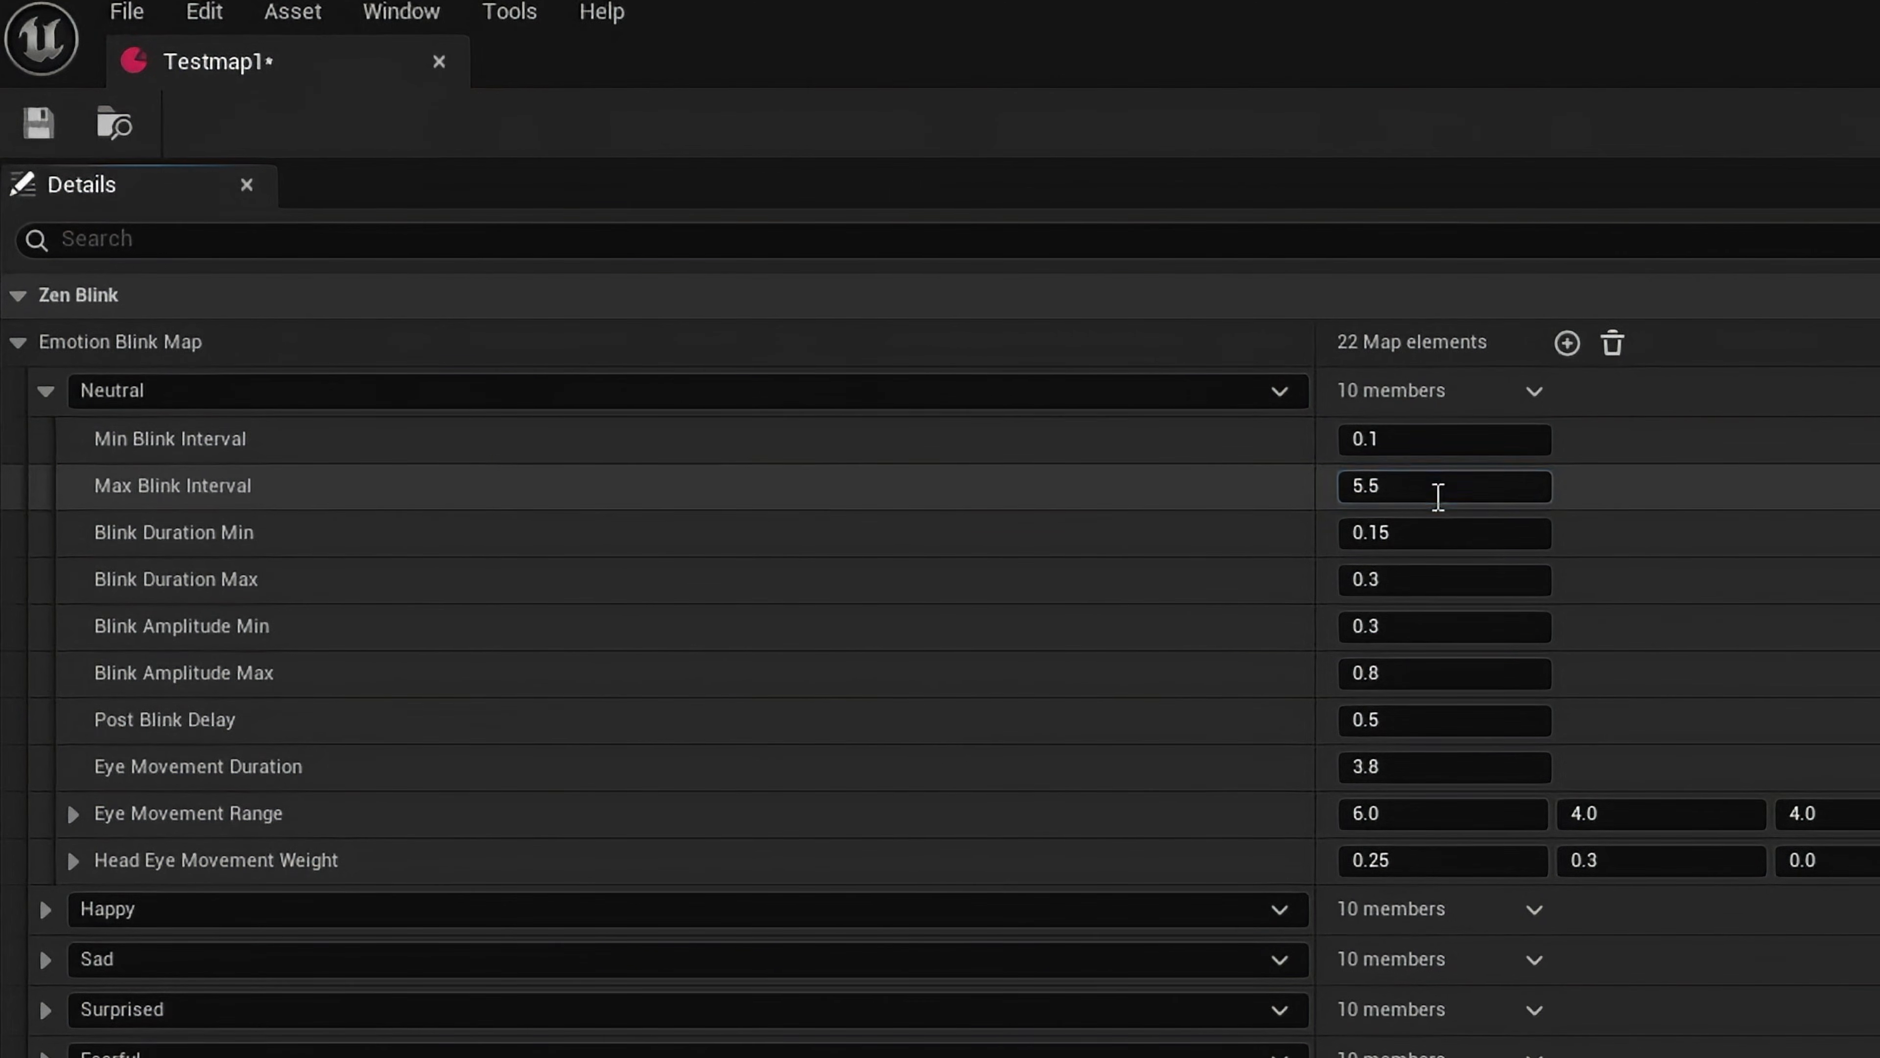
type("0.2")
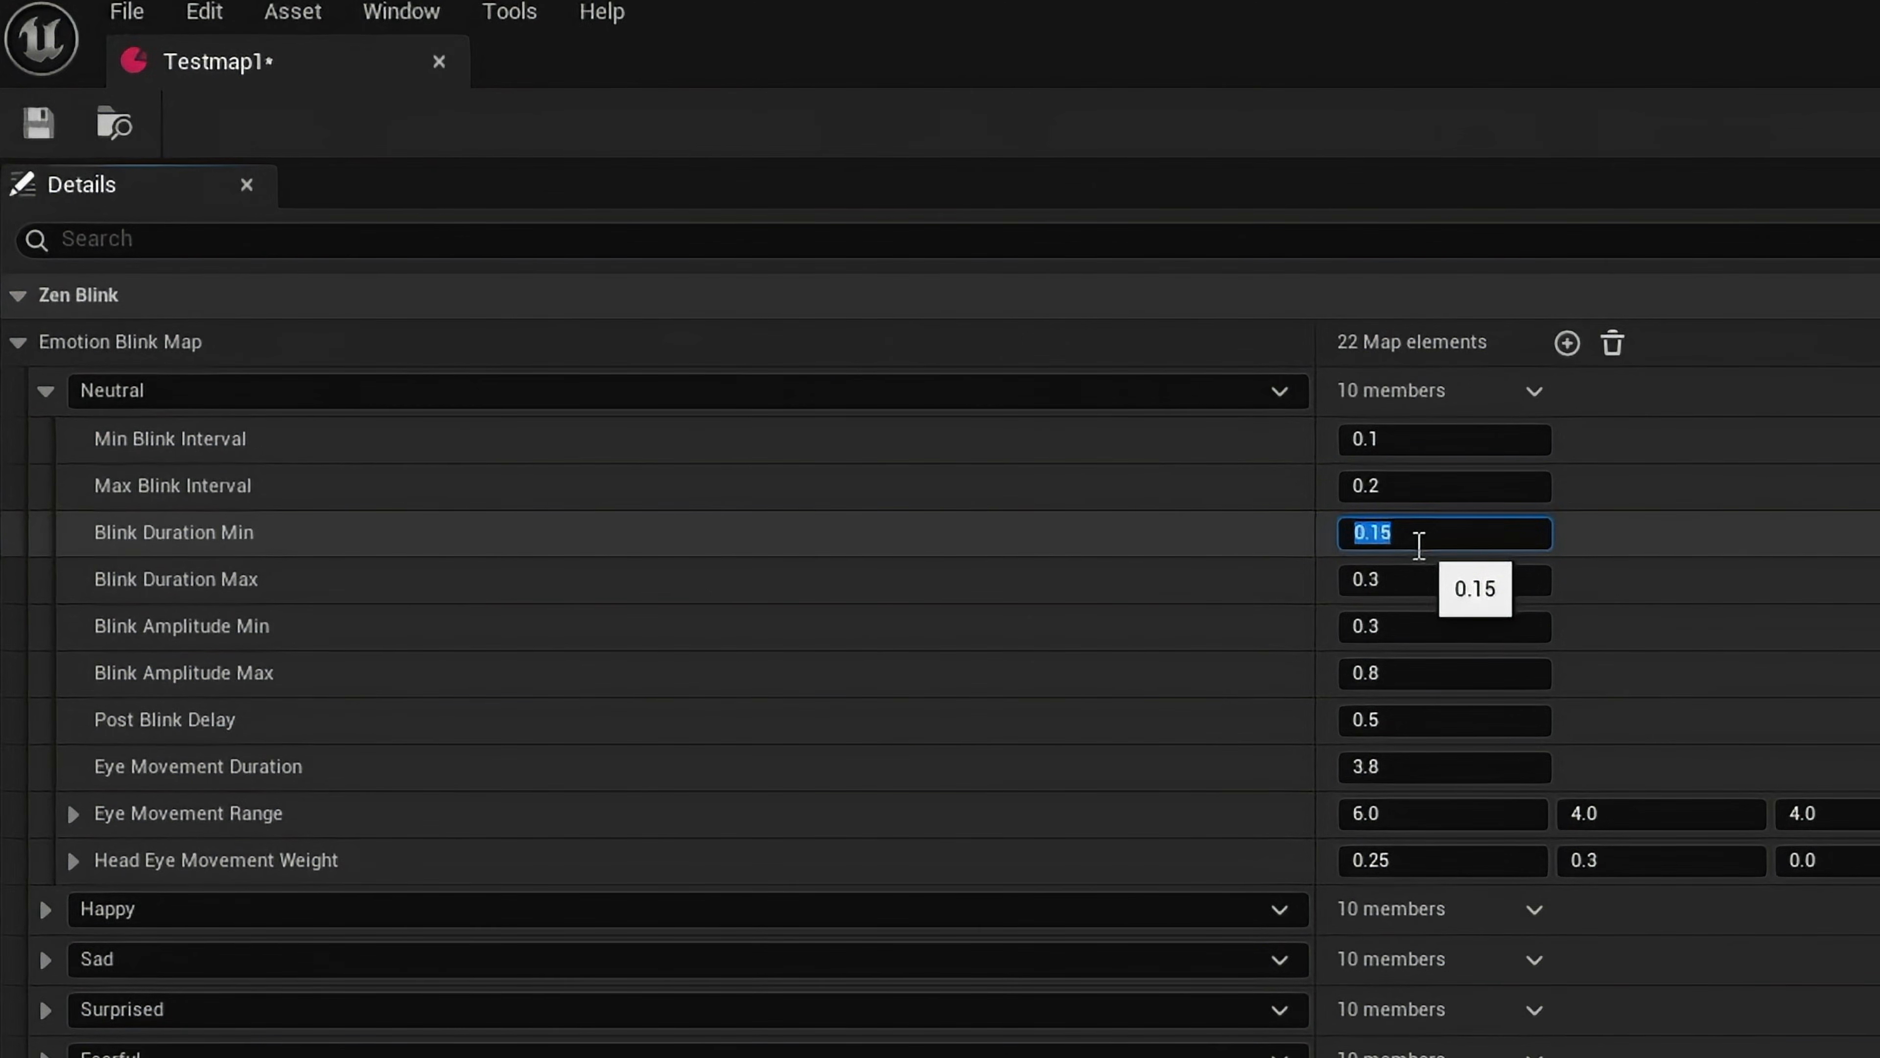
key("Delete")
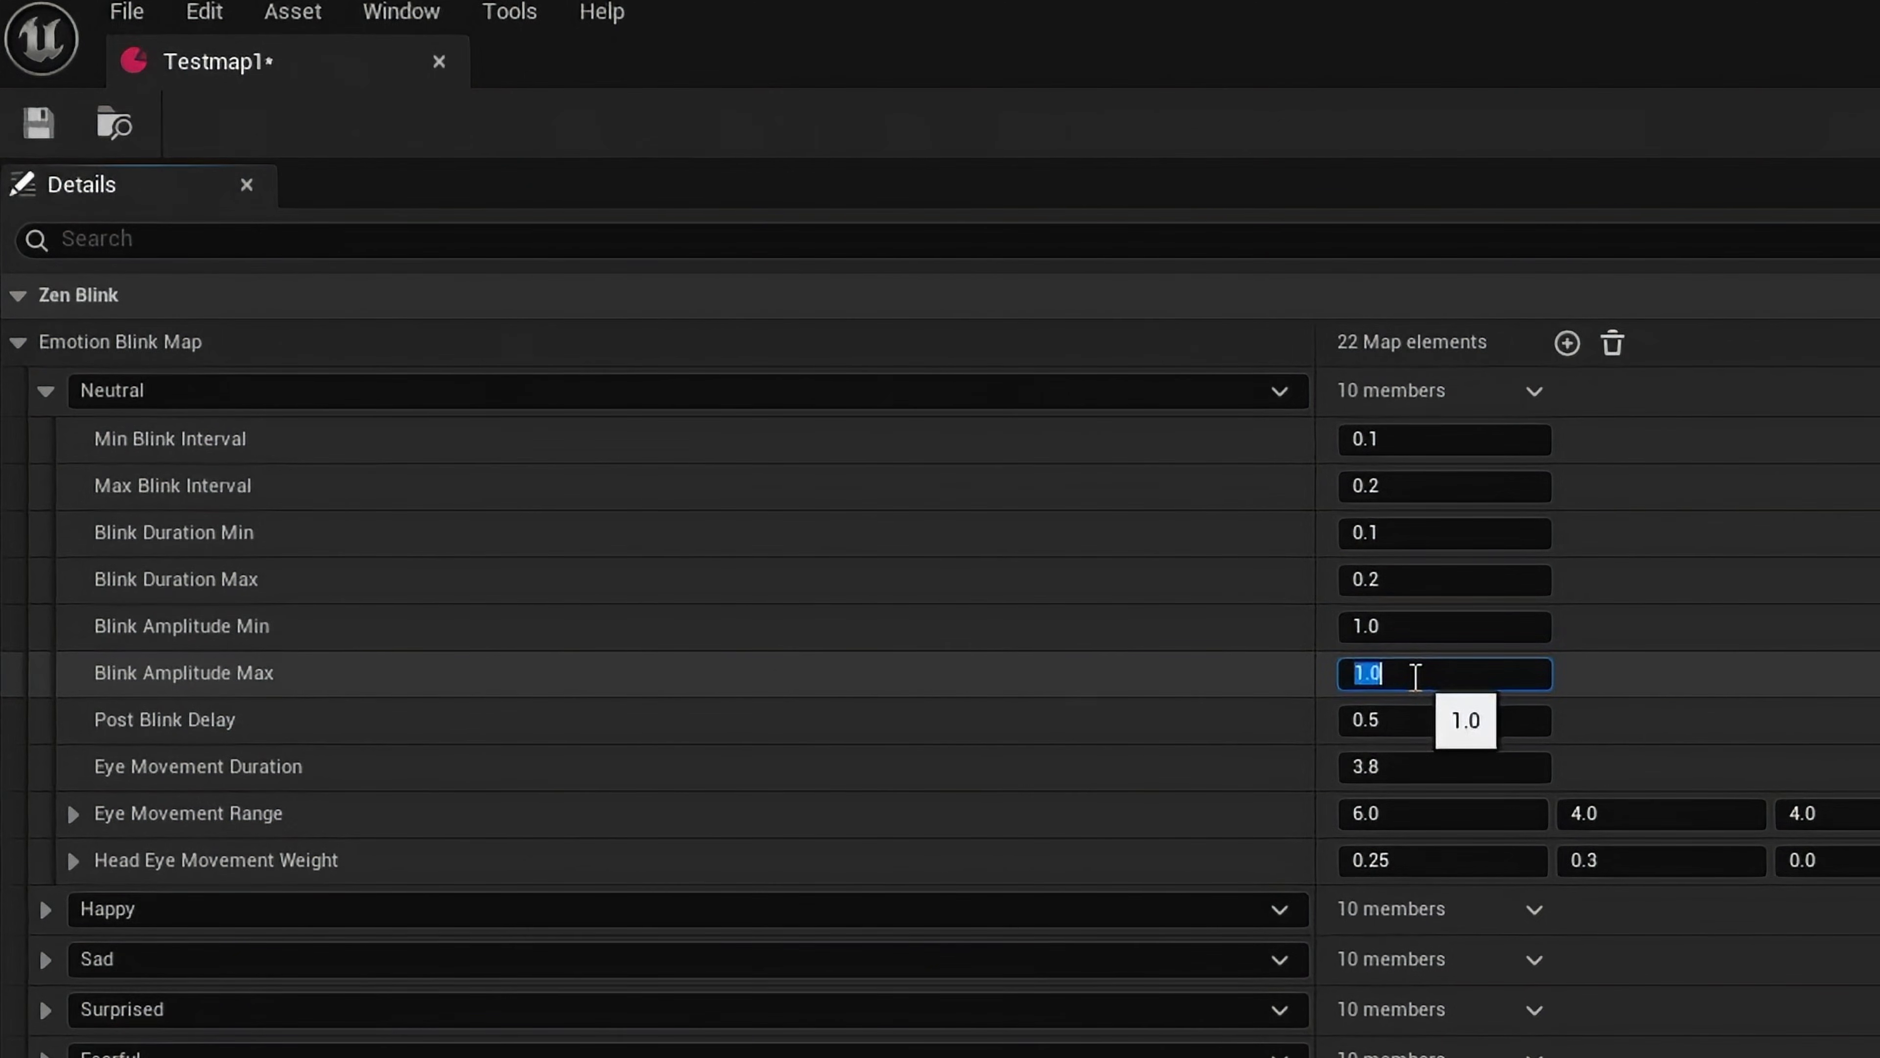
Step: Set Neutral's Post Blink Delay to 0.1 and edit its Eye Movement Duration and Range to 1
left_click(1433, 720)
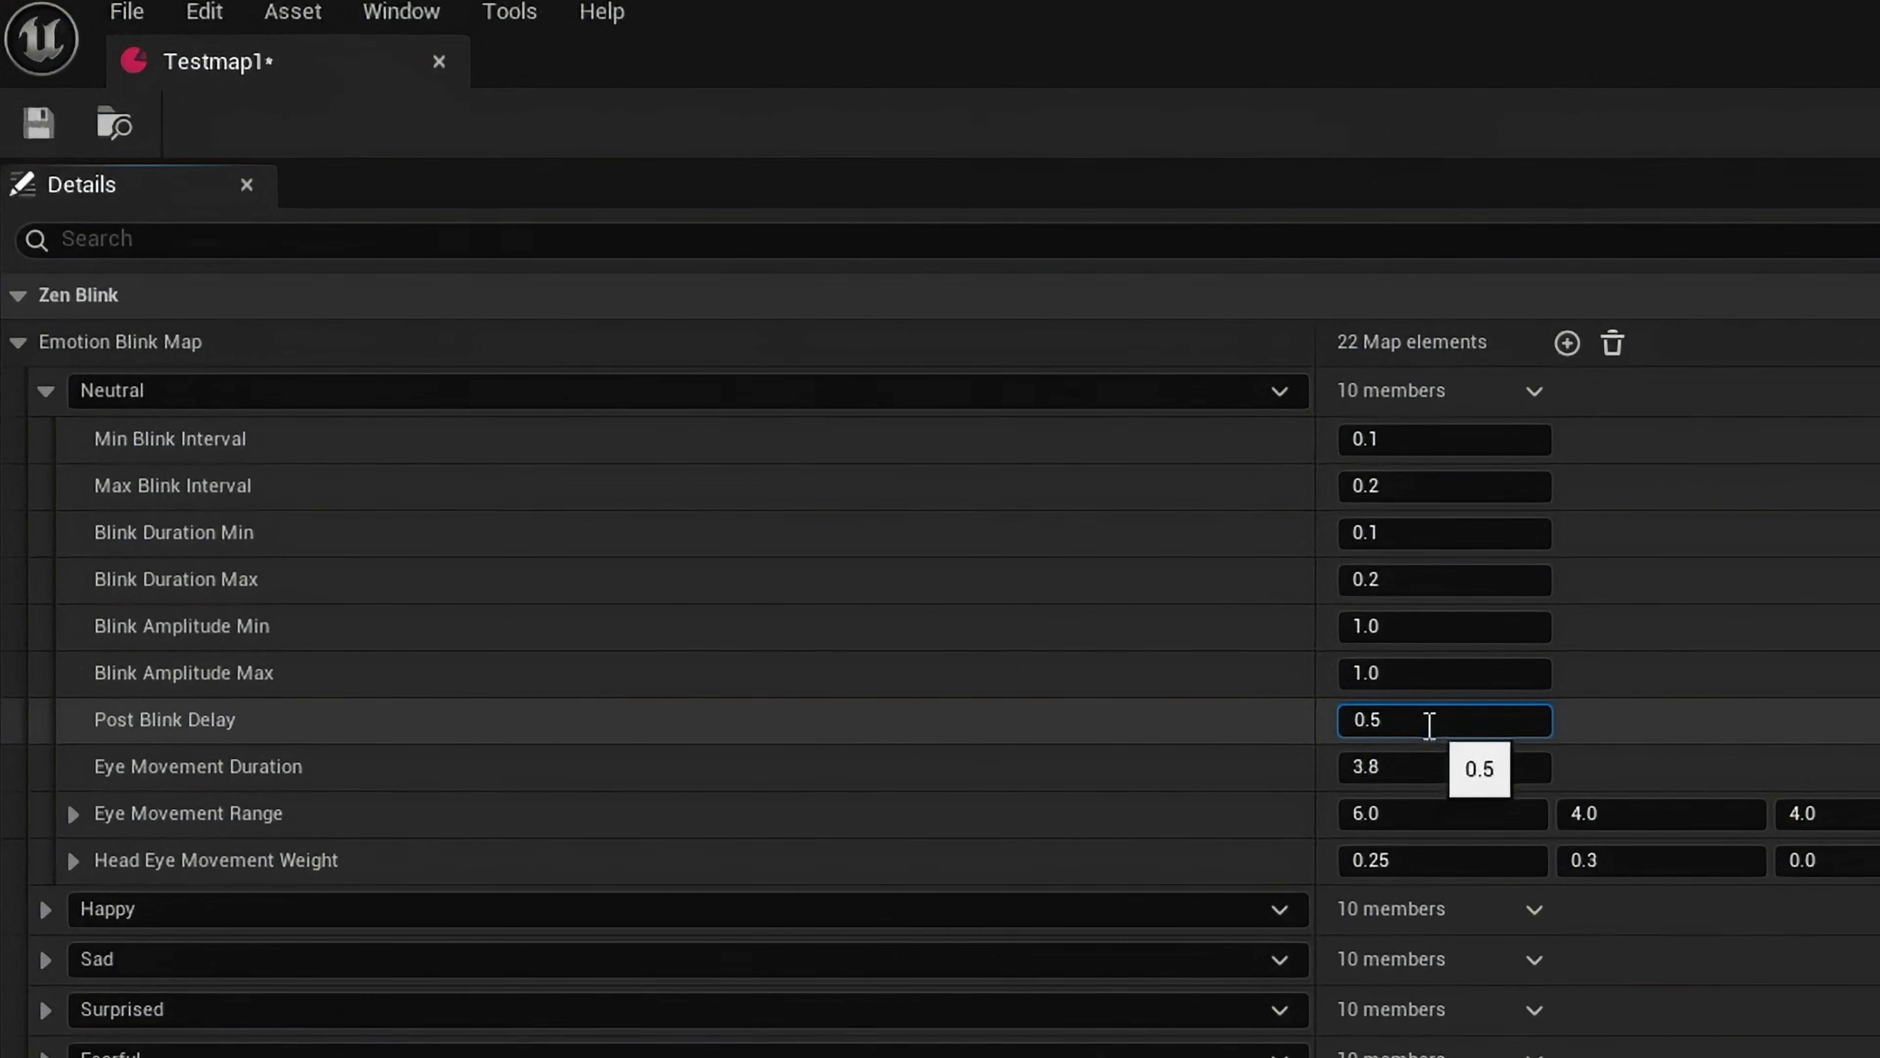
type("0.1")
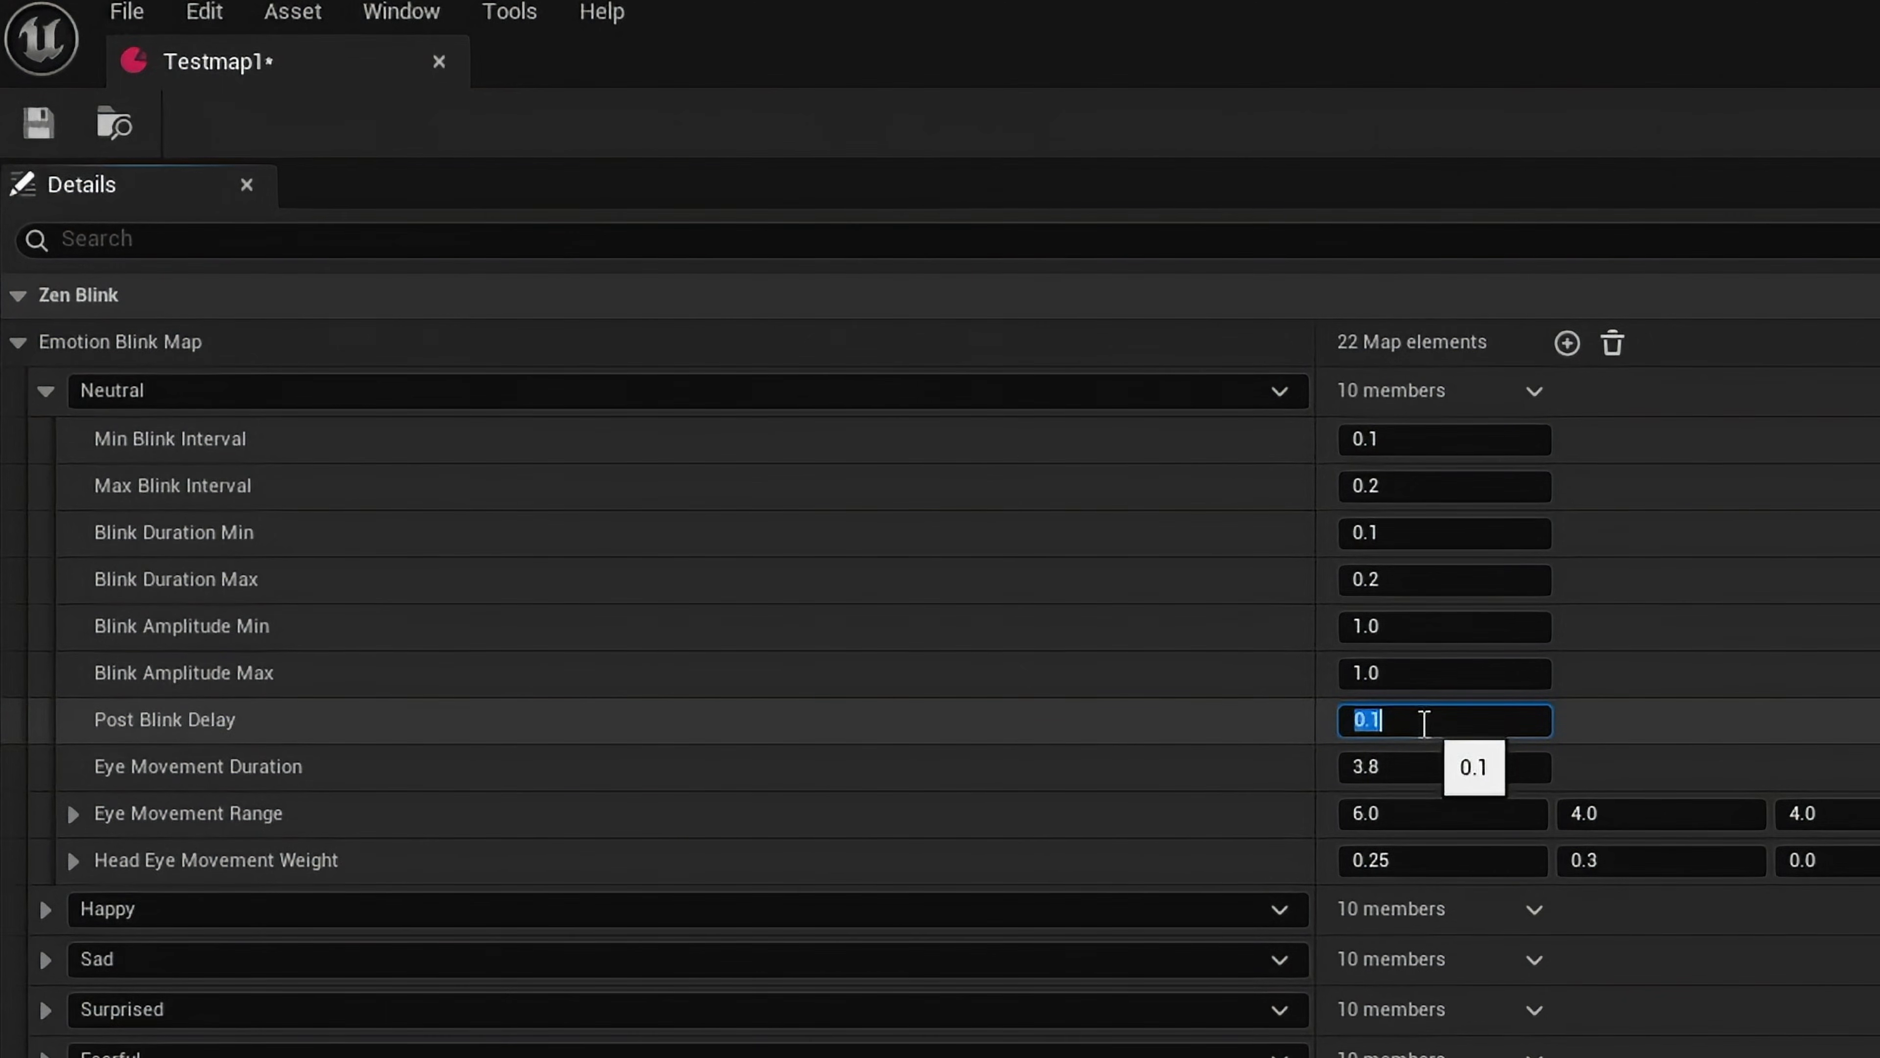
left_click(1409, 766)
type("0.2")
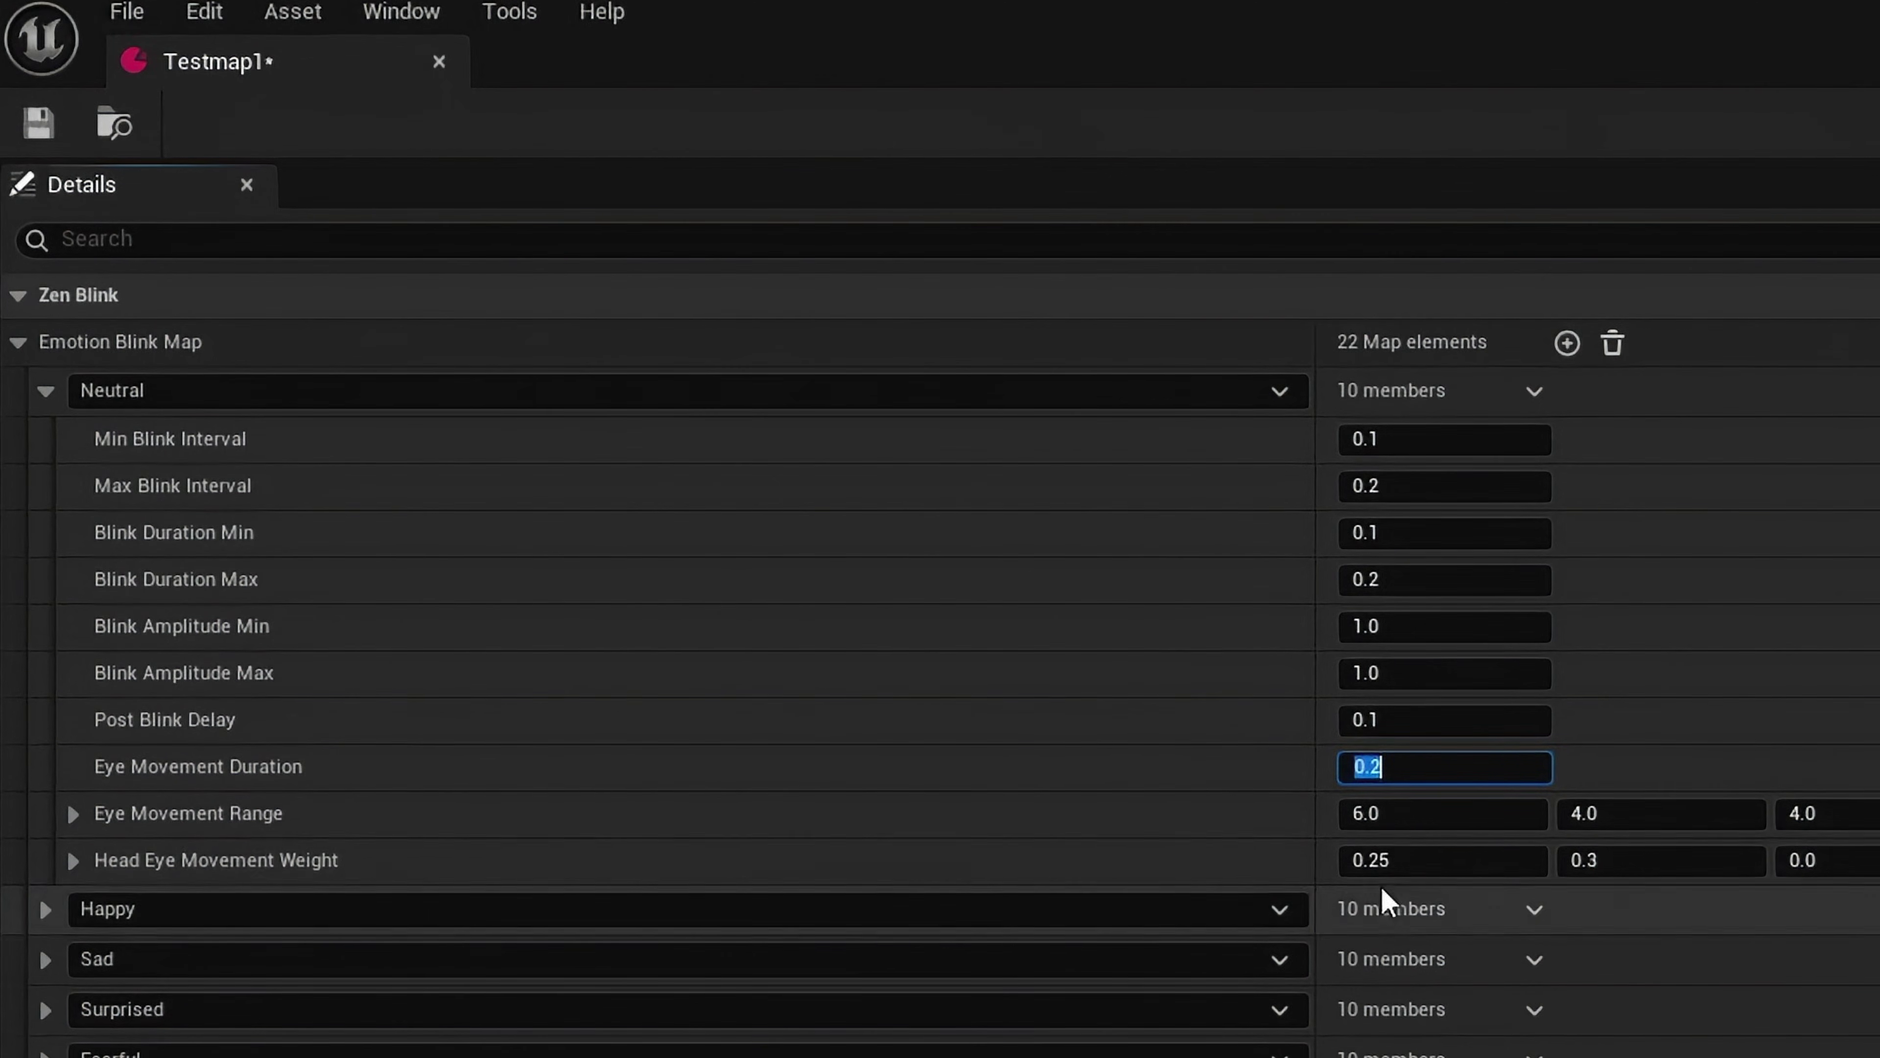
left_click(1443, 814)
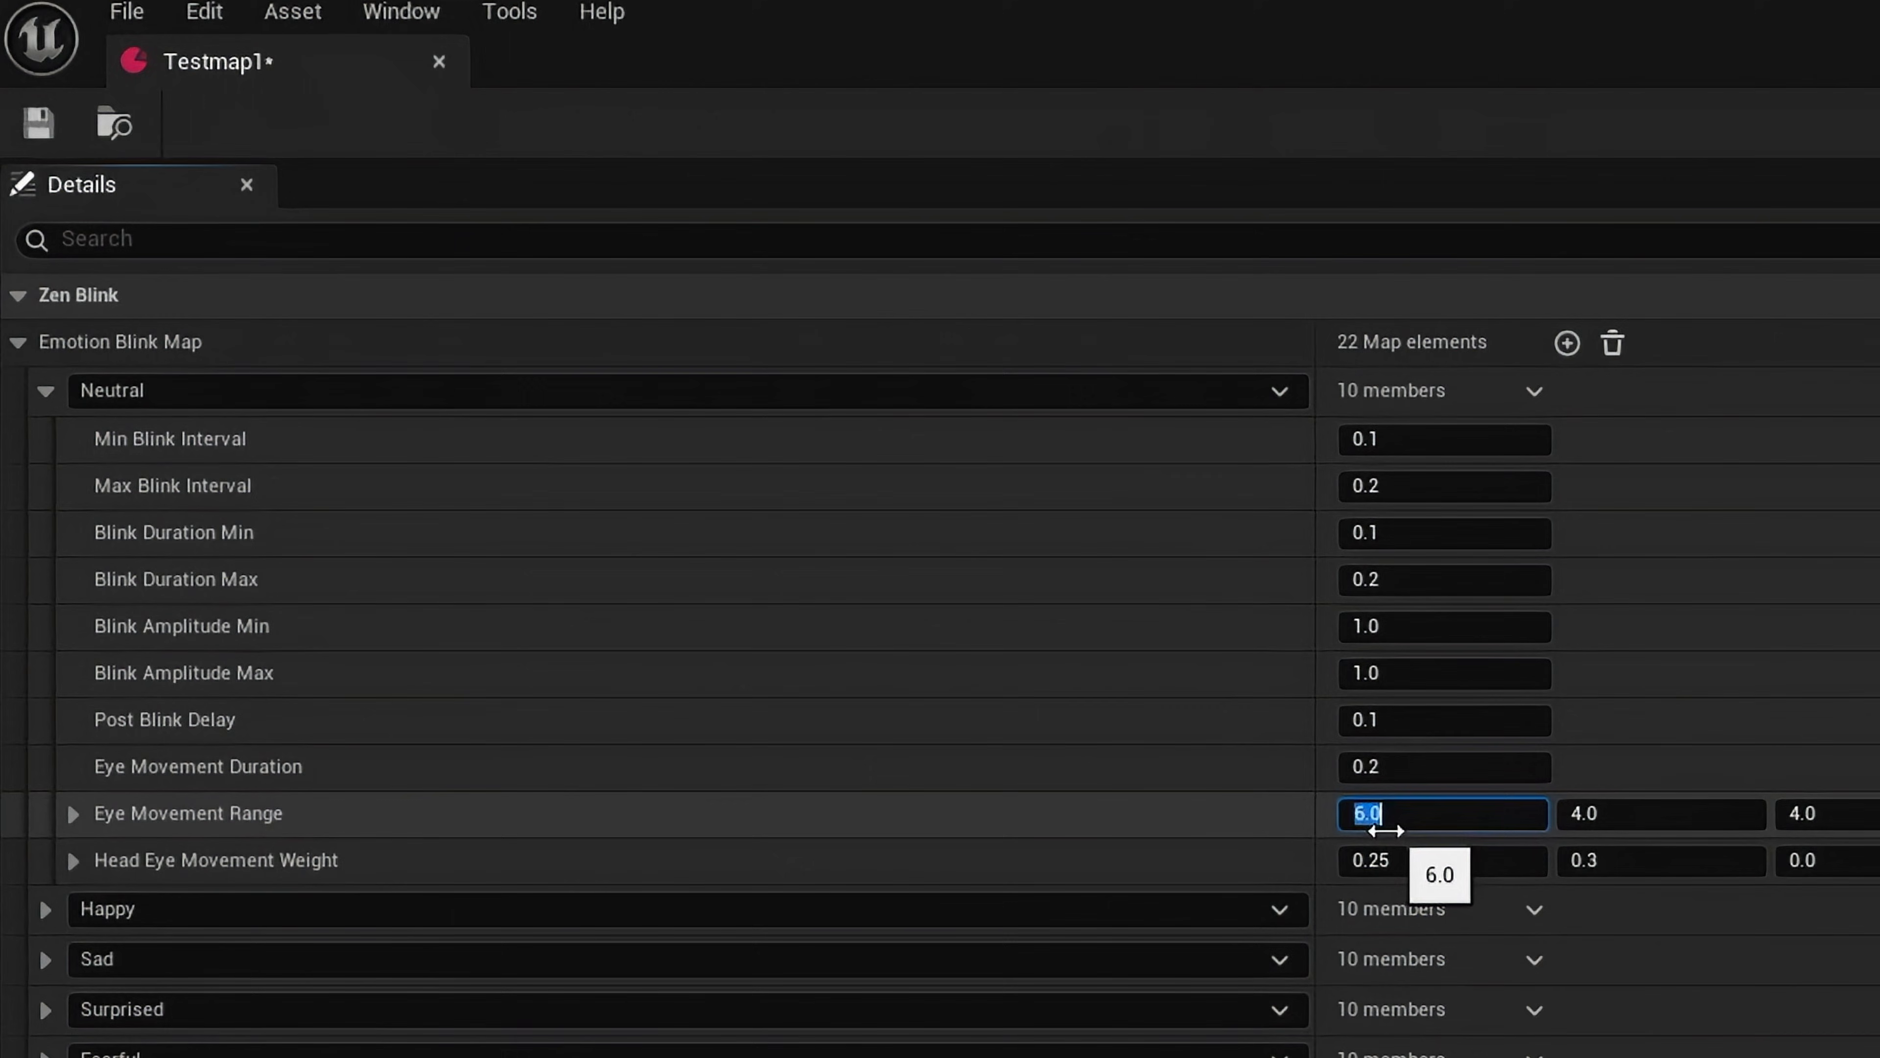
type("1")
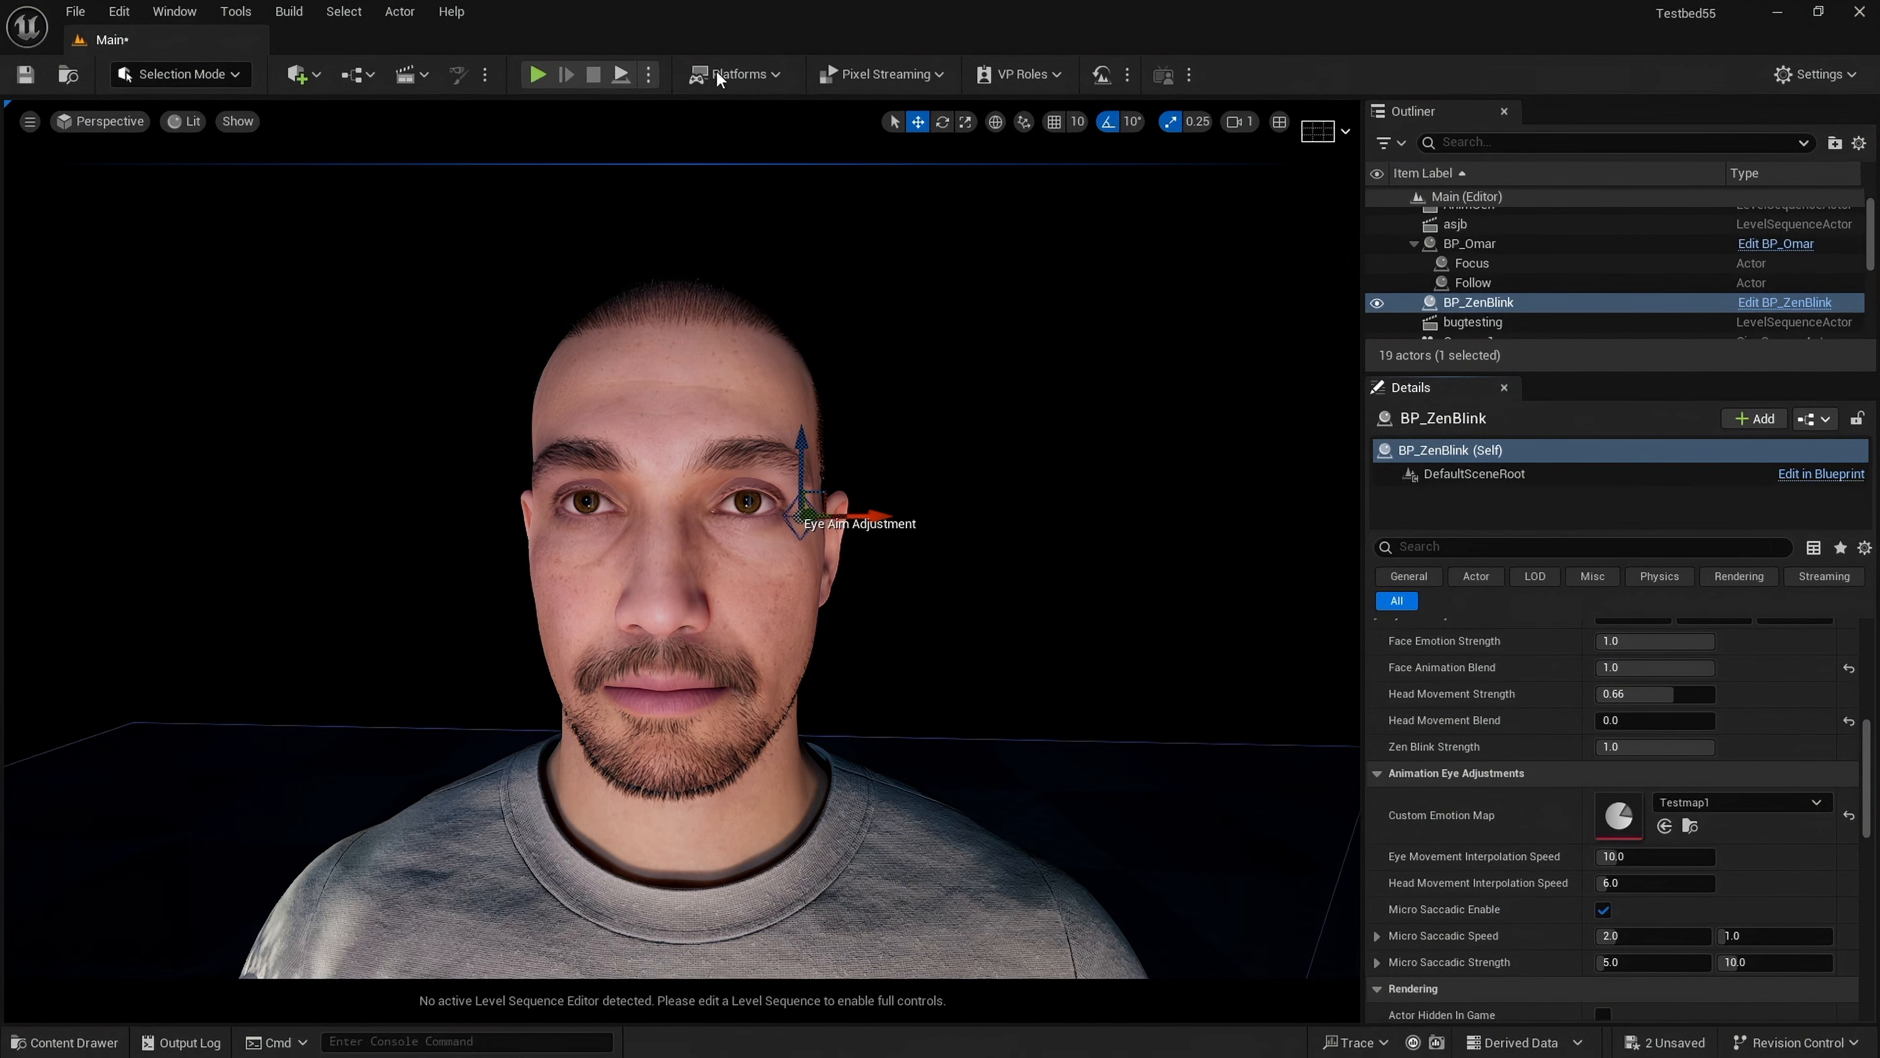
Step: Play the level to test the blinks, turn off Face Animation on BP_ZenBlink, then stop play
left_click(539, 75)
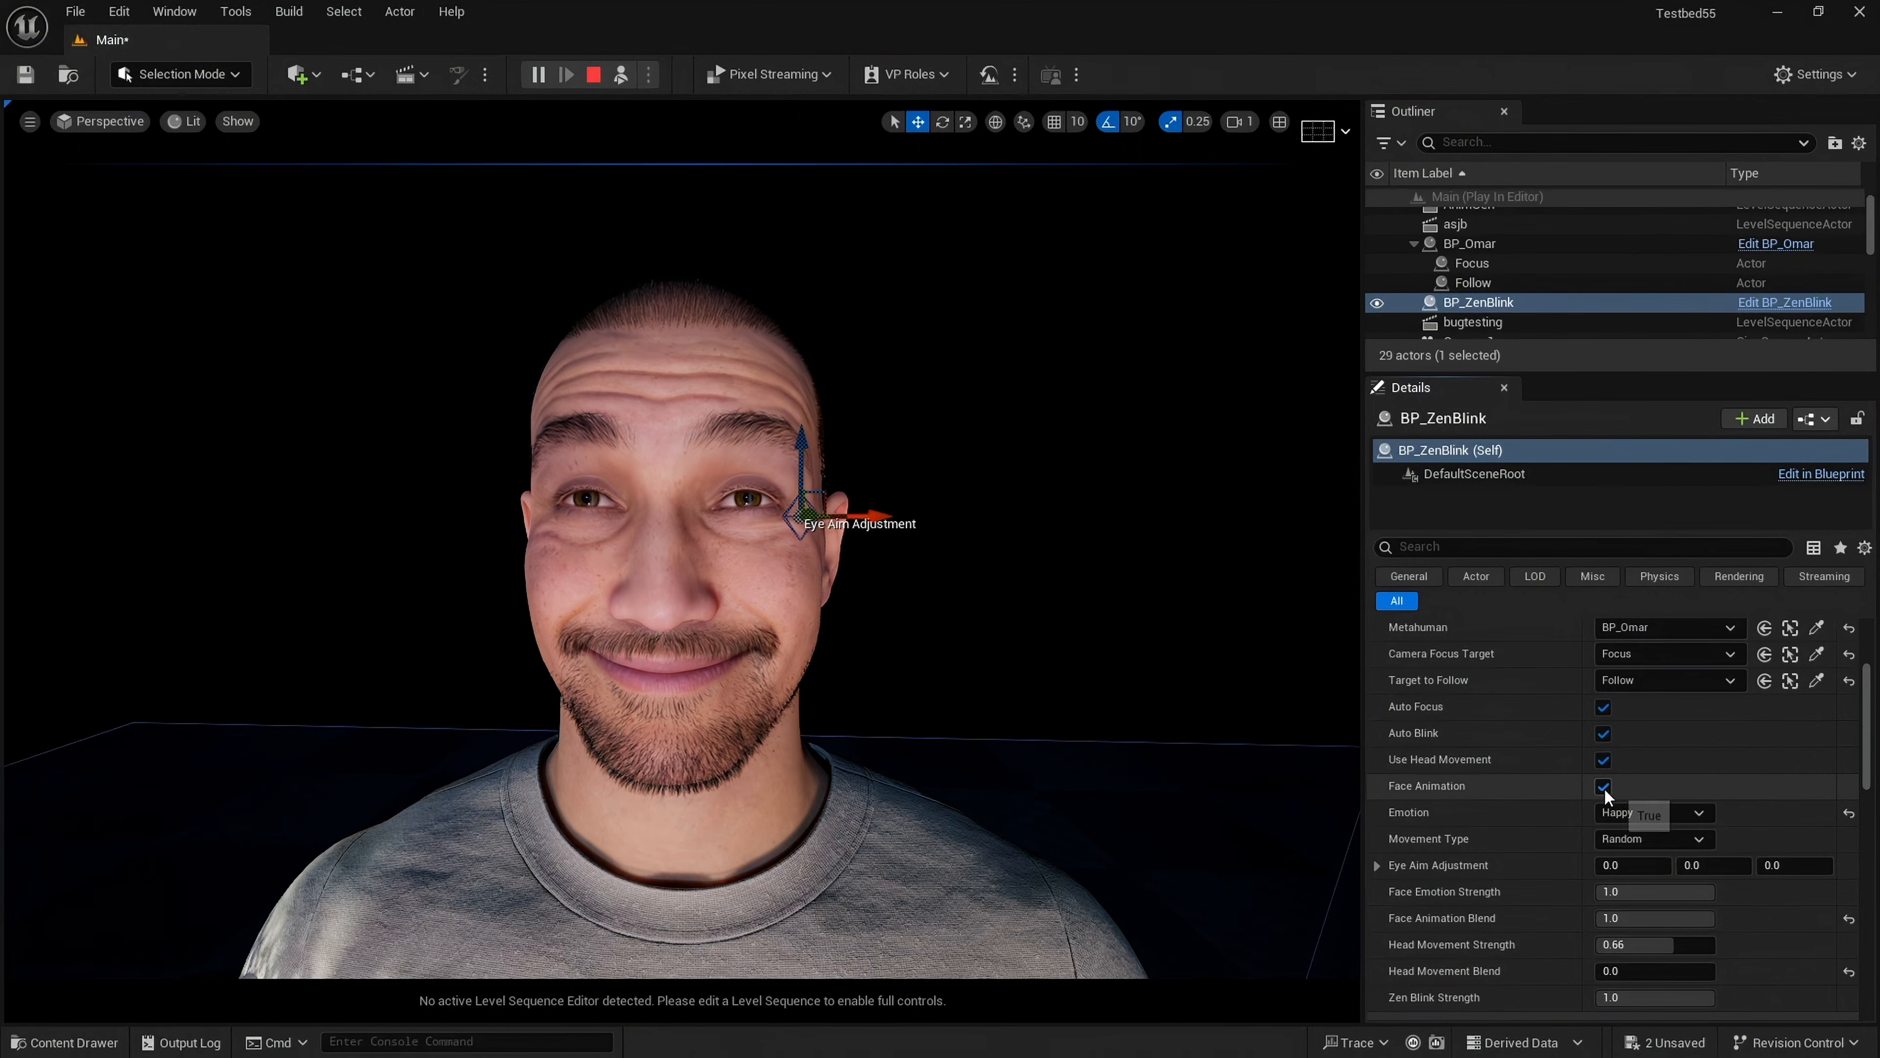
left_click(1602, 786)
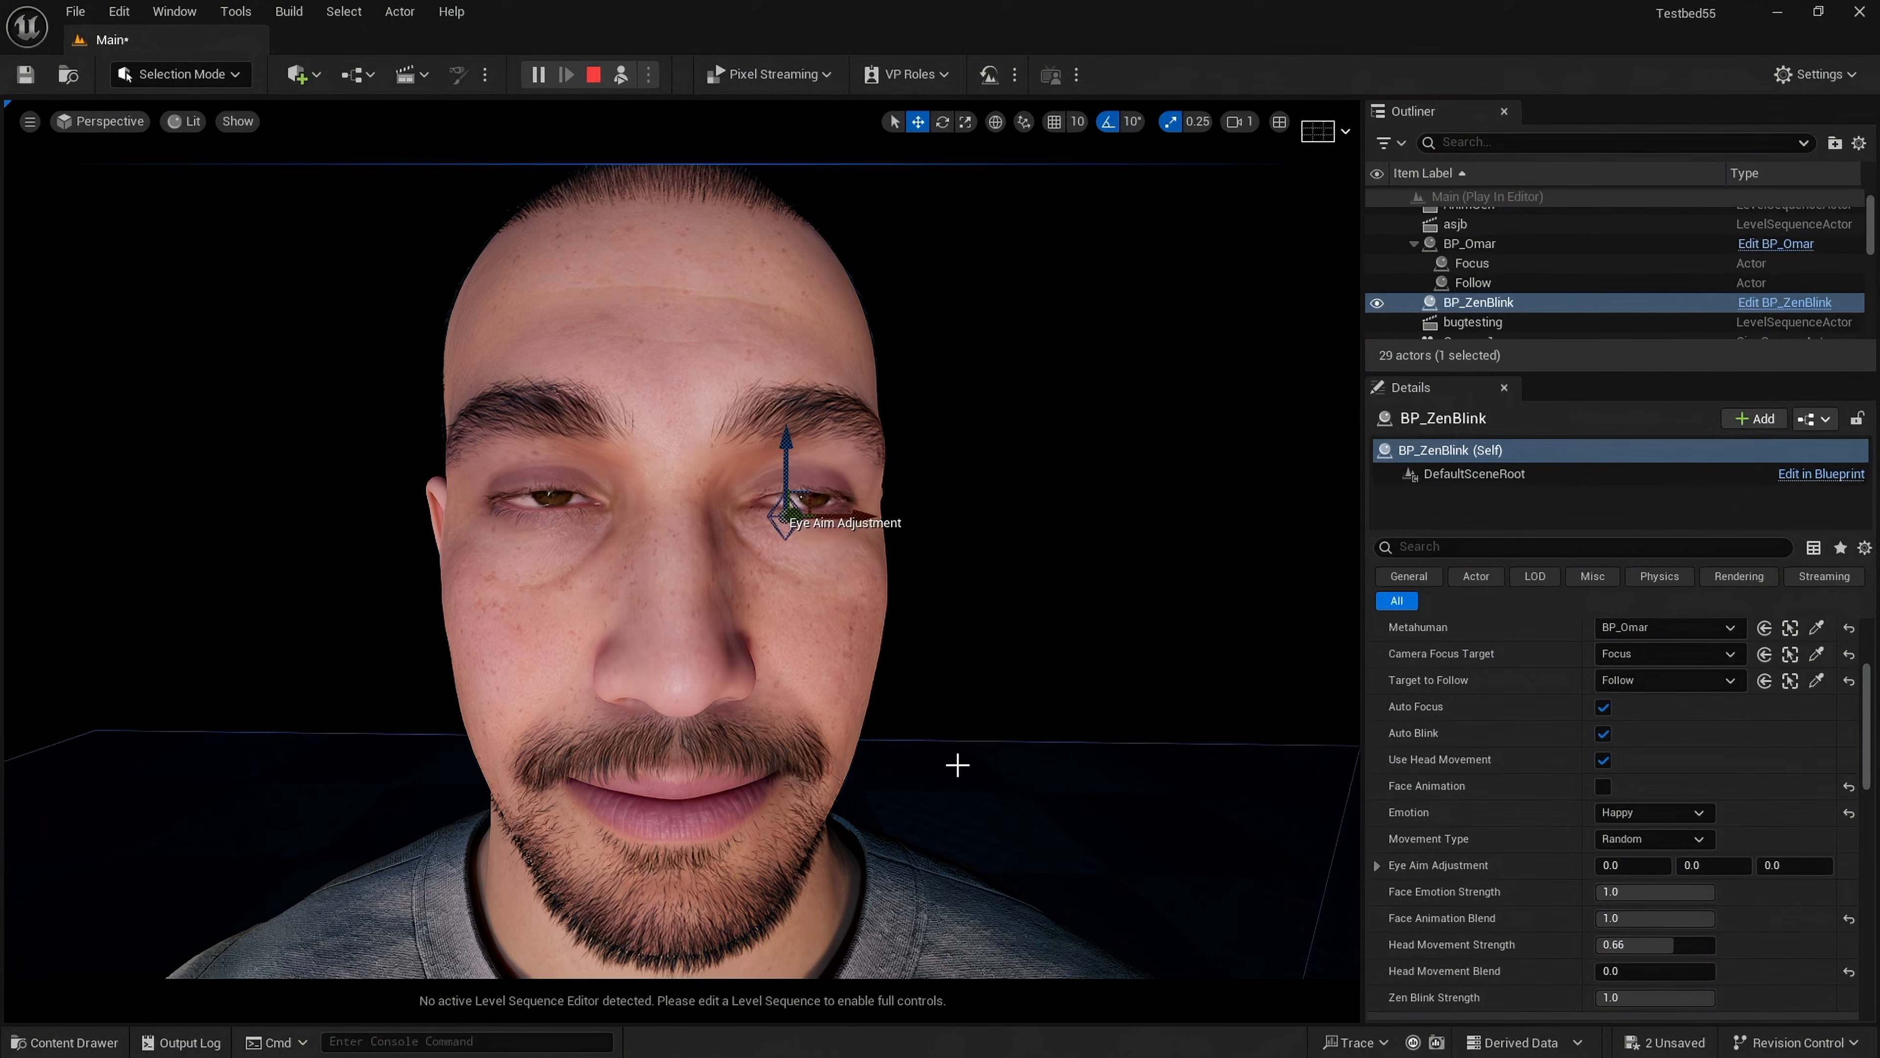
left_click(592, 75)
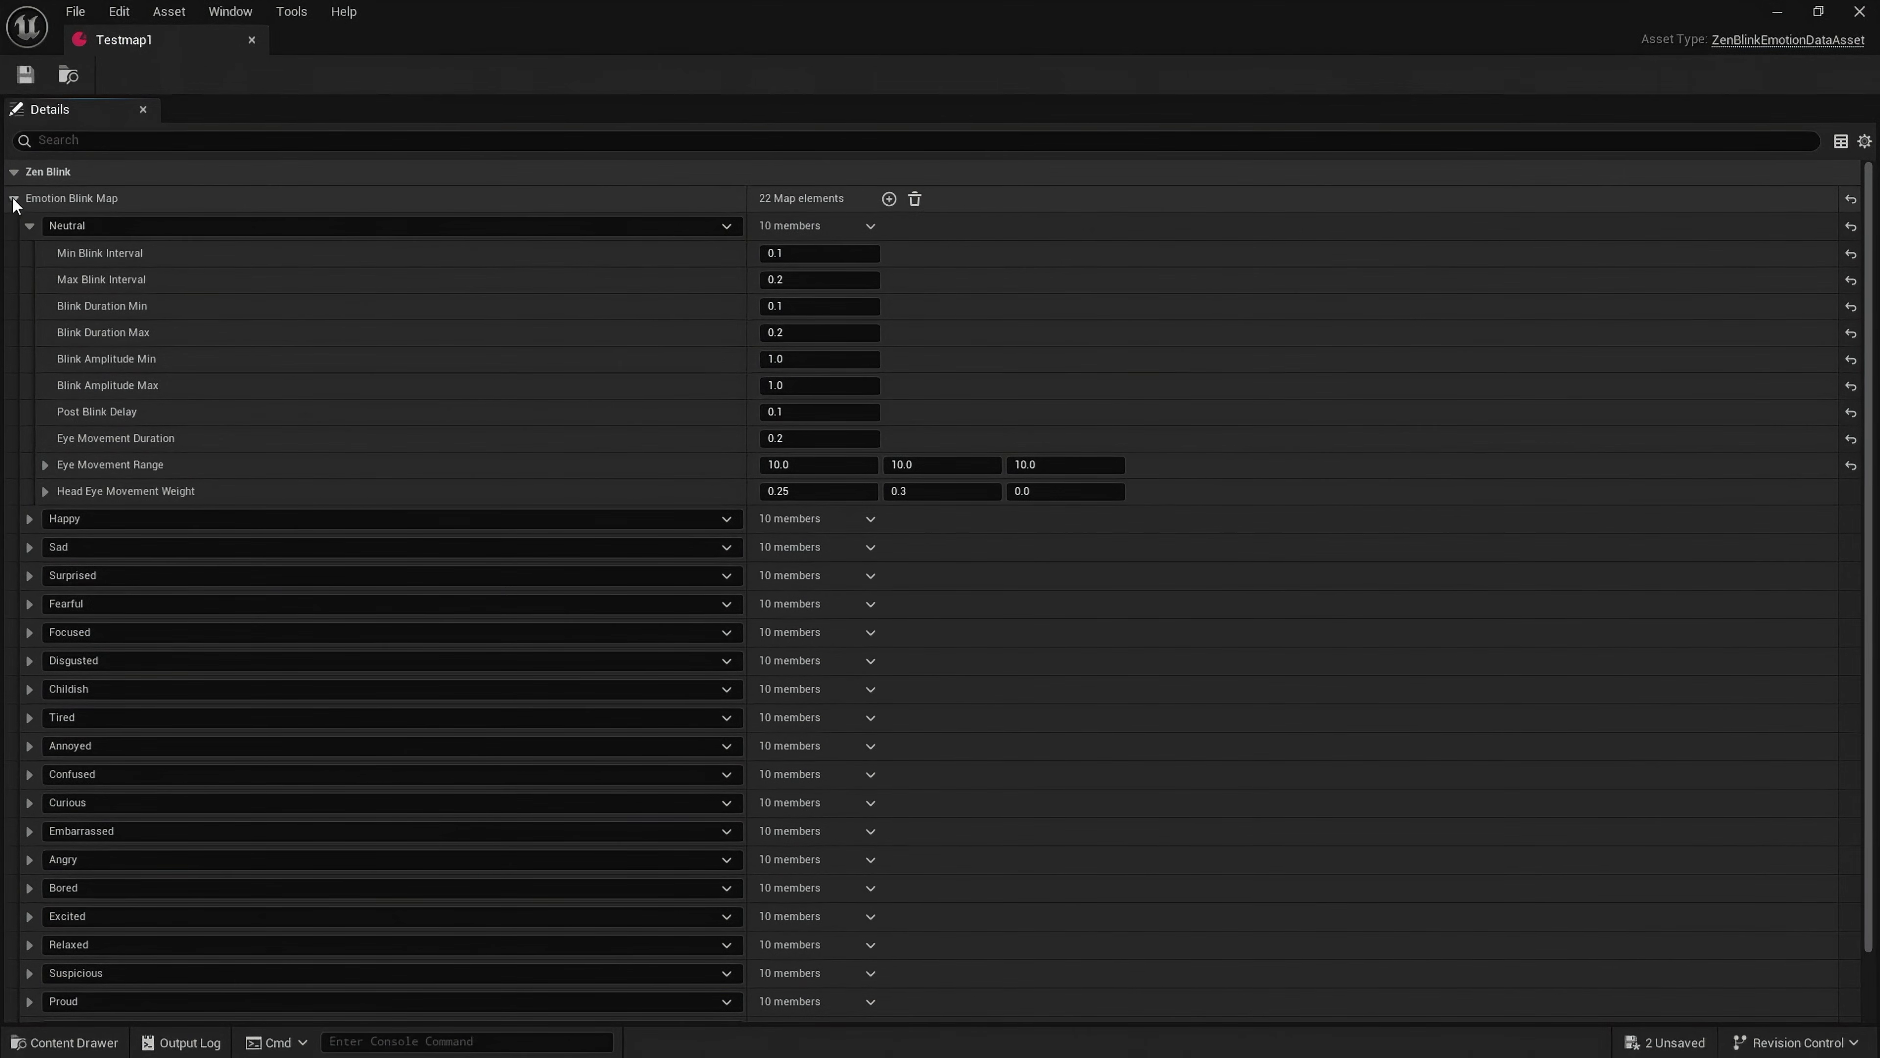
Step: Collapse the Neutral entry so all 22 emotion entries show as a compact list
left_click(29, 227)
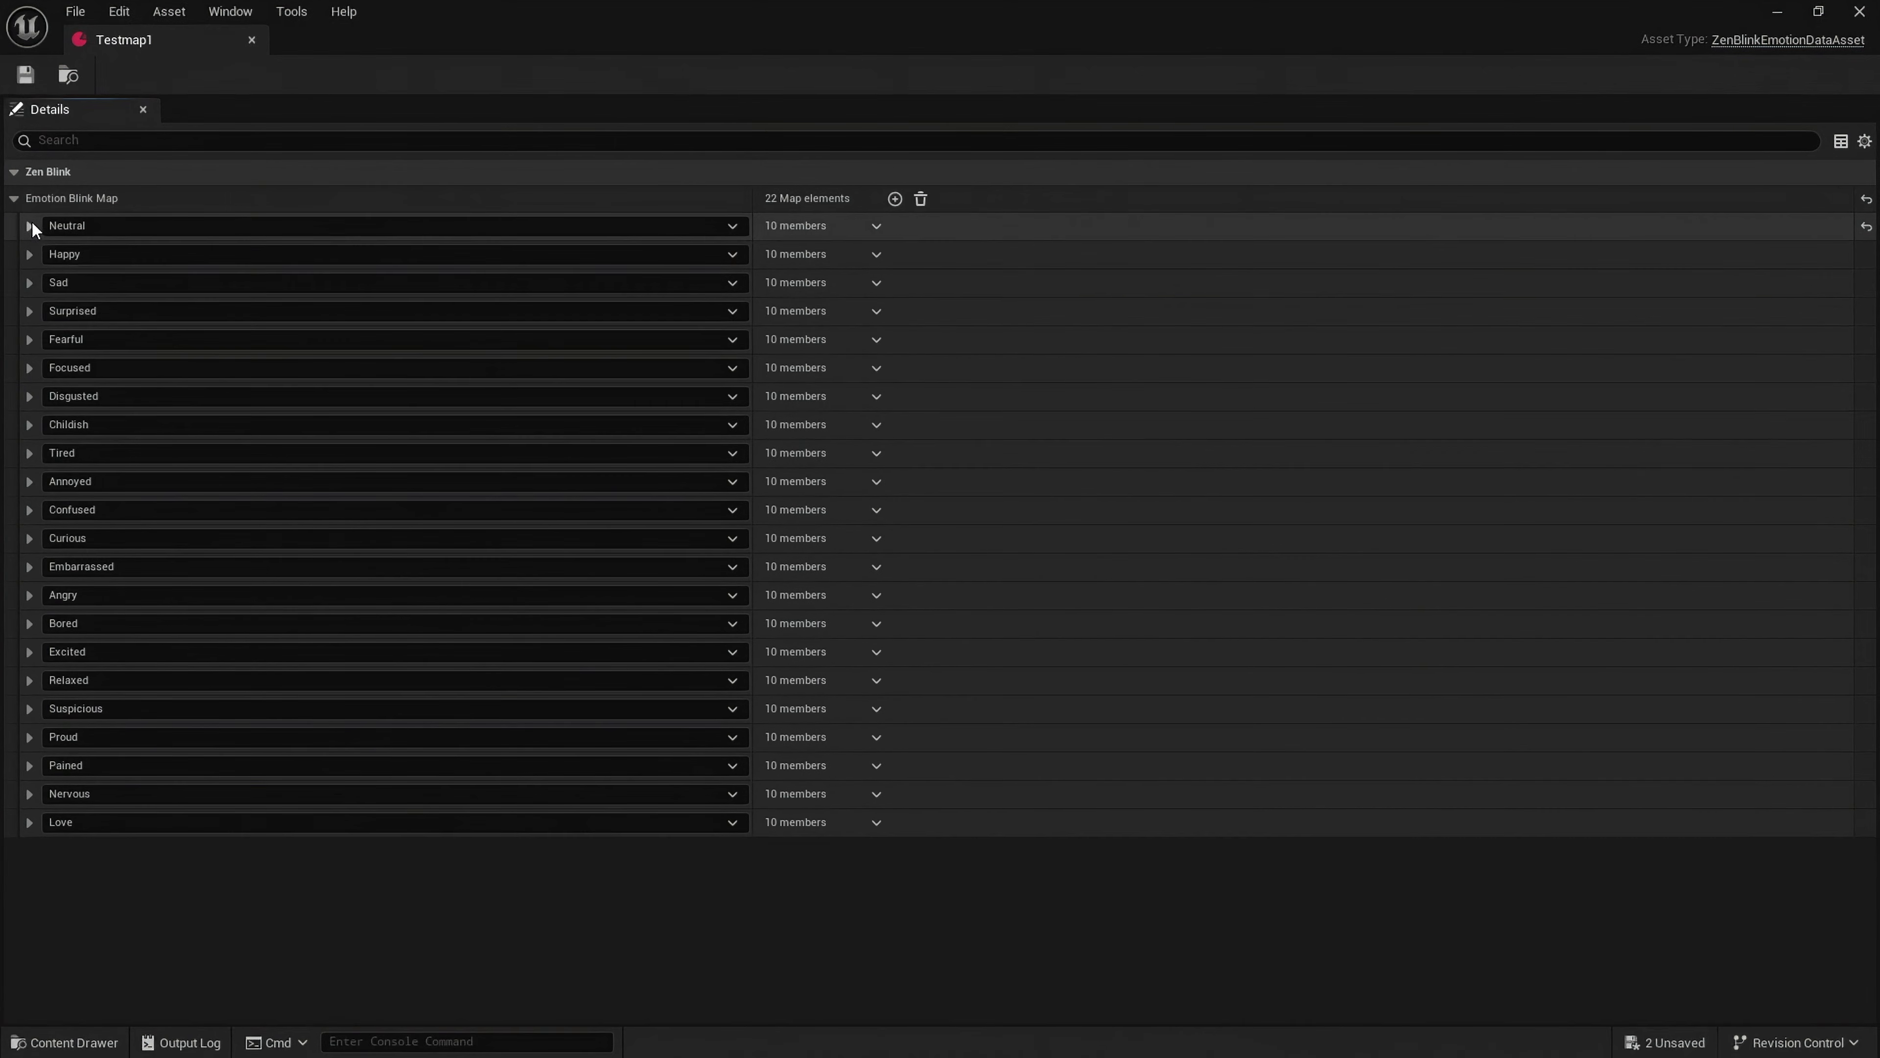
mouse_move(537, 1053)
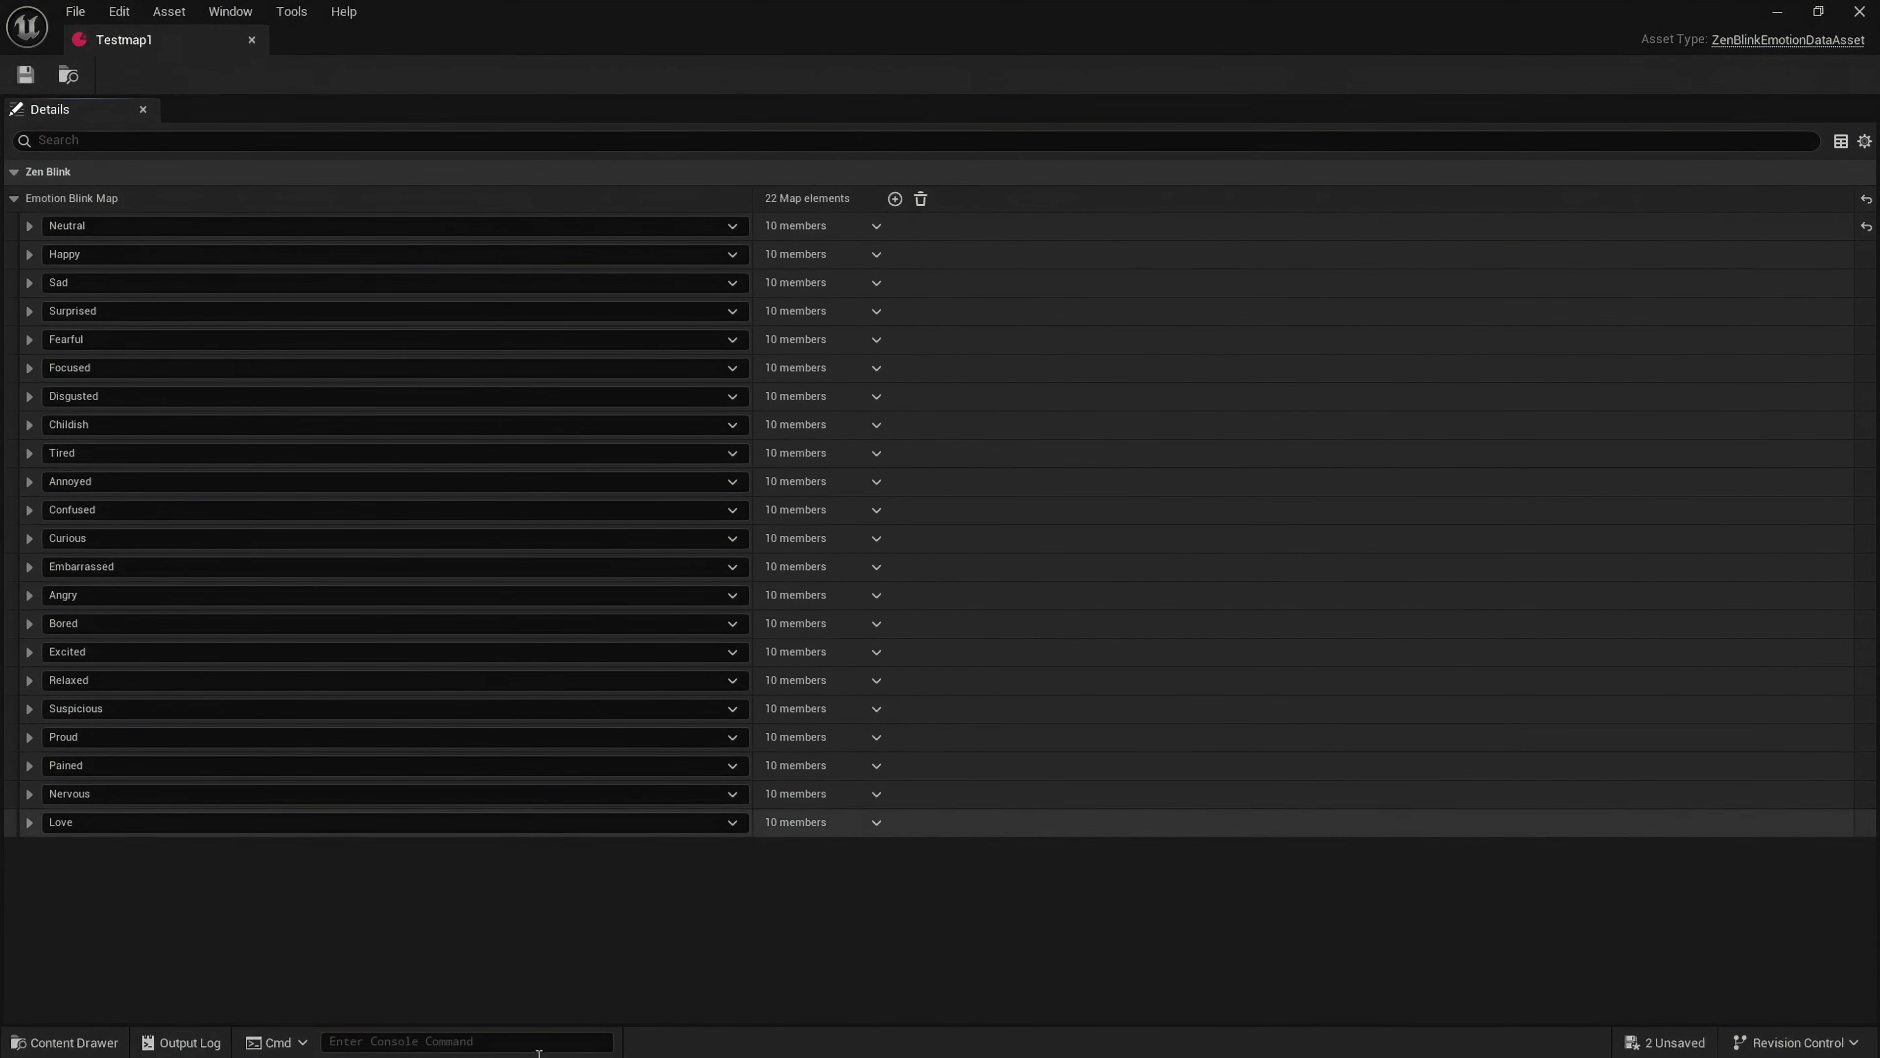
mouse_move(815, 1023)
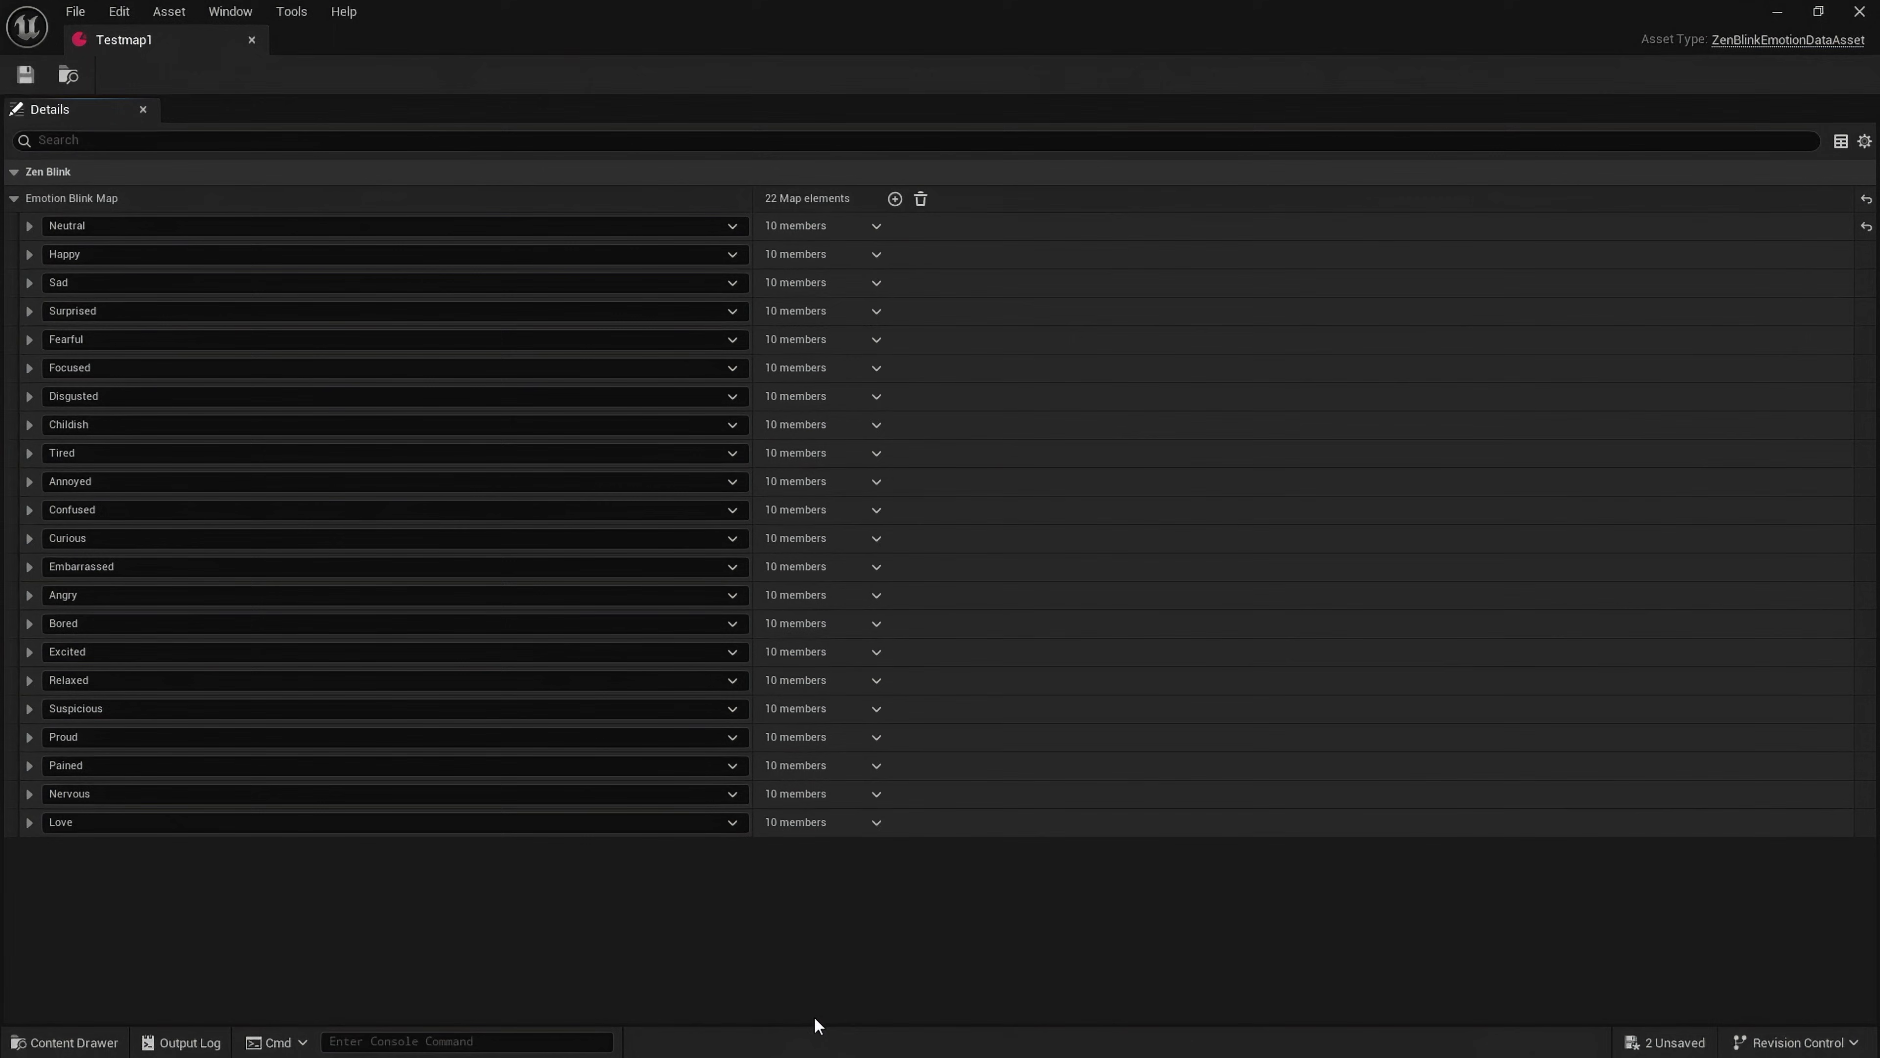
mouse_move(1857, 7)
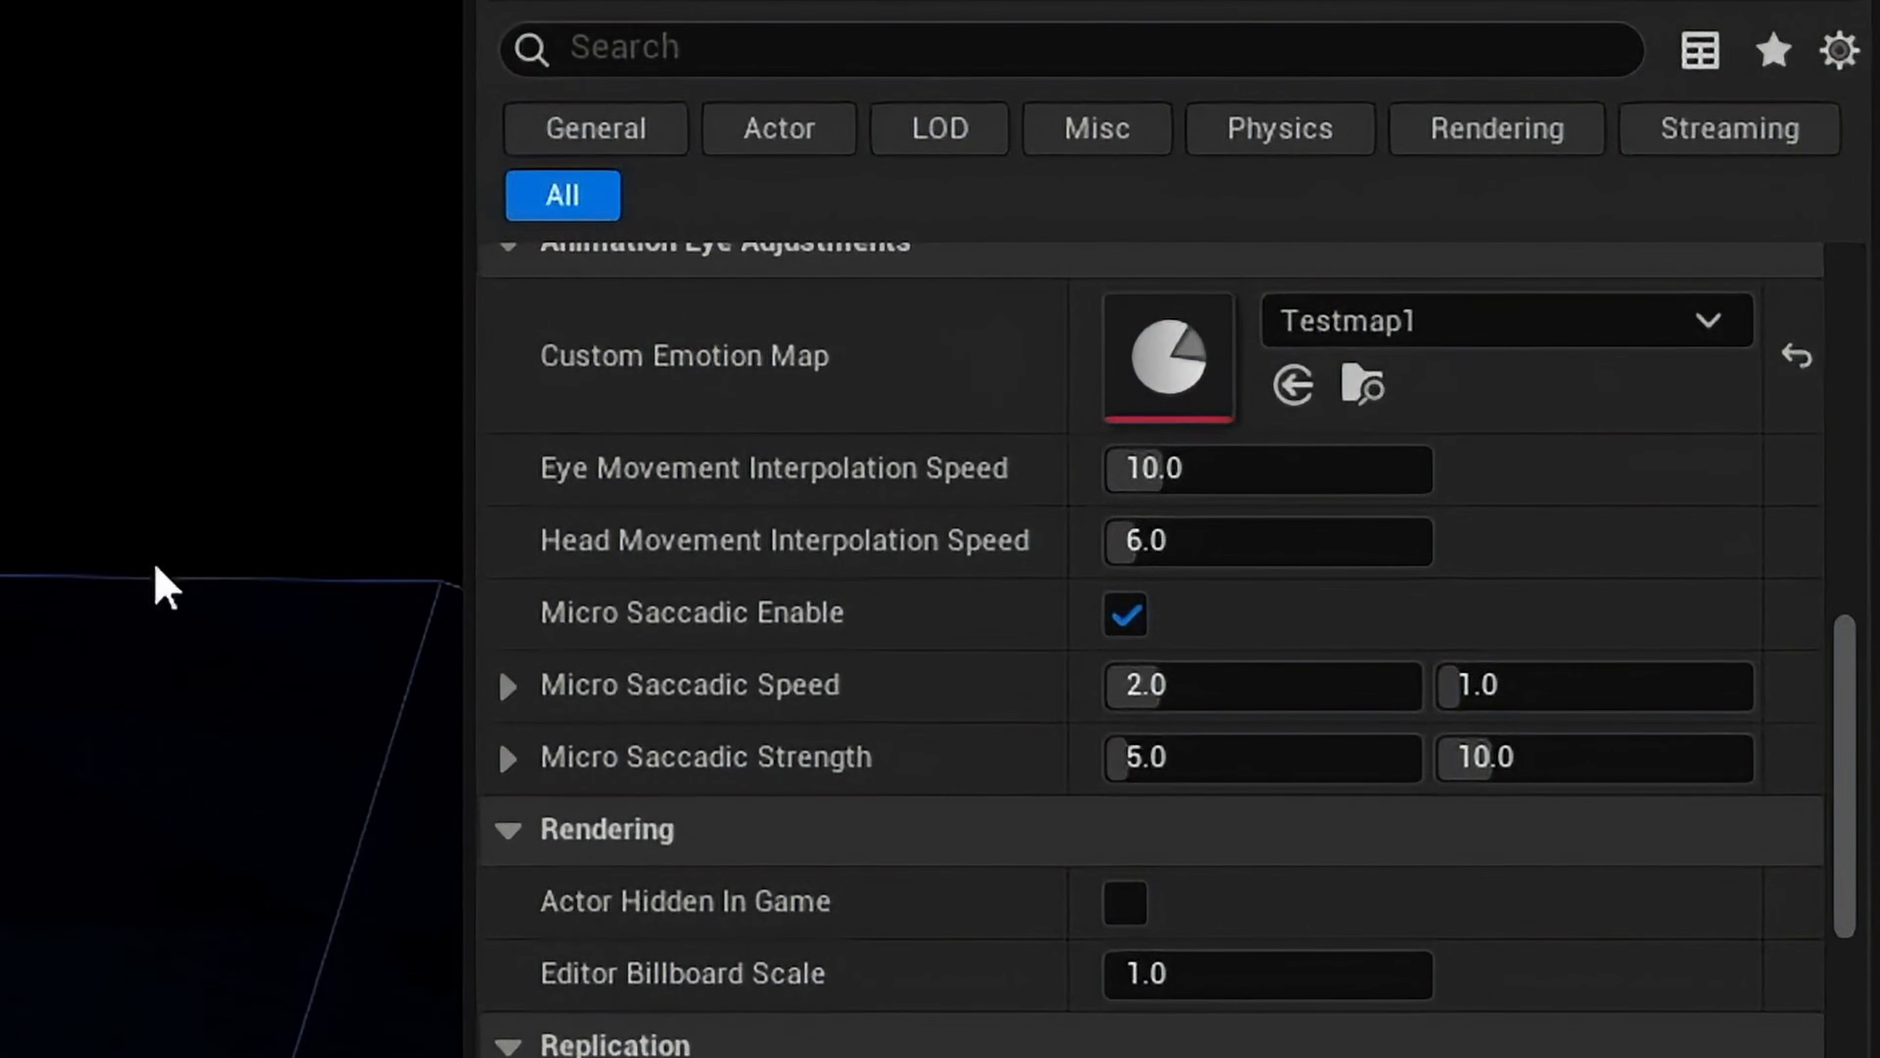
mouse_move(906, 573)
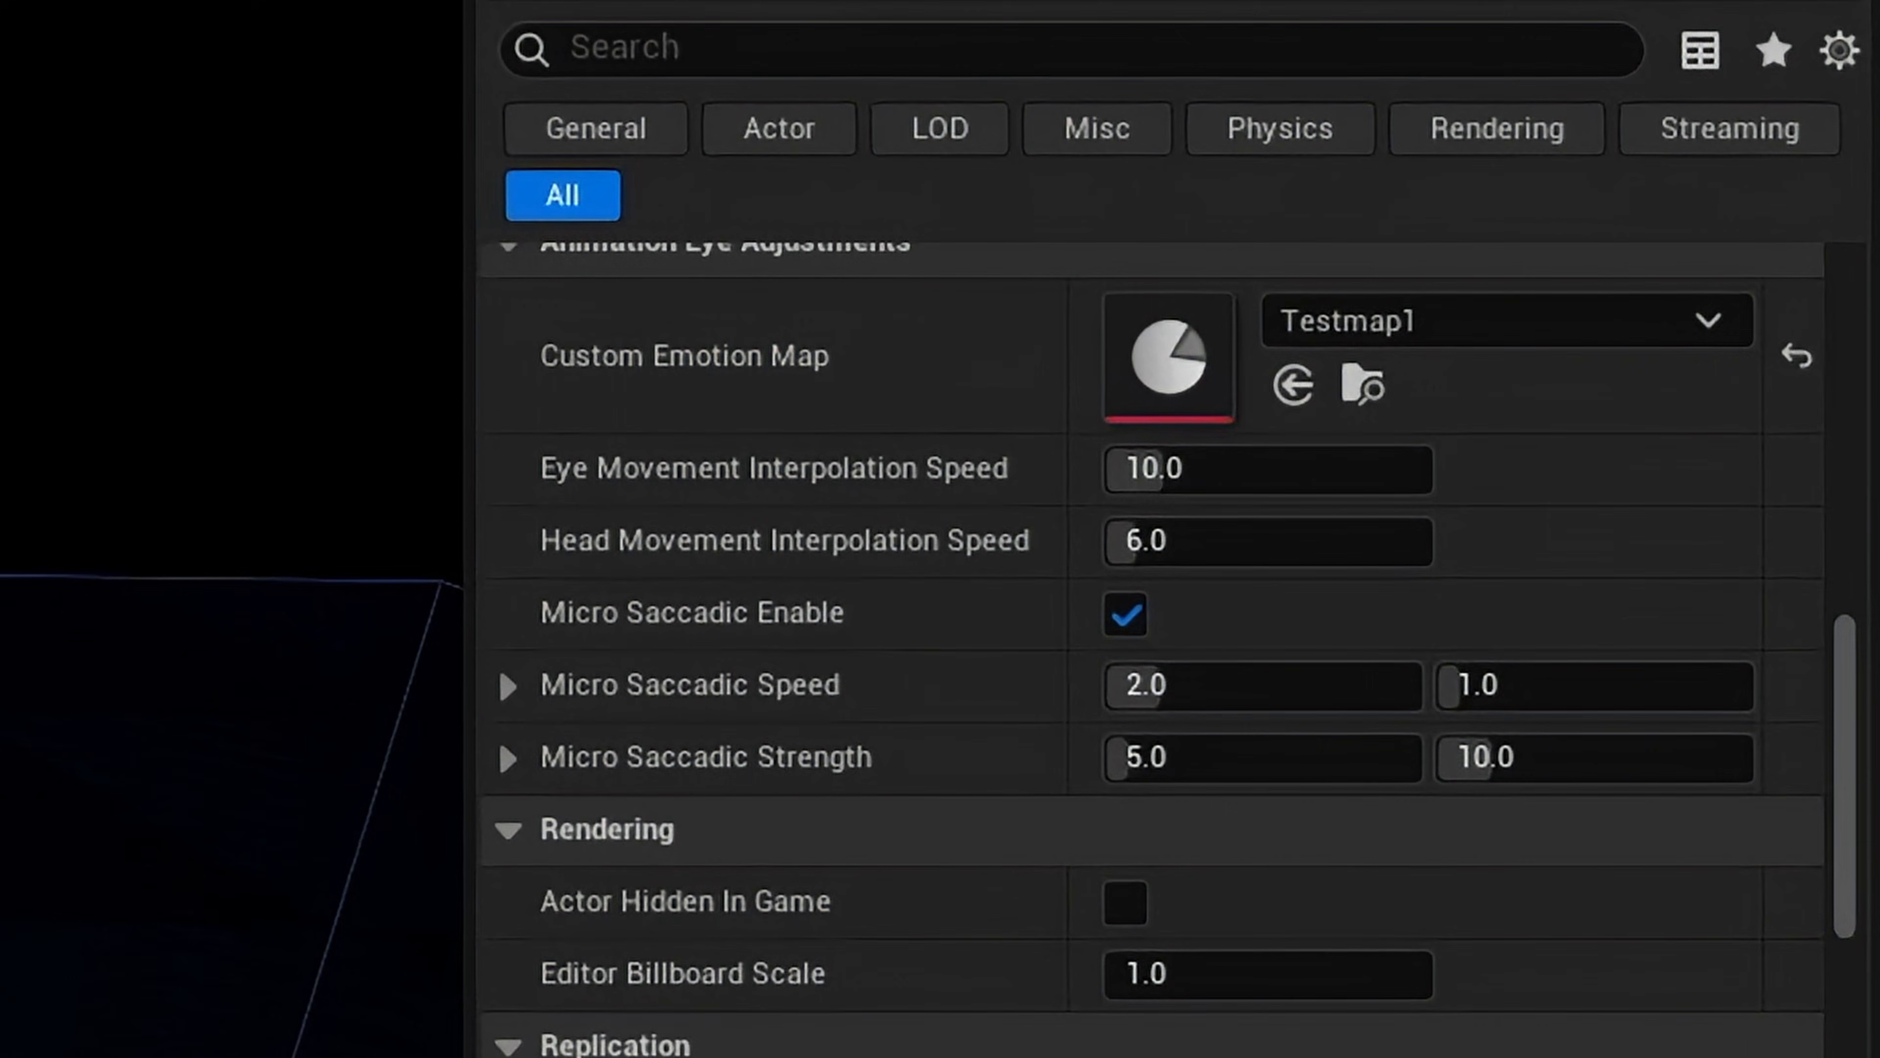
Step: Test Head Movement Interpolation Speed in play, trying 50.0 and then 5.0
left_click(1235, 539)
type("1")
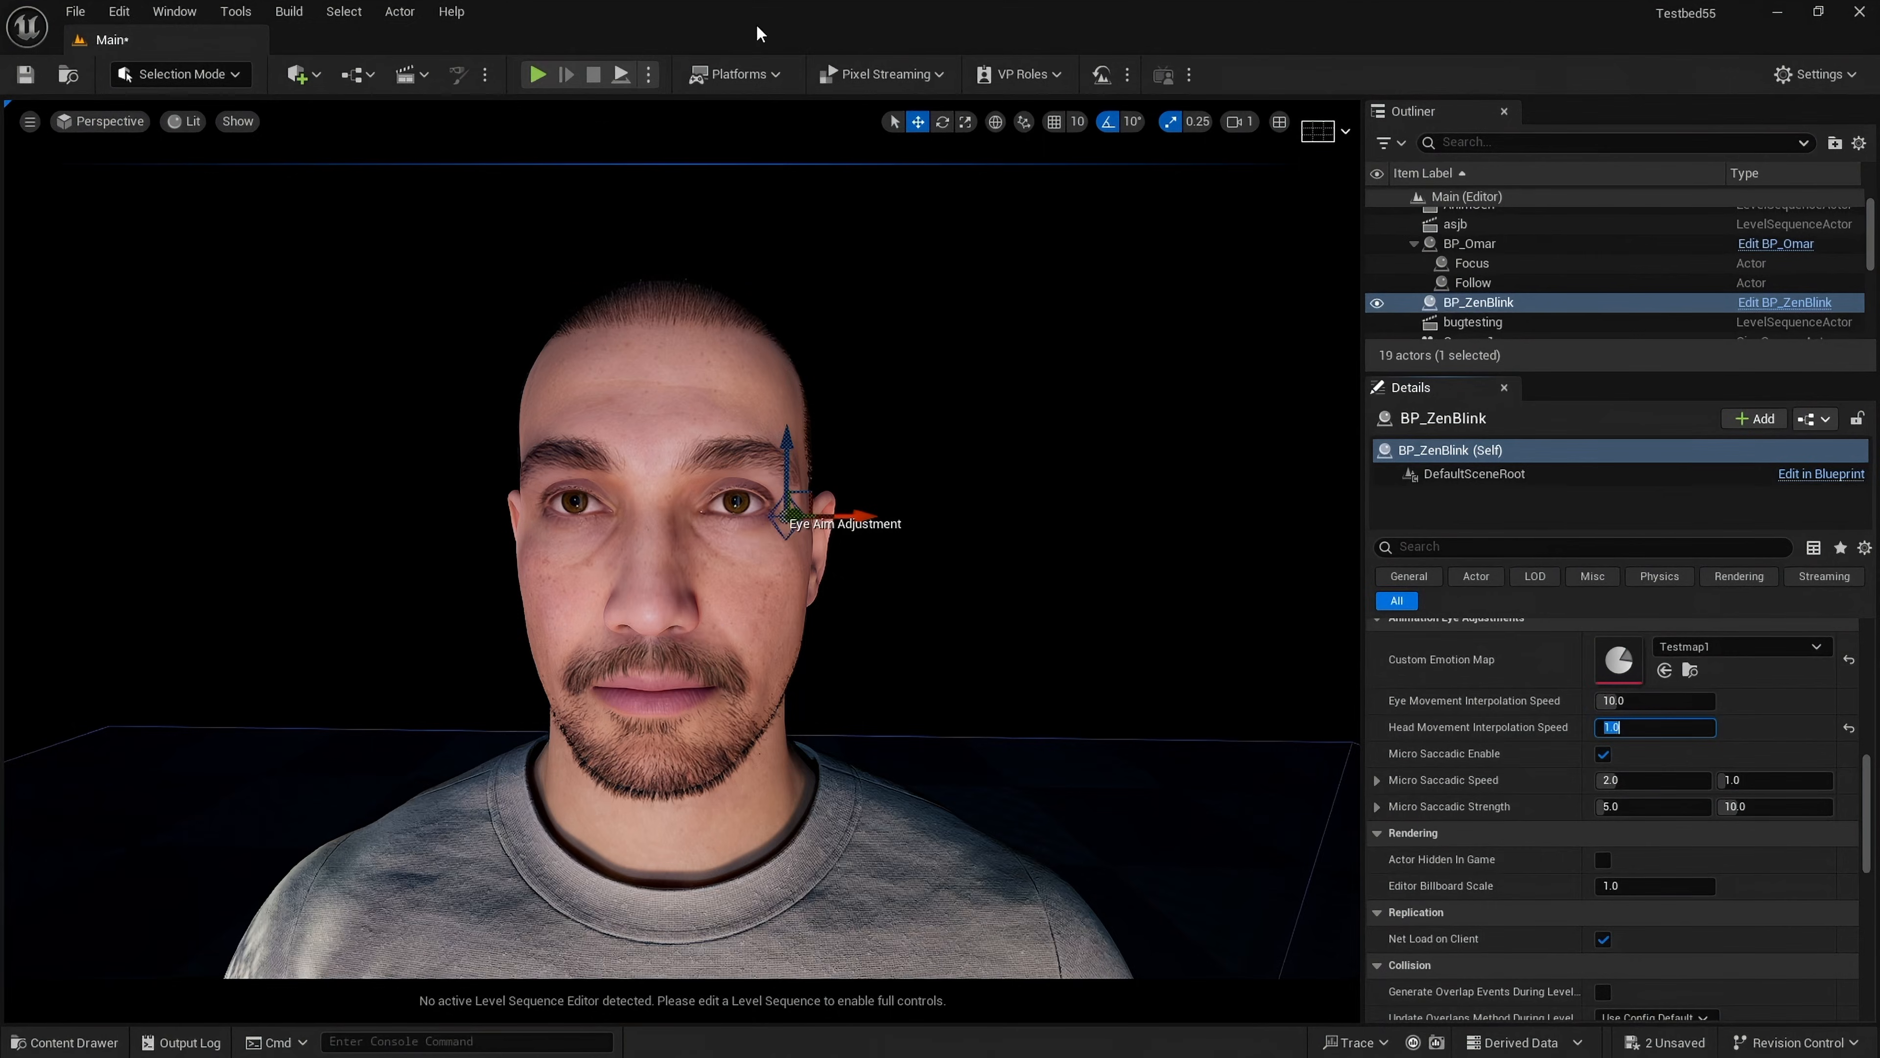
left_click(538, 74)
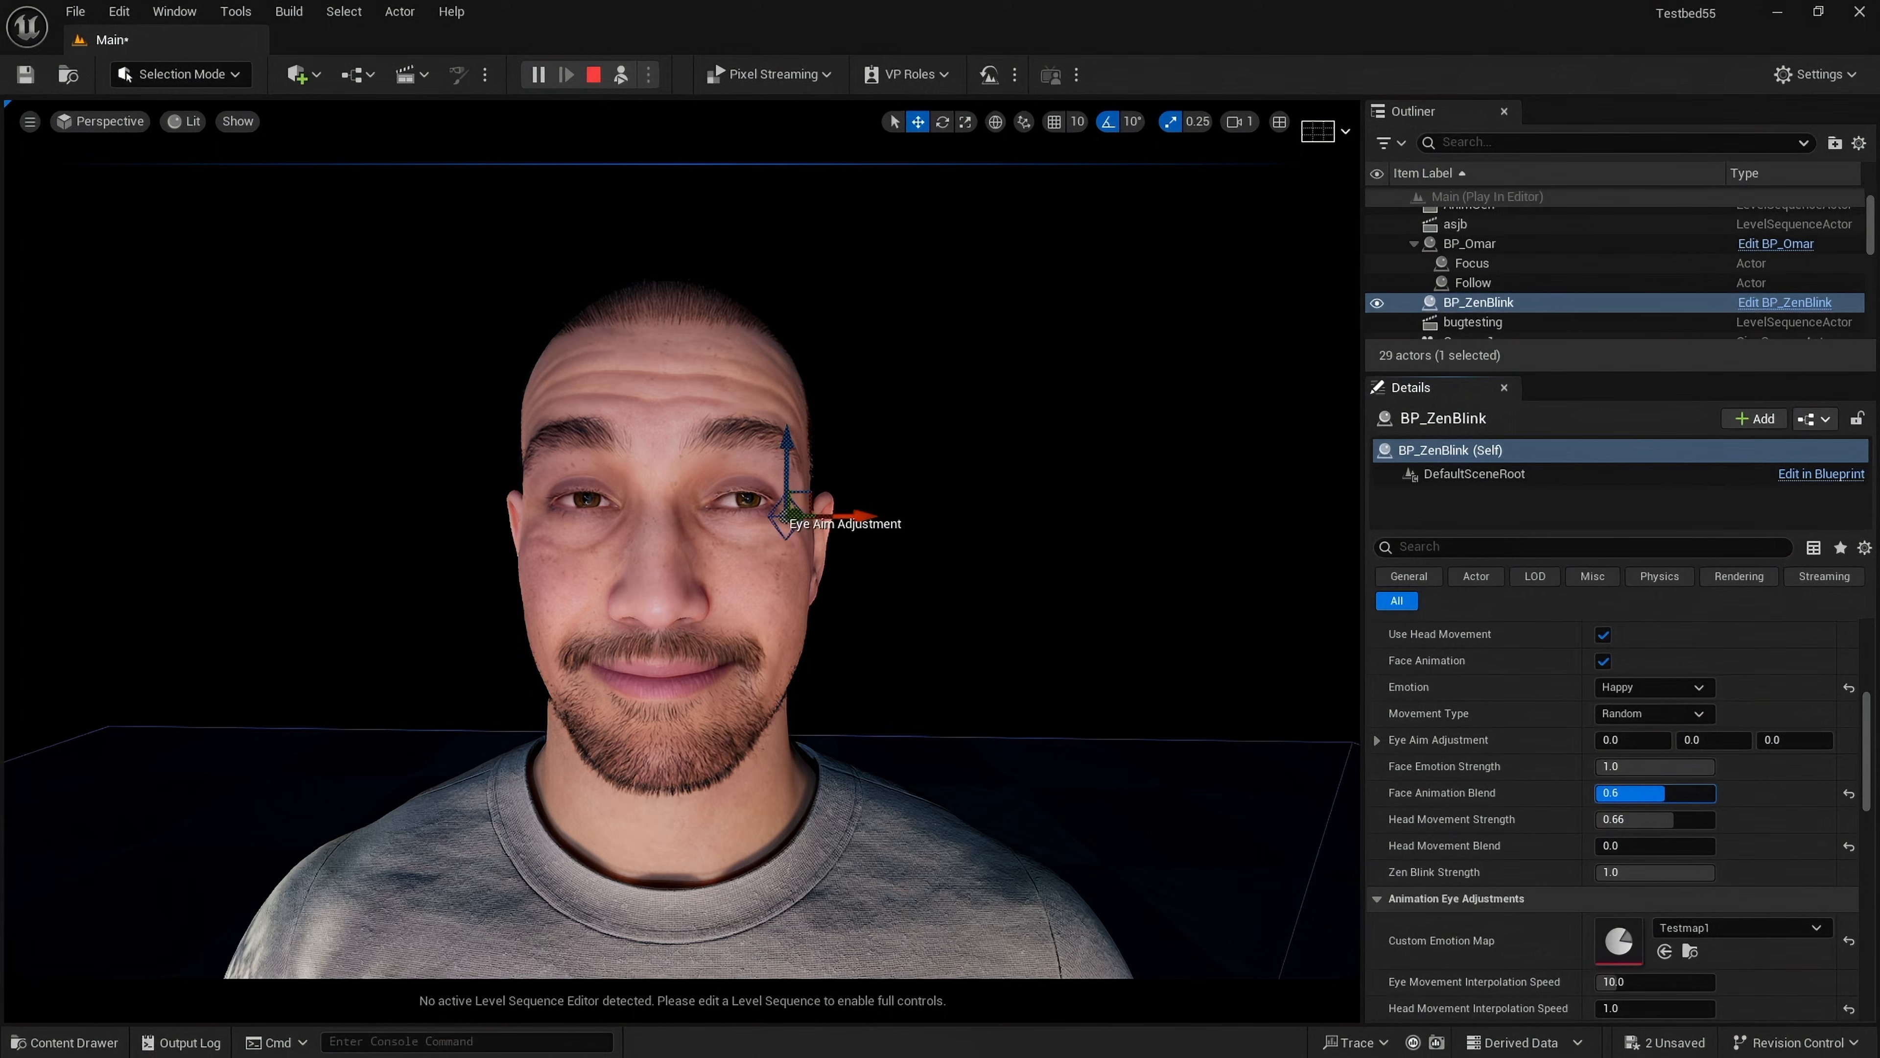
scroll("down", 3)
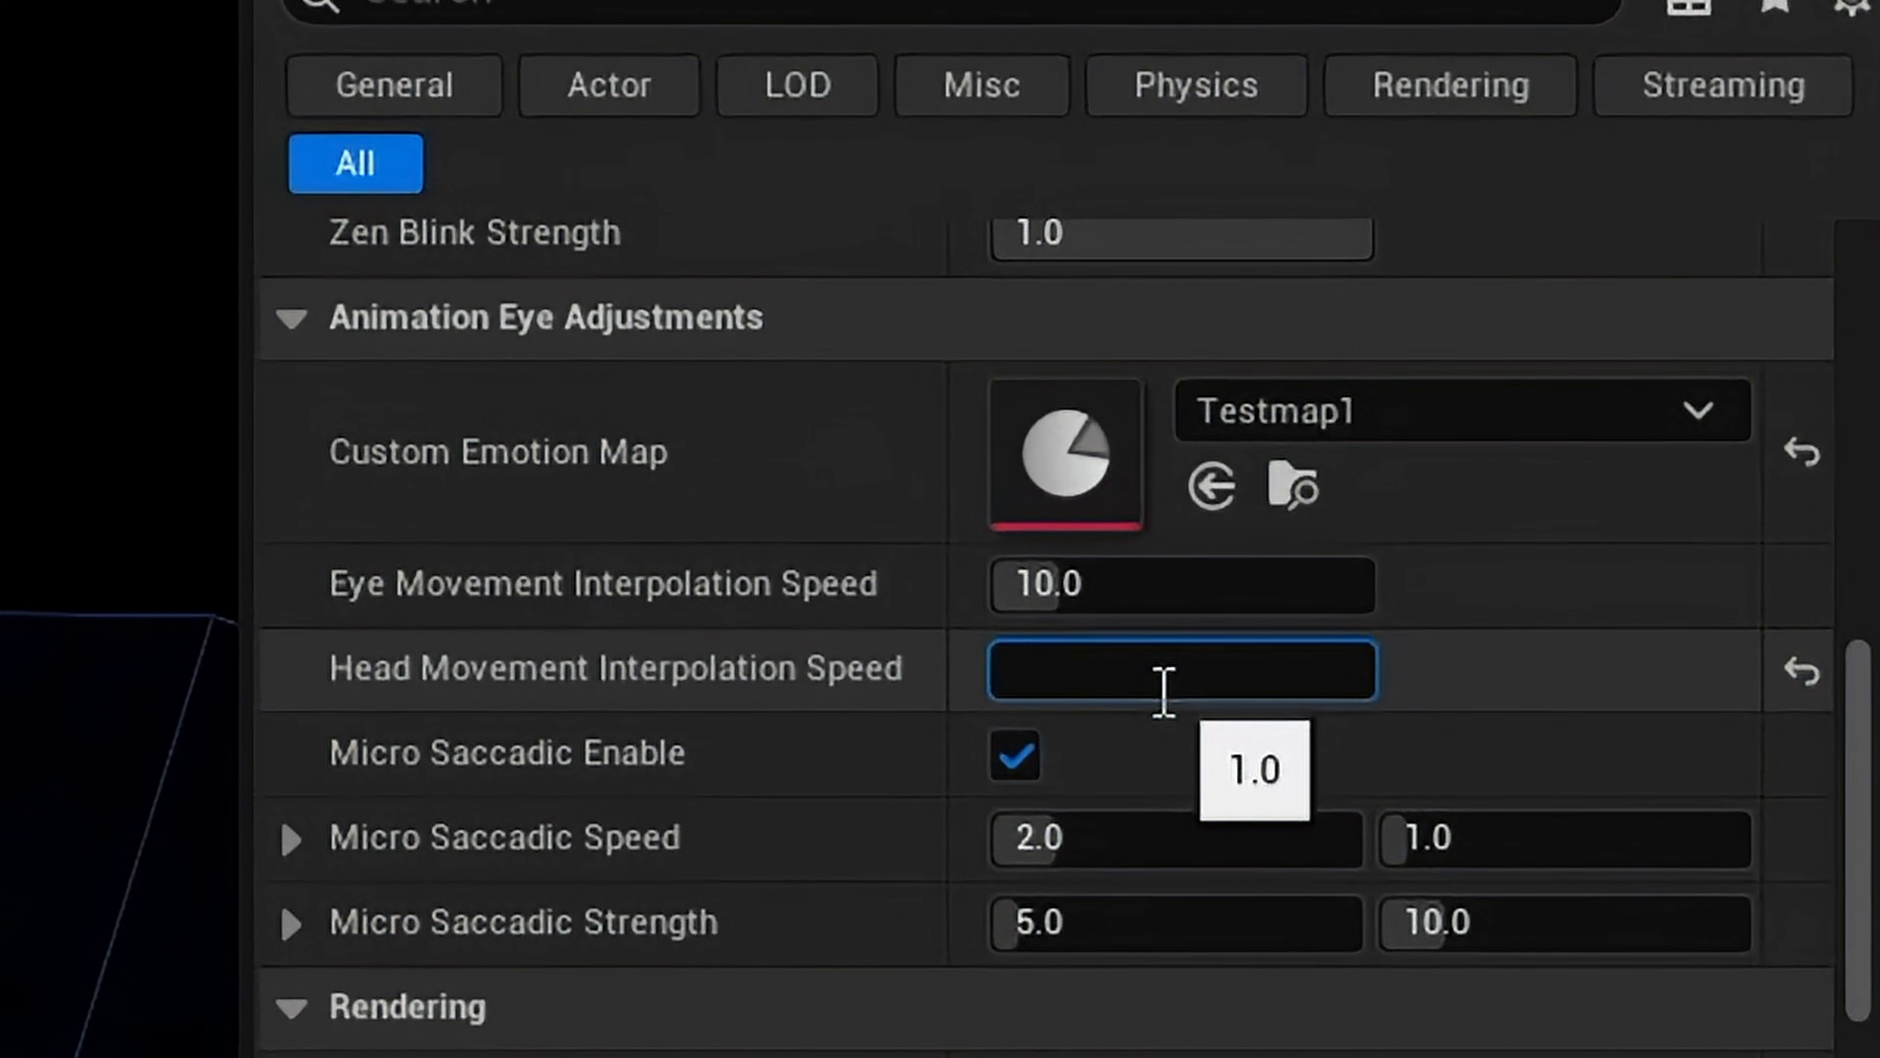
type("50.0")
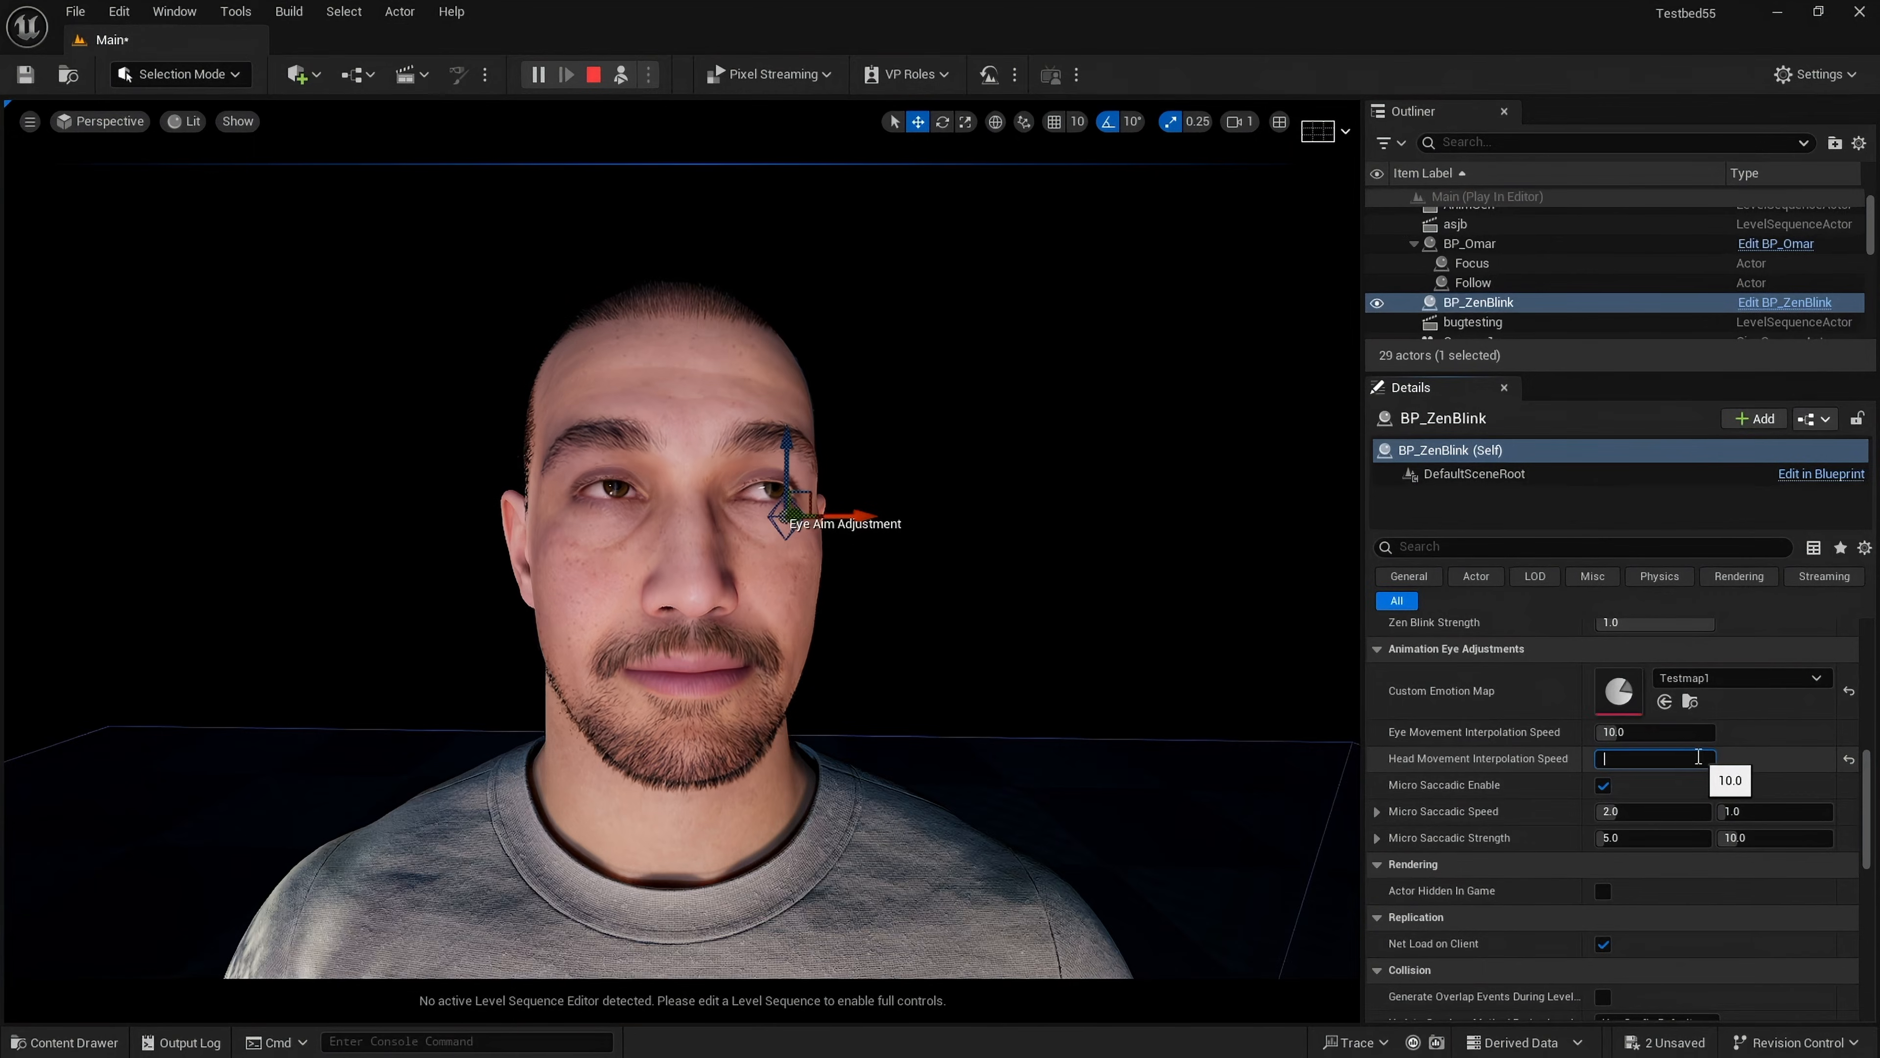
type("5.0")
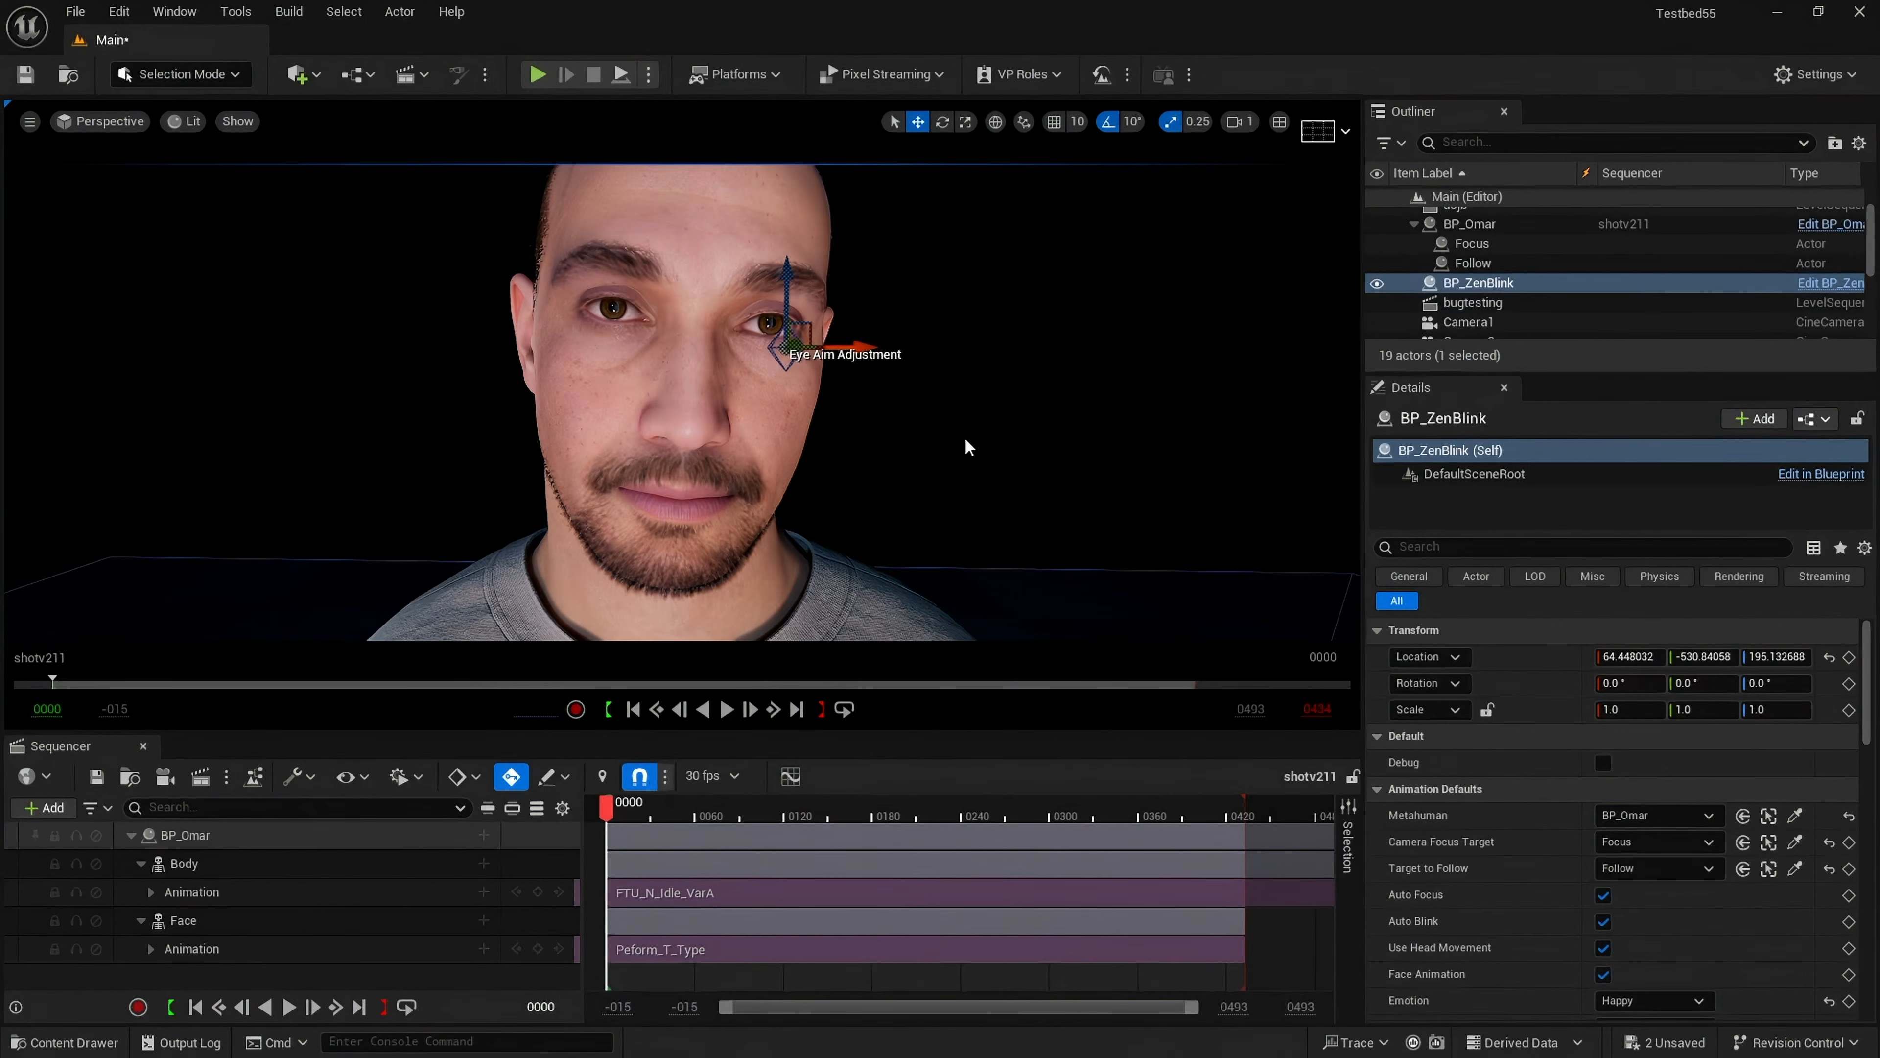
mouse_move(707, 806)
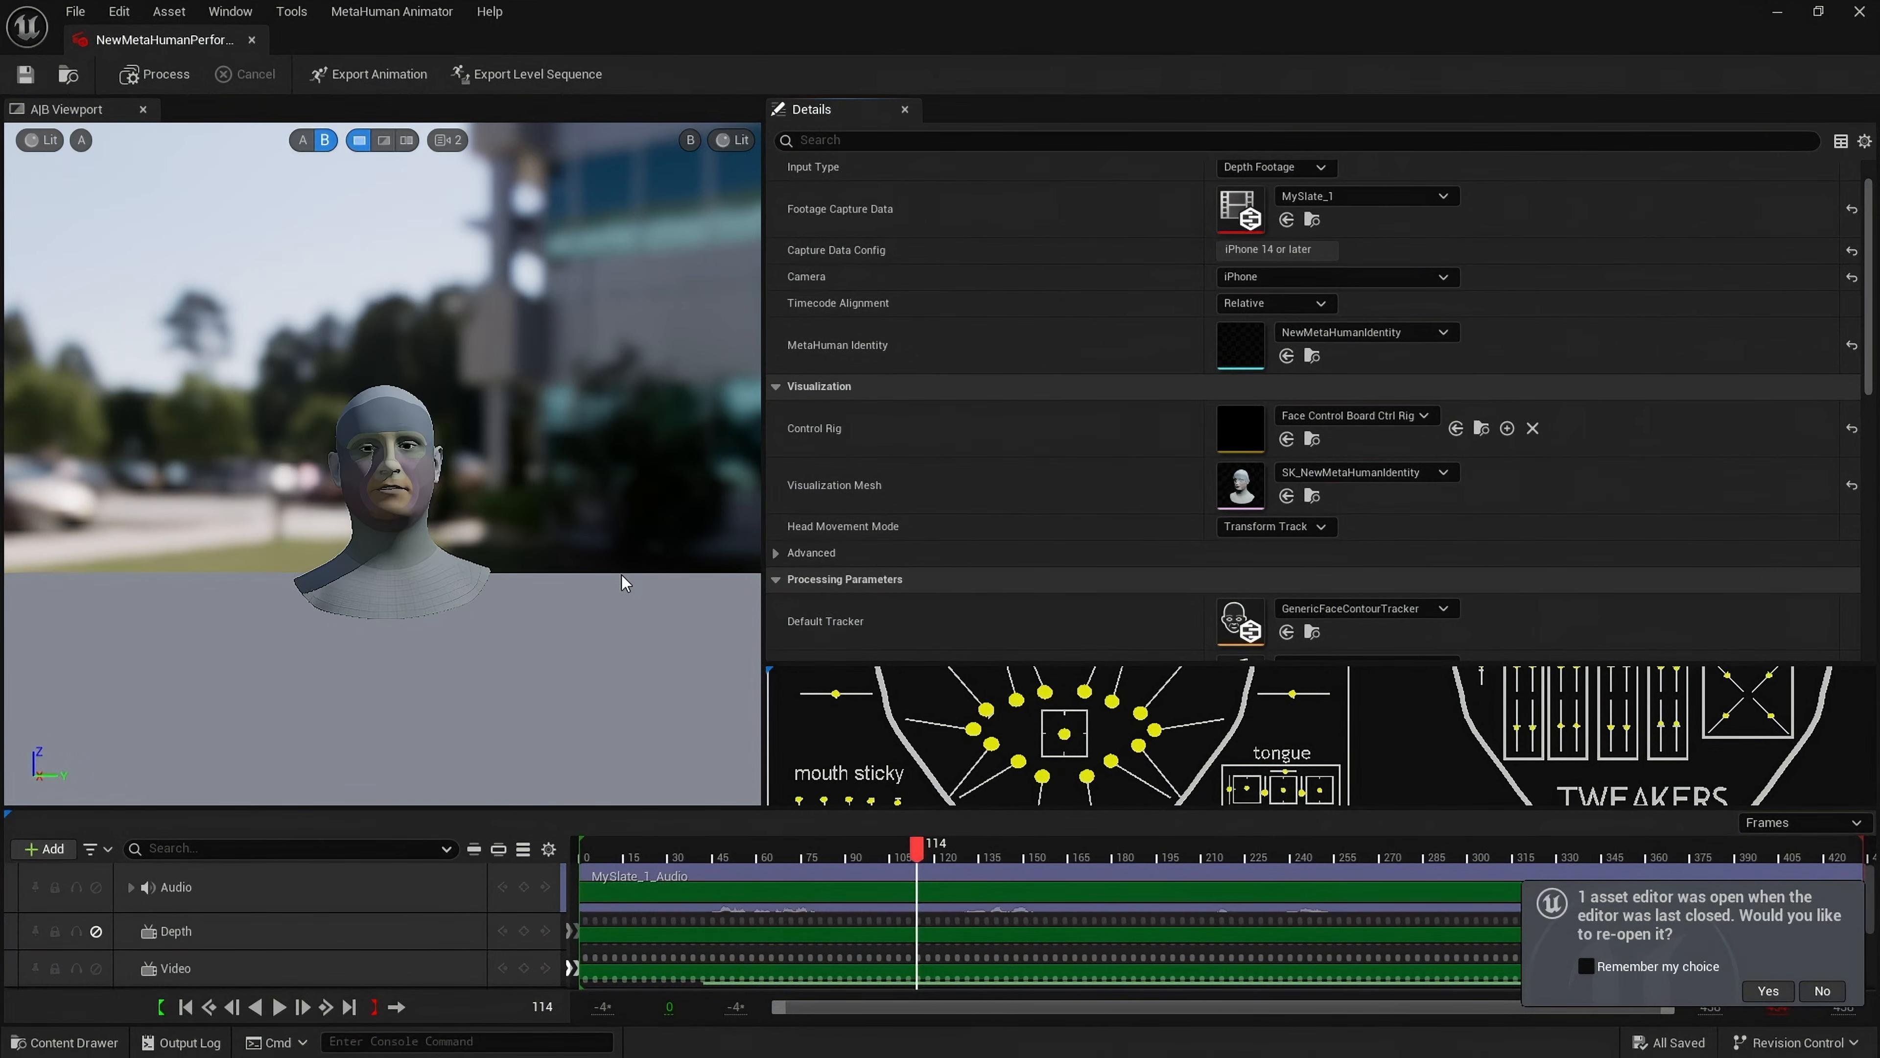
Step: Scrub through the captured performance footage, then open the Peform_T_Type face animation
left_click(662, 854)
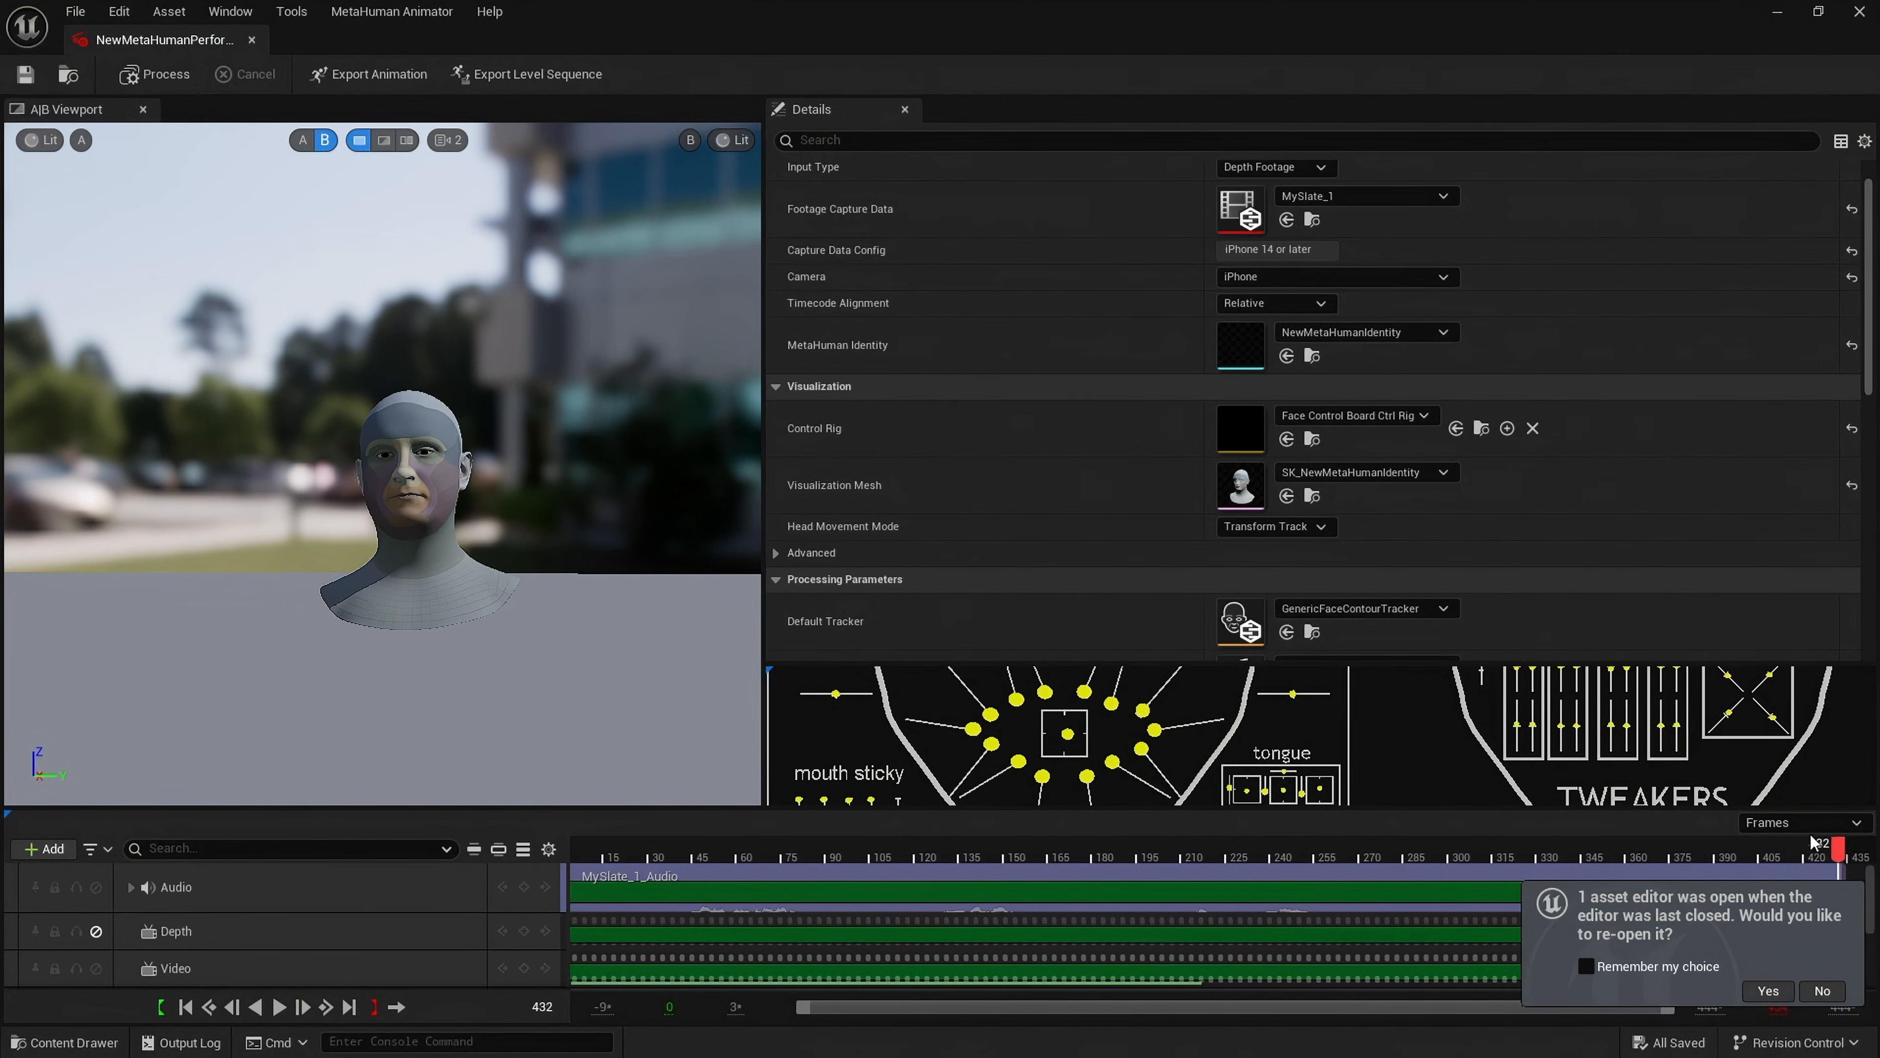
left_click(644, 854)
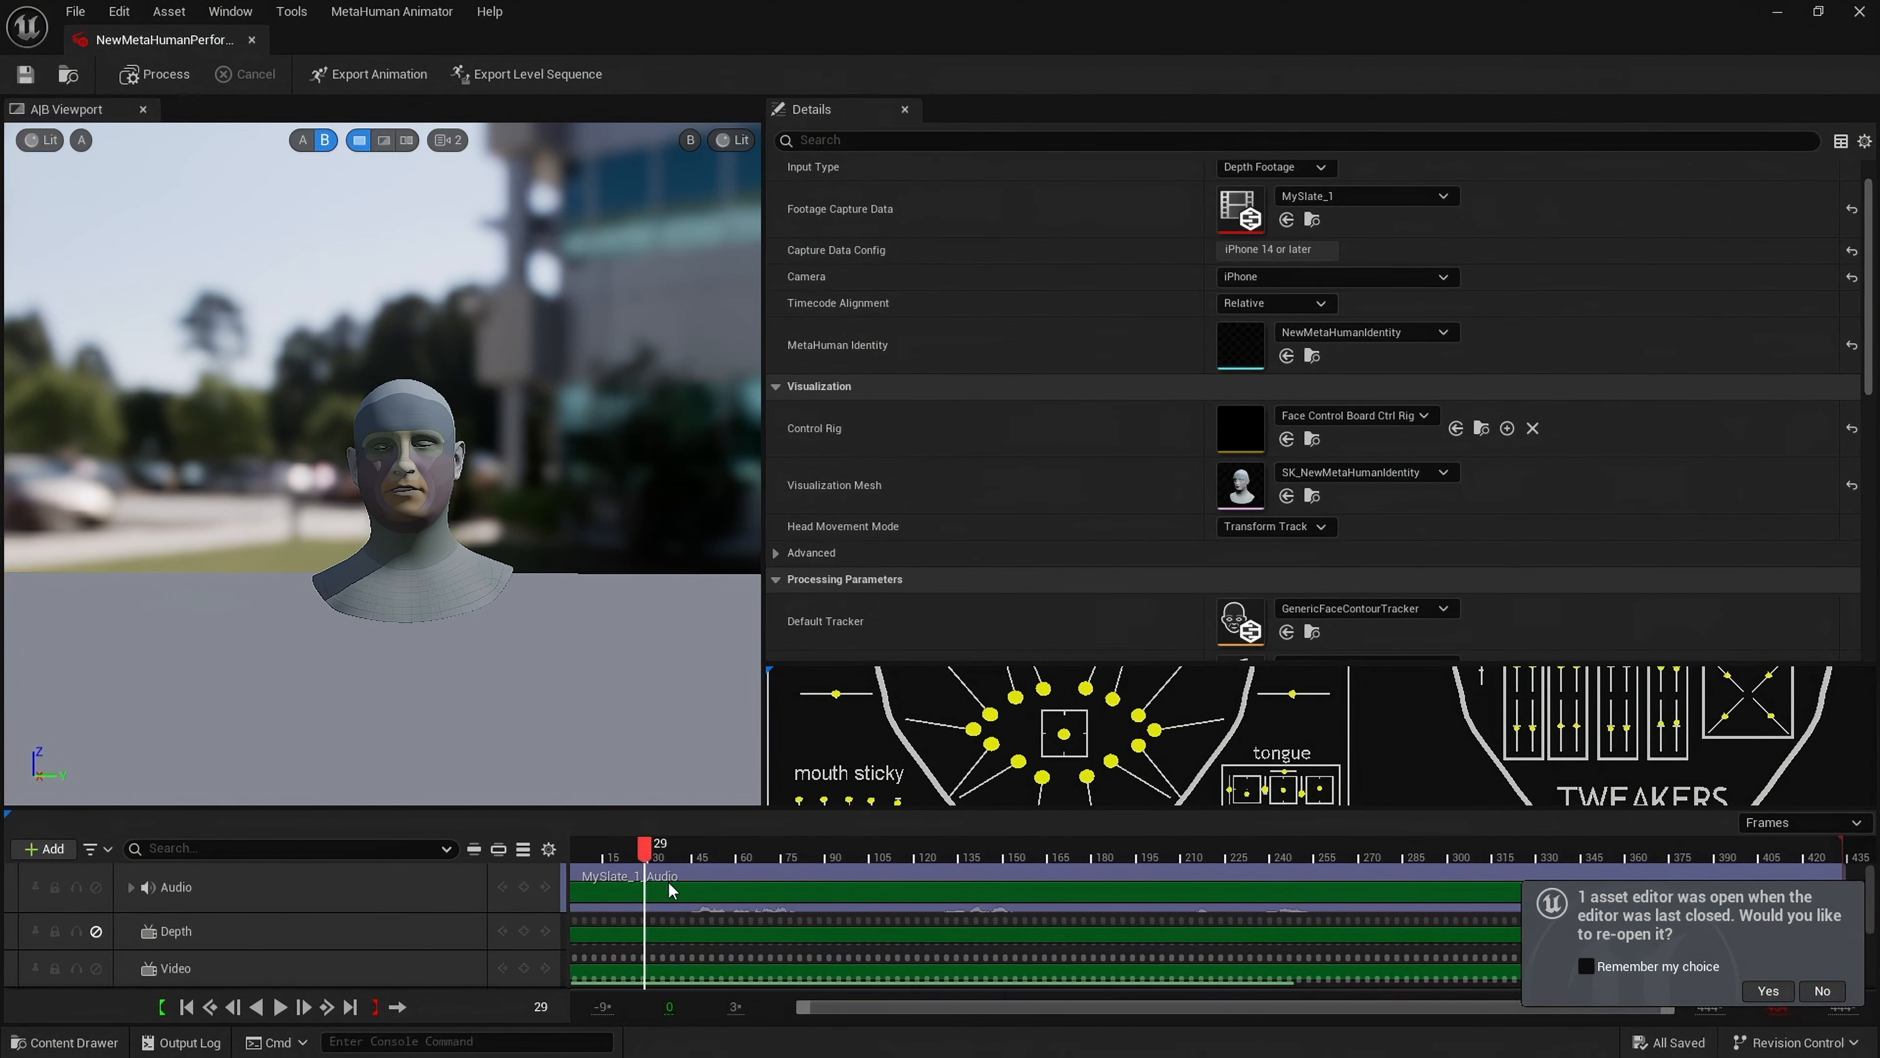
left_click_drag(648, 848, 1592, 848)
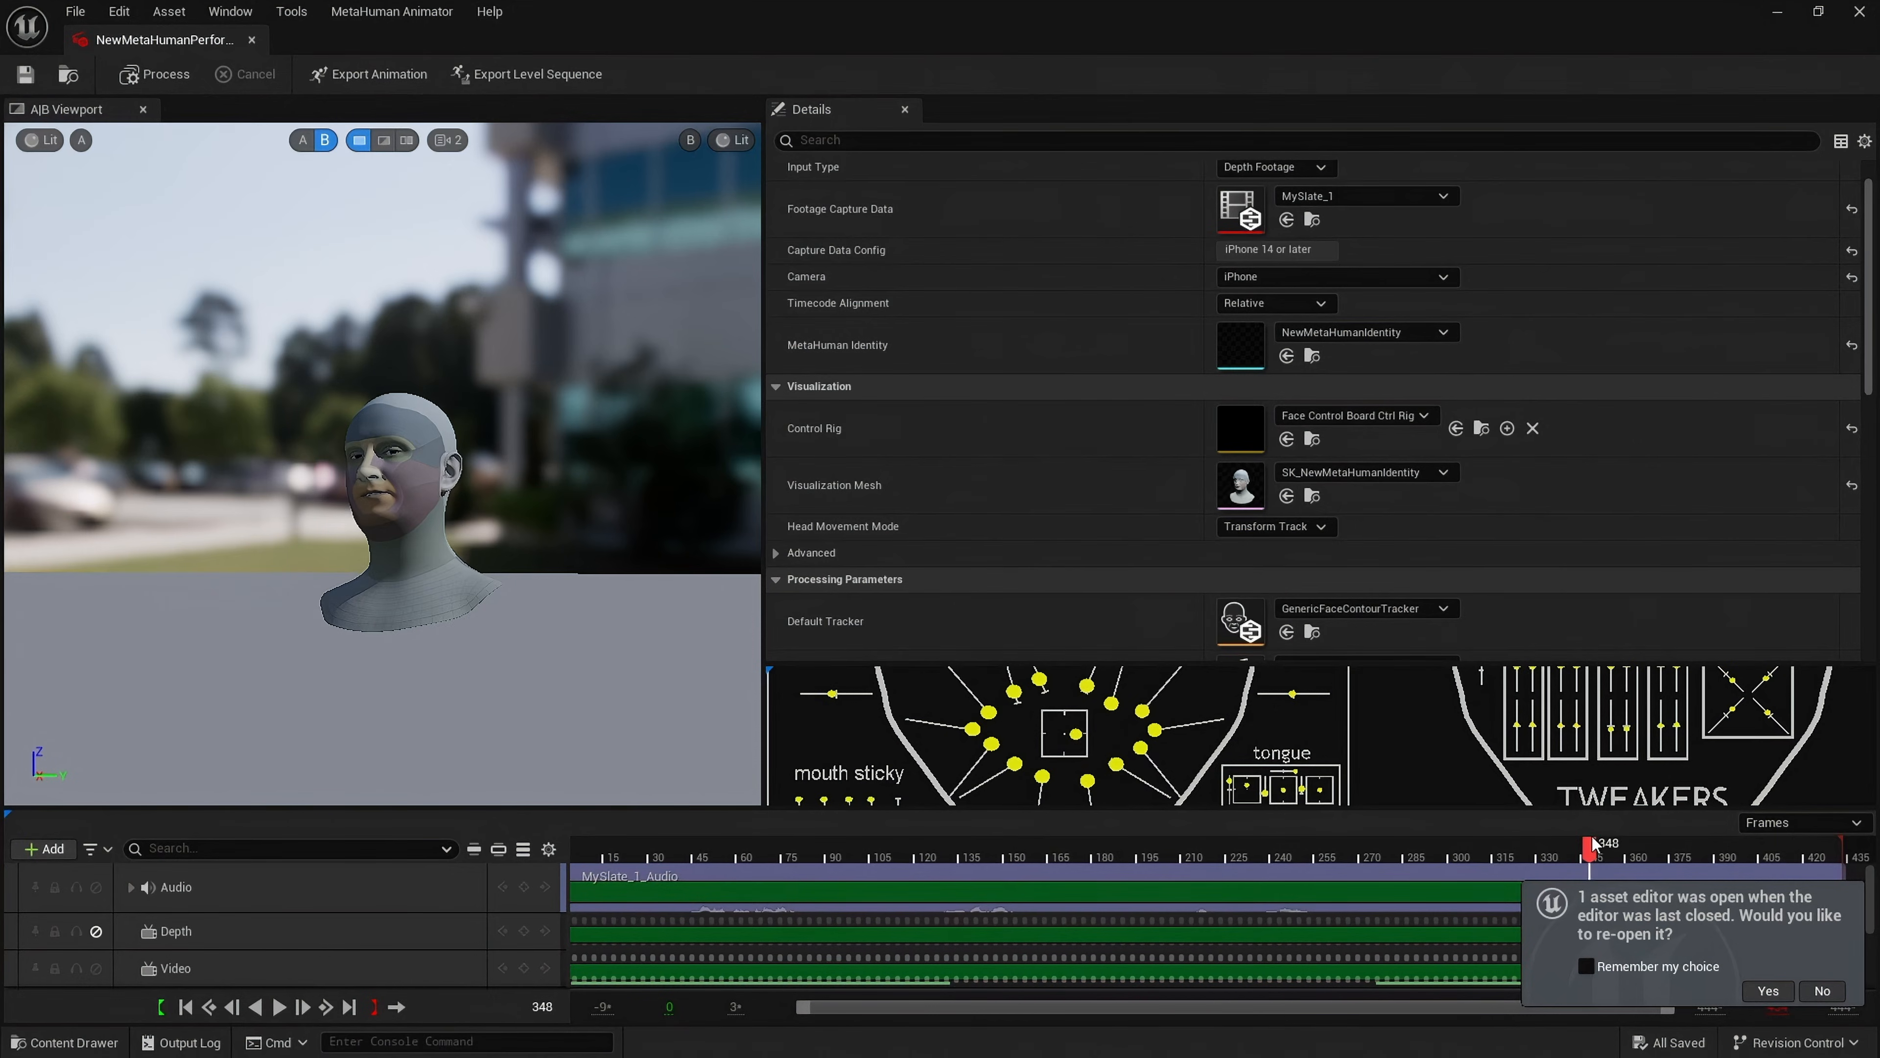
left_click(24, 75)
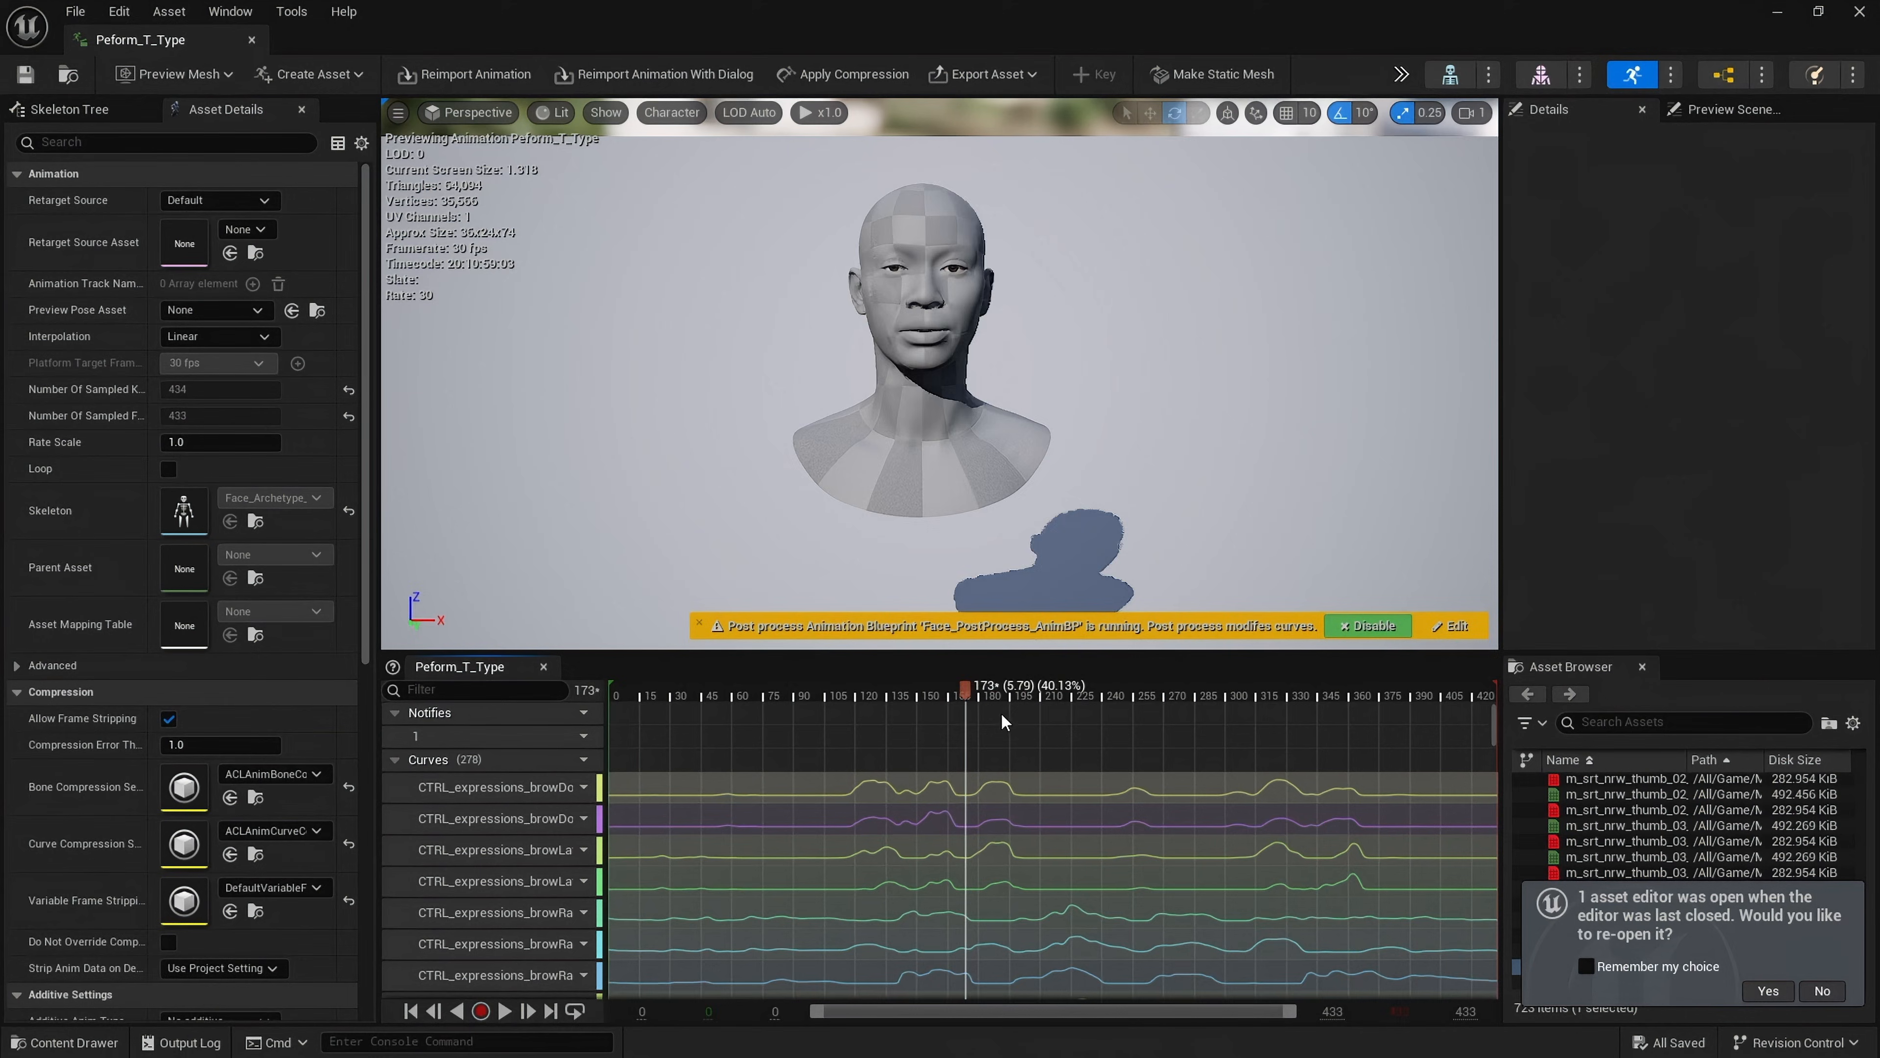
Step: Step through animation frames and filter its curves for 'head' to check HeadControlSwitch
left_click(1276, 696)
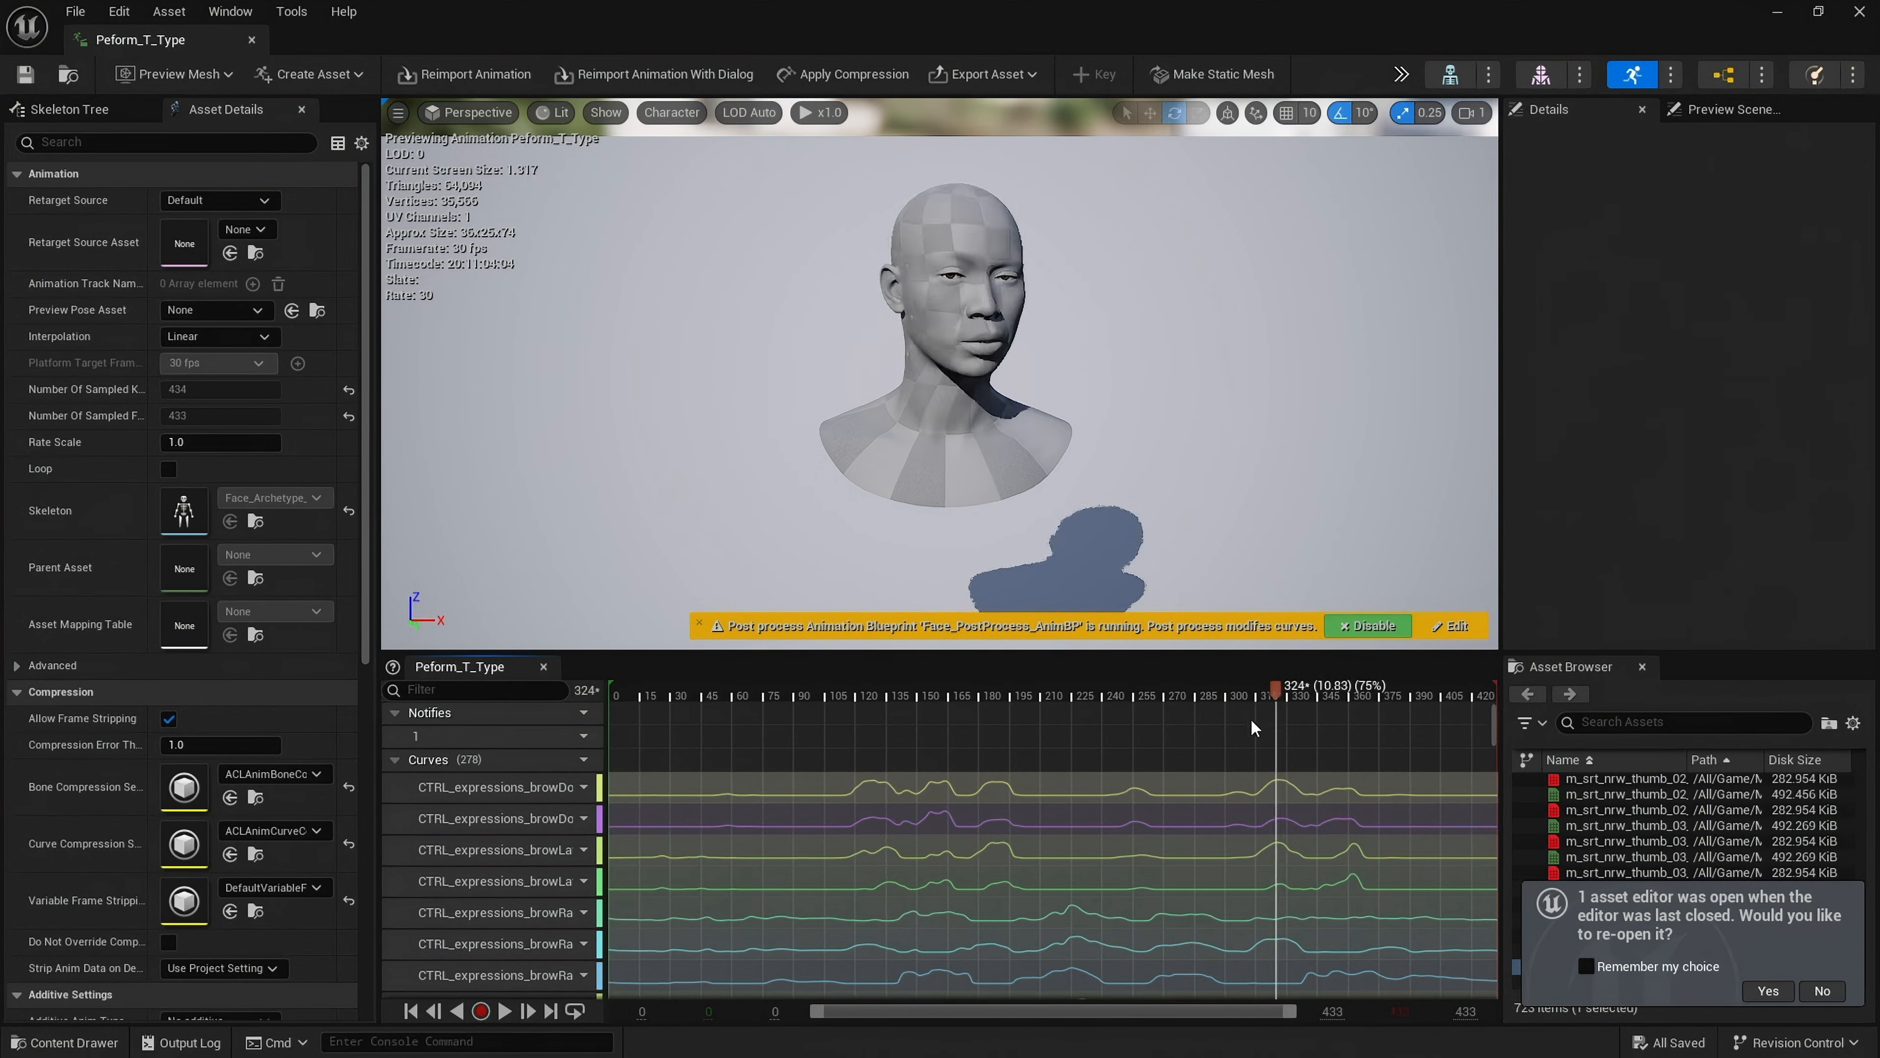
left_click(901, 696)
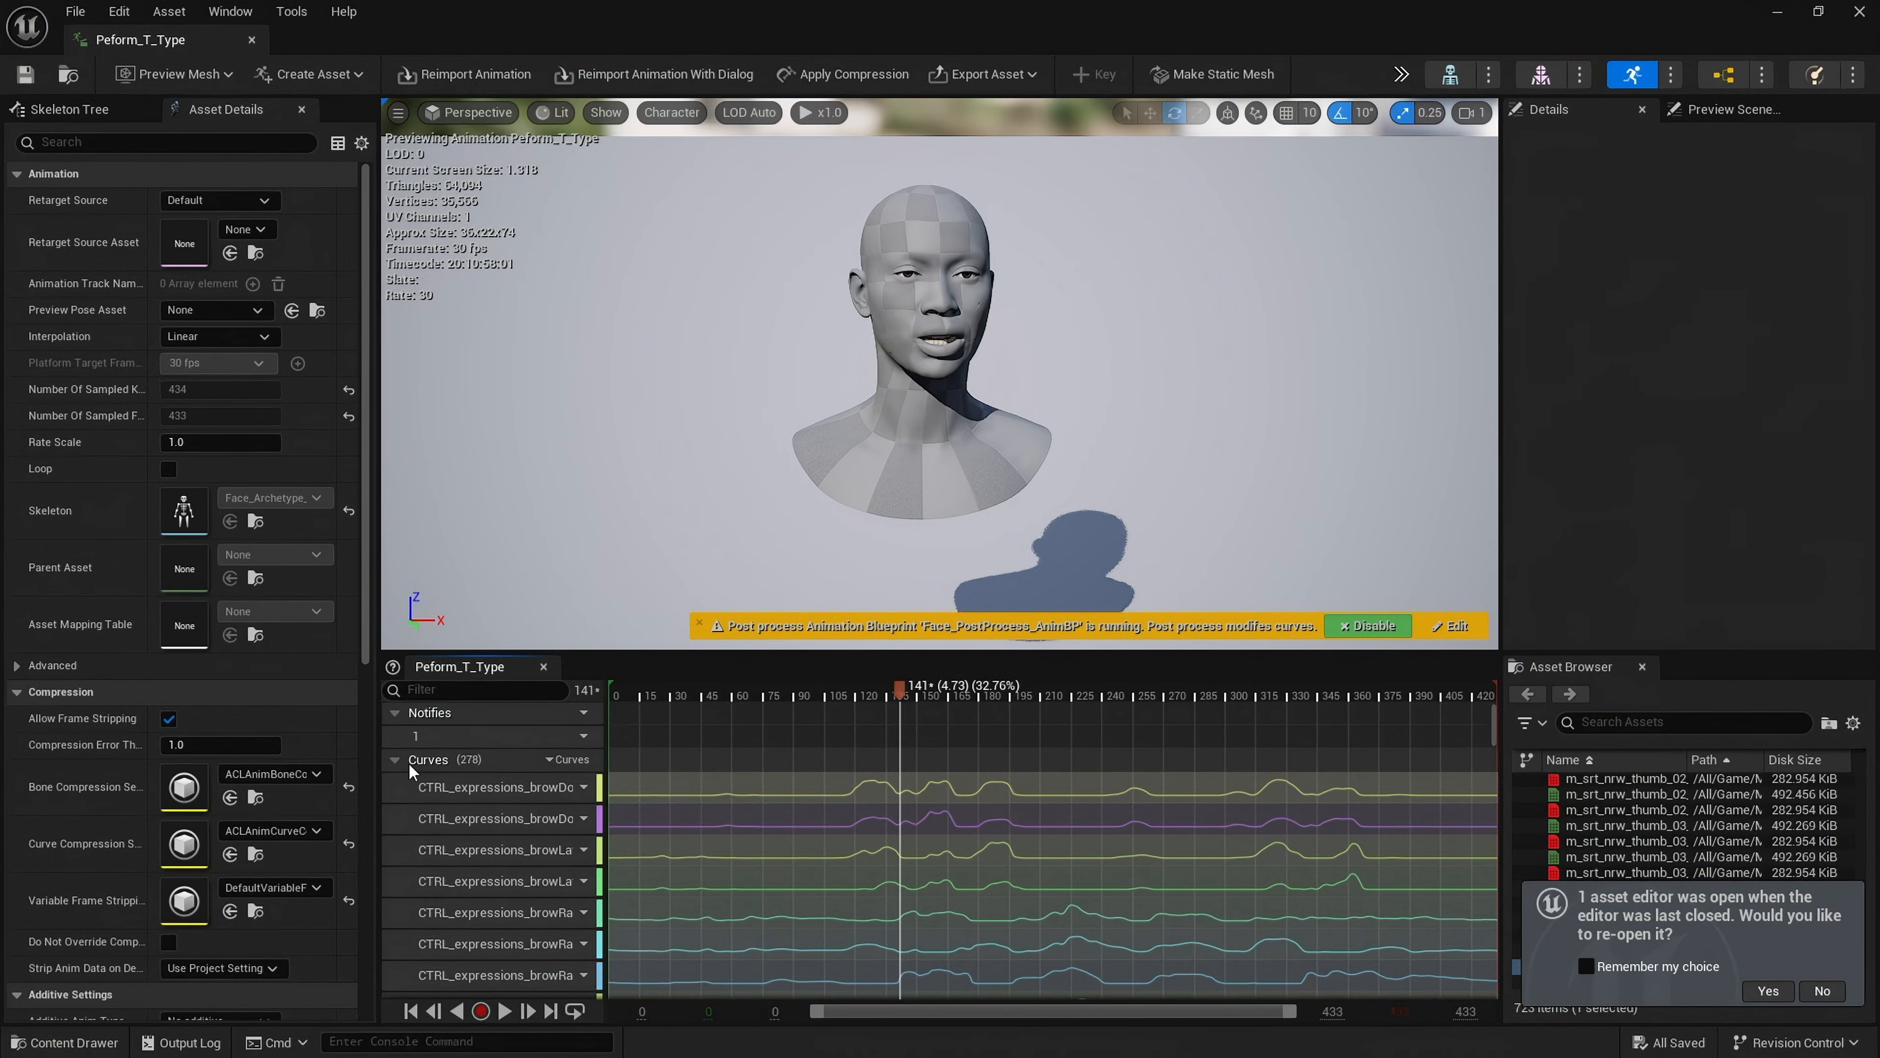
left_click(451, 690)
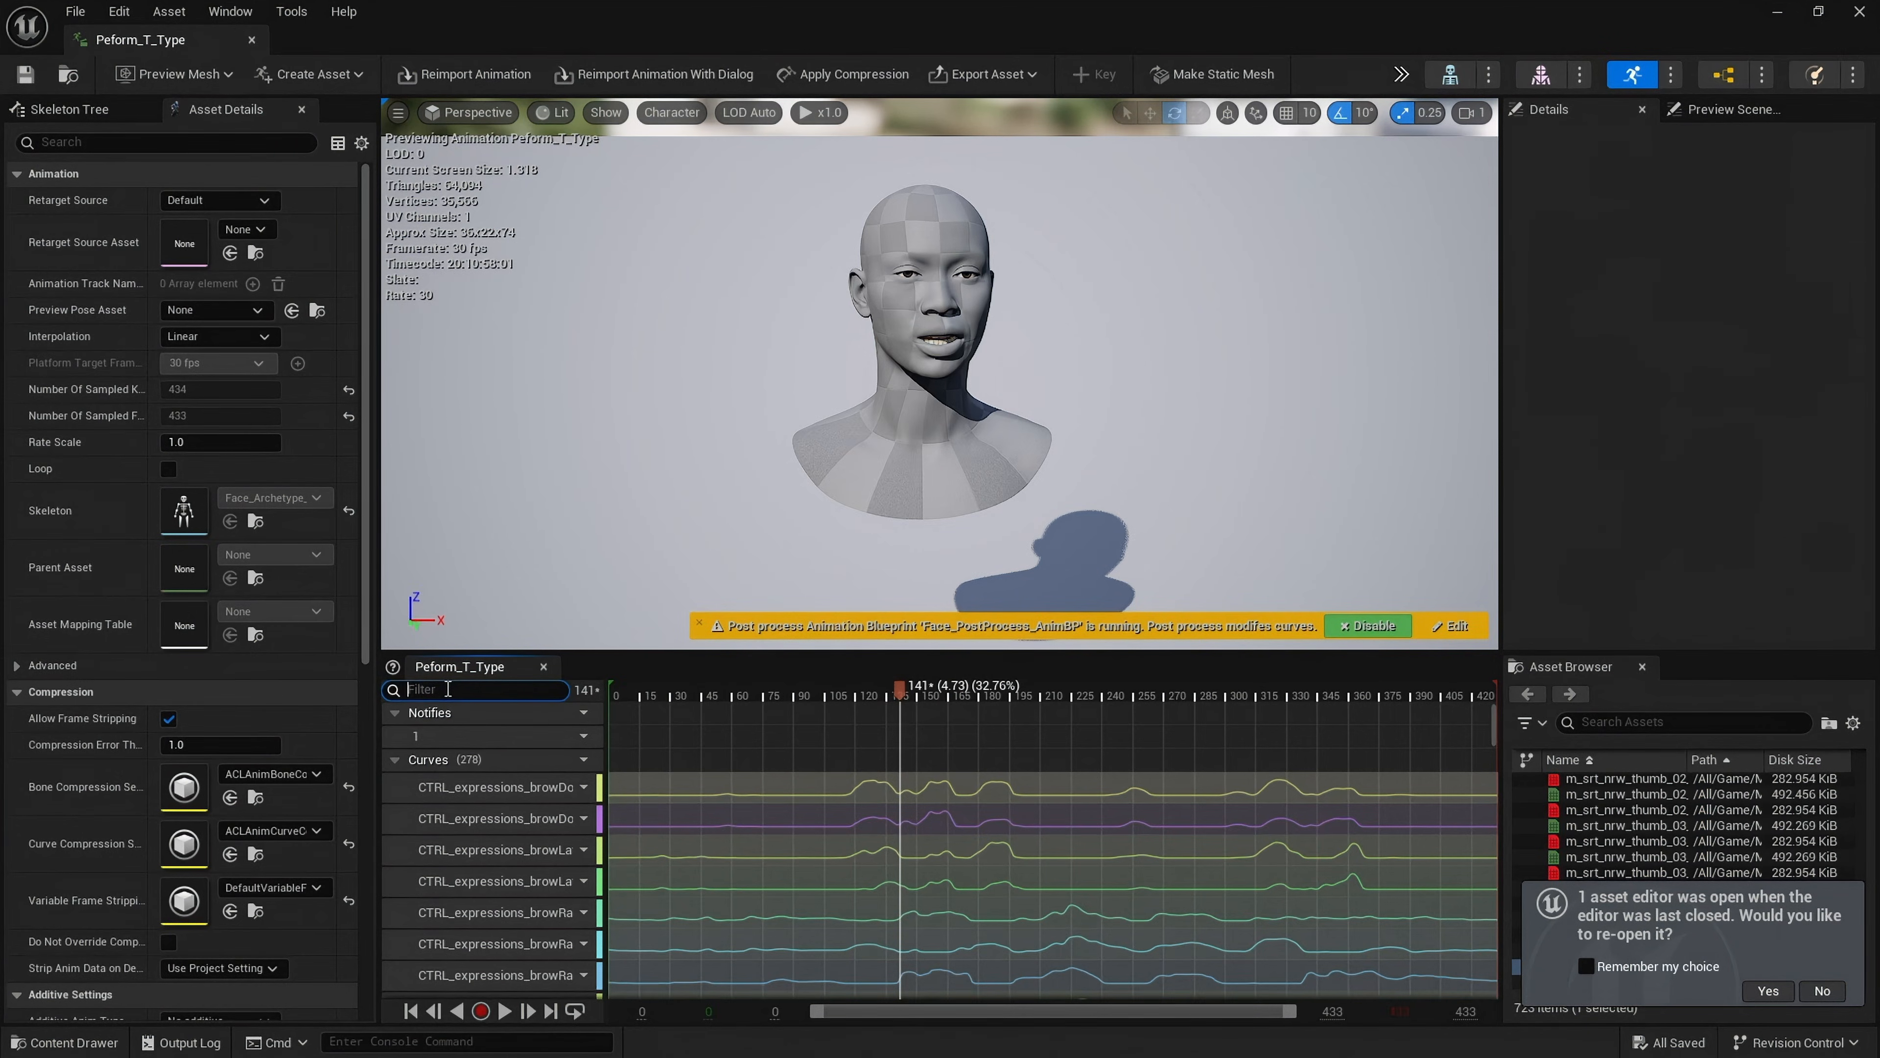
type("headcontrol")
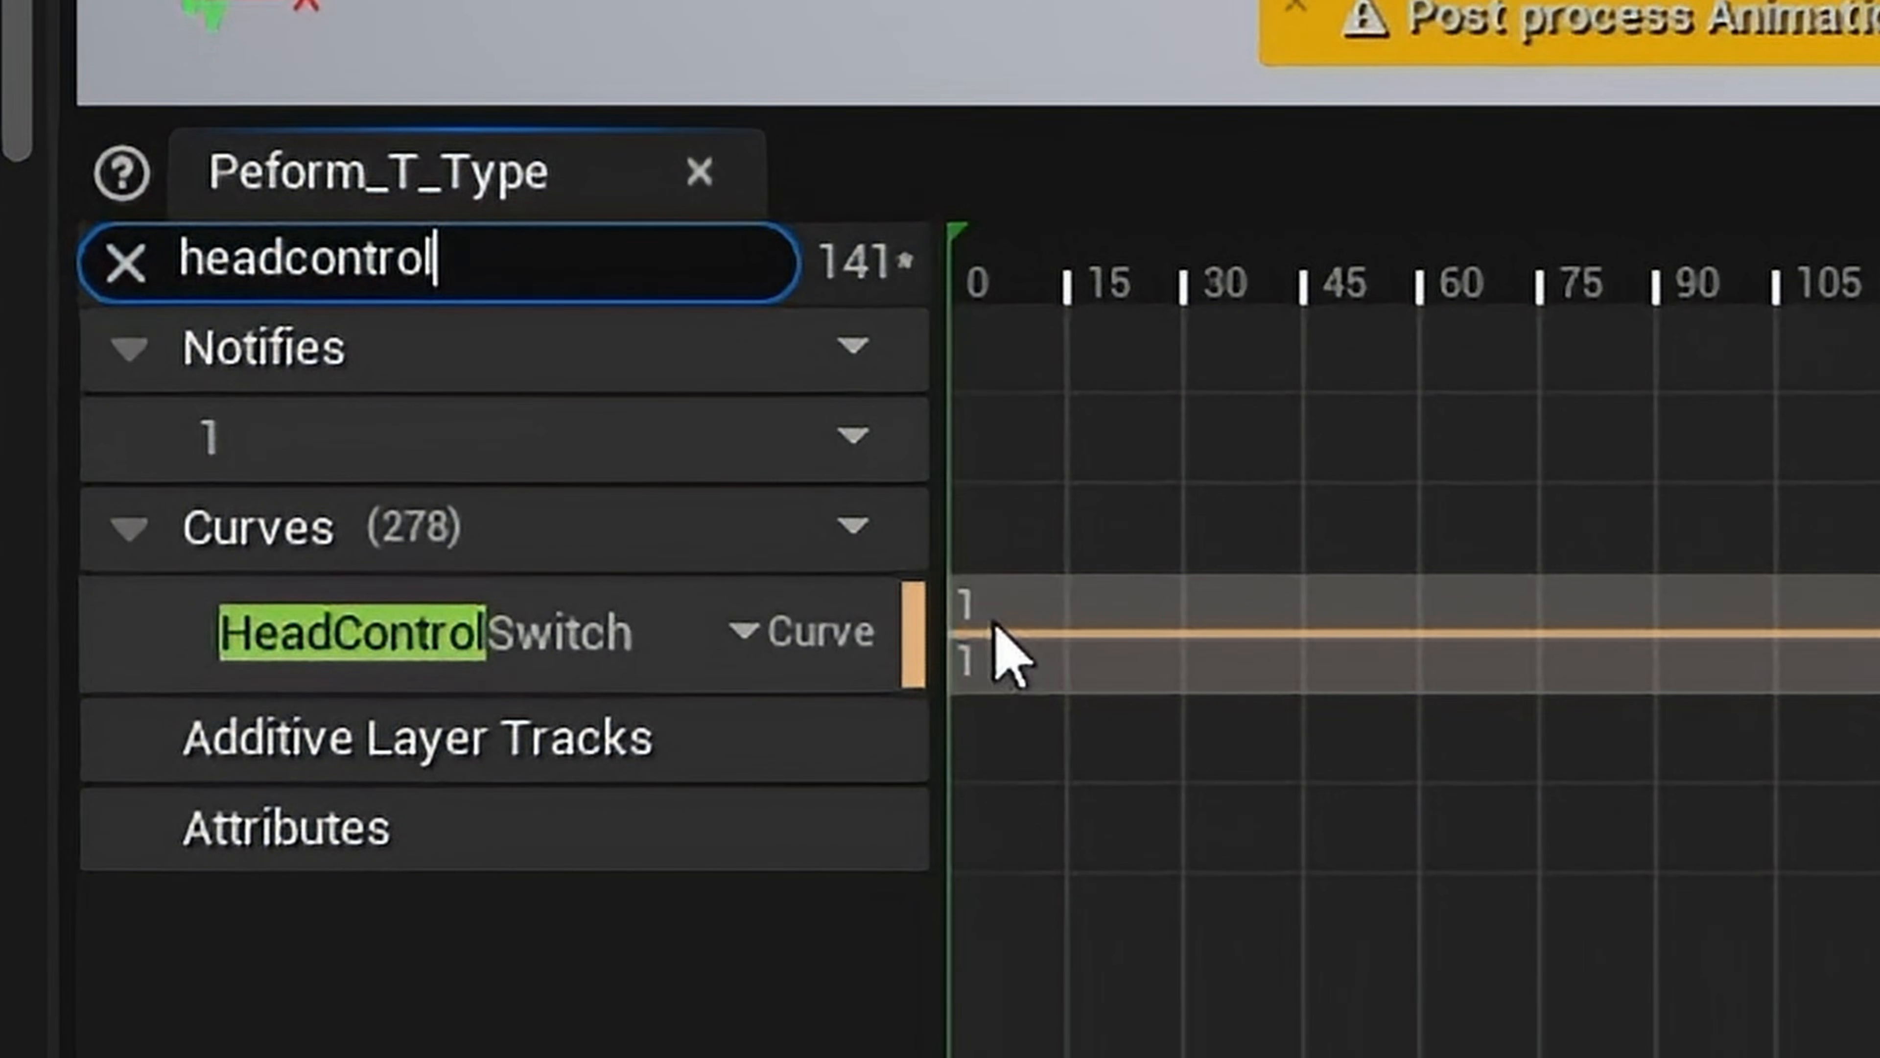
mouse_move(975, 661)
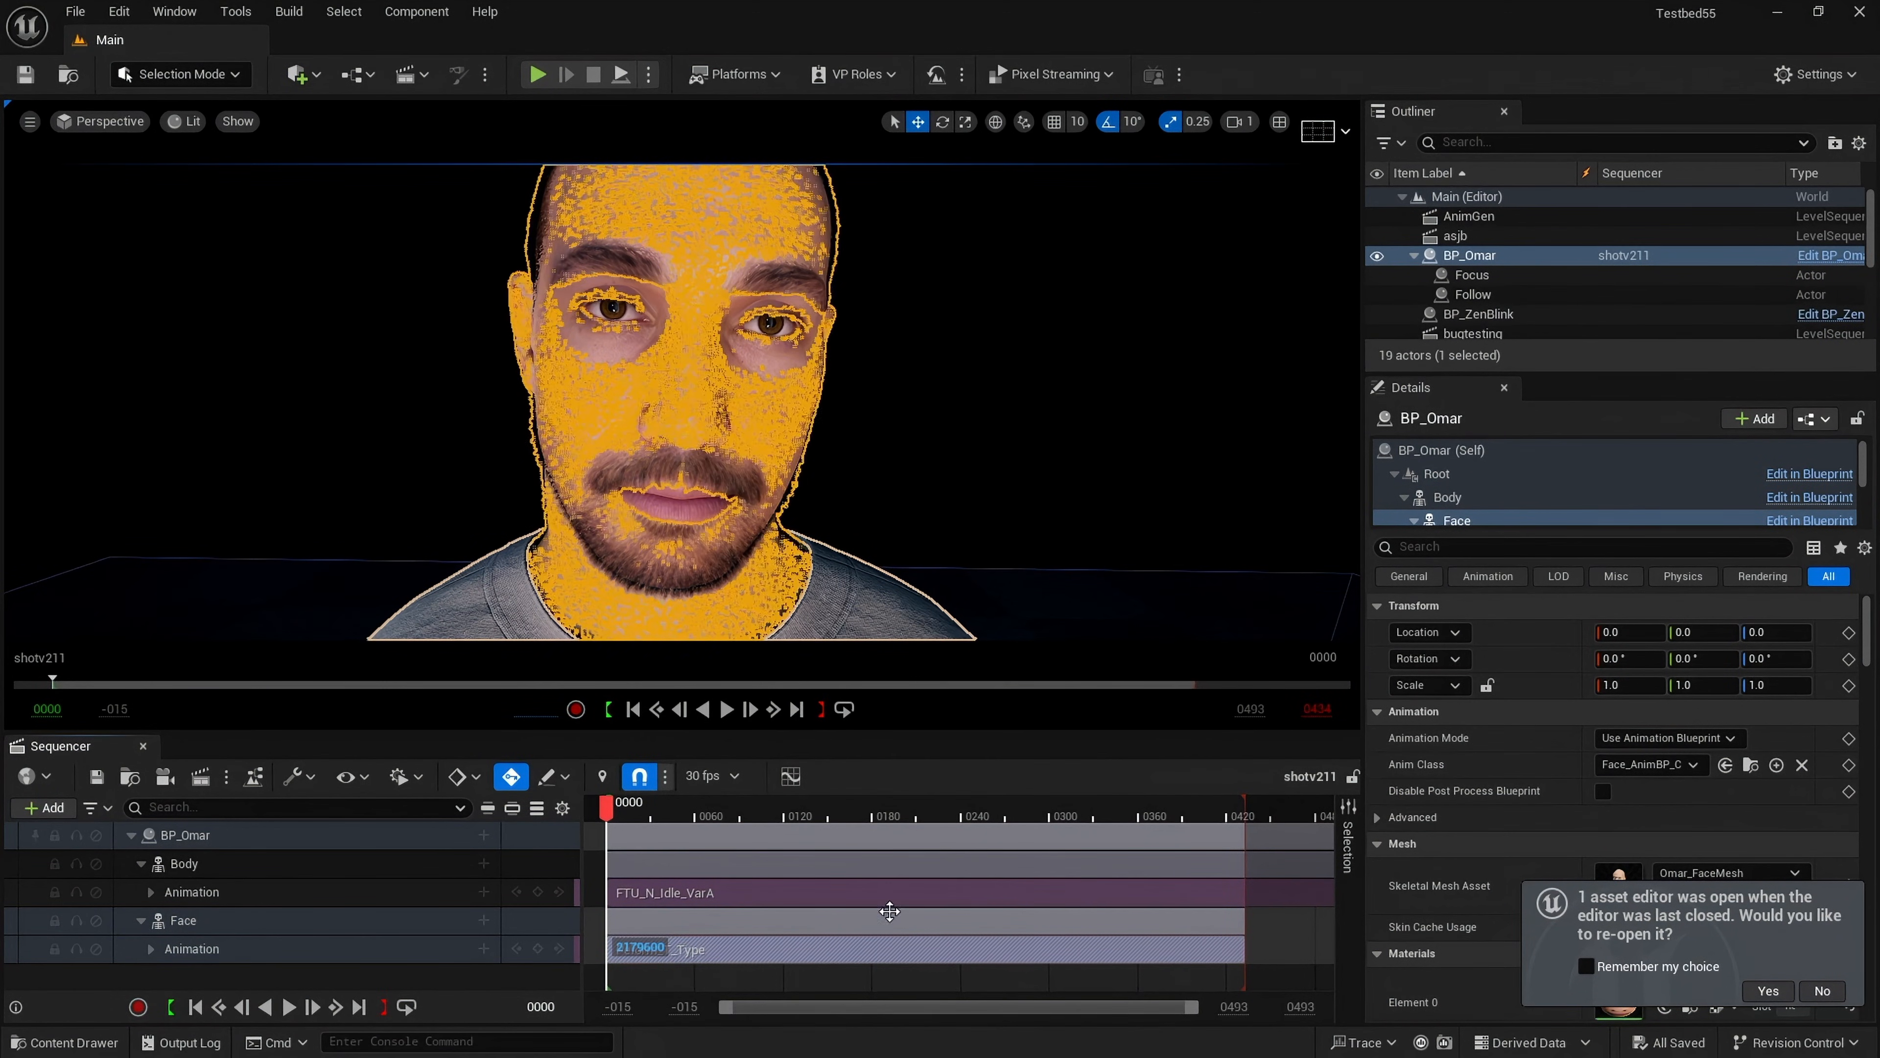
Step: Bring Head Movement Blend down to 0.0 with Use Head Movement unchecked and Happy emotion kept
left_click(726, 709)
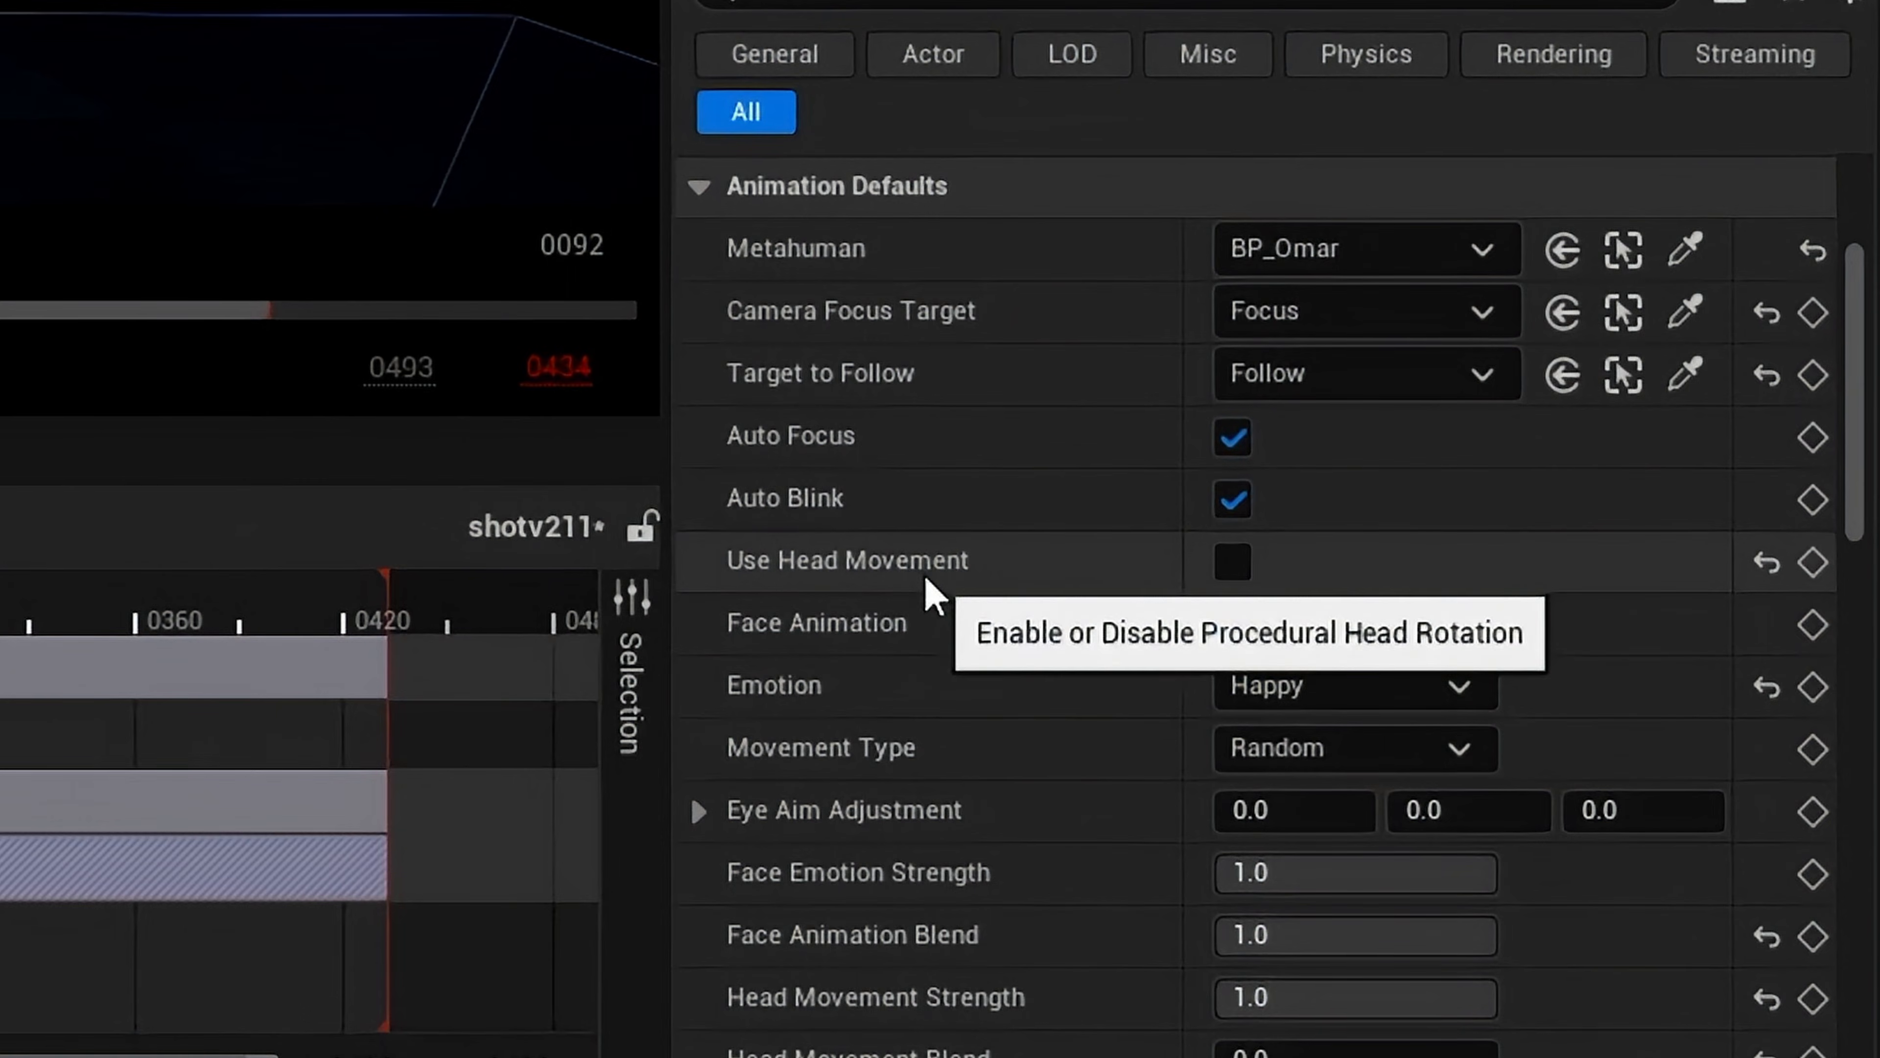
left_click(1232, 624)
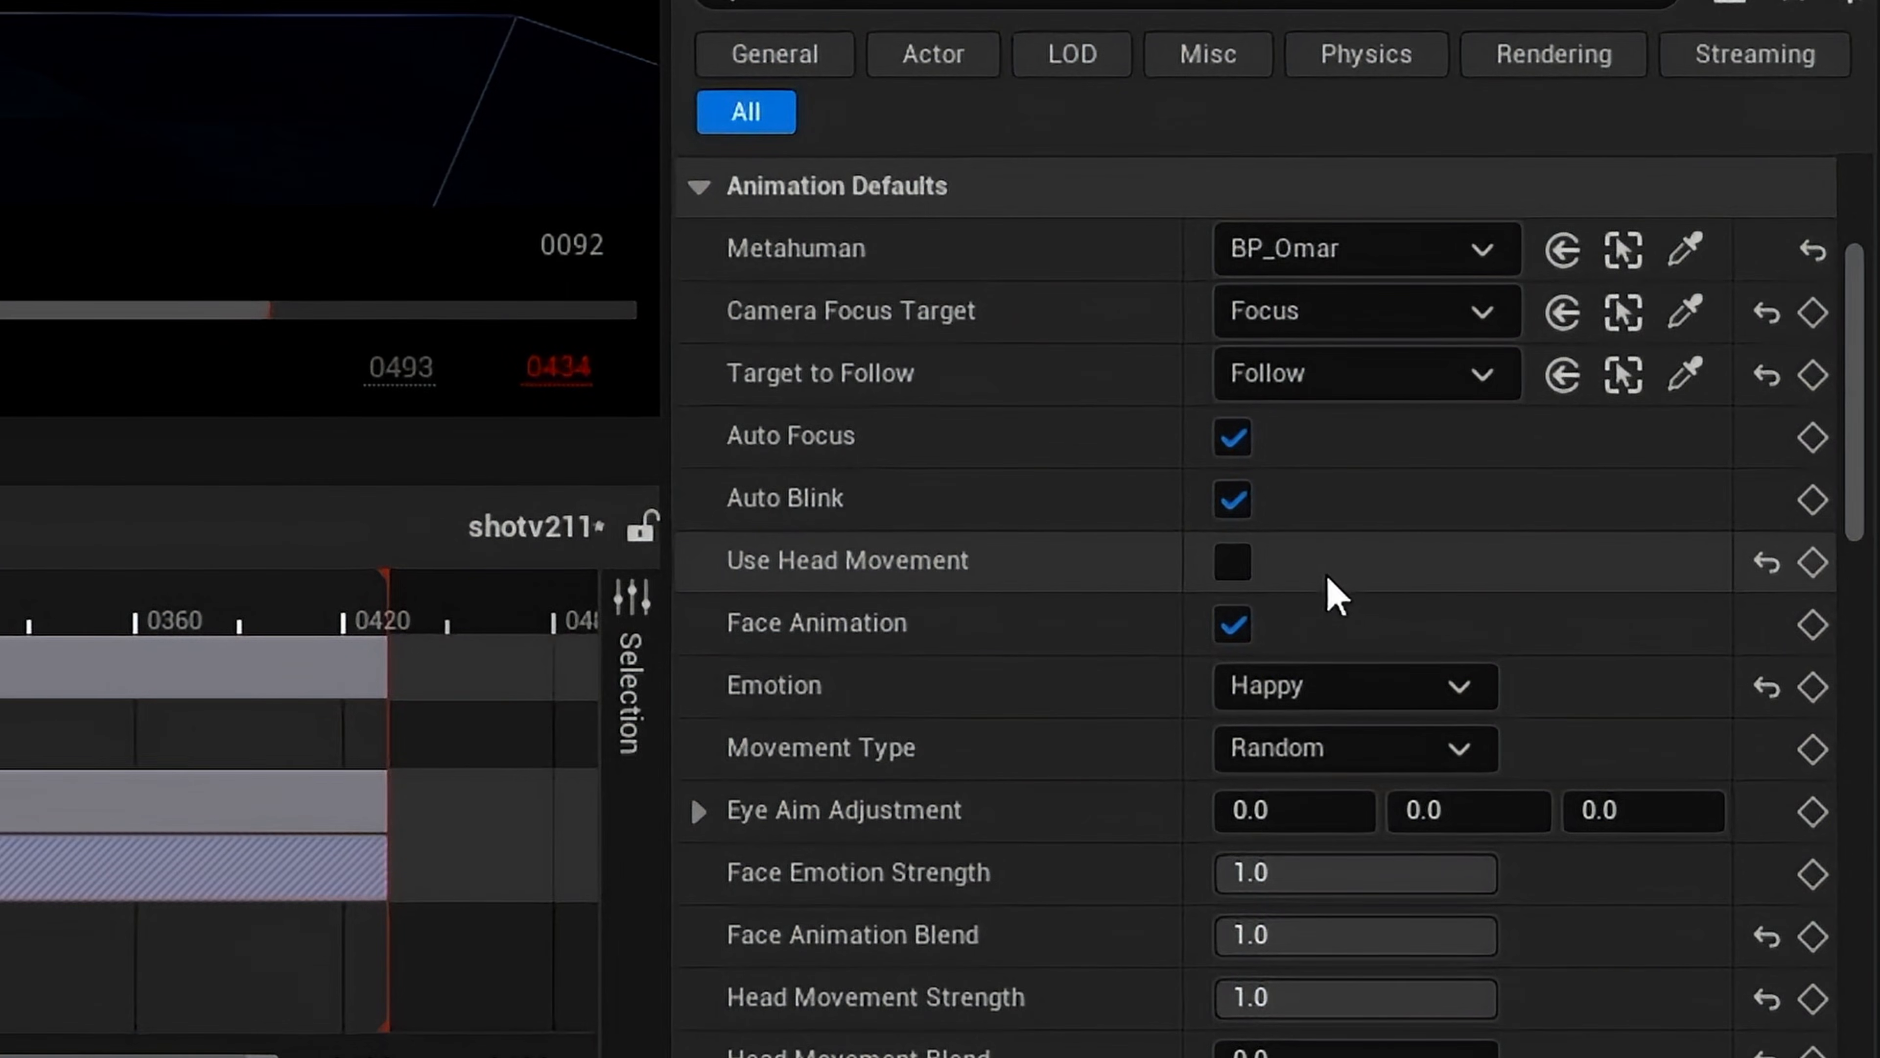
scroll("down", 3)
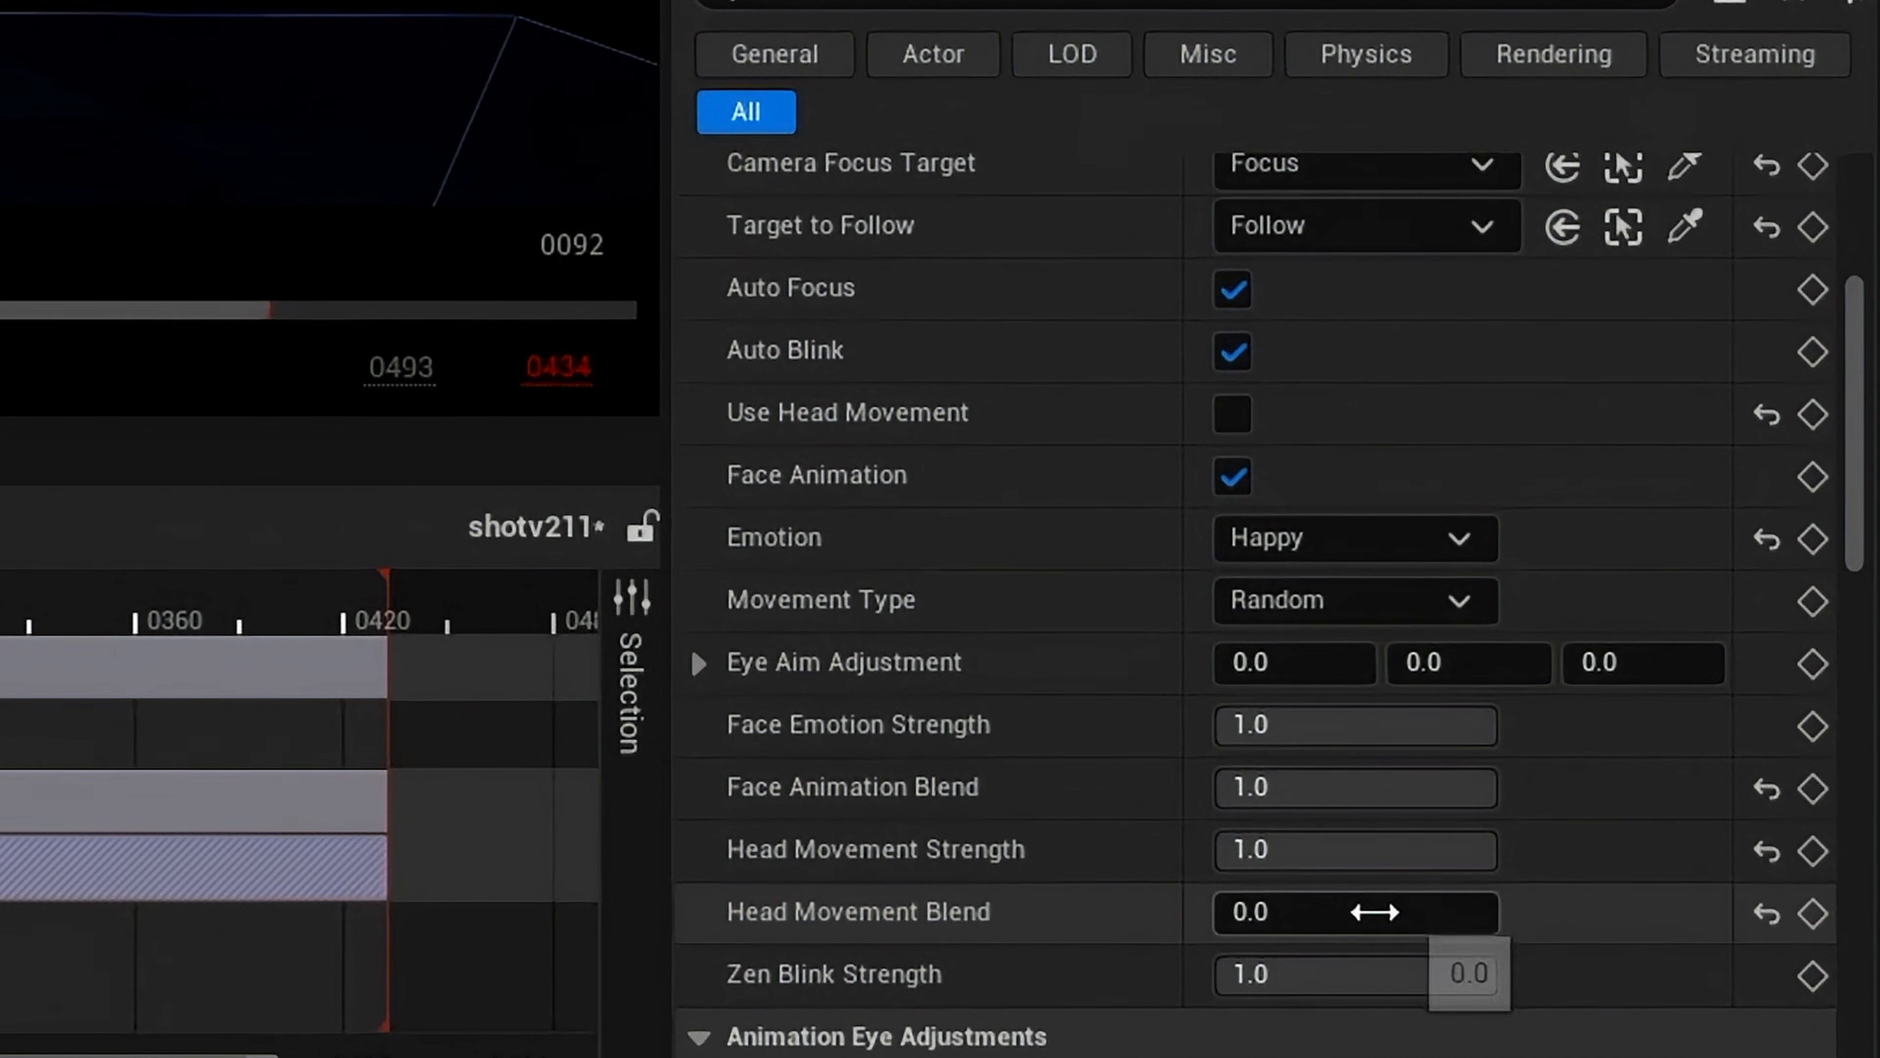
mouse_move(1077, 940)
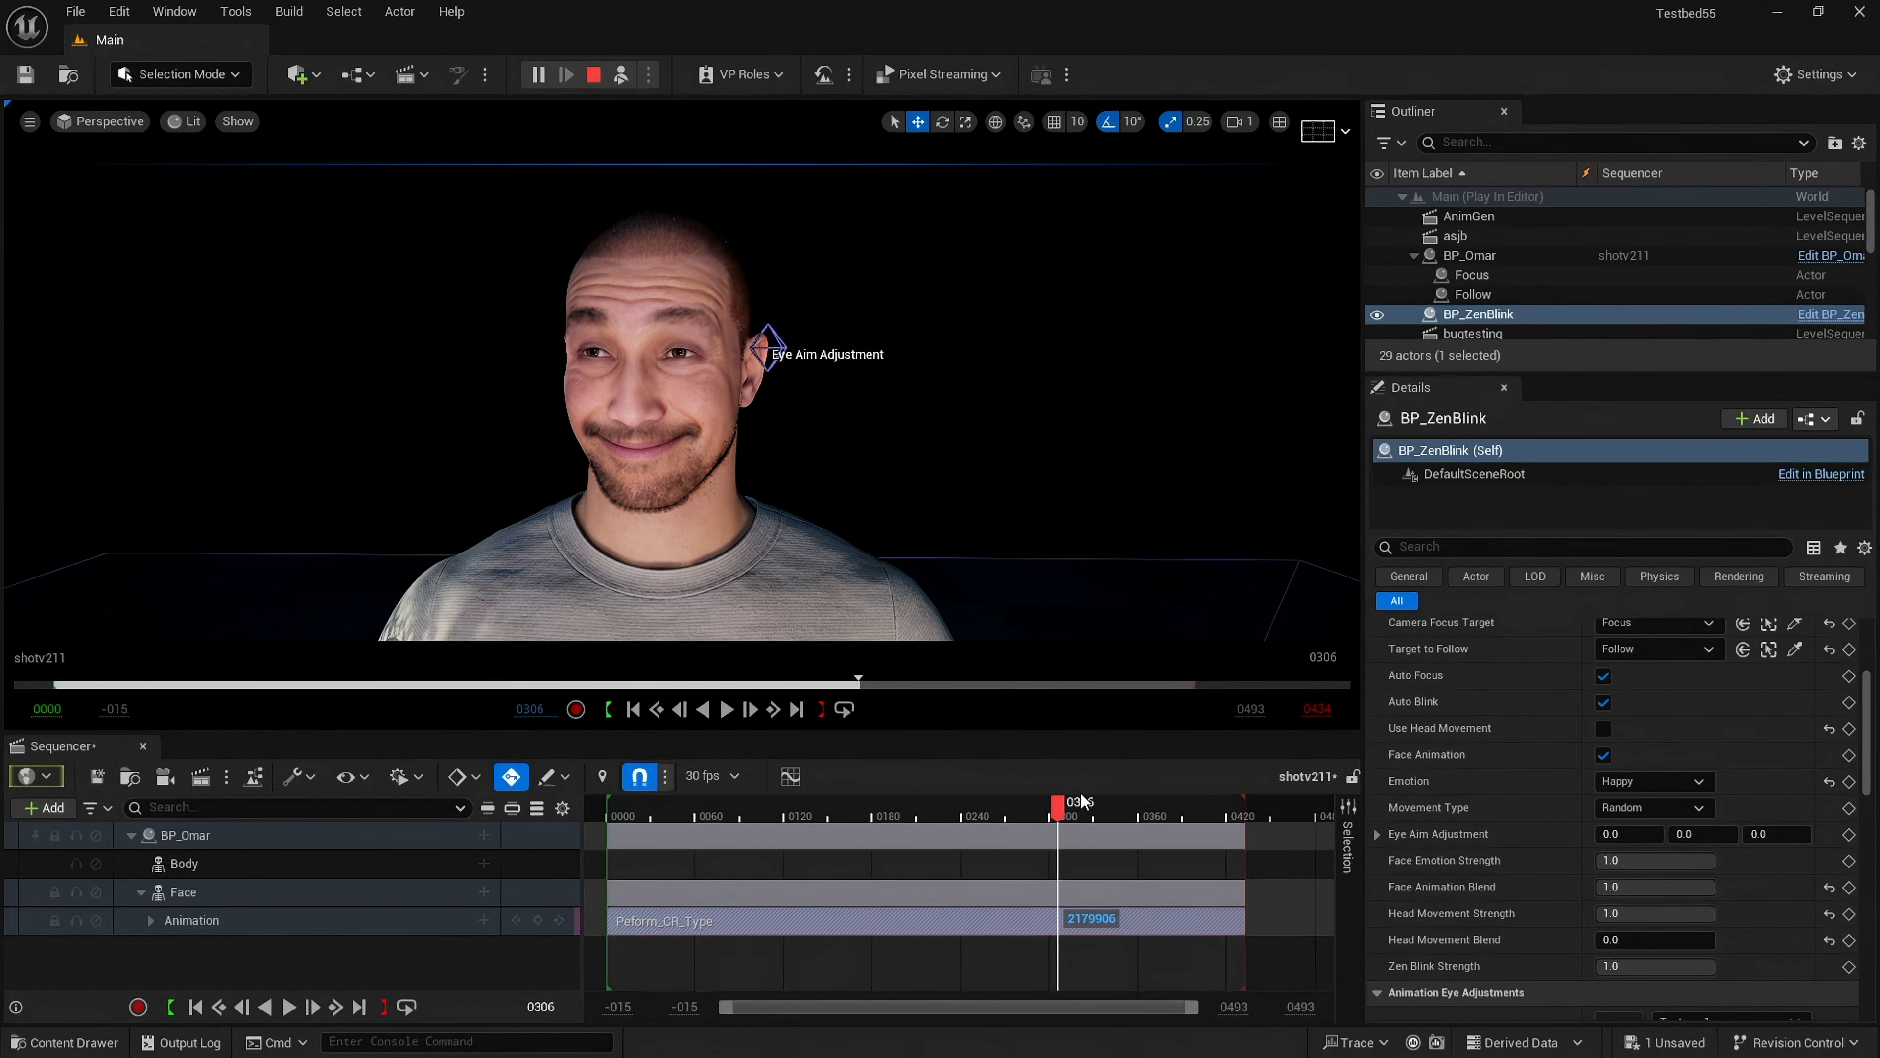
Step: Enable Use Head Movement and play the sequence with Face Animation Blend ~0.59 and Head Movement Blend 0.54
left_click(633, 709)
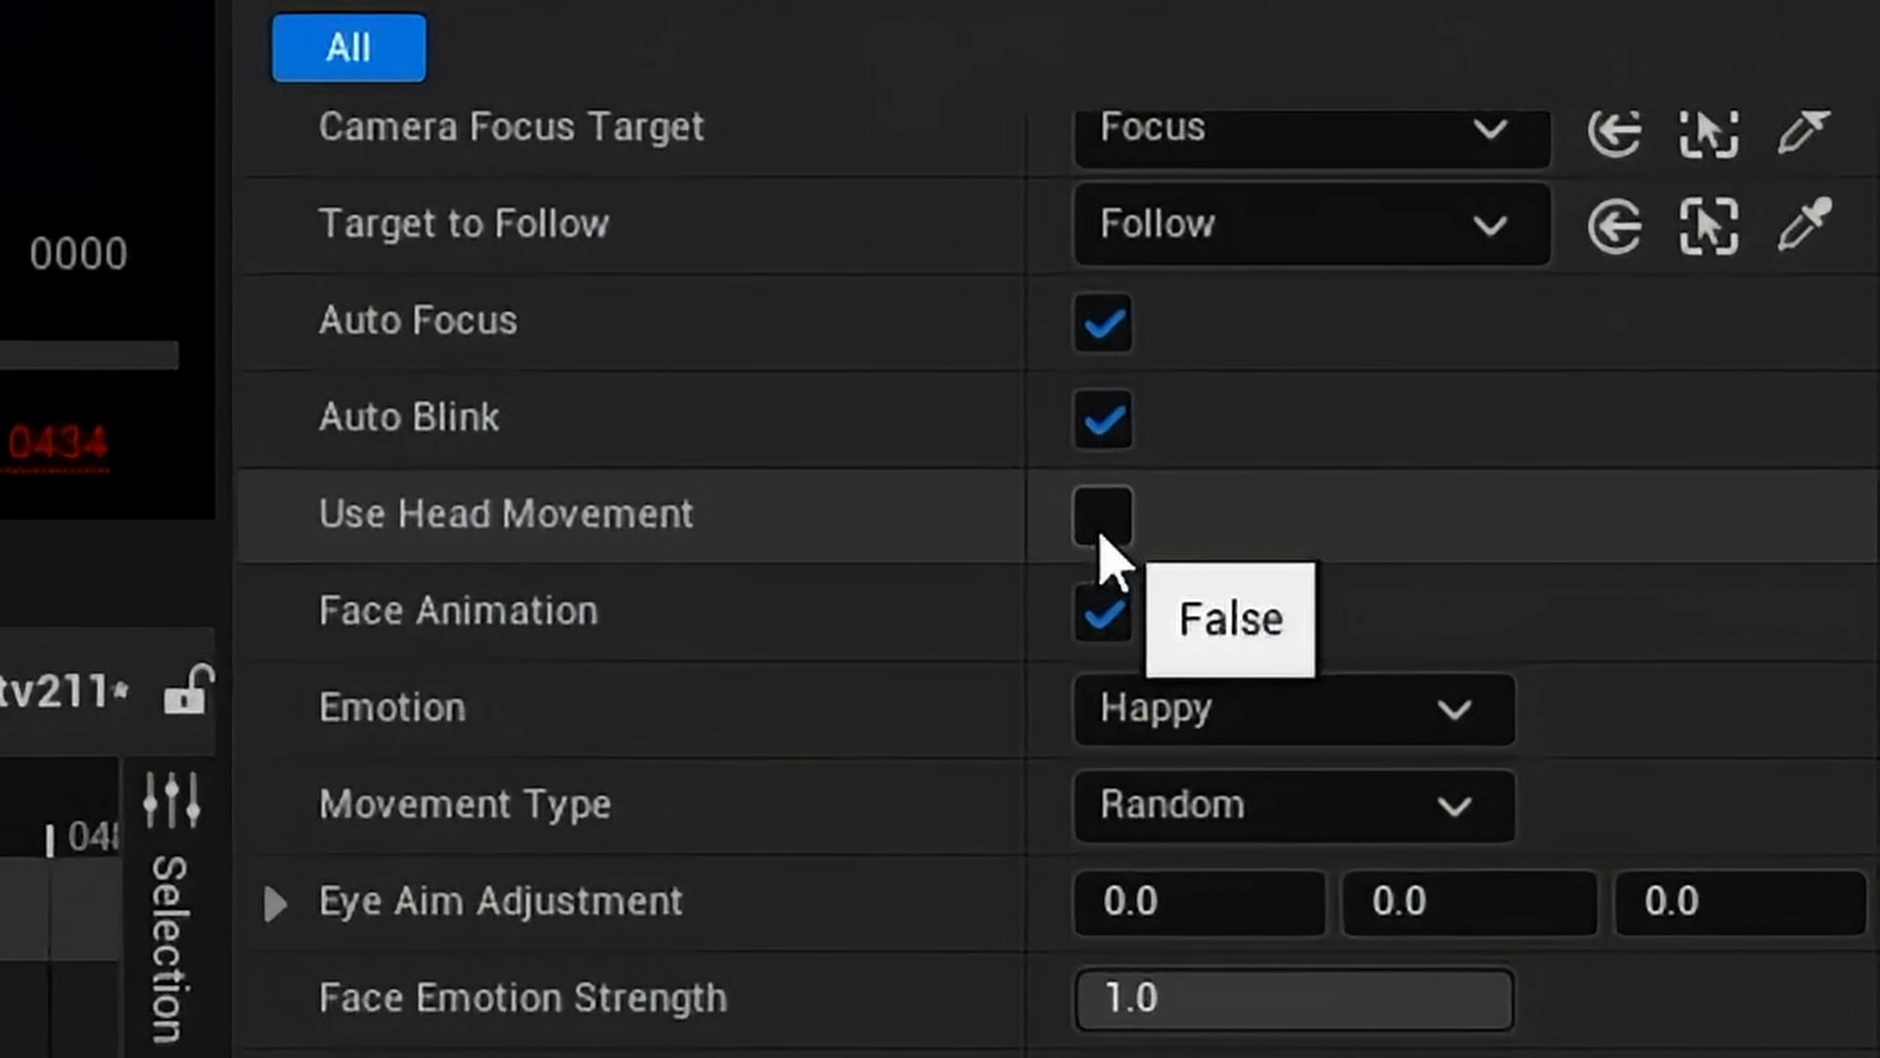
left_click(1102, 519)
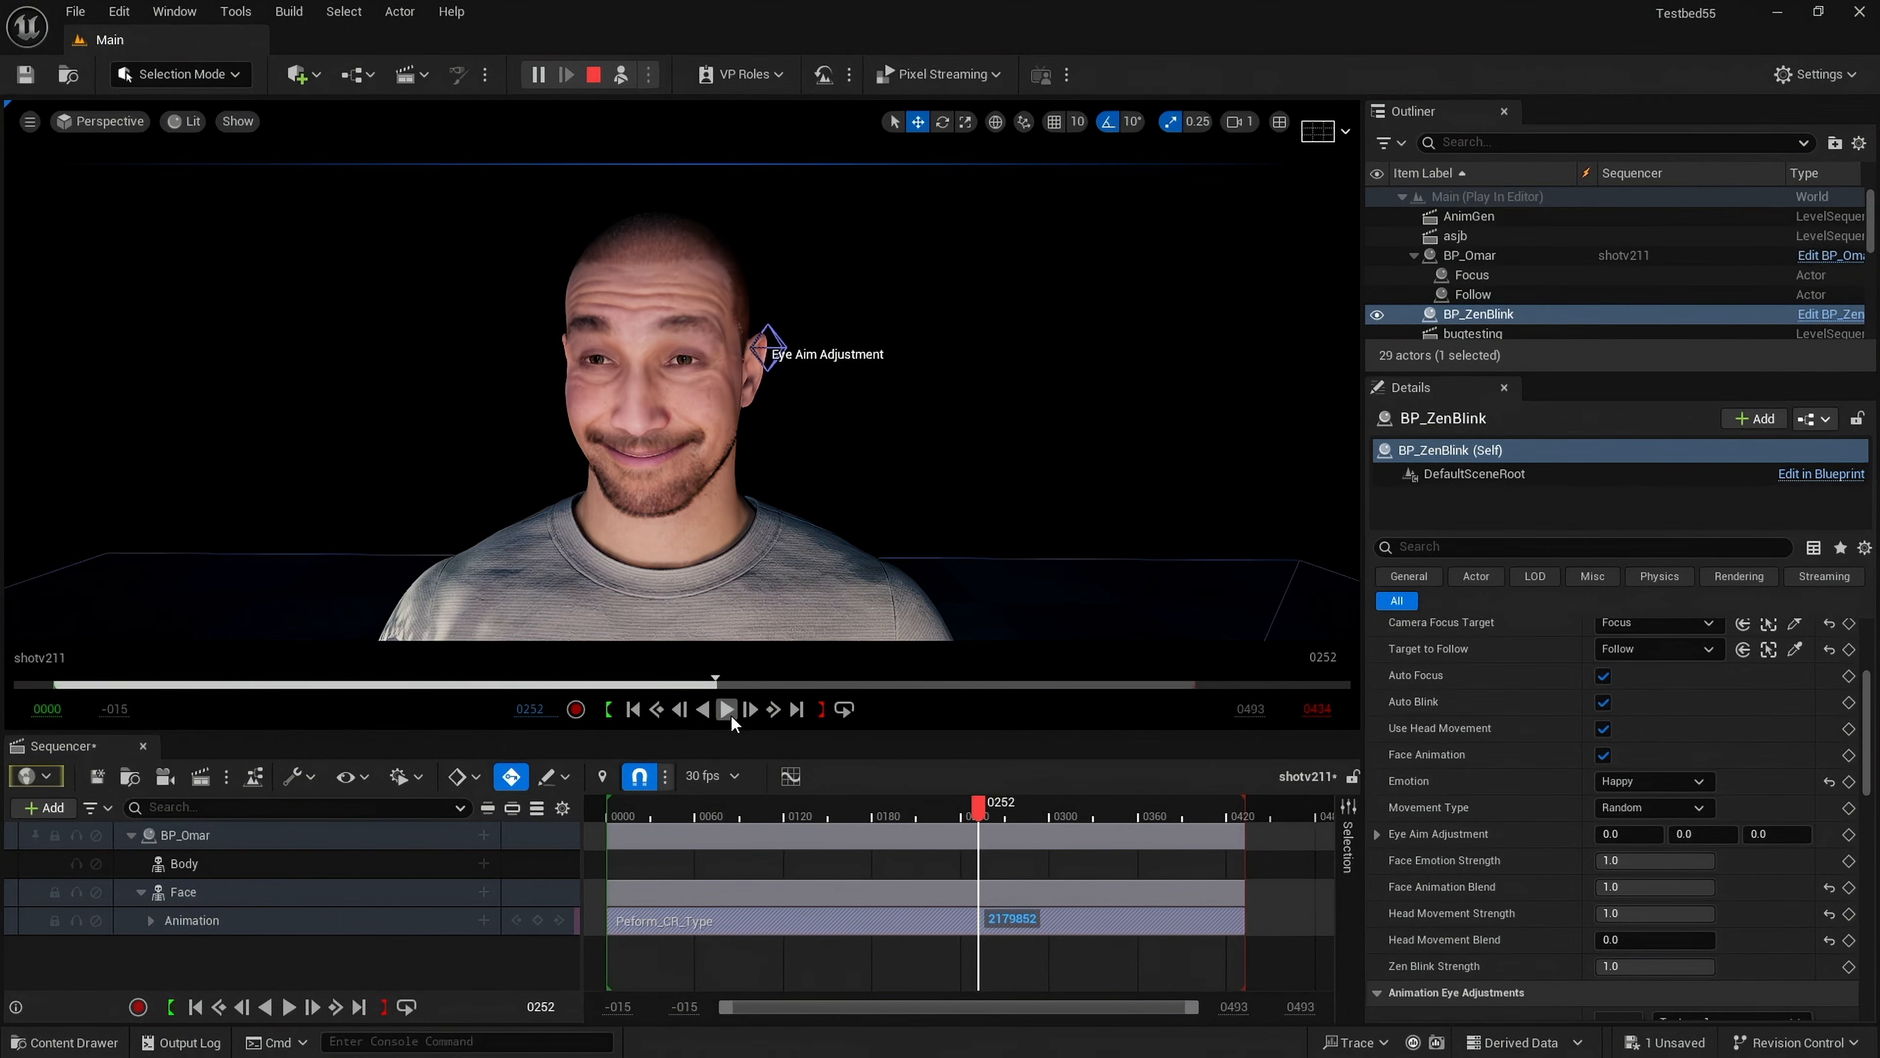
left_click(1655, 940)
type("1")
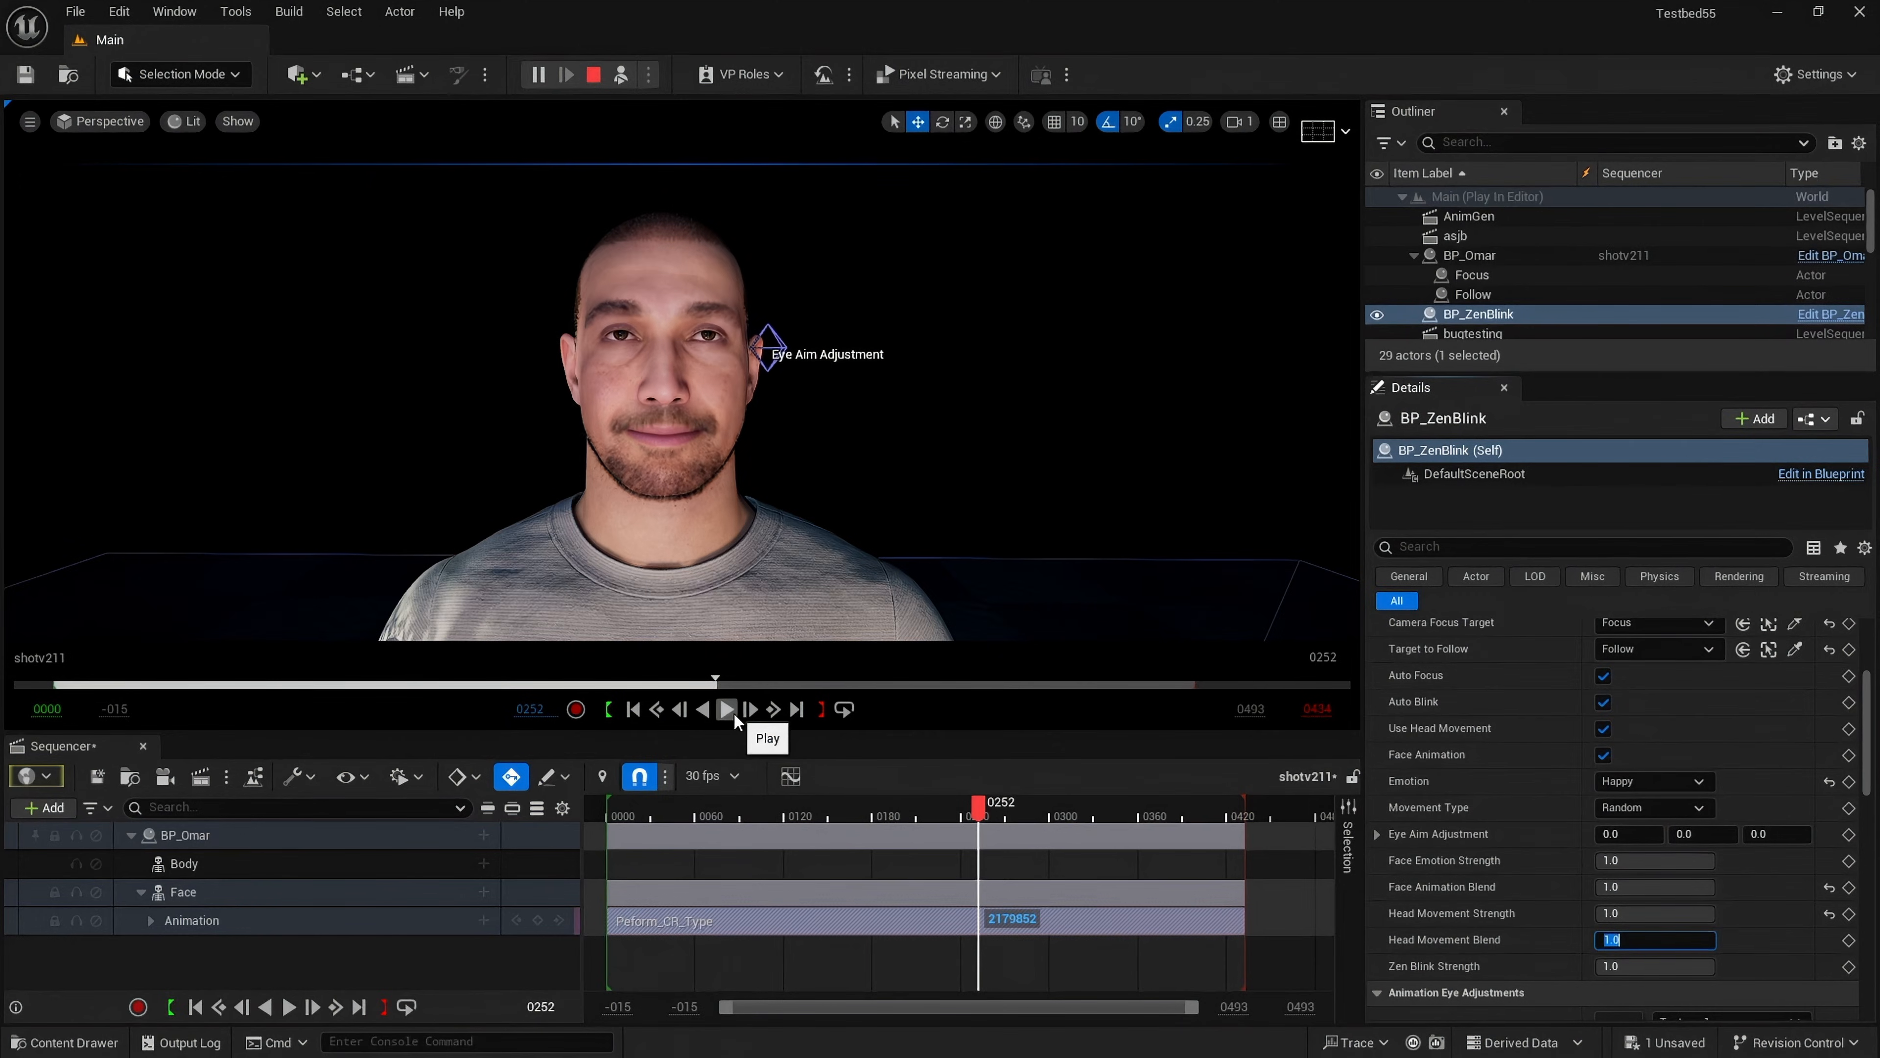
left_click(727, 709)
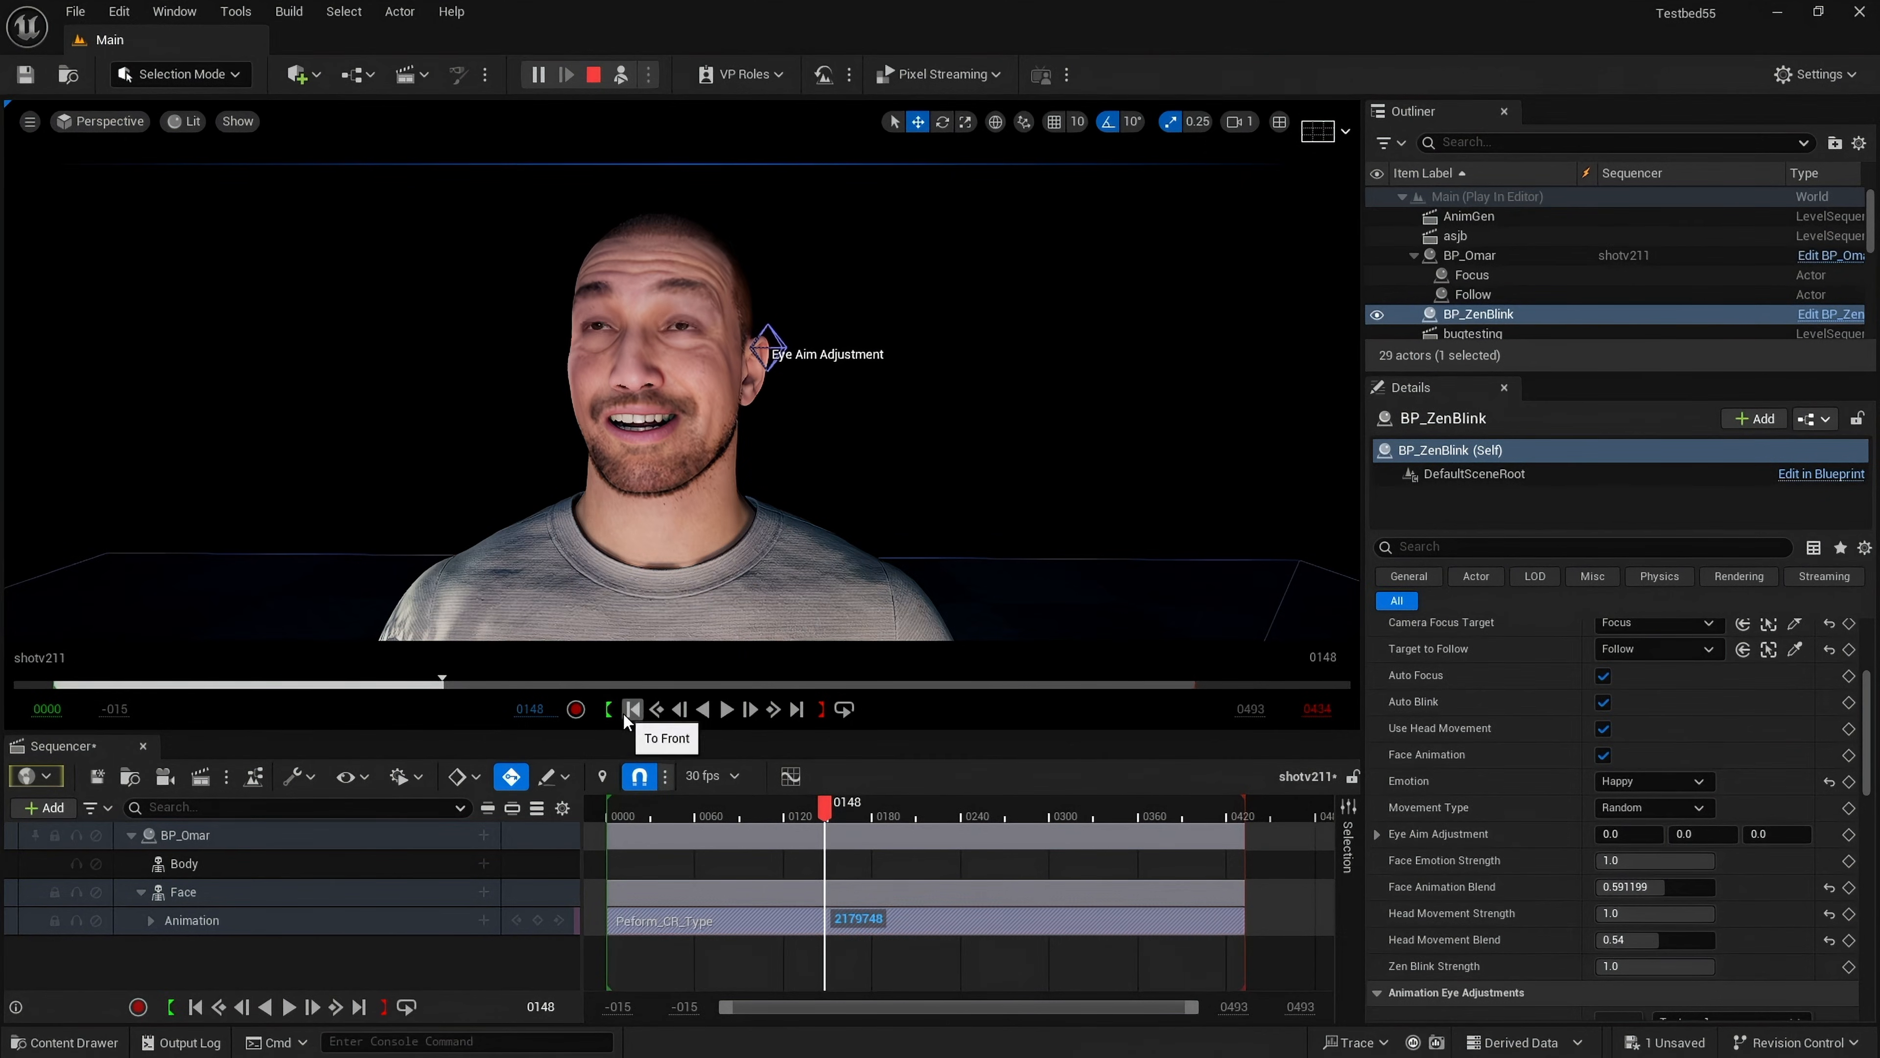
left_click(633, 709)
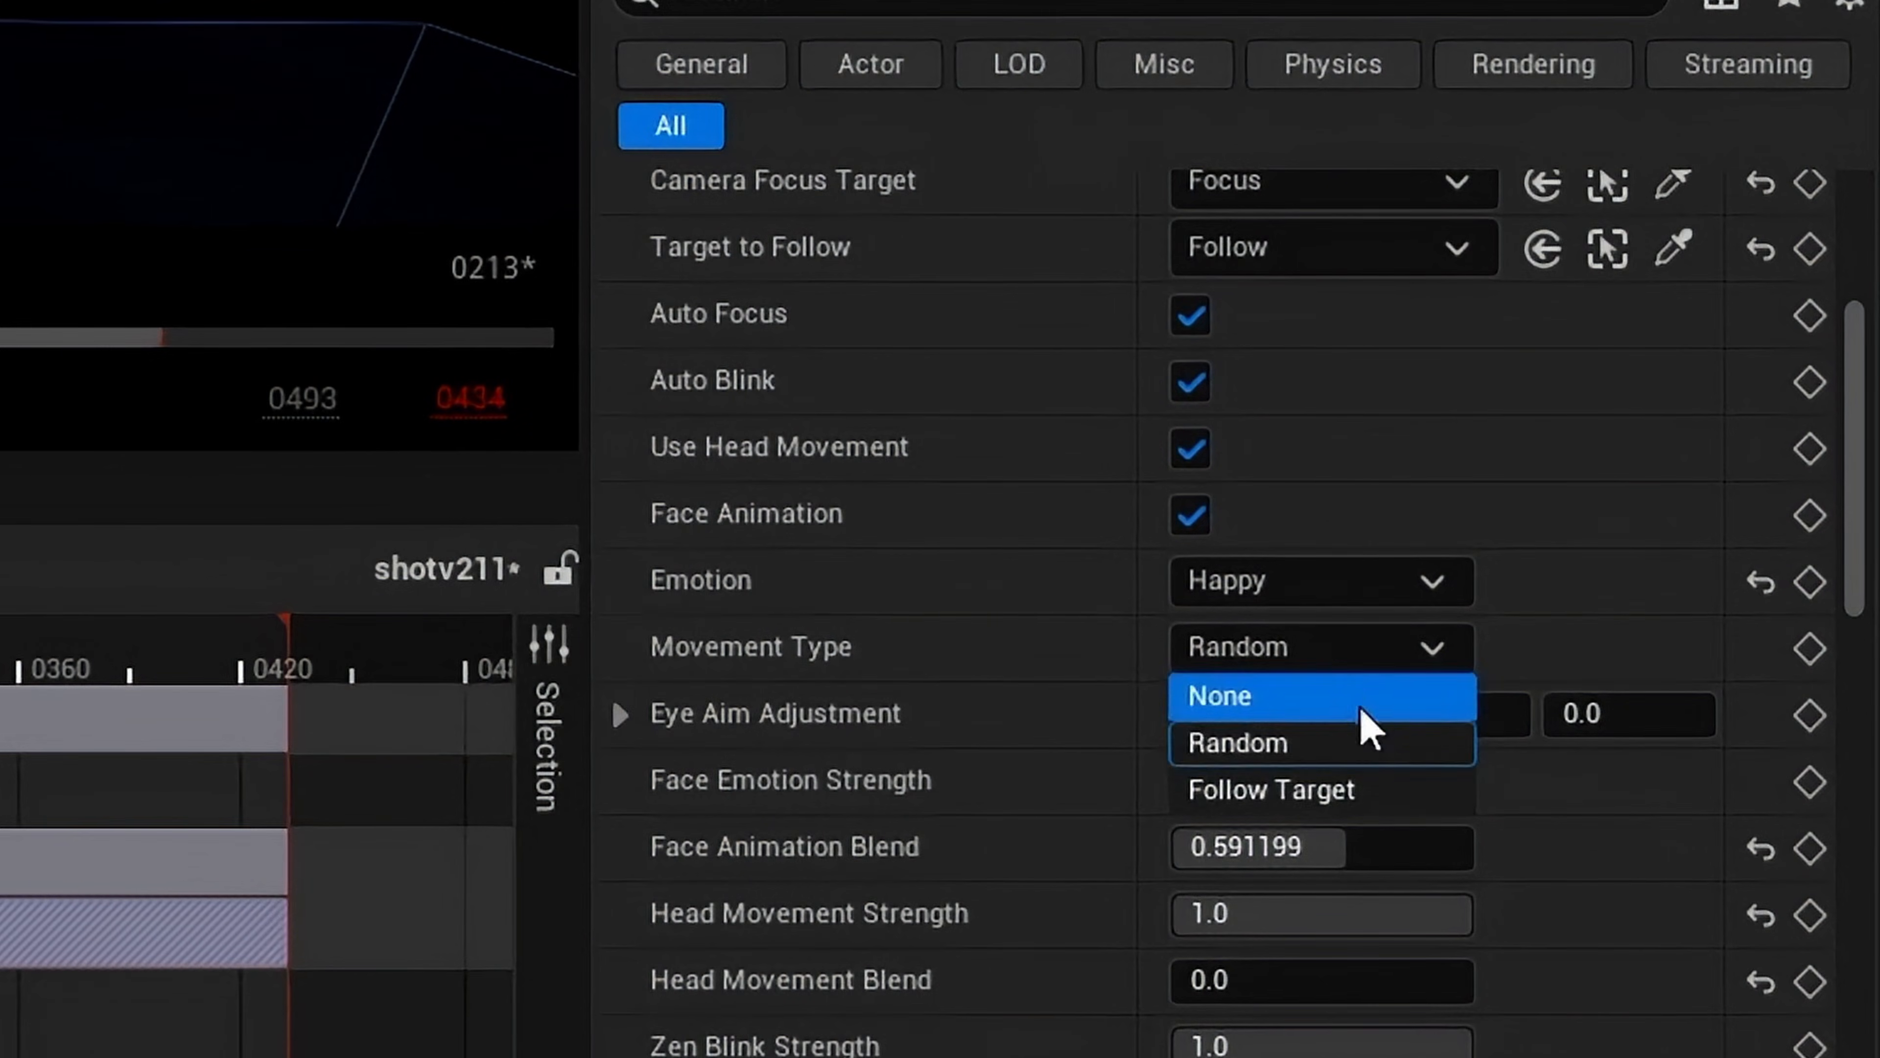
Step: Set Movement Type to Follow Target and enter .6 for Head Movement Blend
left_click(1273, 790)
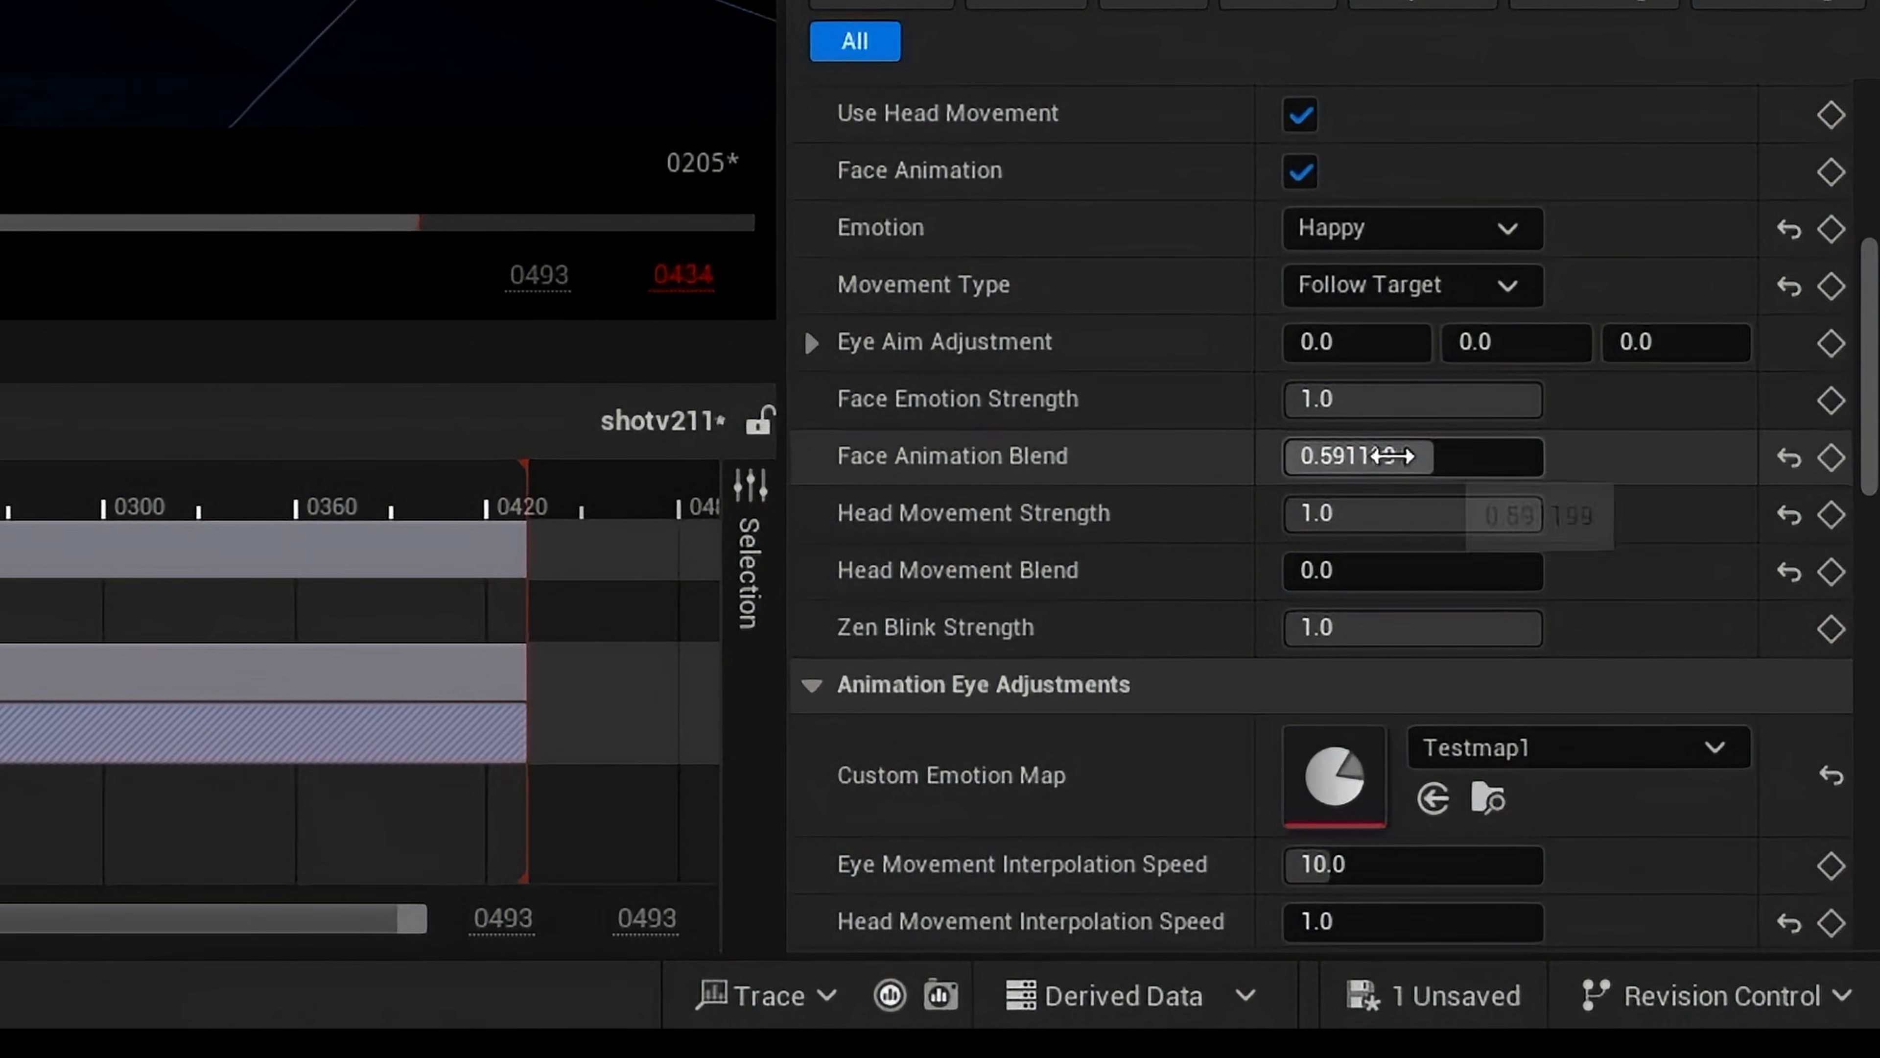
left_click(1396, 572)
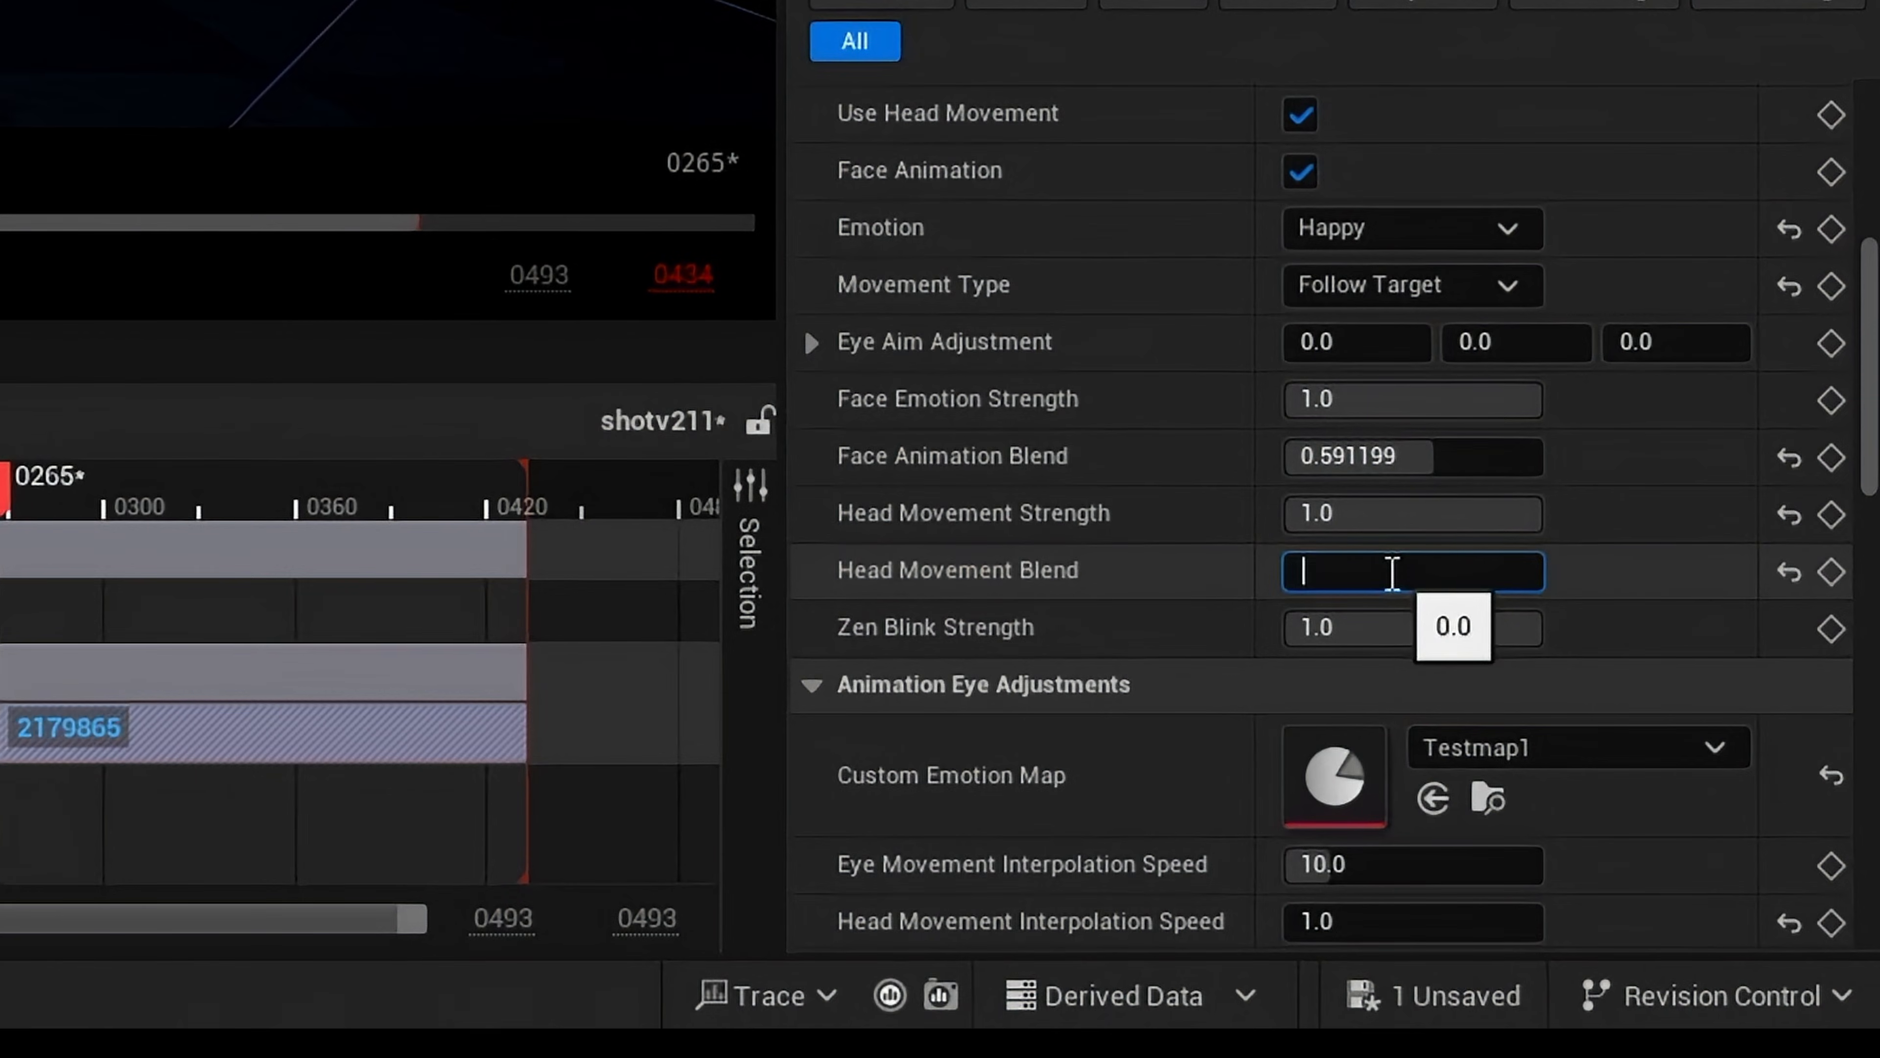
type(".6")
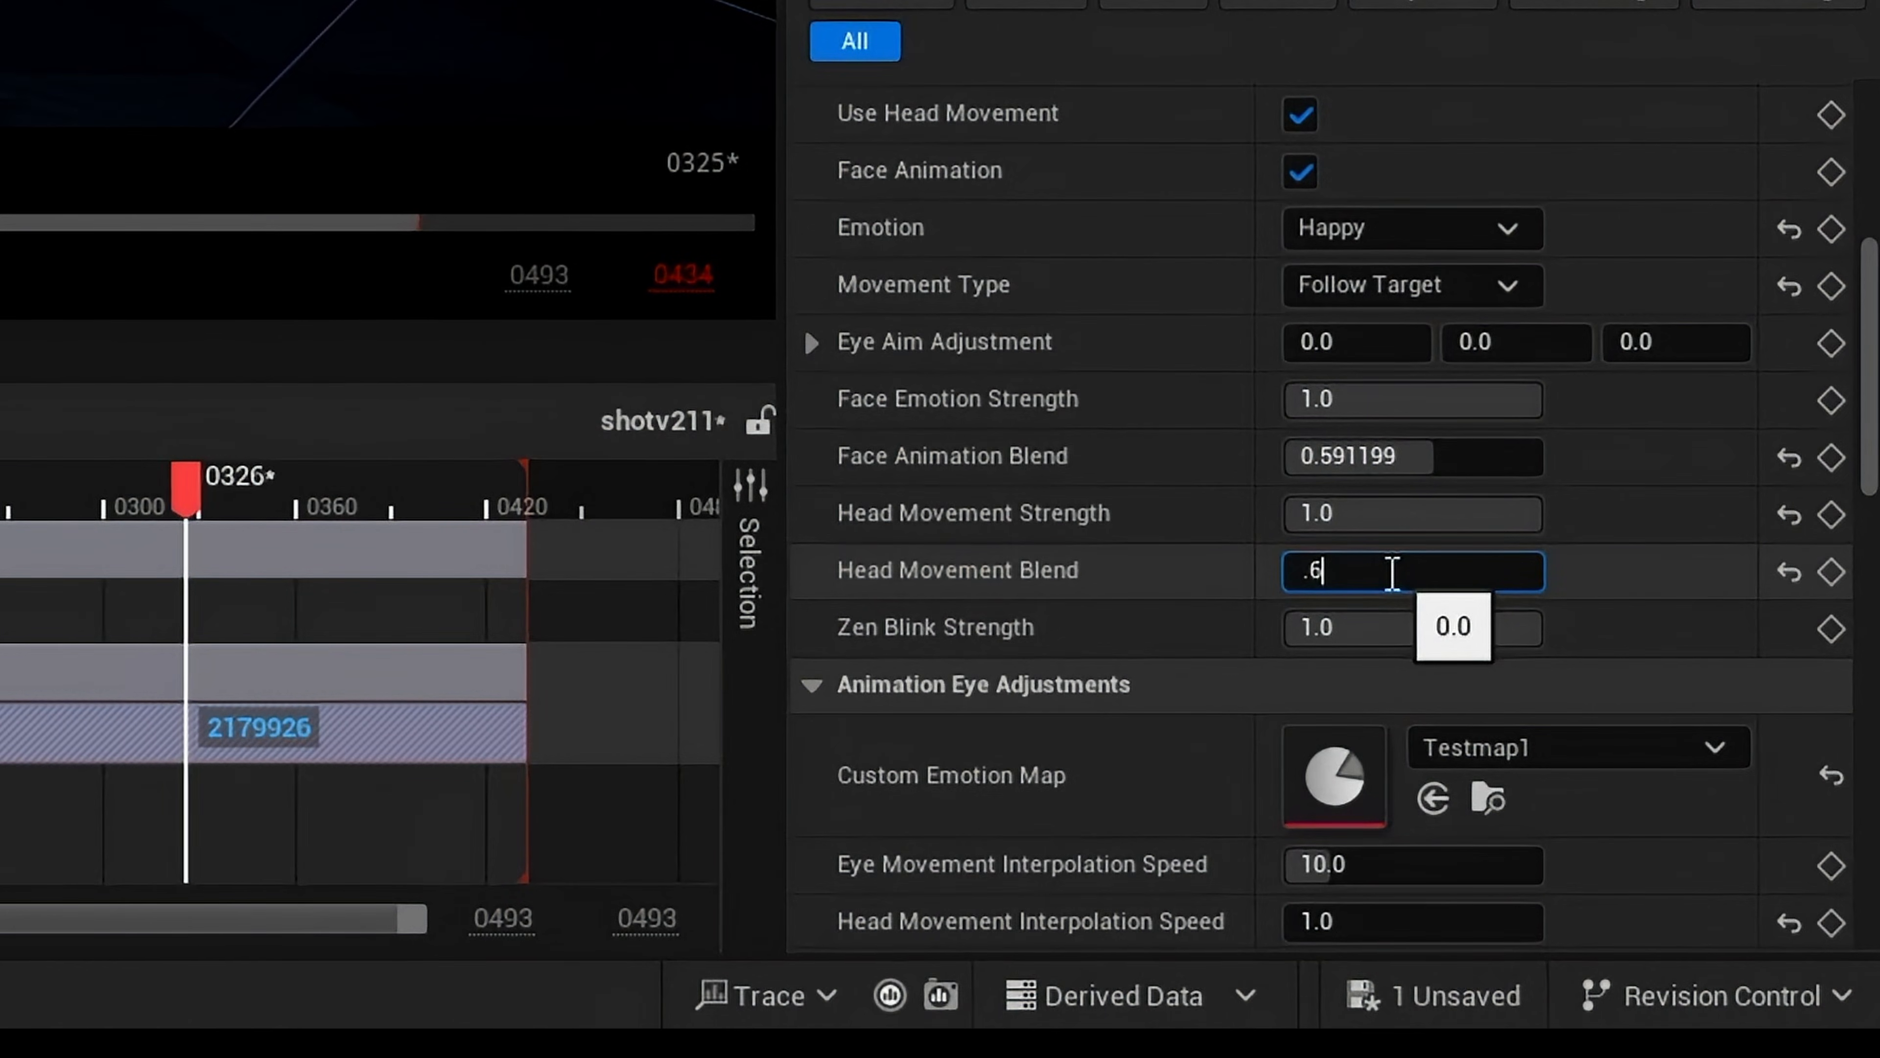
key("Enter")
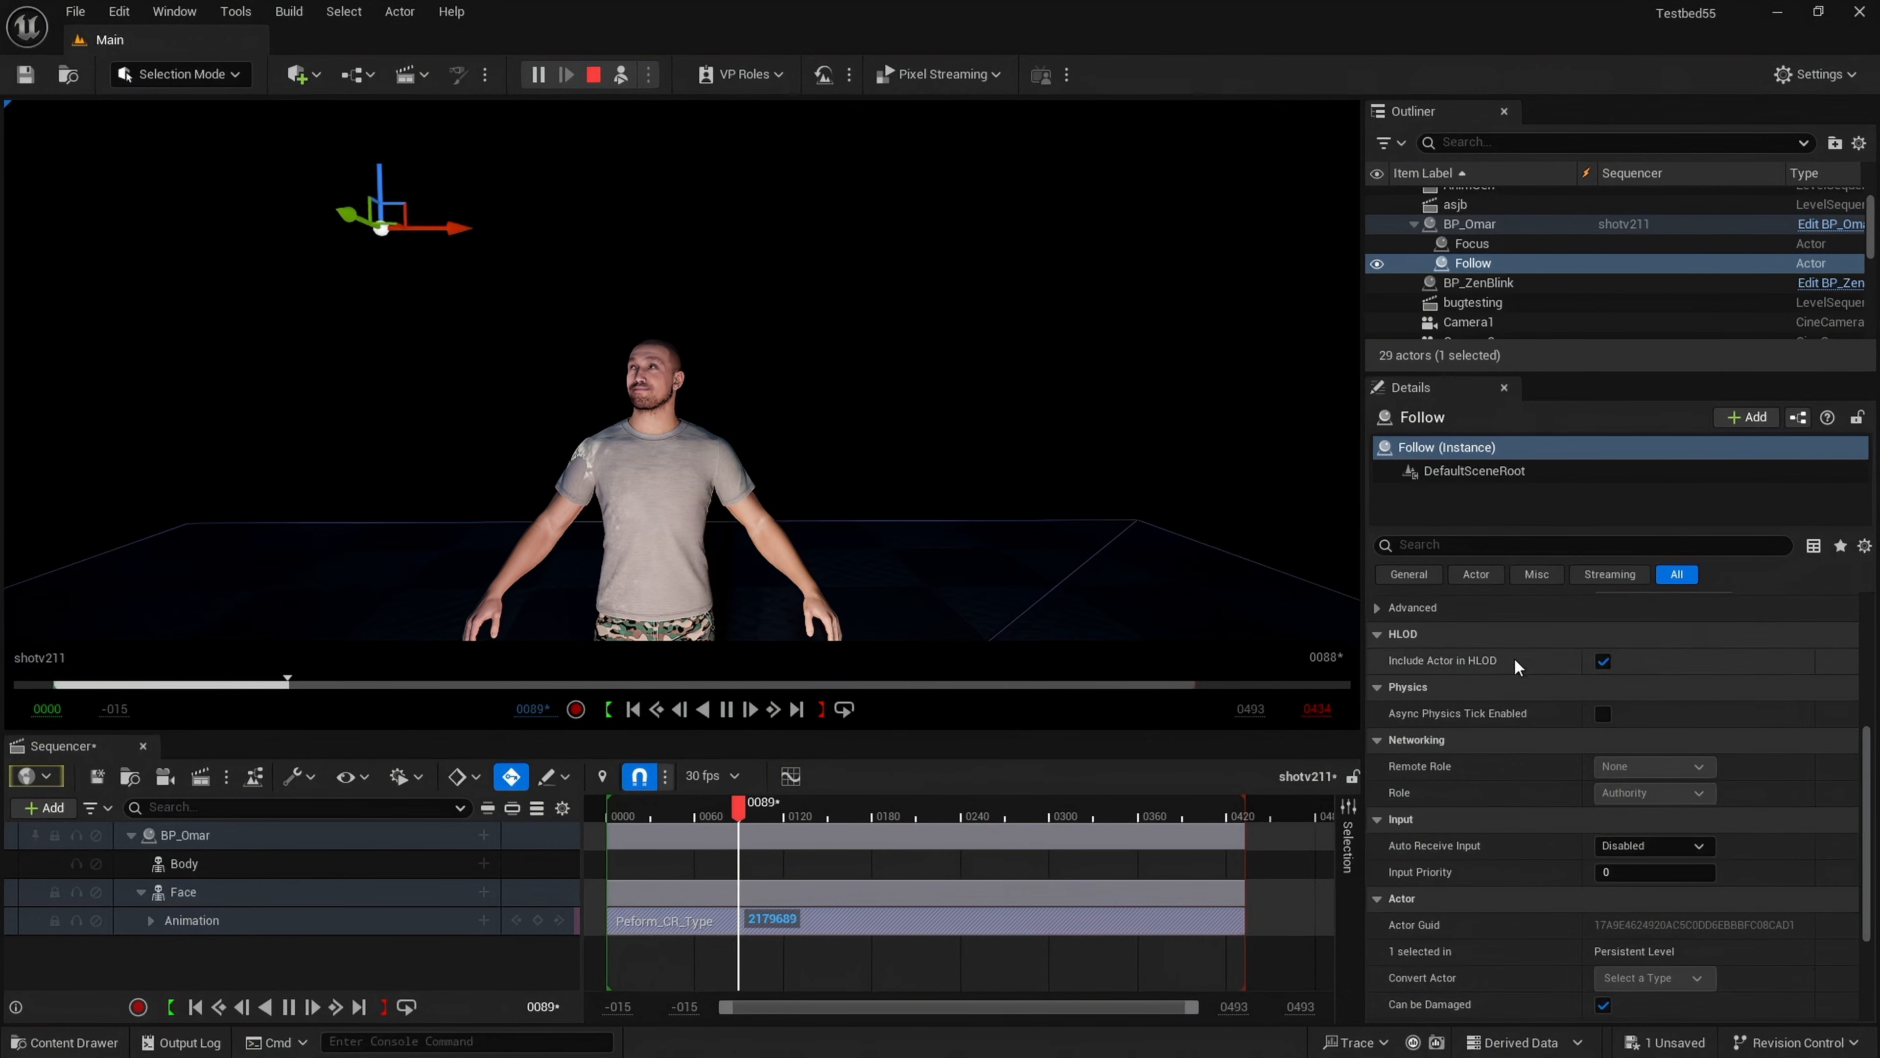
Step: Select and move the Follow actor so the MetaHuman's head tracks it
left_click(1479, 282)
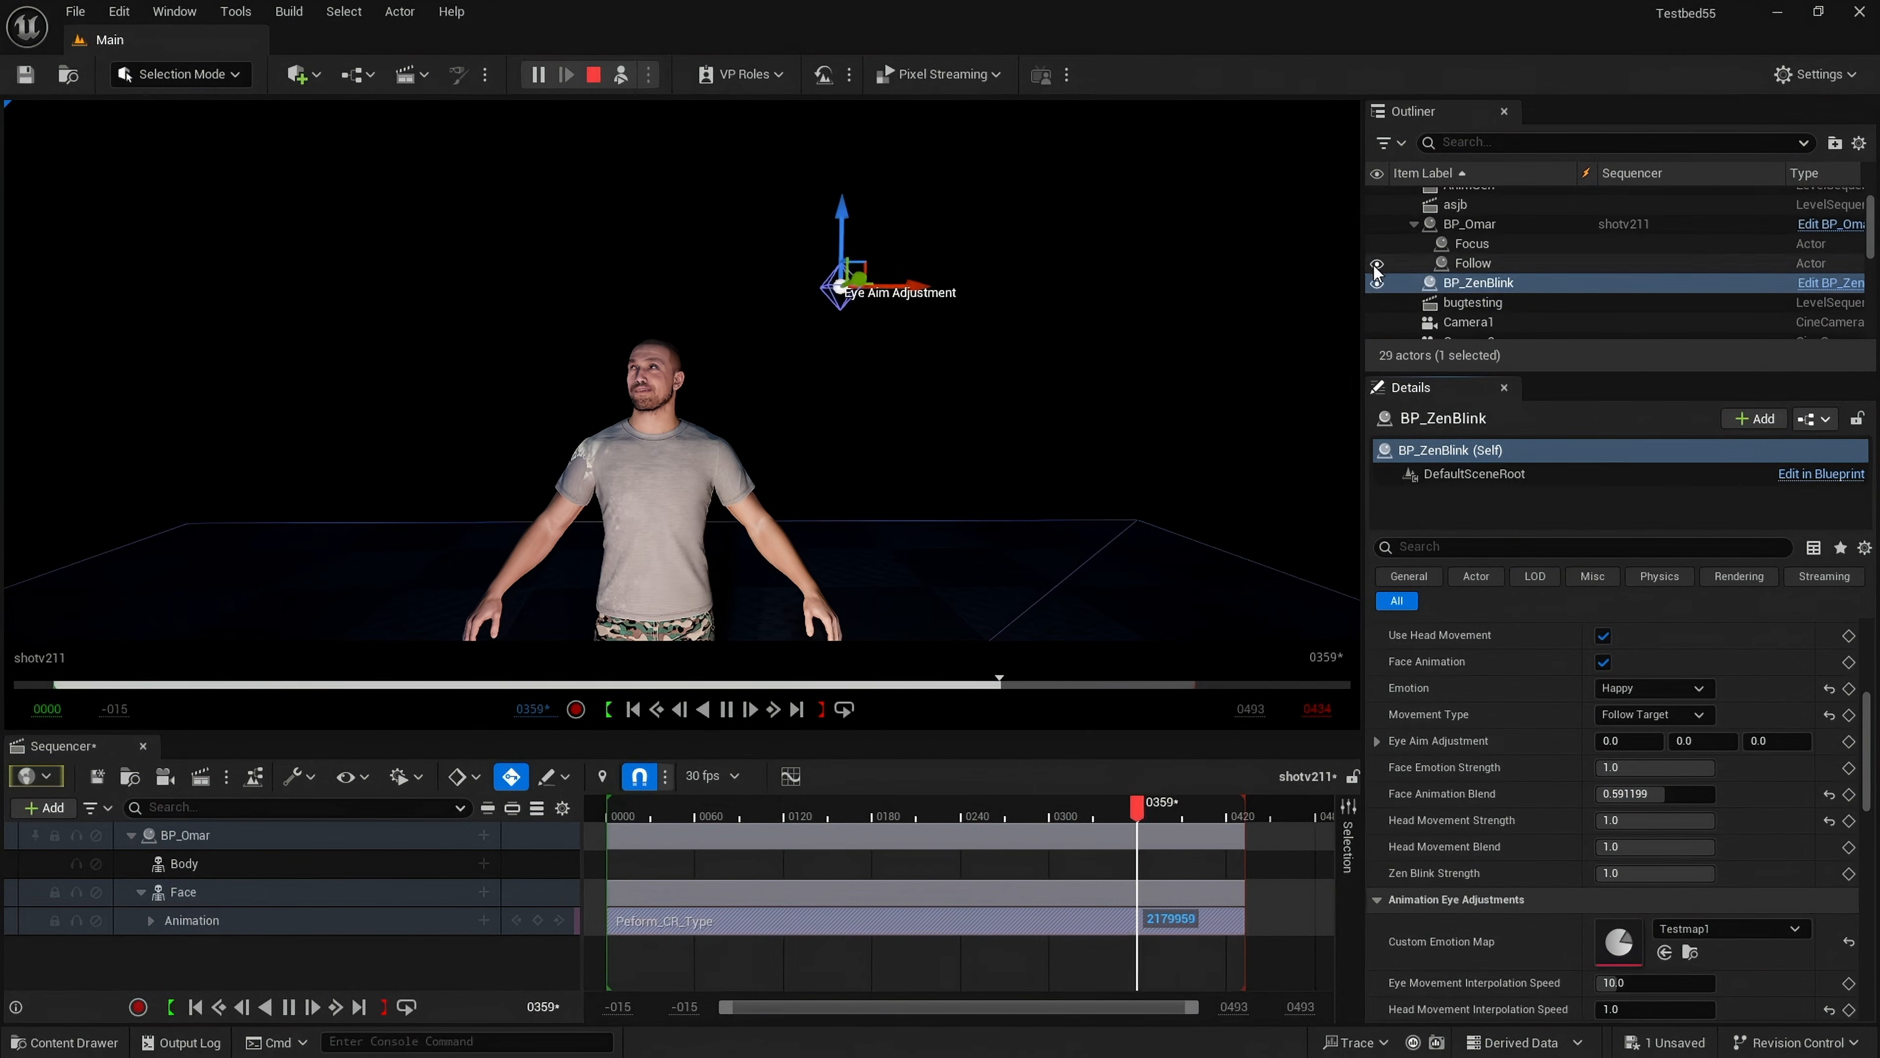
left_click(1473, 262)
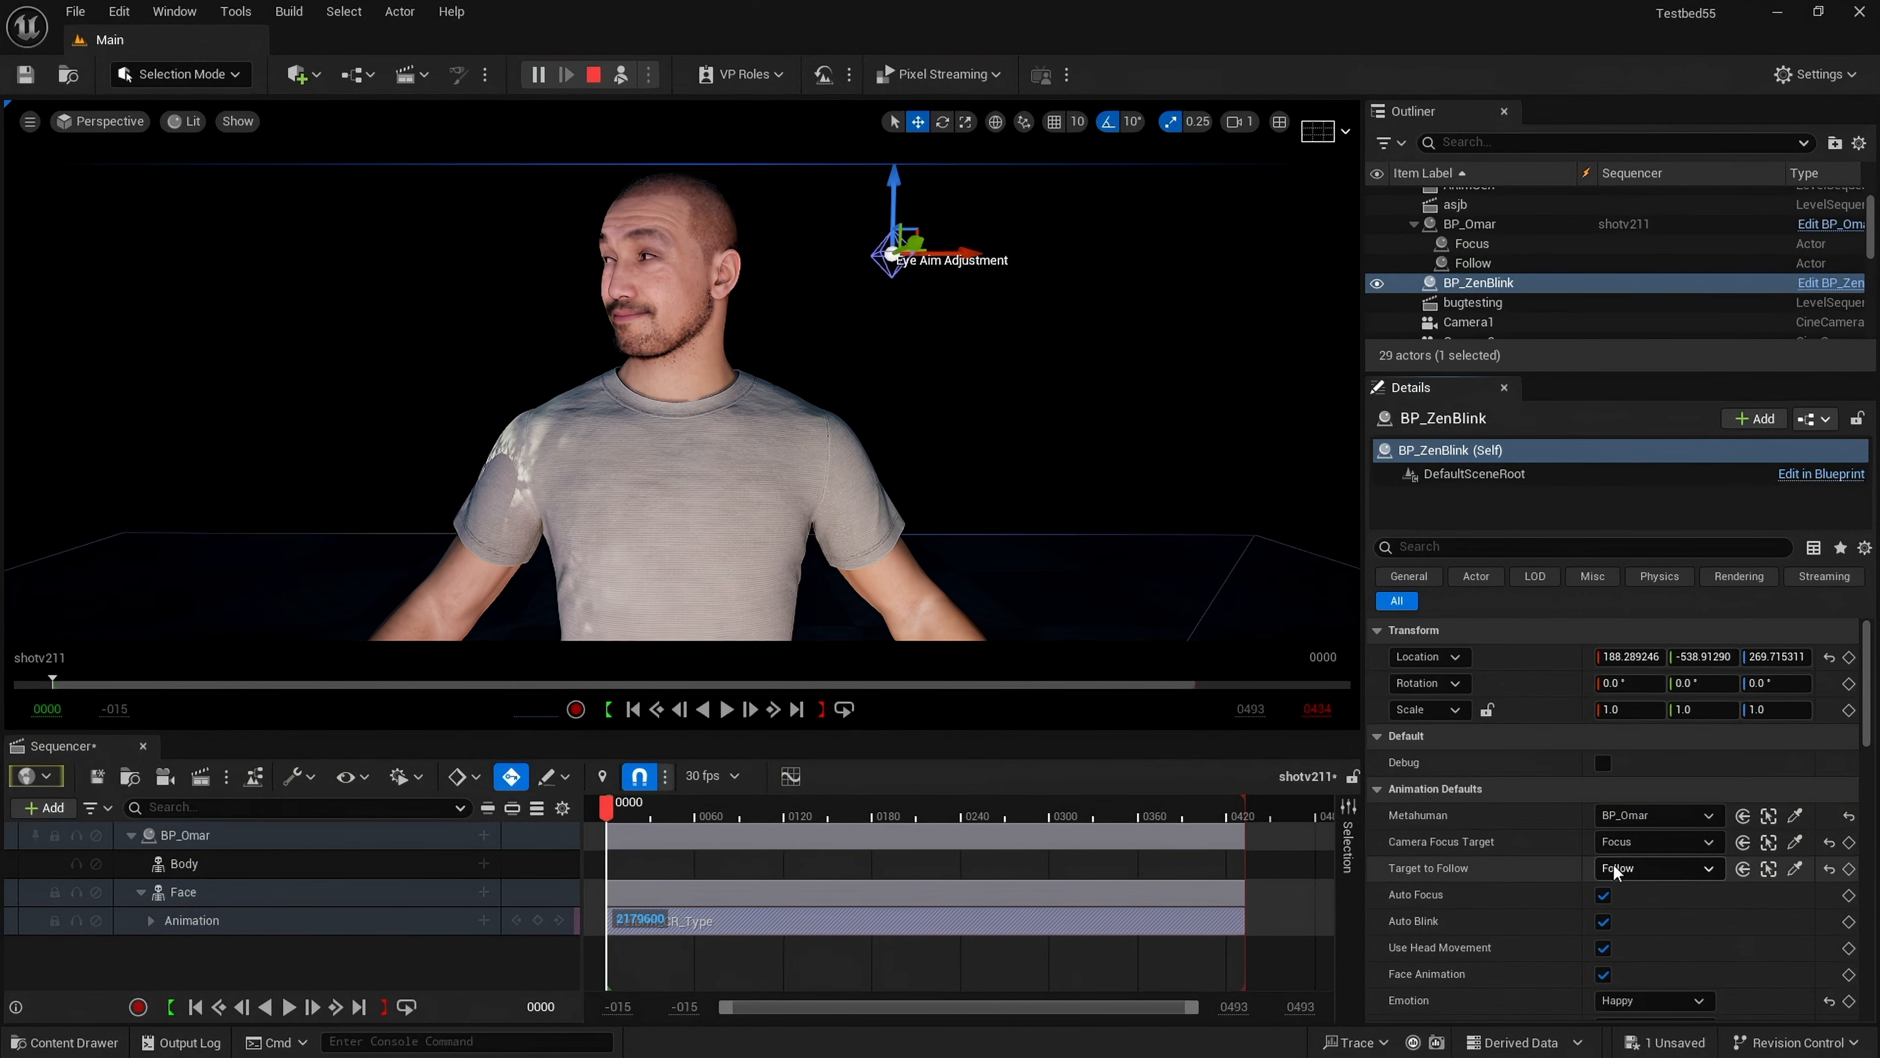
mouse_move(1627, 880)
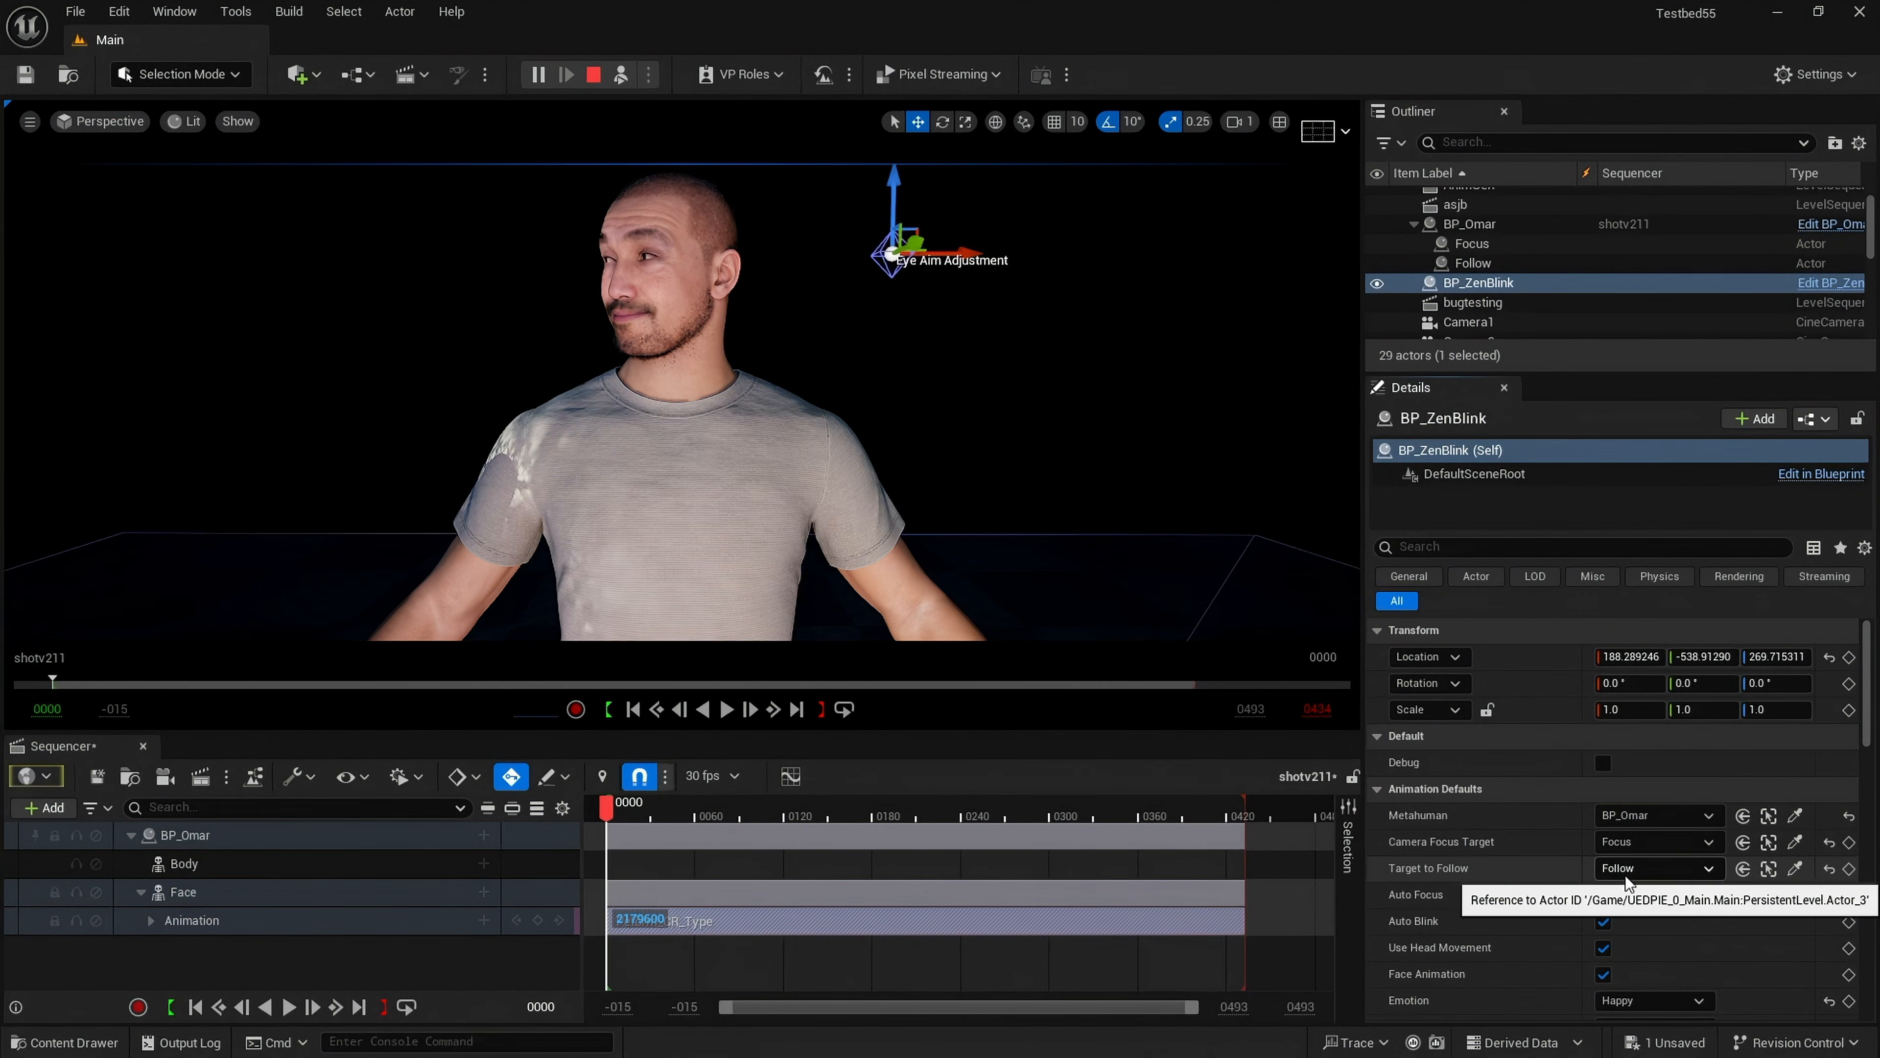
Step: Add a CineCameraActor camera cut and pilot it to frame a close-up of the face
left_click(1708, 868)
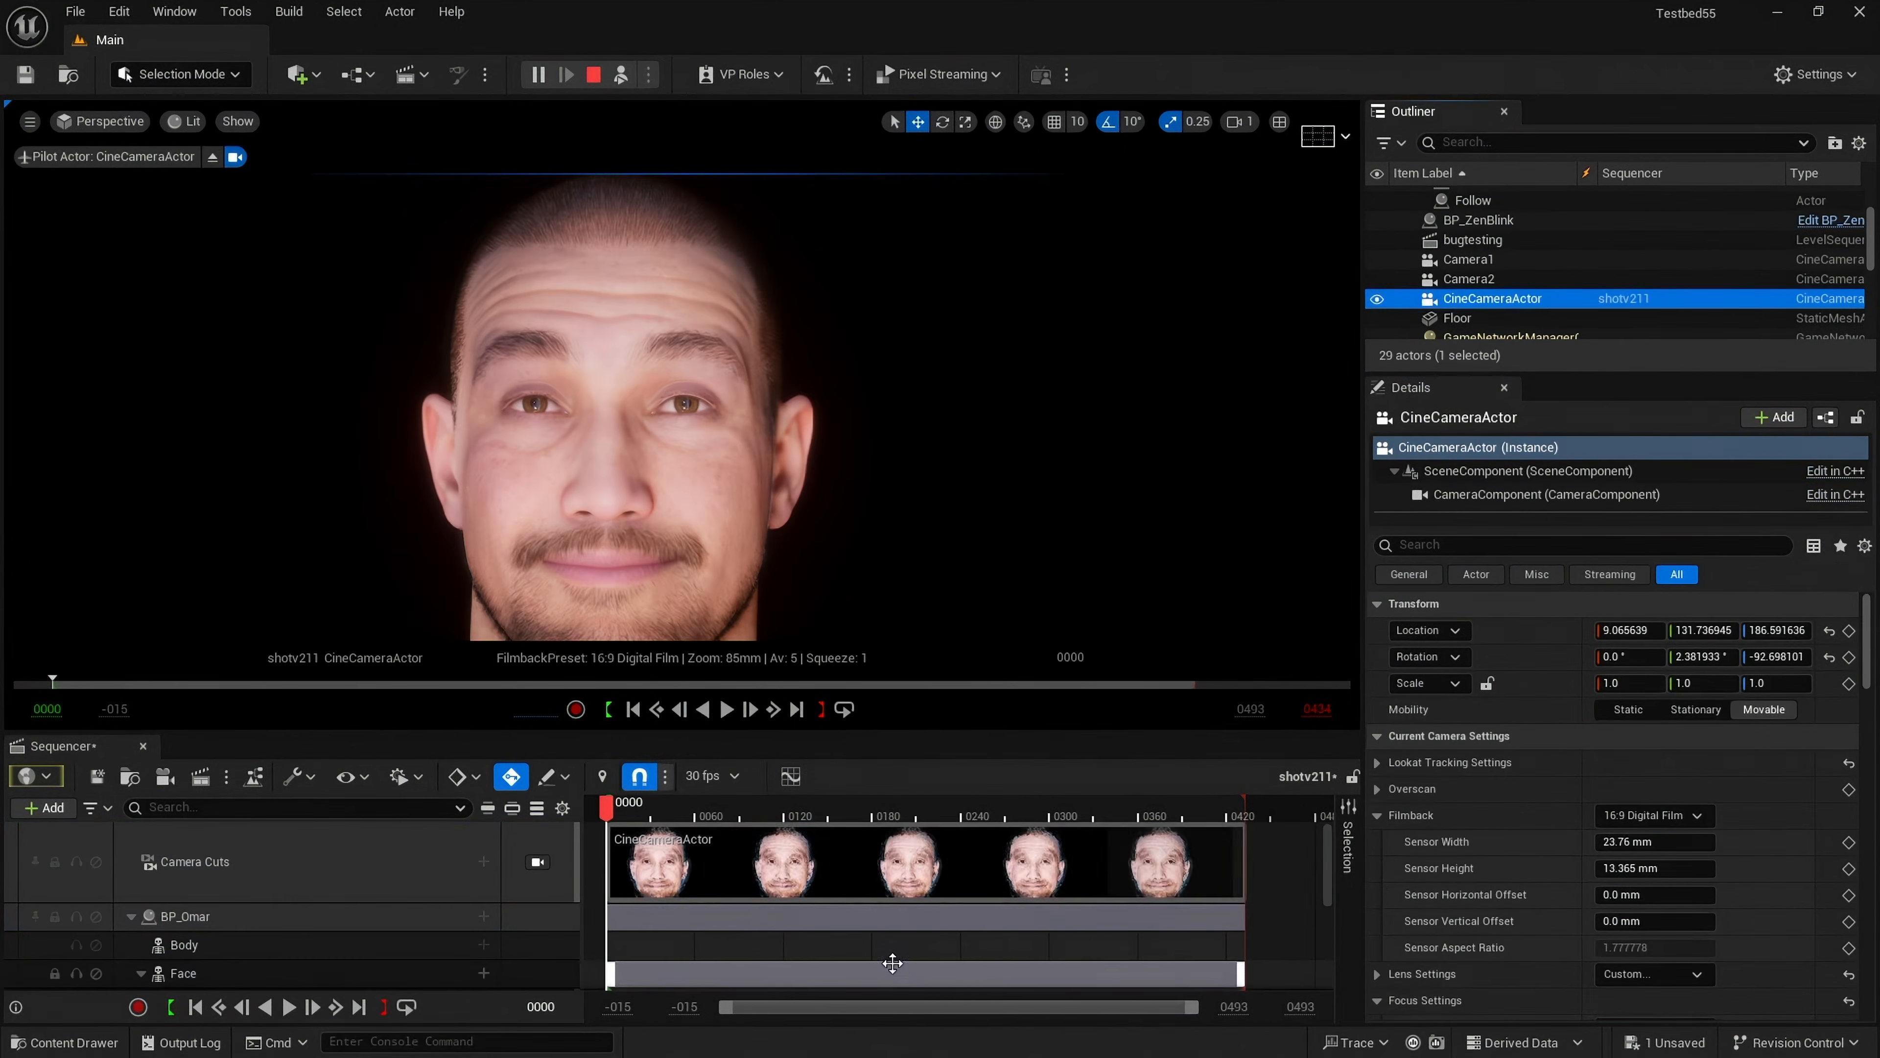
scroll("down", 3)
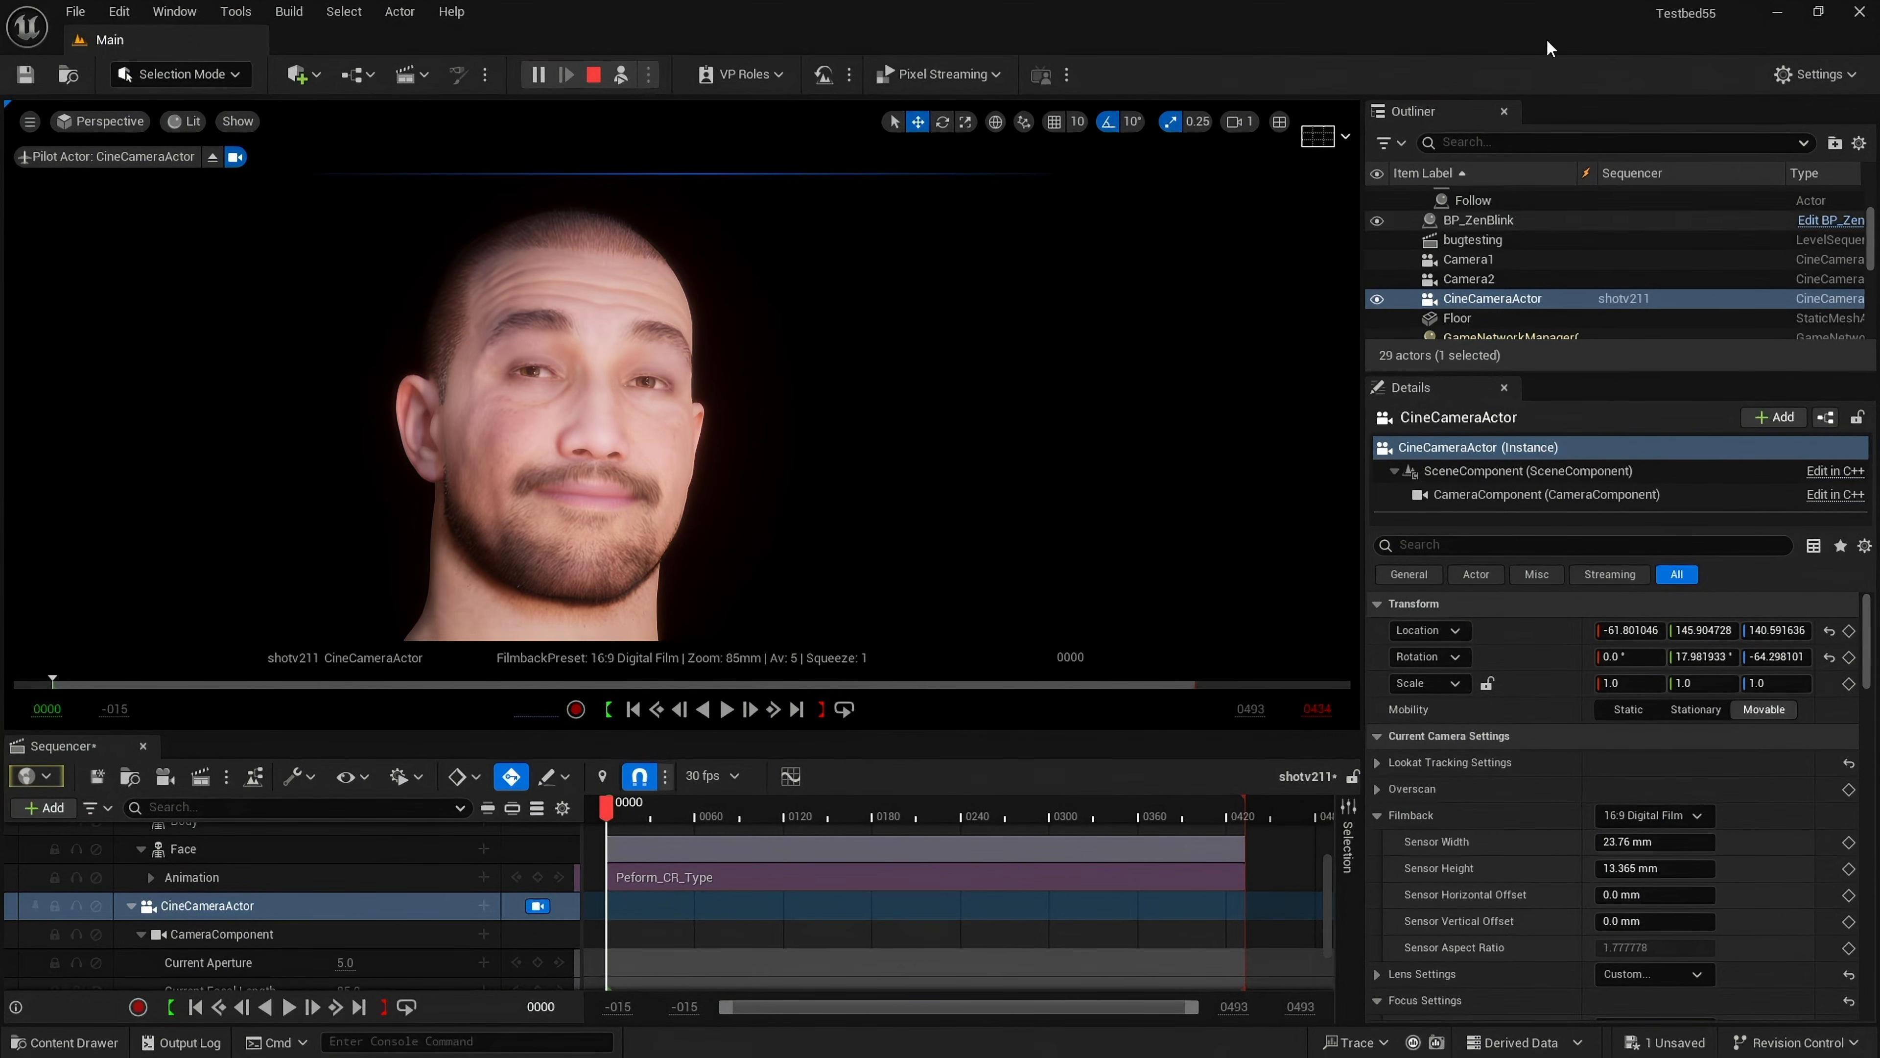
Step: Select BP_ZenBlink and tweak its Eye Aim Adjustment before setting Annoyed with random head movement
left_click(1479, 221)
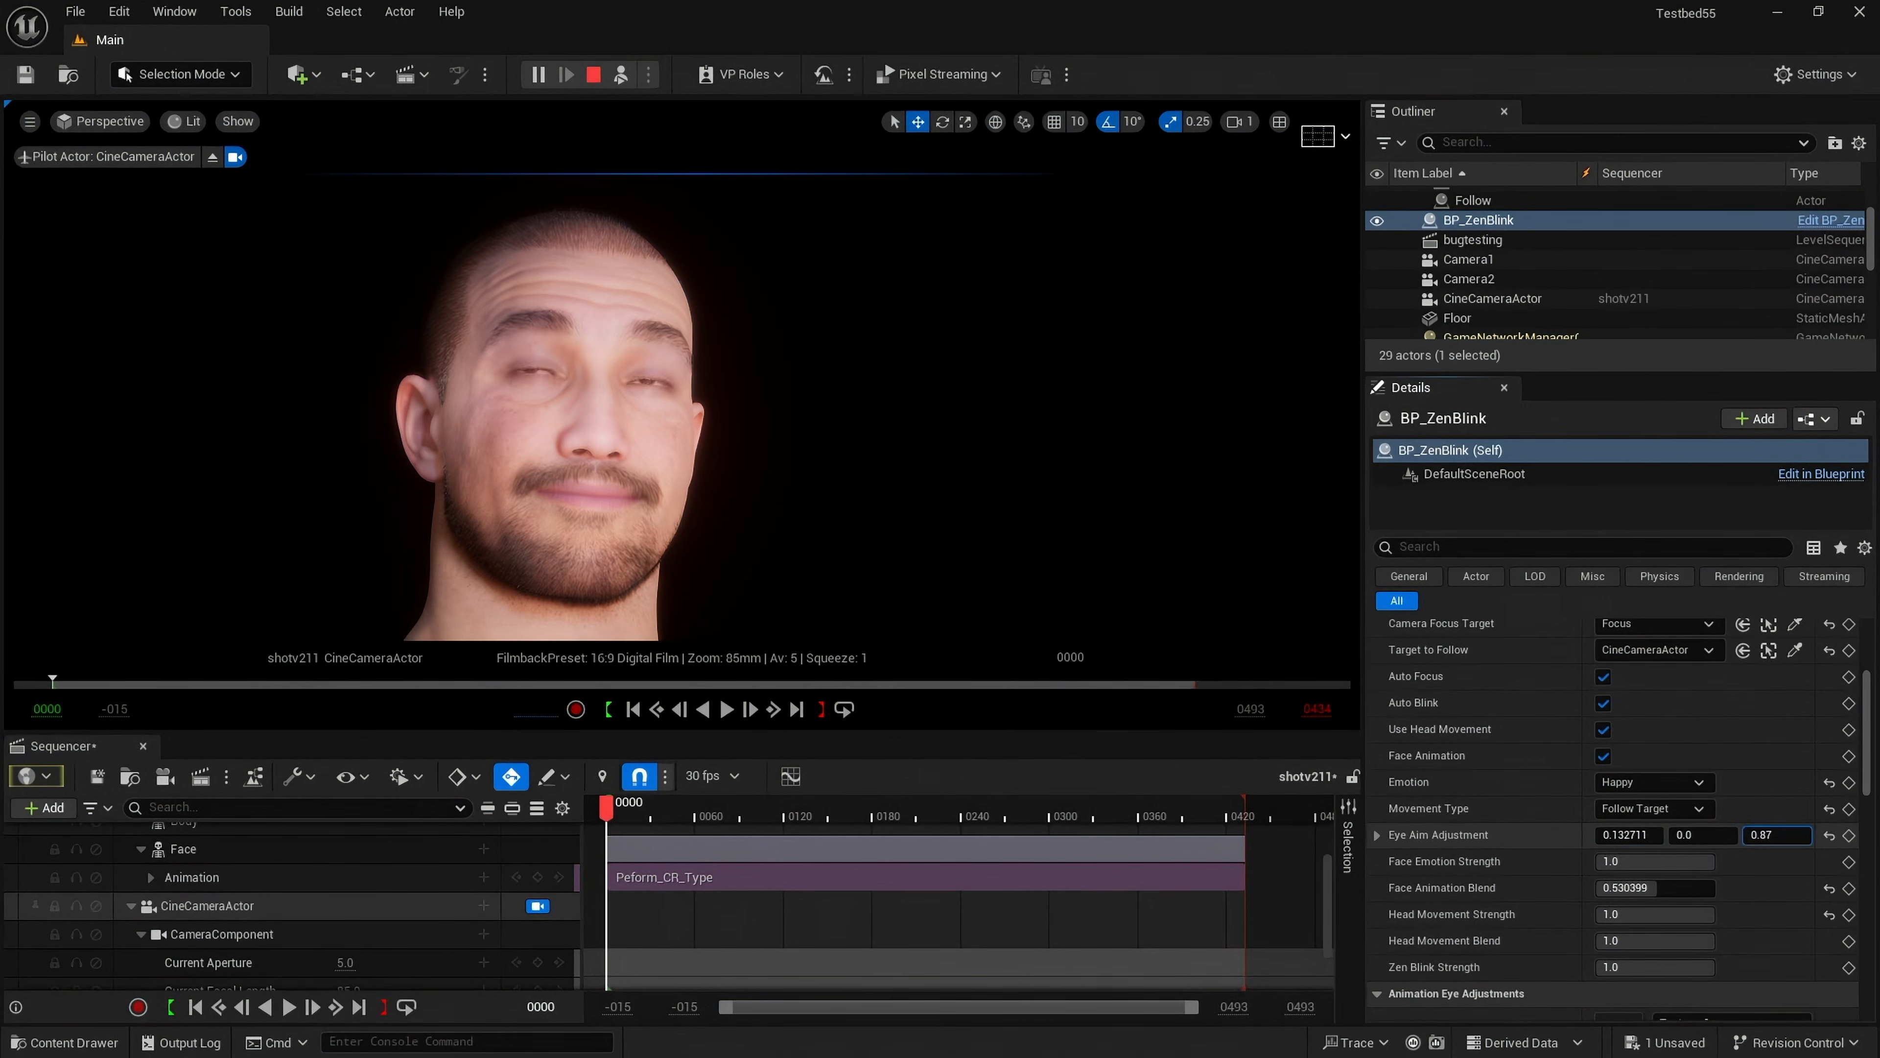
left_click_drag(1776, 834, 1776, 834)
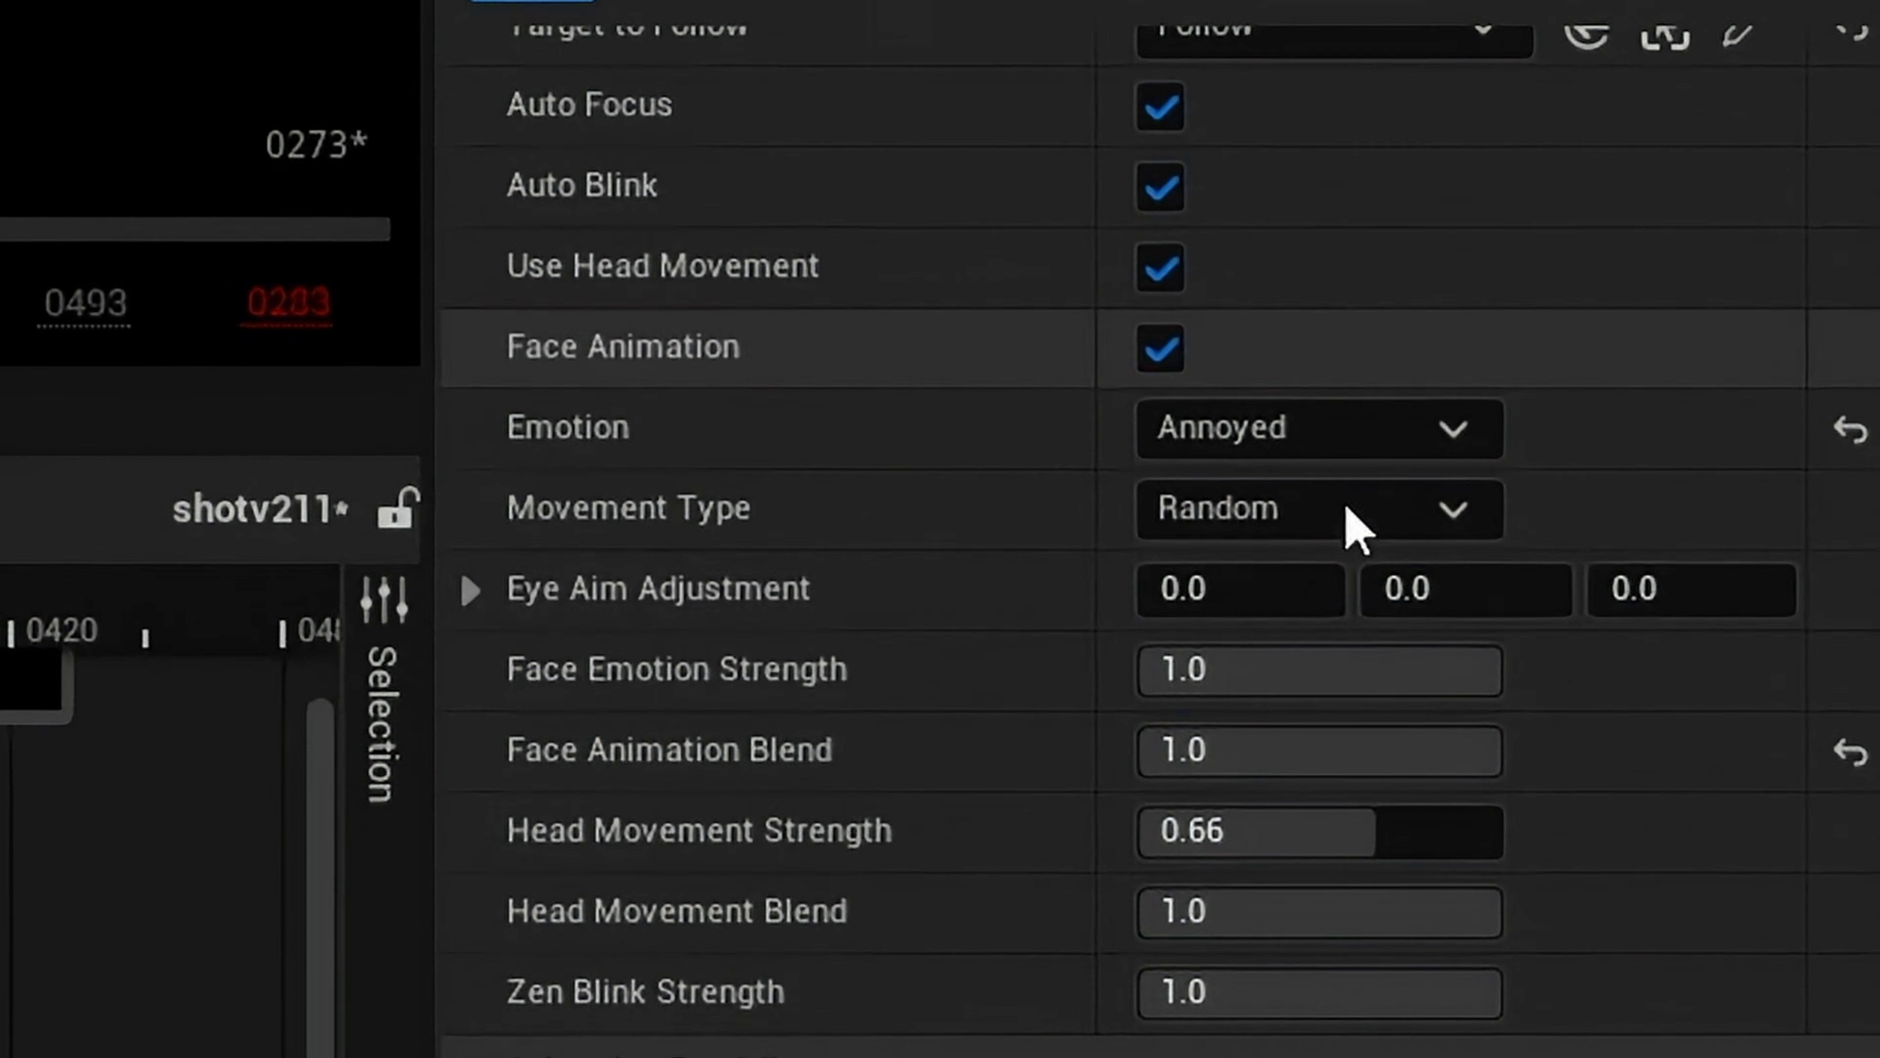
mouse_move(800, 791)
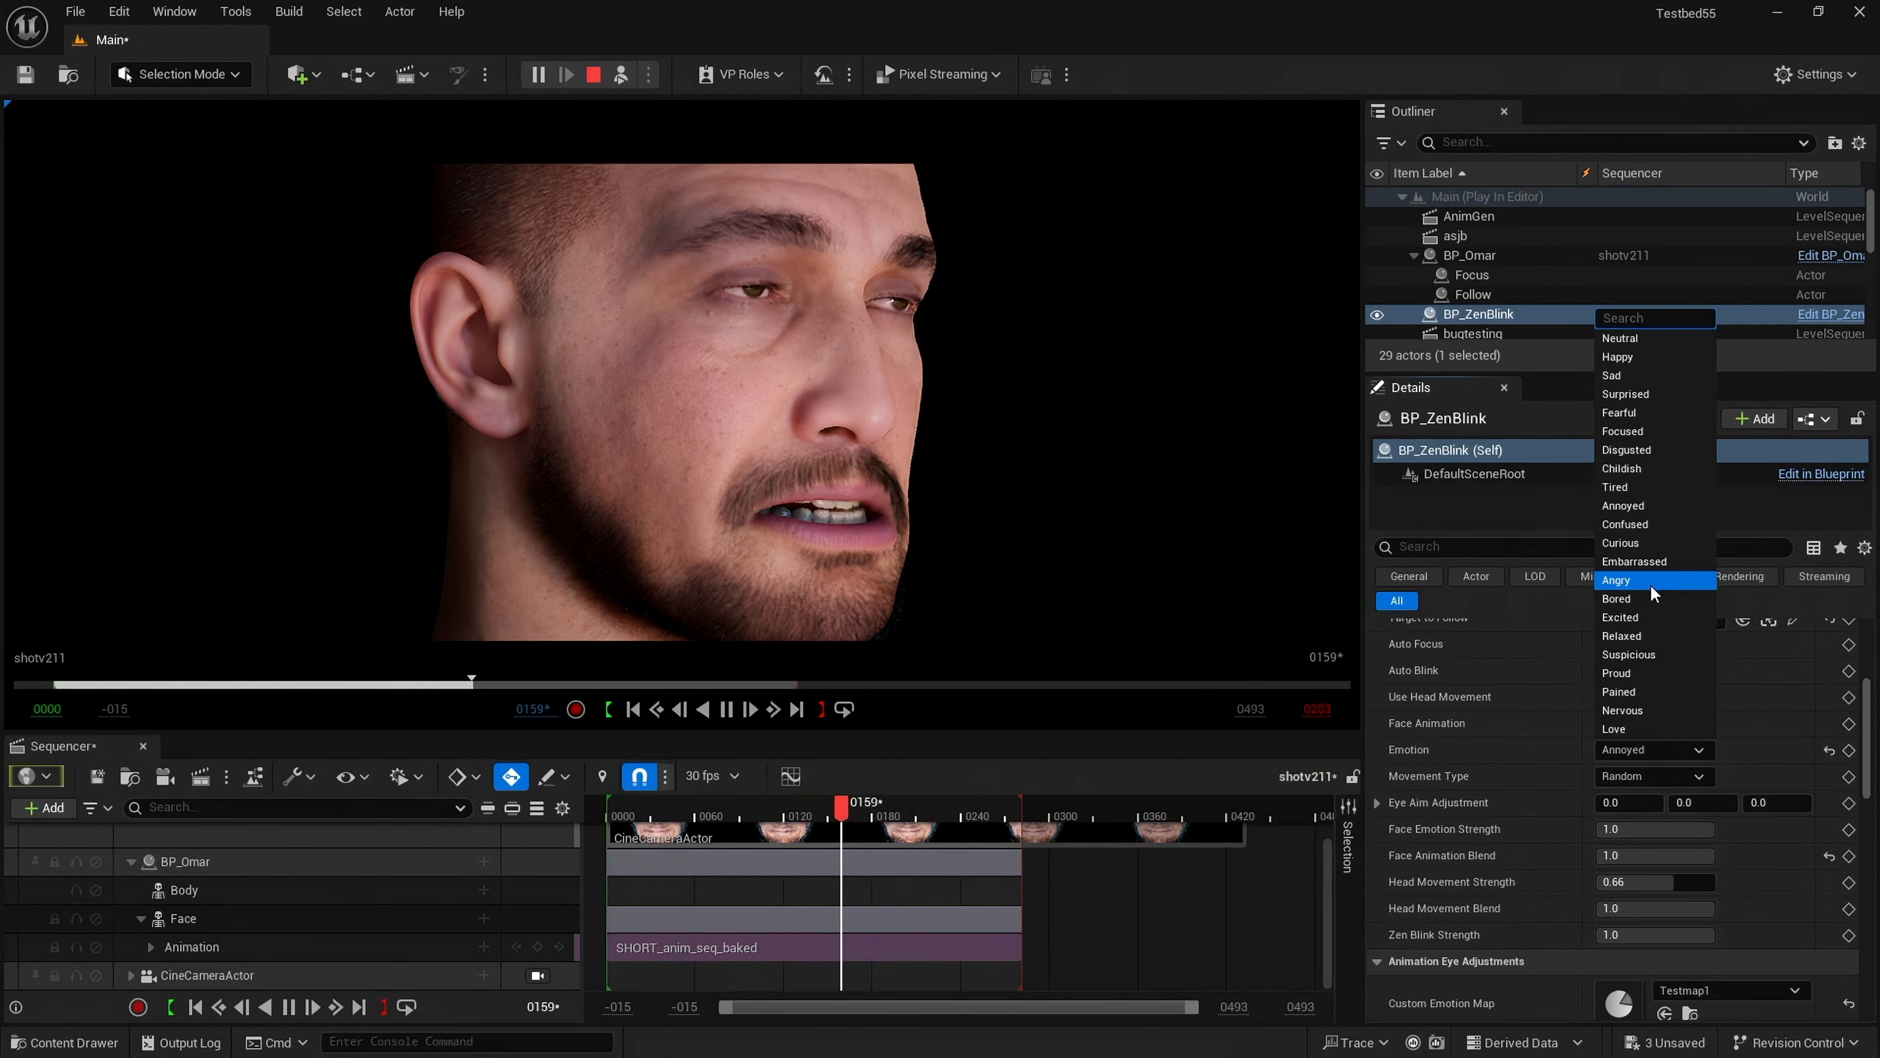
Step: Switch the emotion to Angry and lower Face Emotion Strength to about 0.64
left_click(1616, 579)
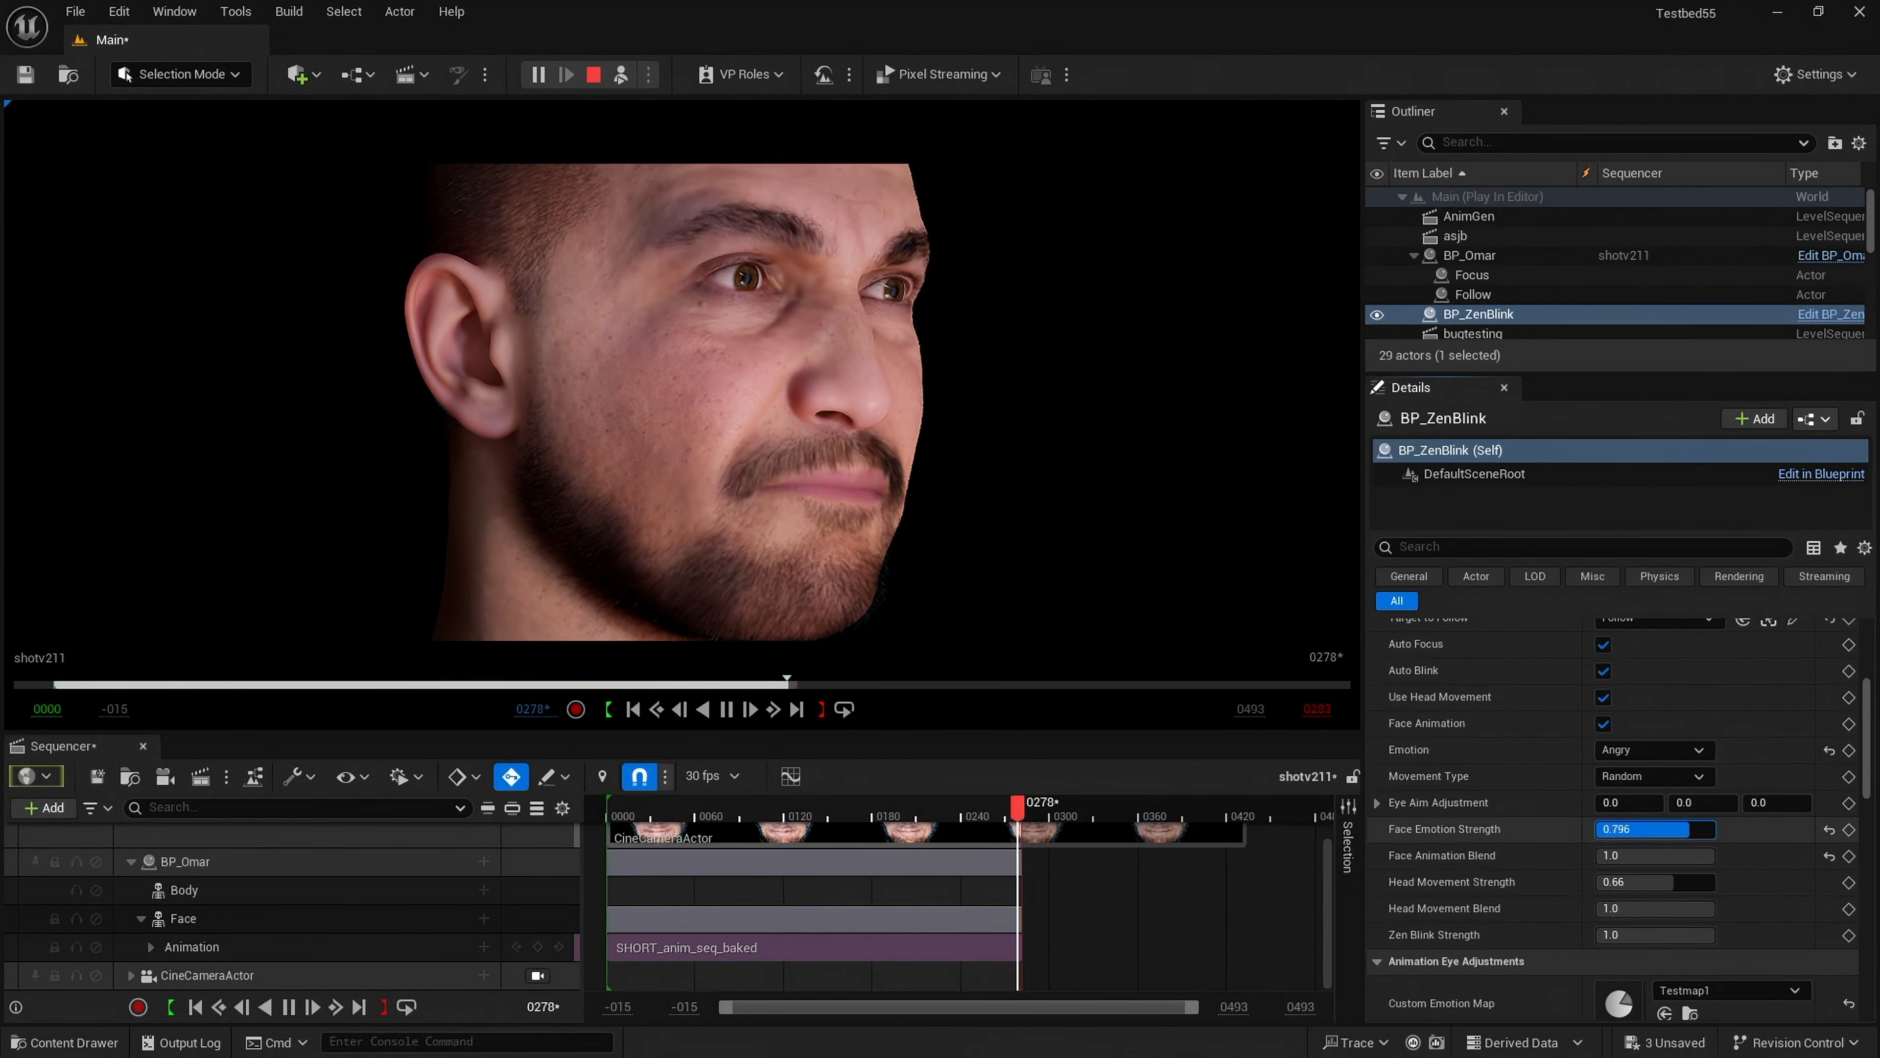
left_click_drag(1016, 803, 688, 803)
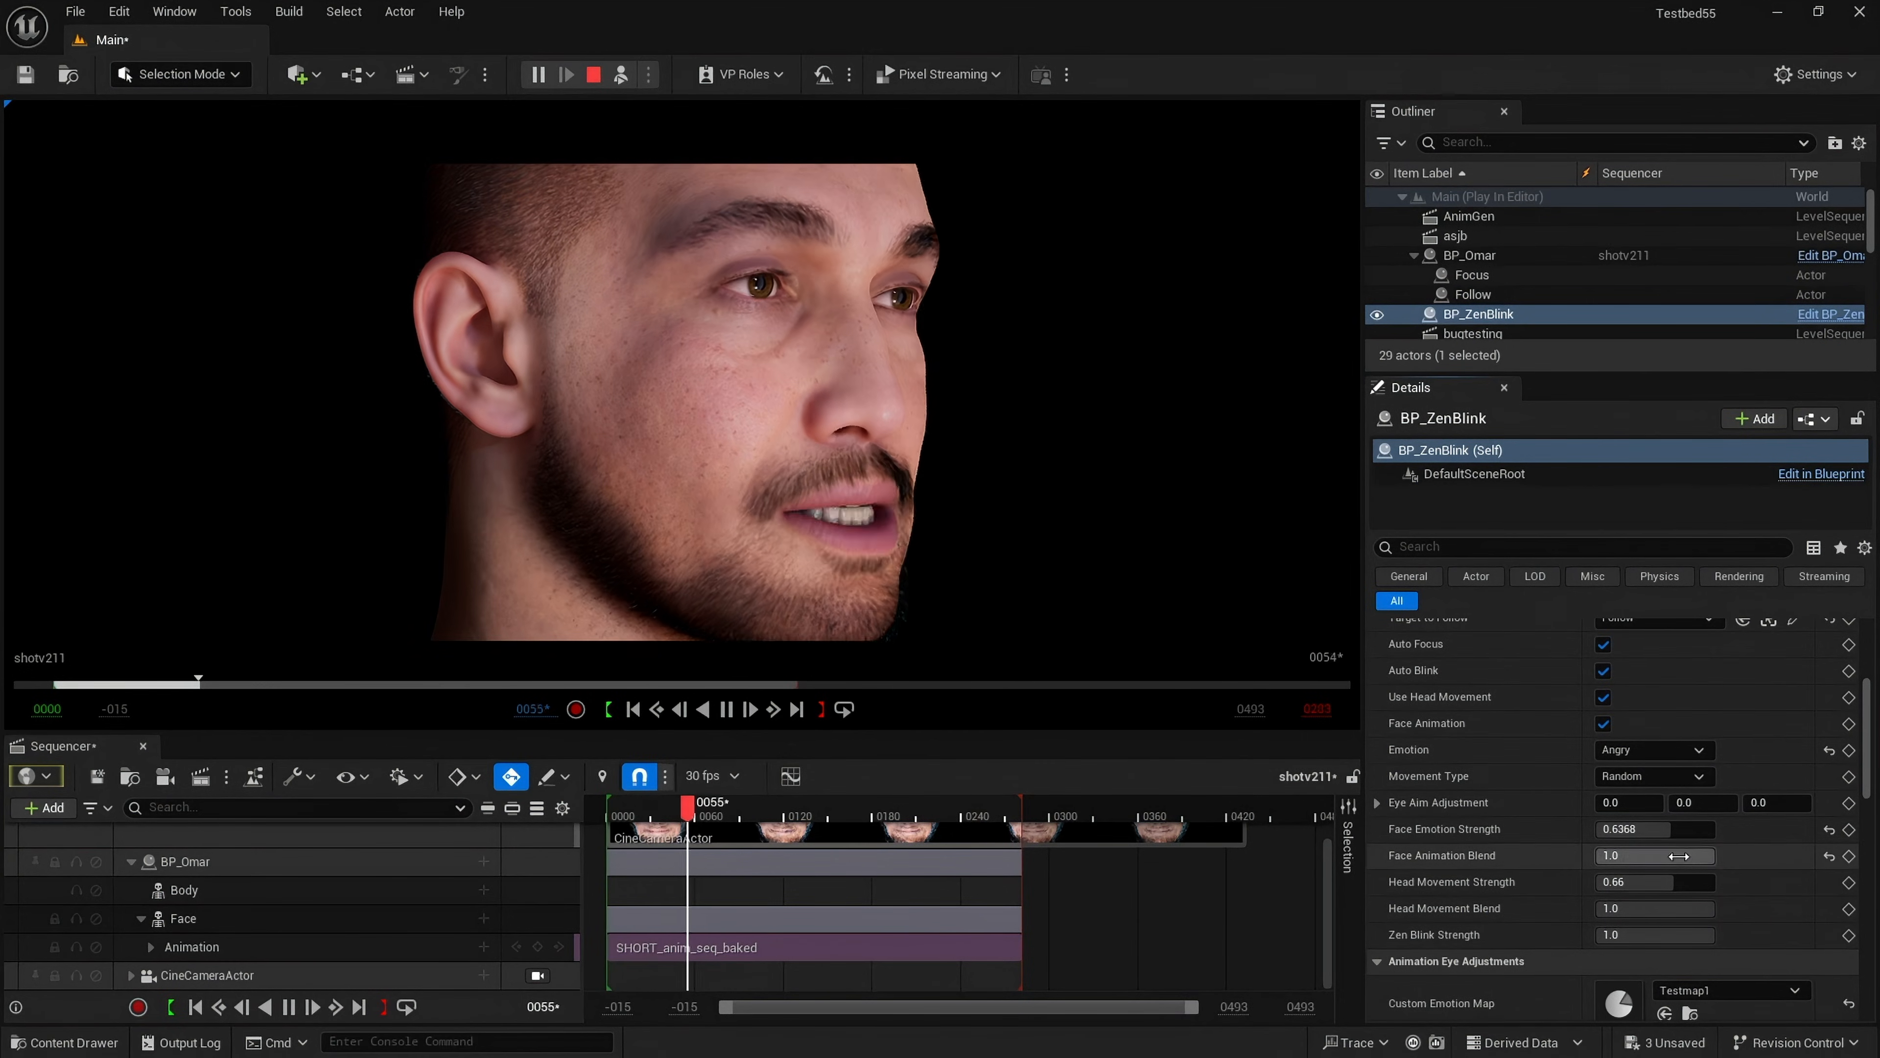